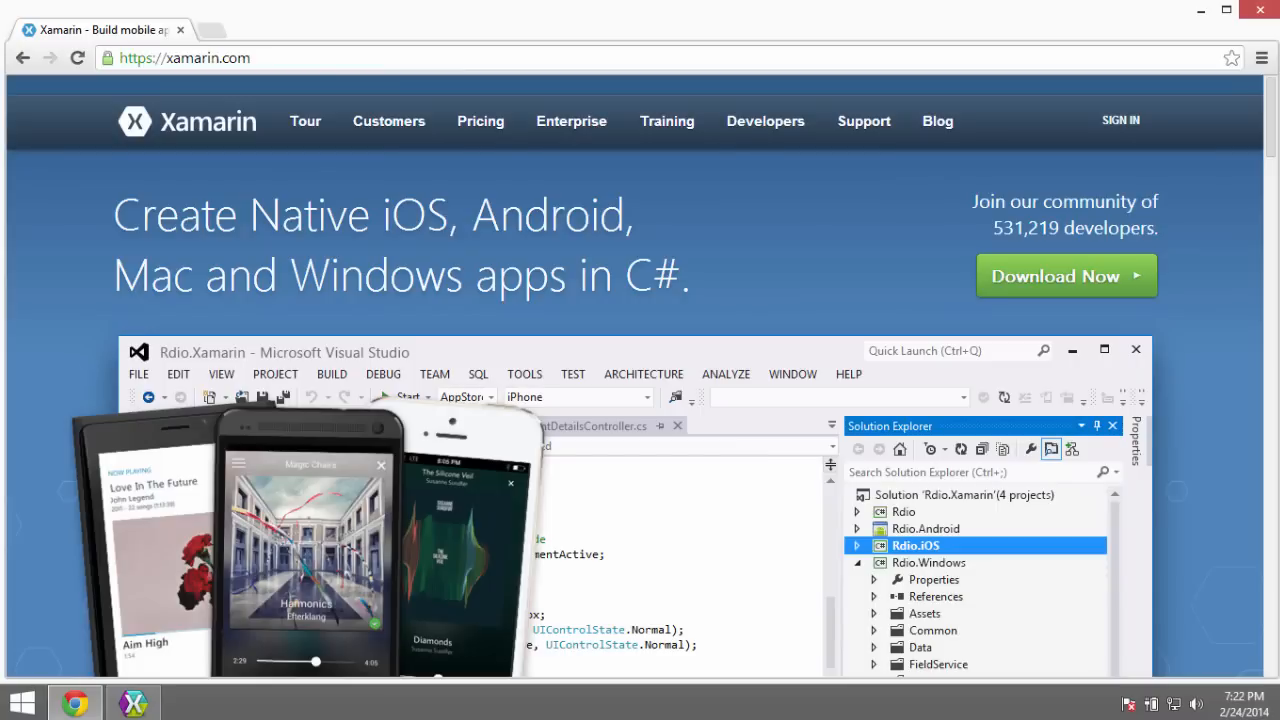
pyautogui.moveTo(222, 70)
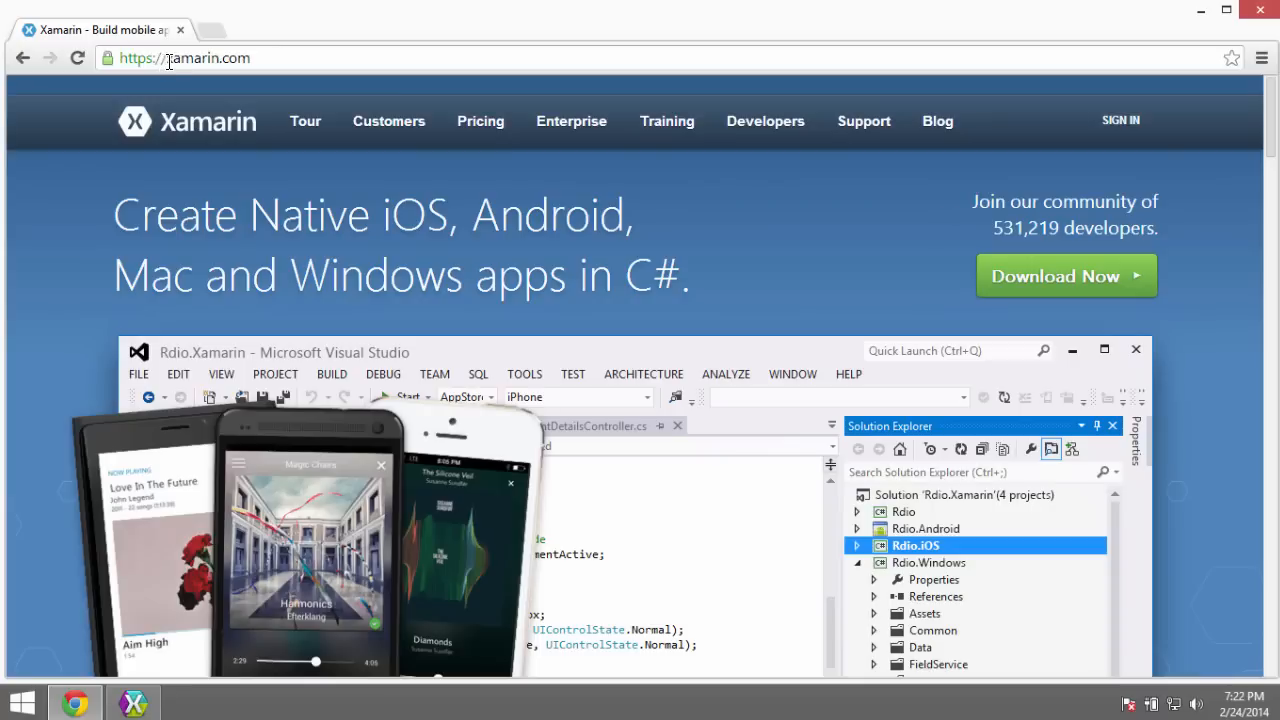
pyautogui.moveTo(172, 58)
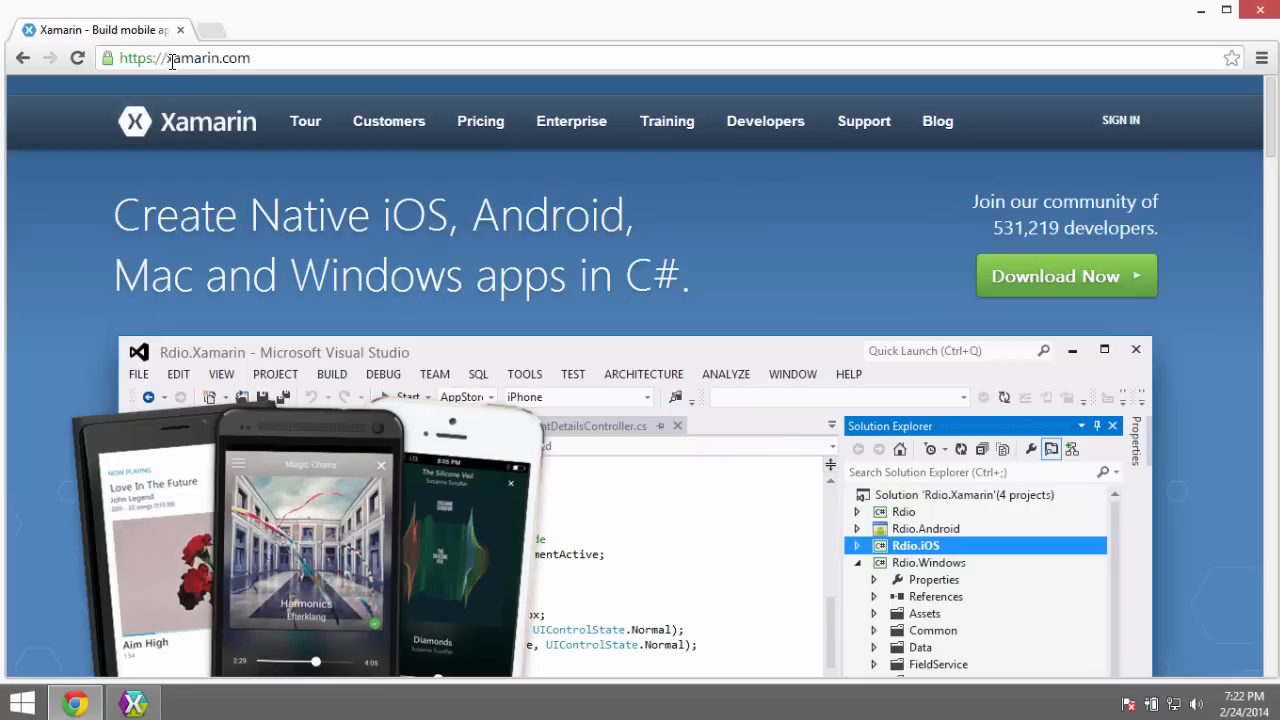
pyautogui.moveTo(1104, 276)
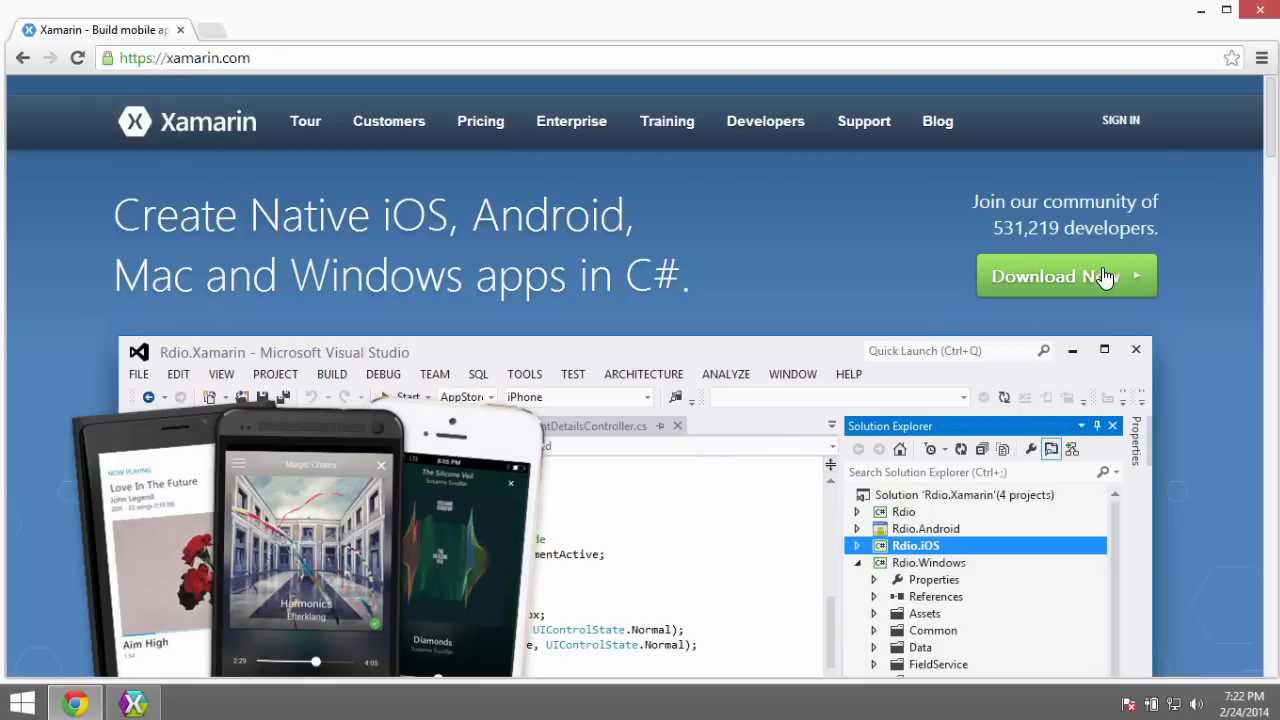
# Step: Go to the Xamarin download page via the Download Now button
pyautogui.click(1064, 276)
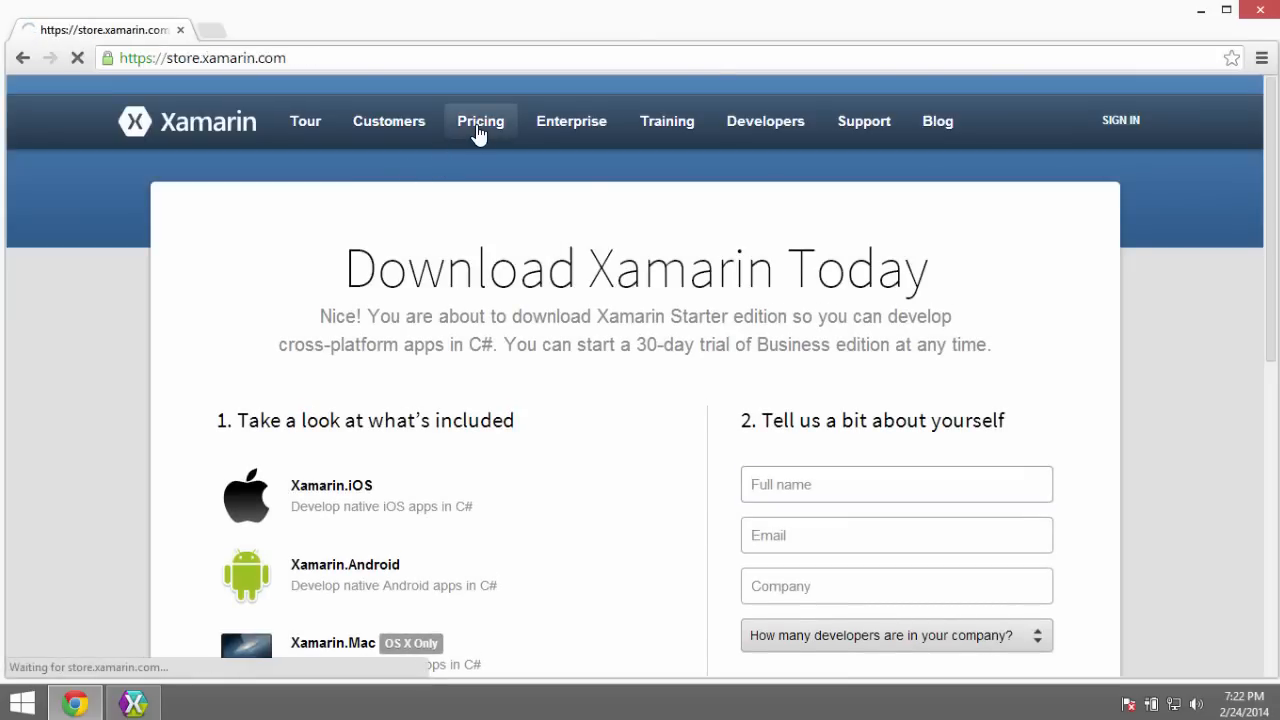
# Step: Open the Pricing page and scroll through the plan comparison table of edition features
pyautogui.click(480, 122)
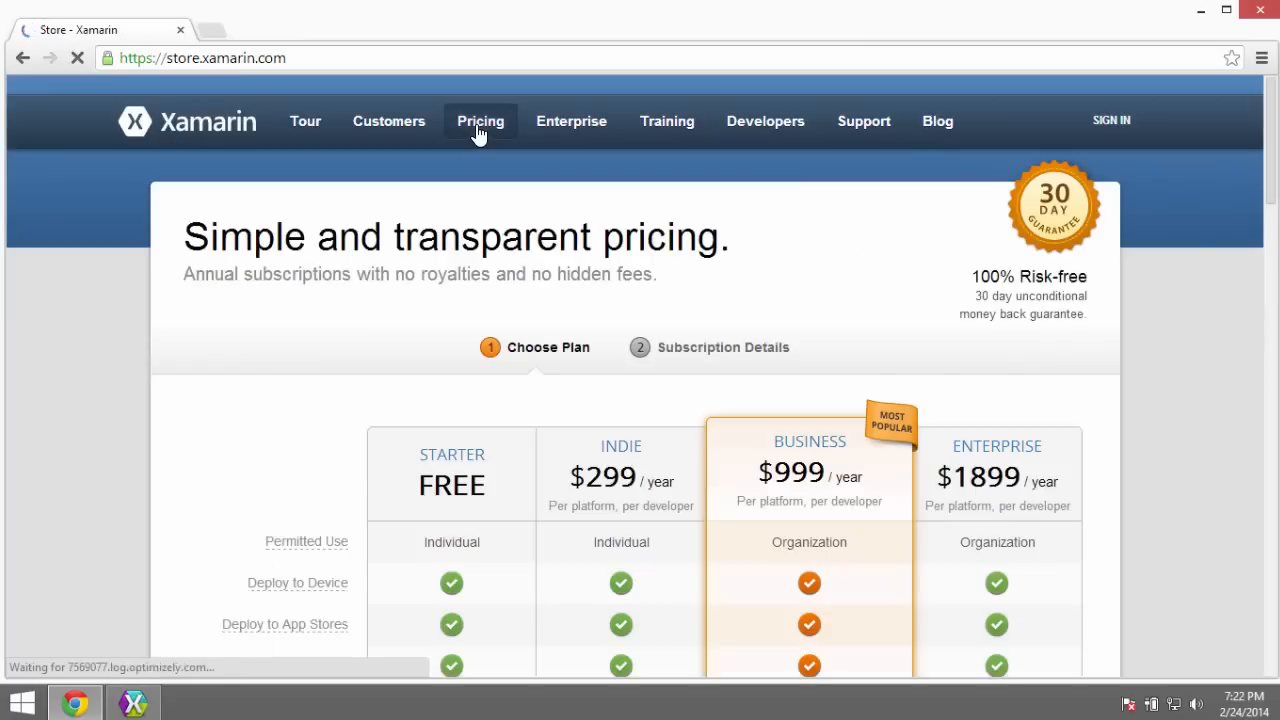
pyautogui.scroll(-3)
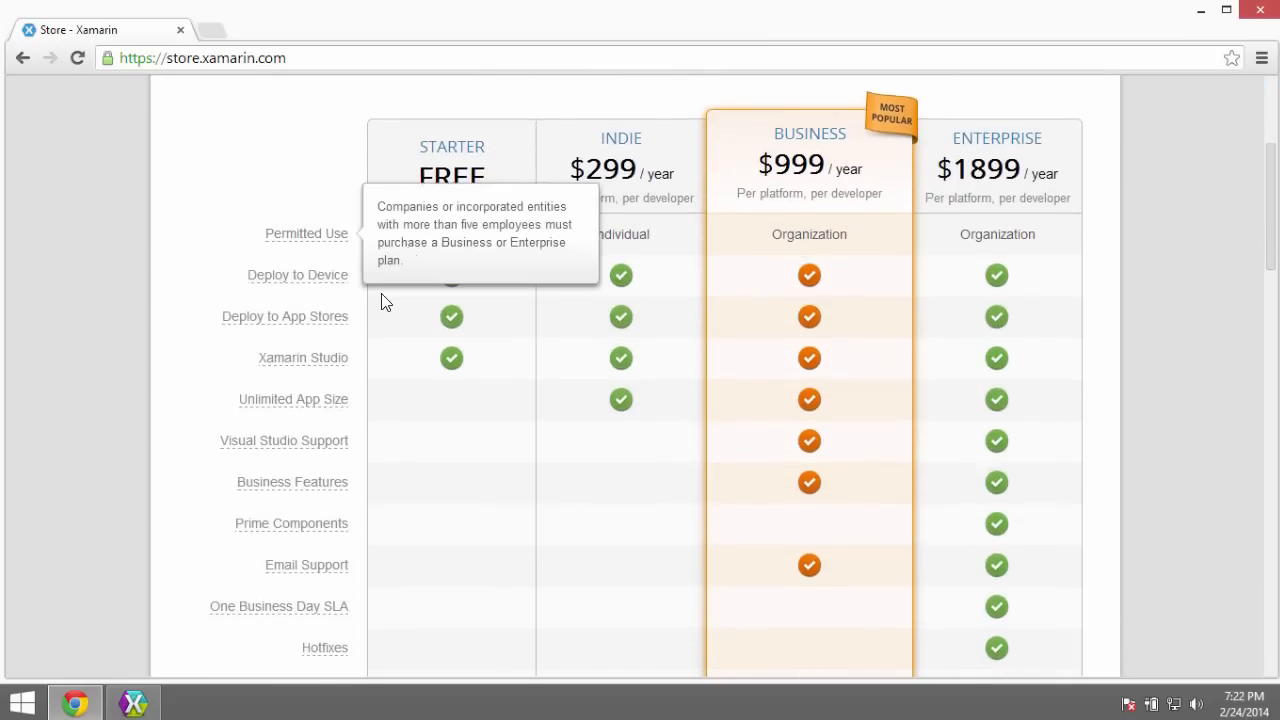
pyautogui.moveTo(252, 340)
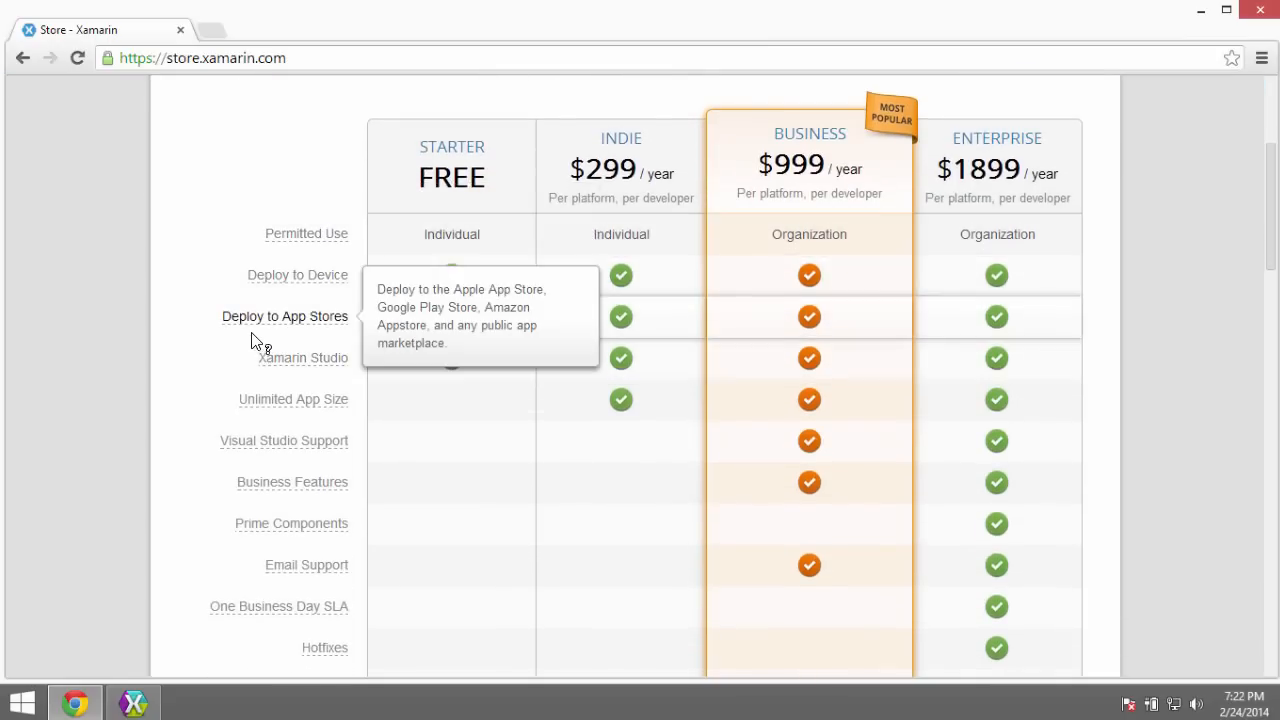
pyautogui.scroll(-3)
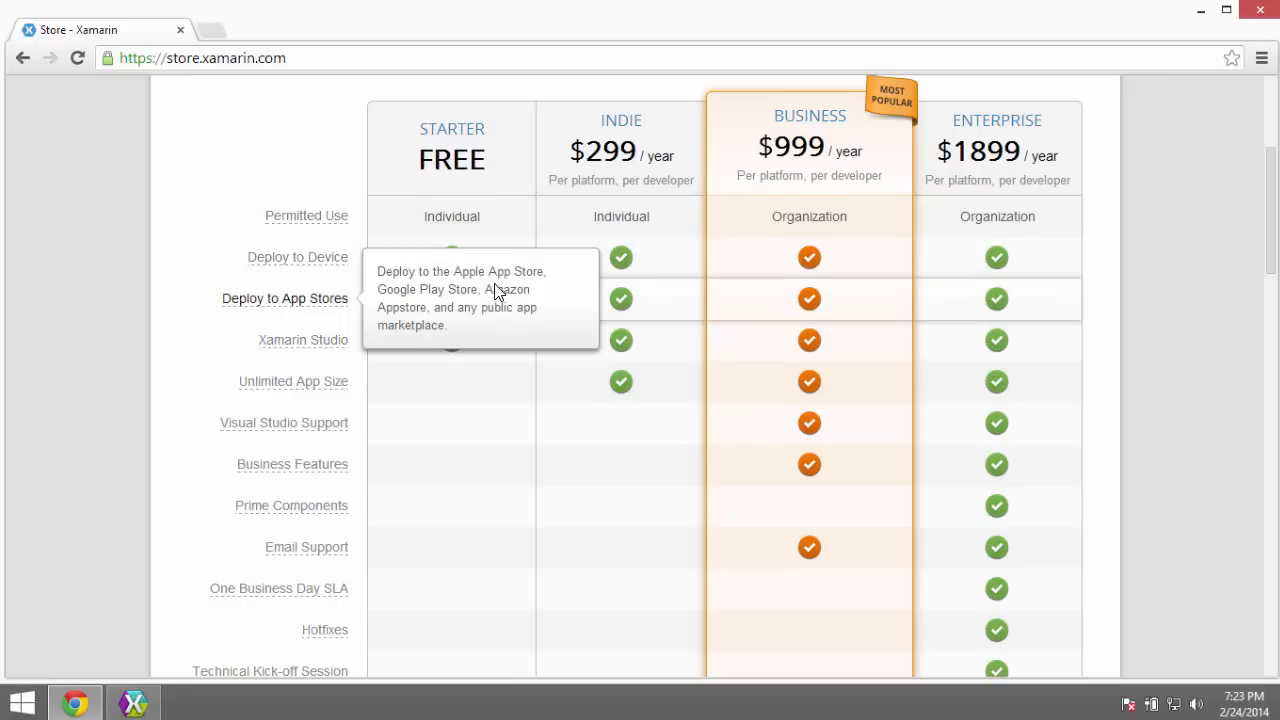
pyautogui.scroll(-3)
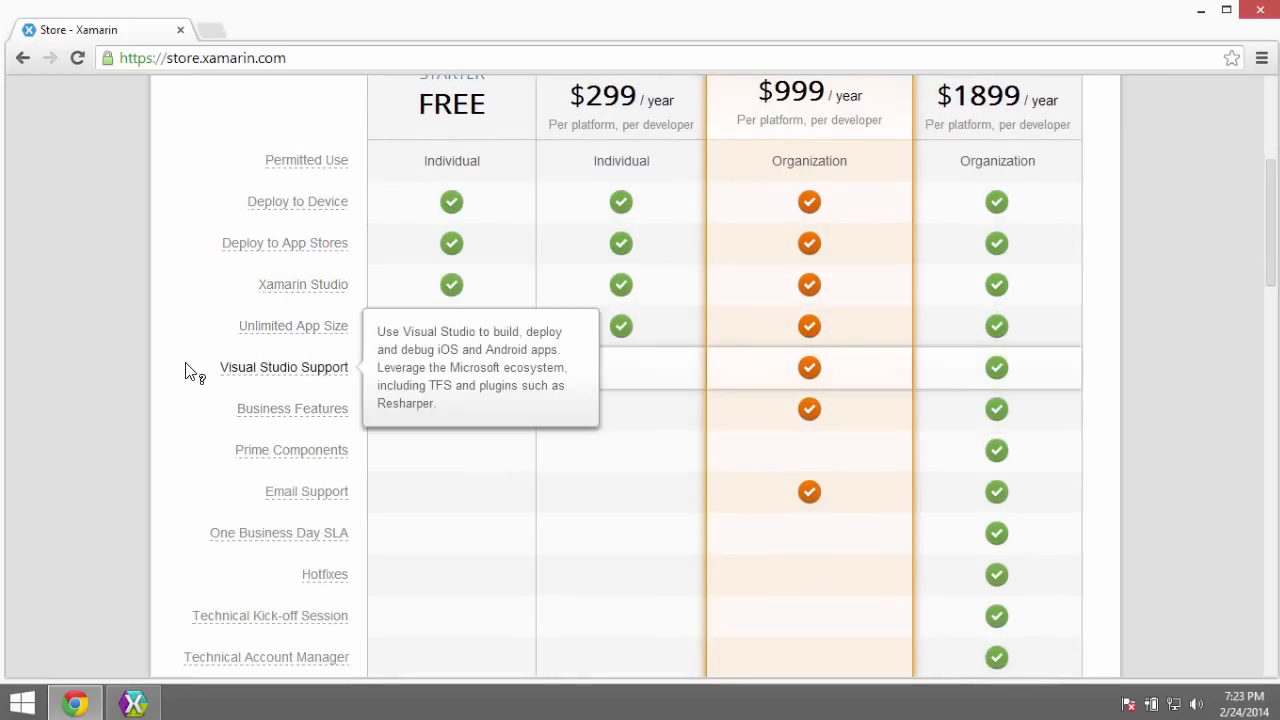
pyautogui.moveTo(196, 364)
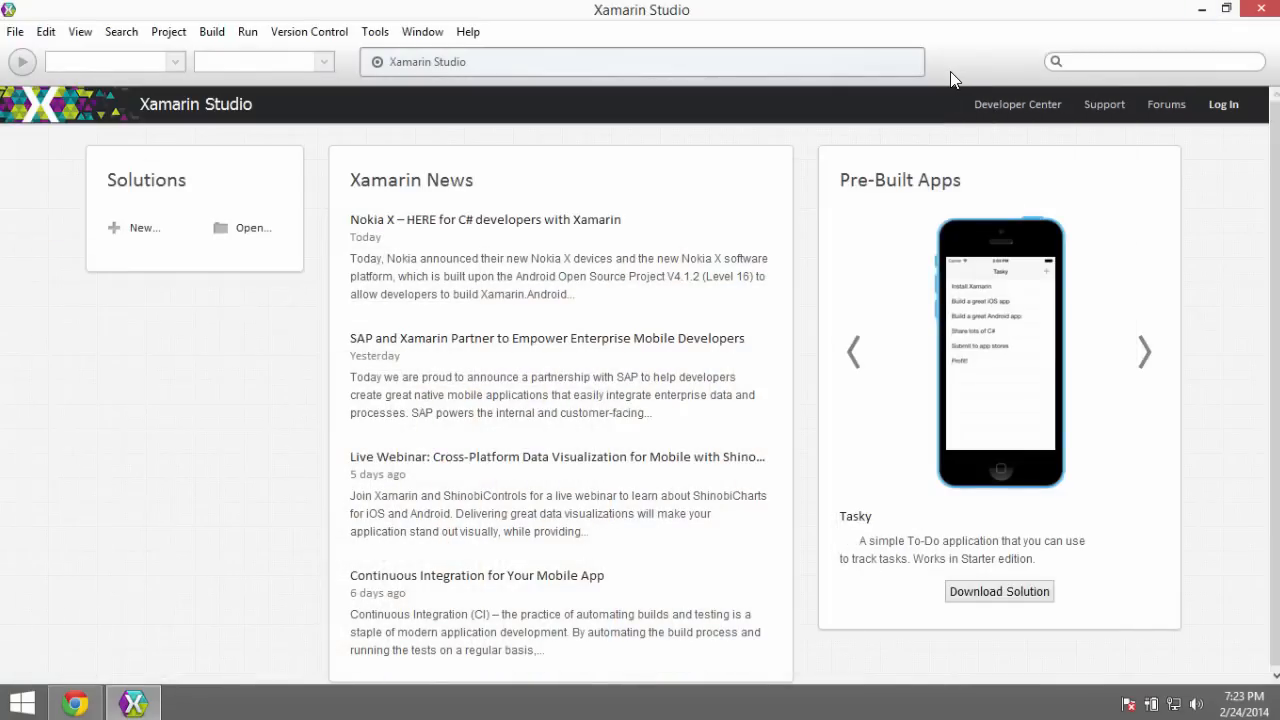
pyautogui.moveTo(728, 188)
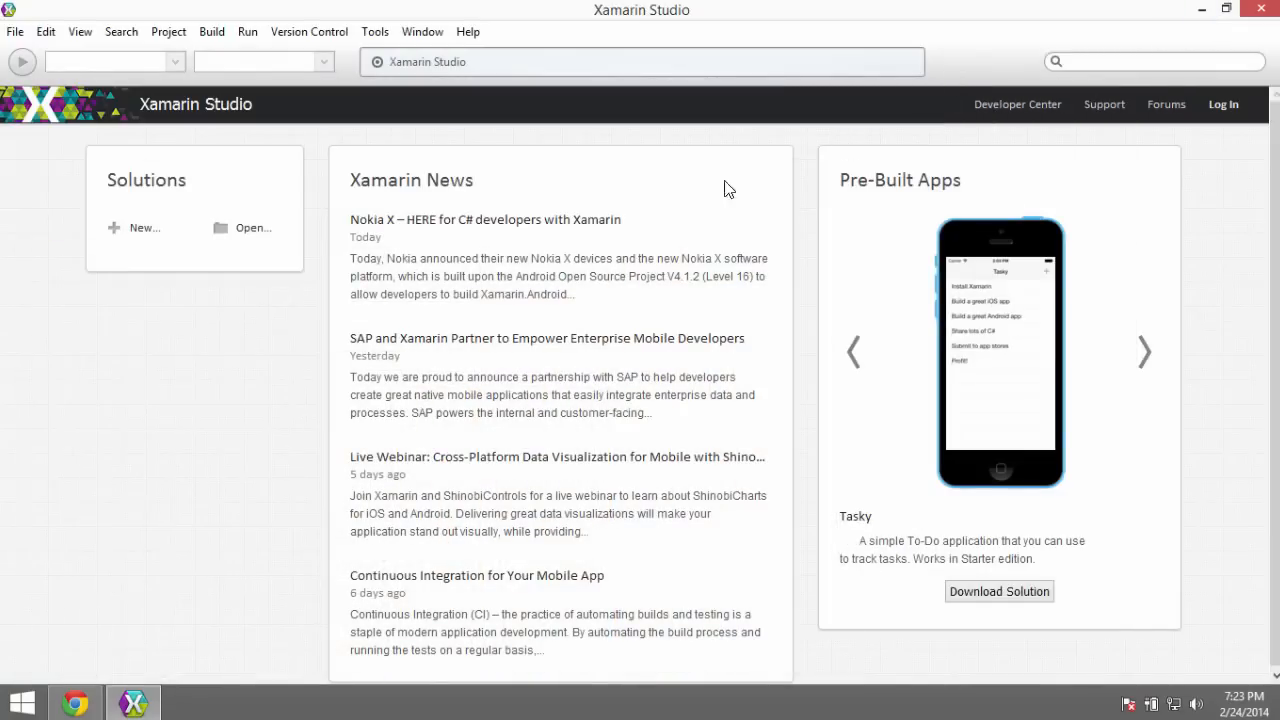
pyautogui.moveTo(330, 340)
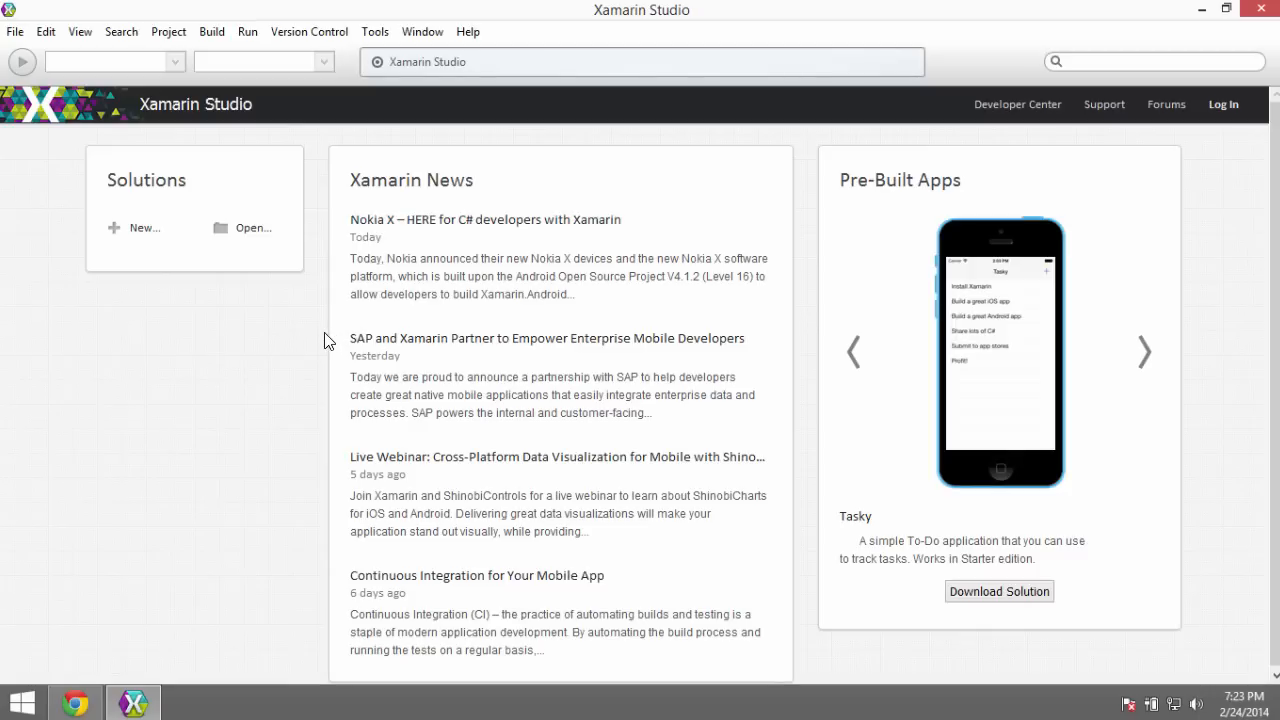
pyautogui.moveTo(450, 356)
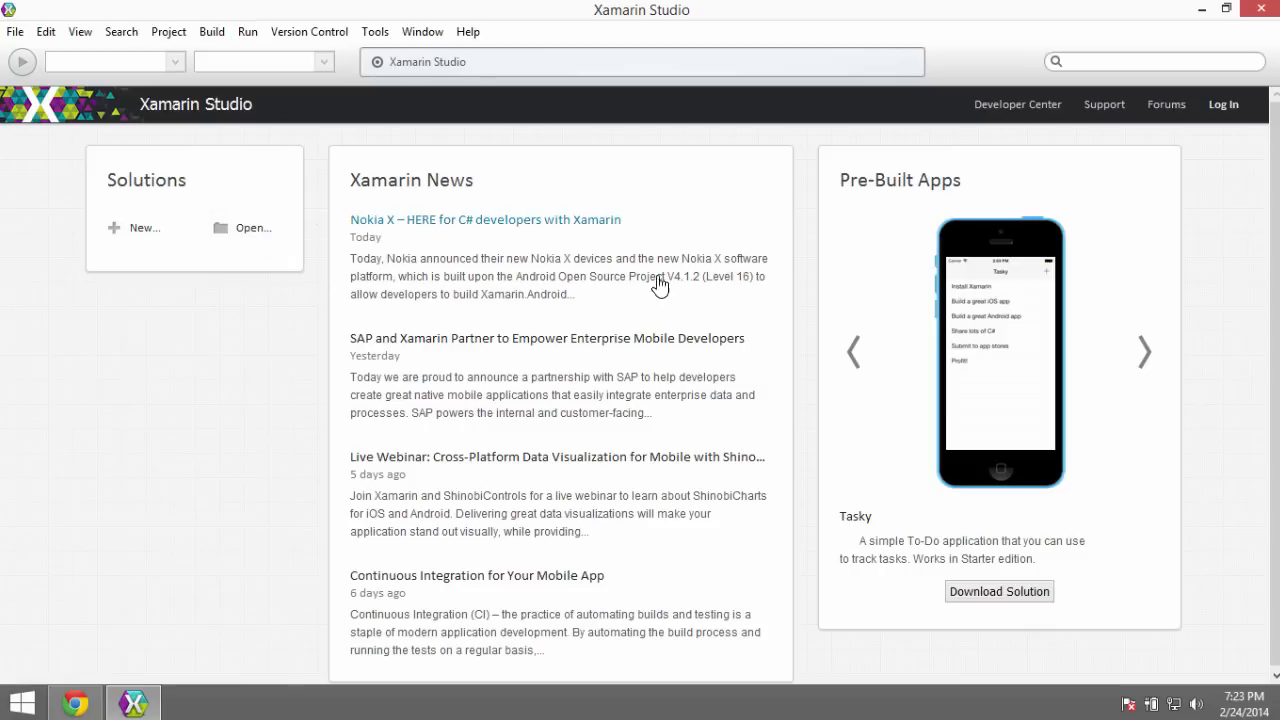
pyautogui.moveTo(424, 104)
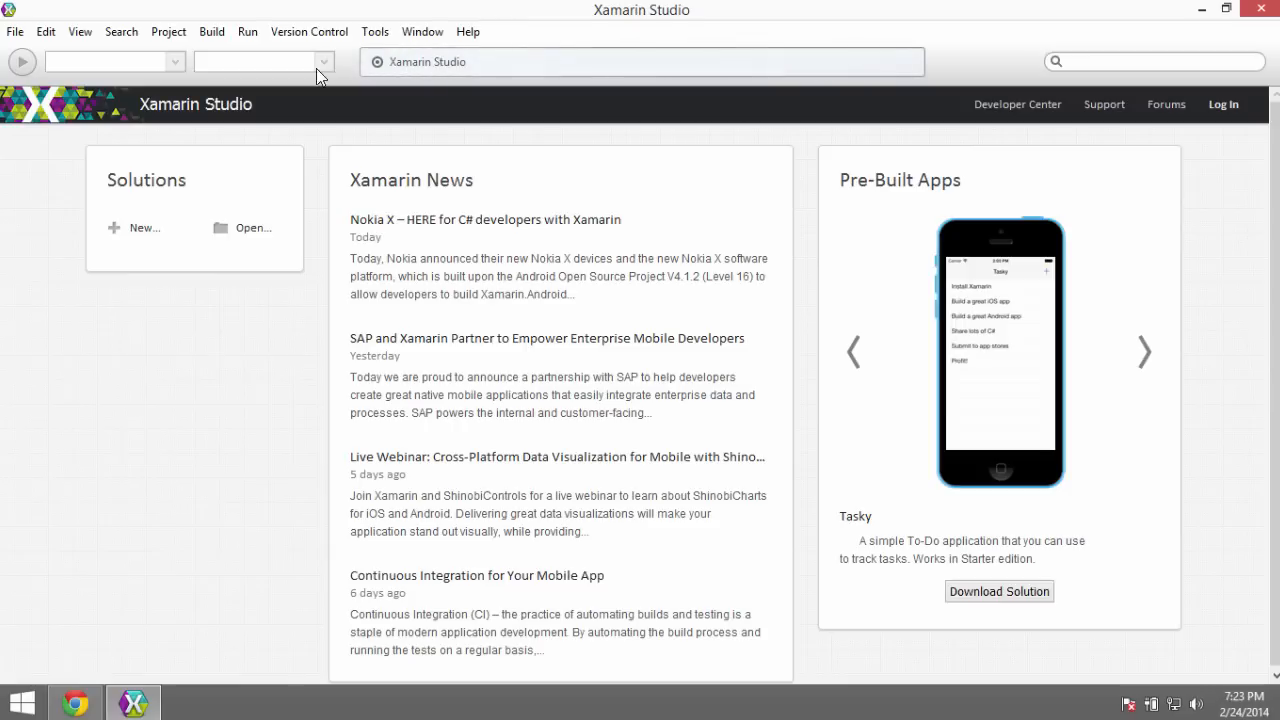
pyautogui.moveTo(514, 378)
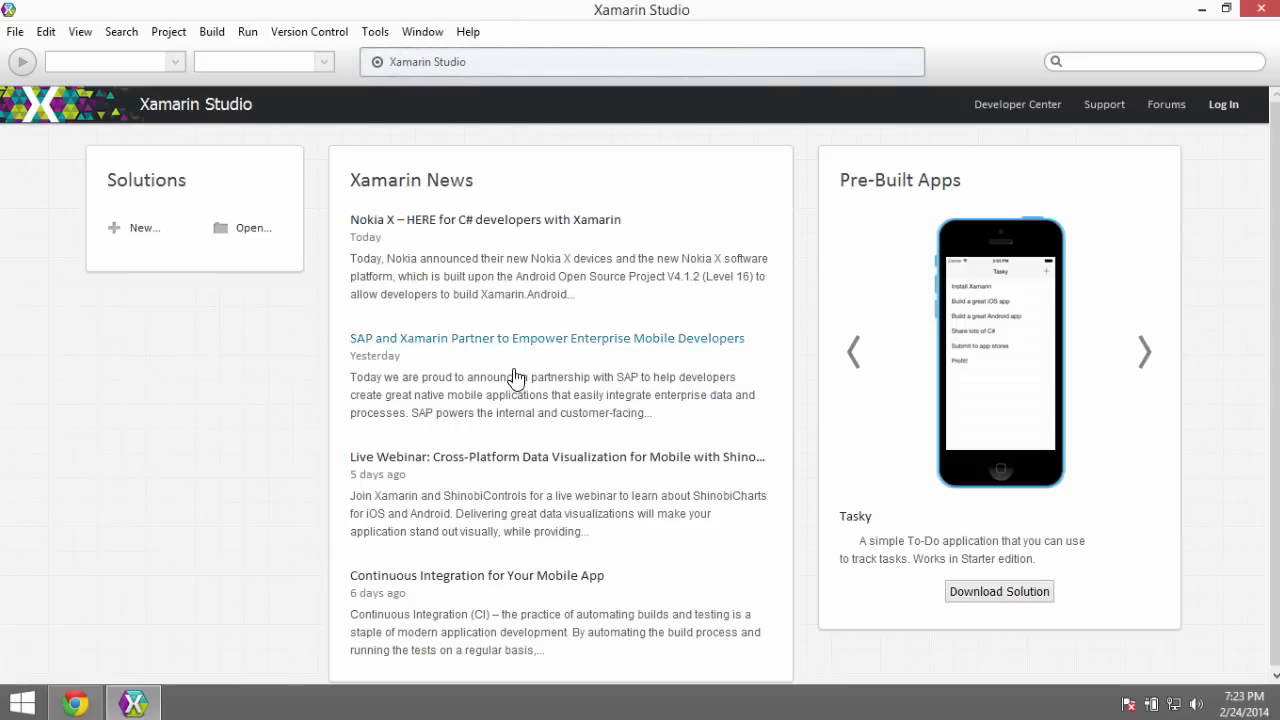
pyautogui.moveTo(224, 336)
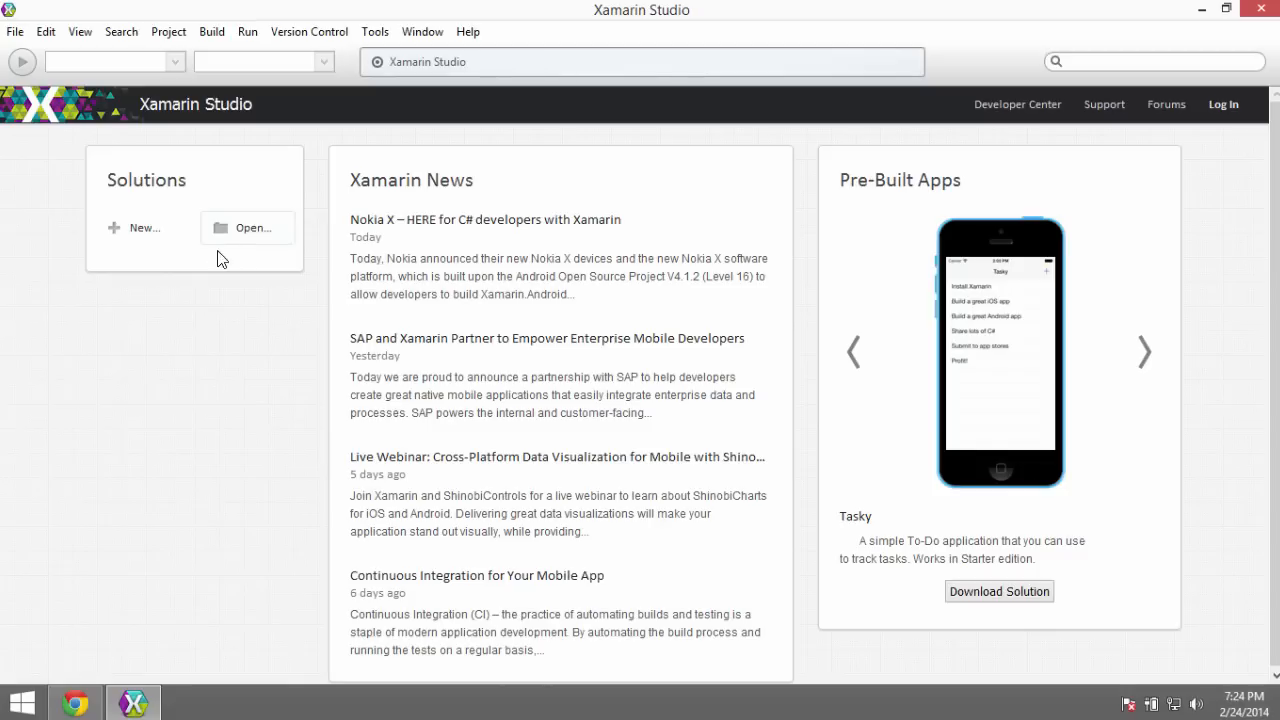
pyautogui.moveTo(116, 232)
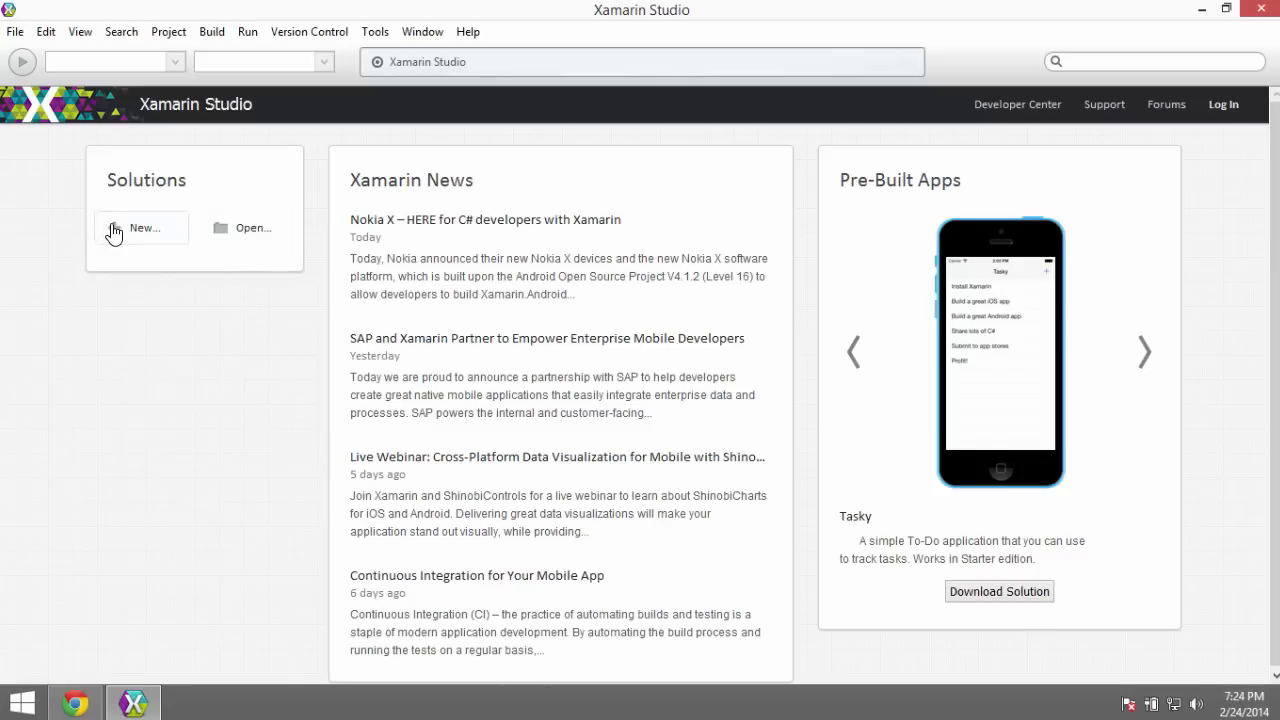
# Step: Start a new solution from the start page's Solutions list
pyautogui.click(144, 228)
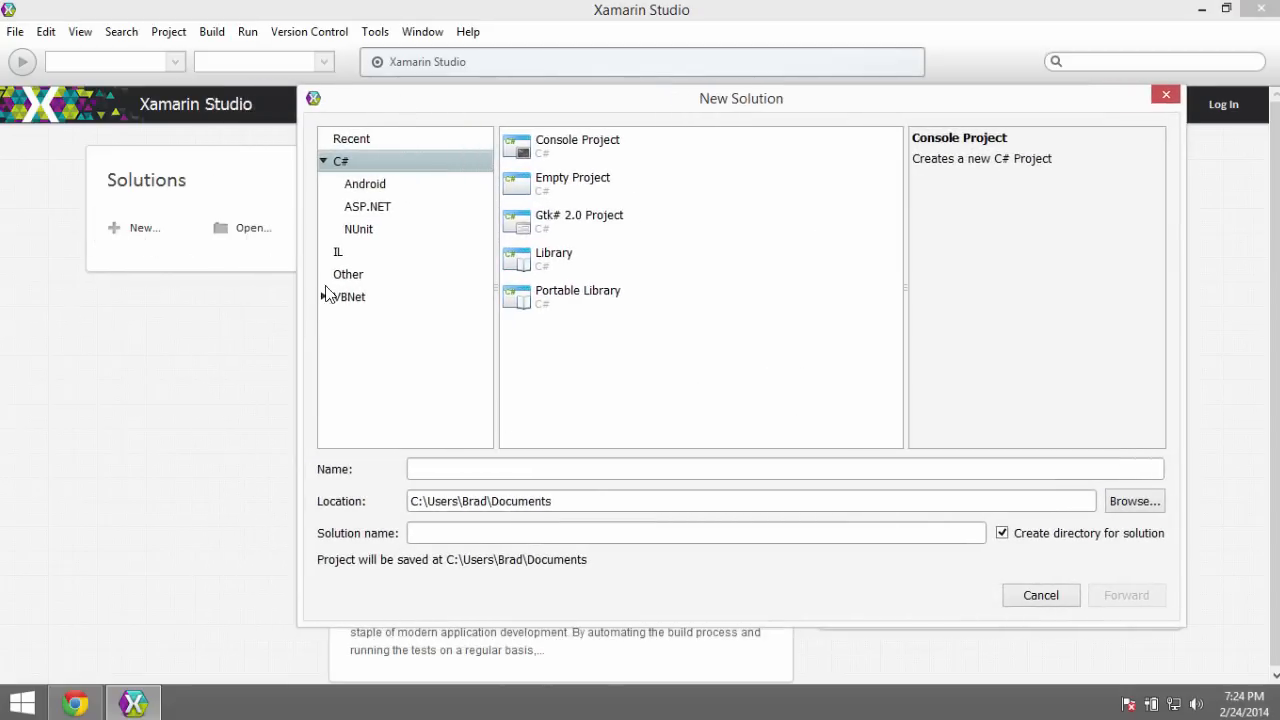
# Step: Reopen the New Solution dialog through File > New > Solution and reposition it
pyautogui.click(1040, 596)
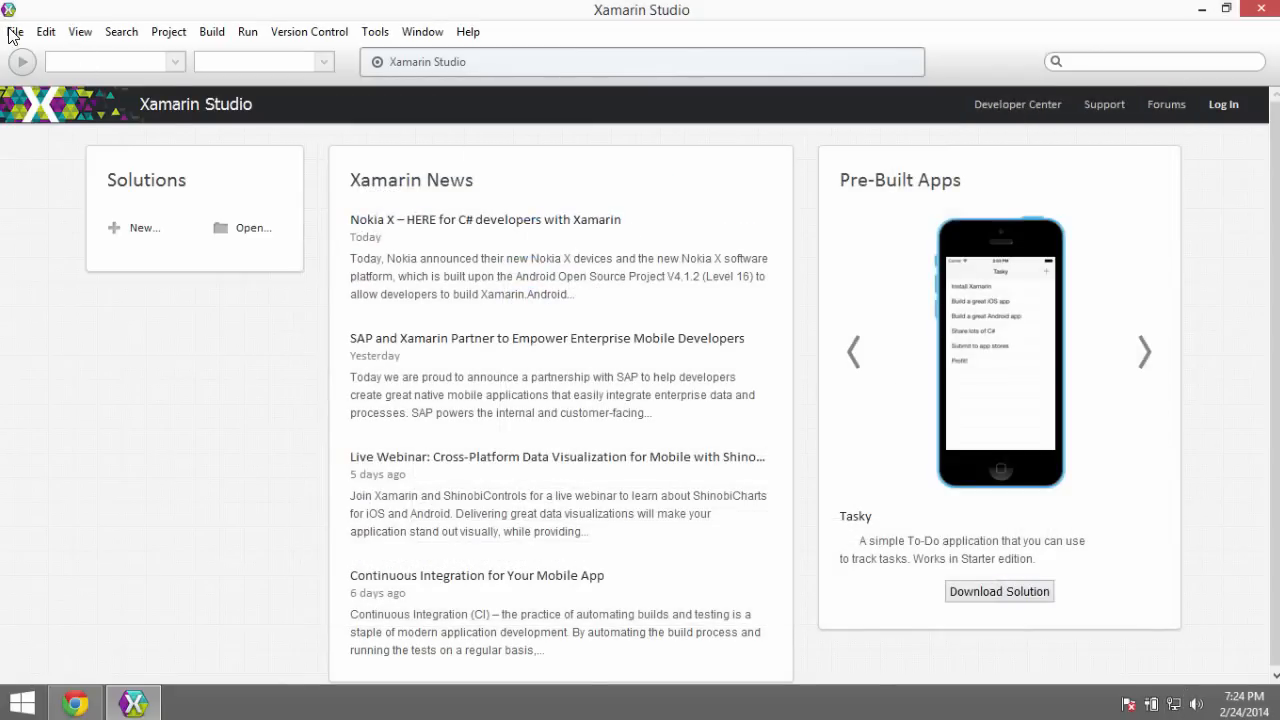
pyautogui.click(12, 32)
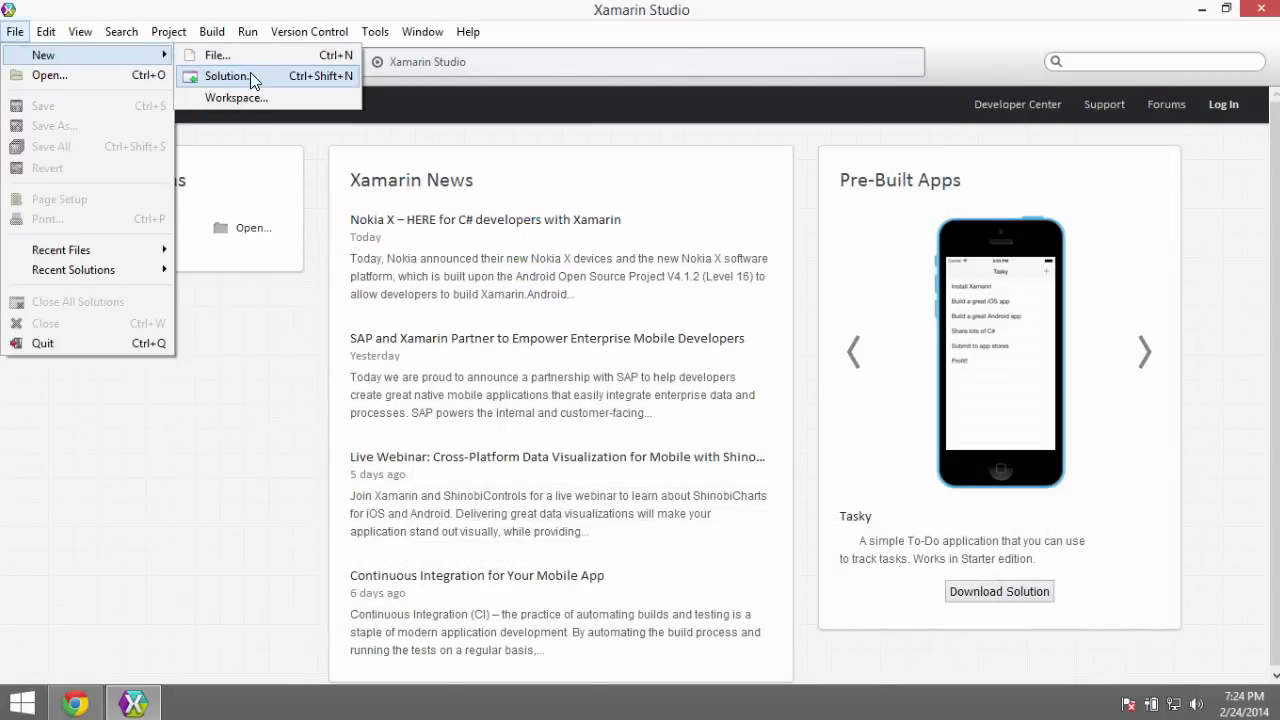
pyautogui.click(228, 76)
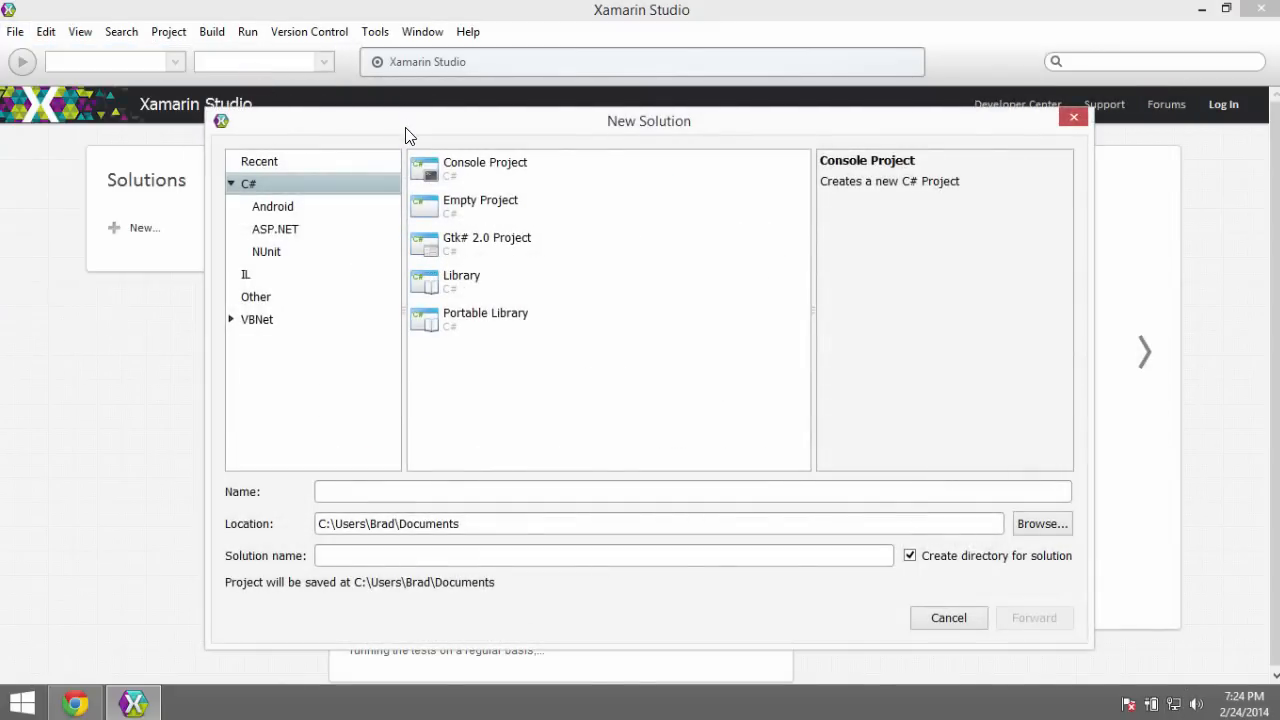
pyautogui.moveTo(408, 132); pyautogui.dragTo(420, 122)
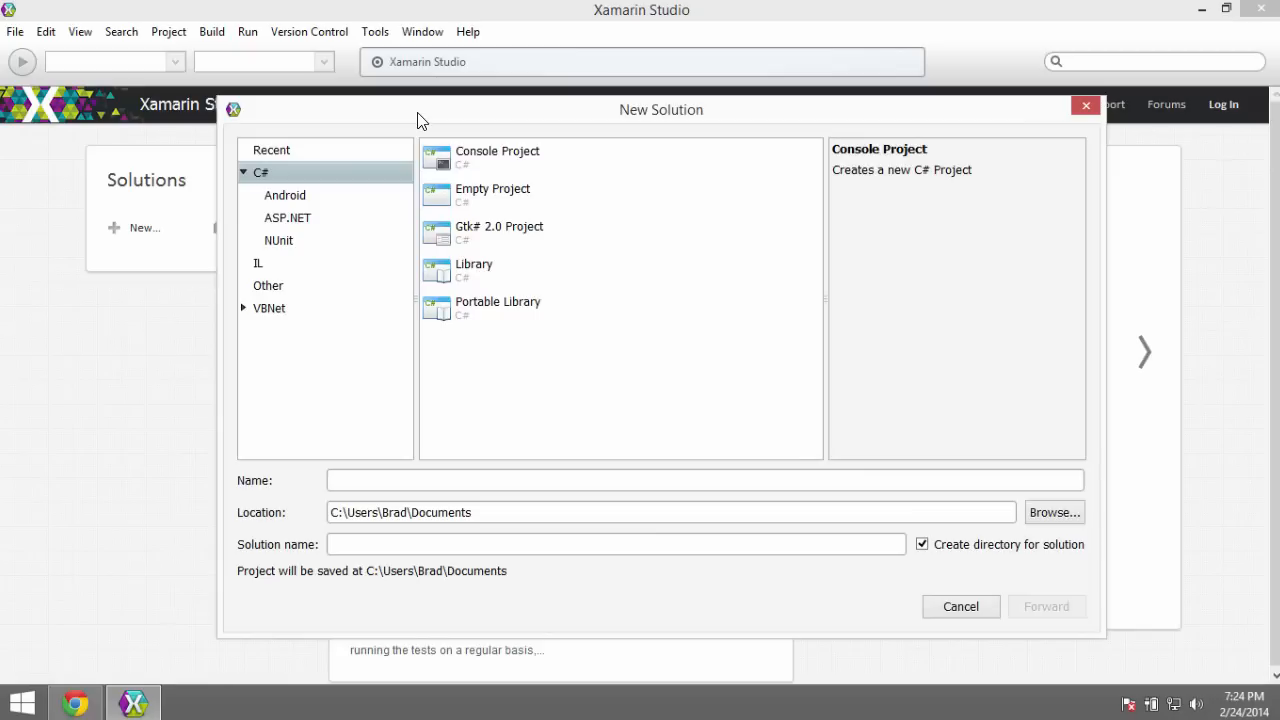
pyautogui.moveTo(276, 312)
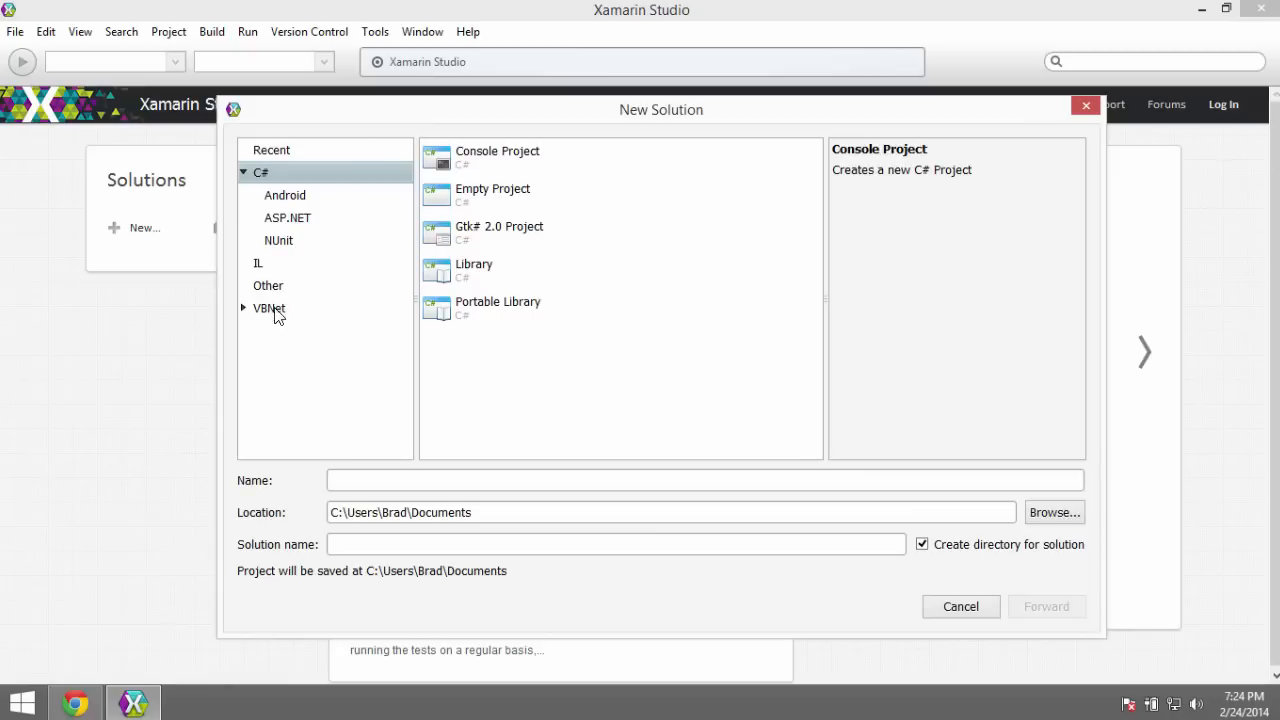
pyautogui.moveTo(264, 316)
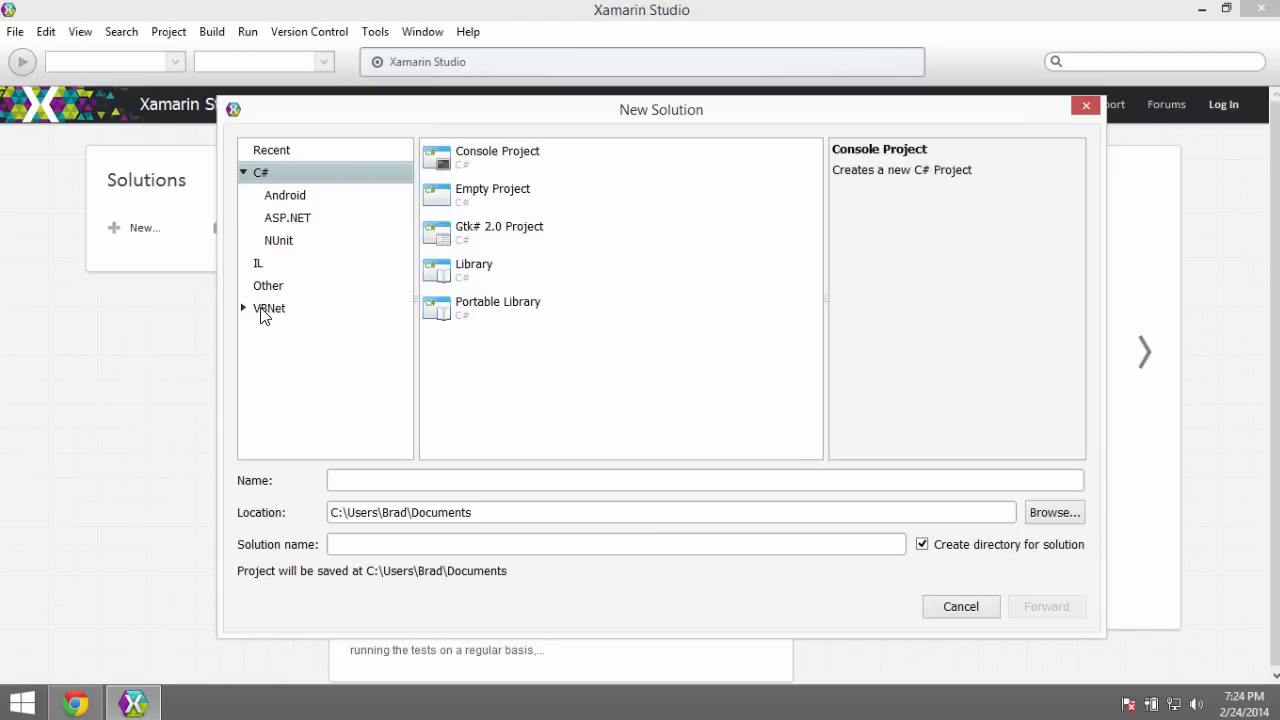
# Step: Browse the C#, VBNet and VBNet web template categories, ending on the Android templates
pyautogui.click(284, 196)
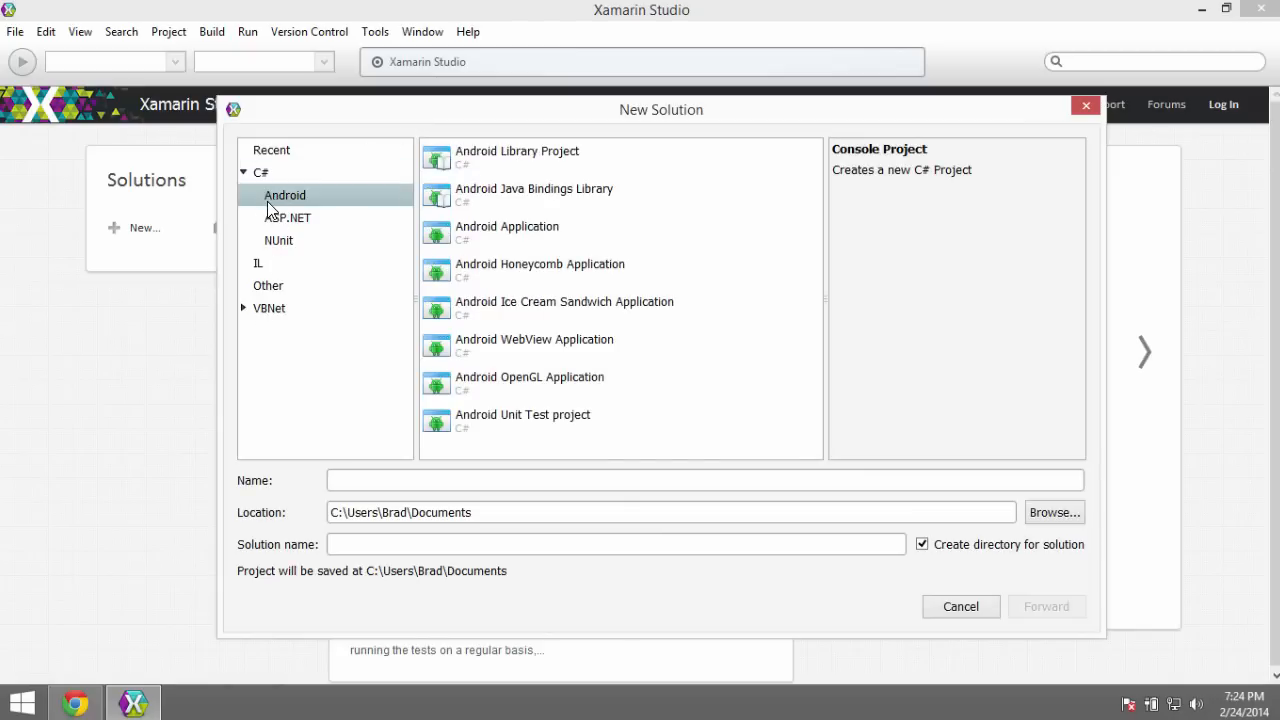
pyautogui.click(260, 172)
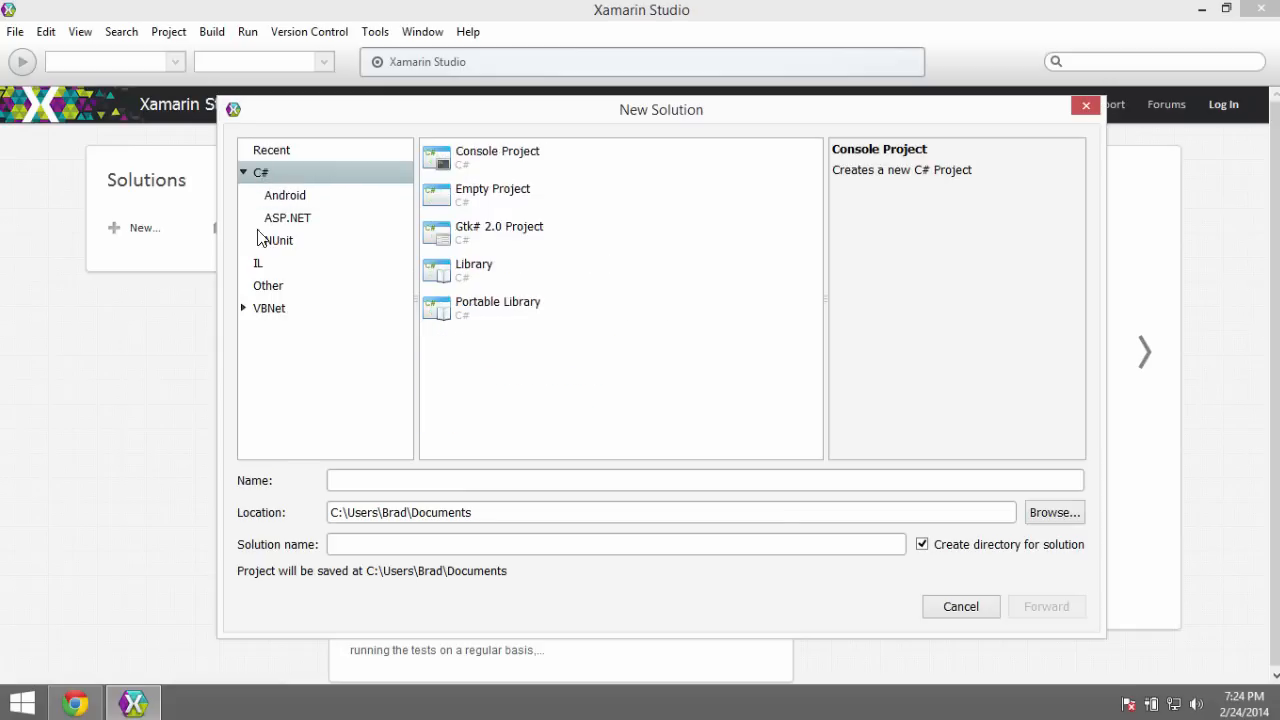
pyautogui.click(268, 308)
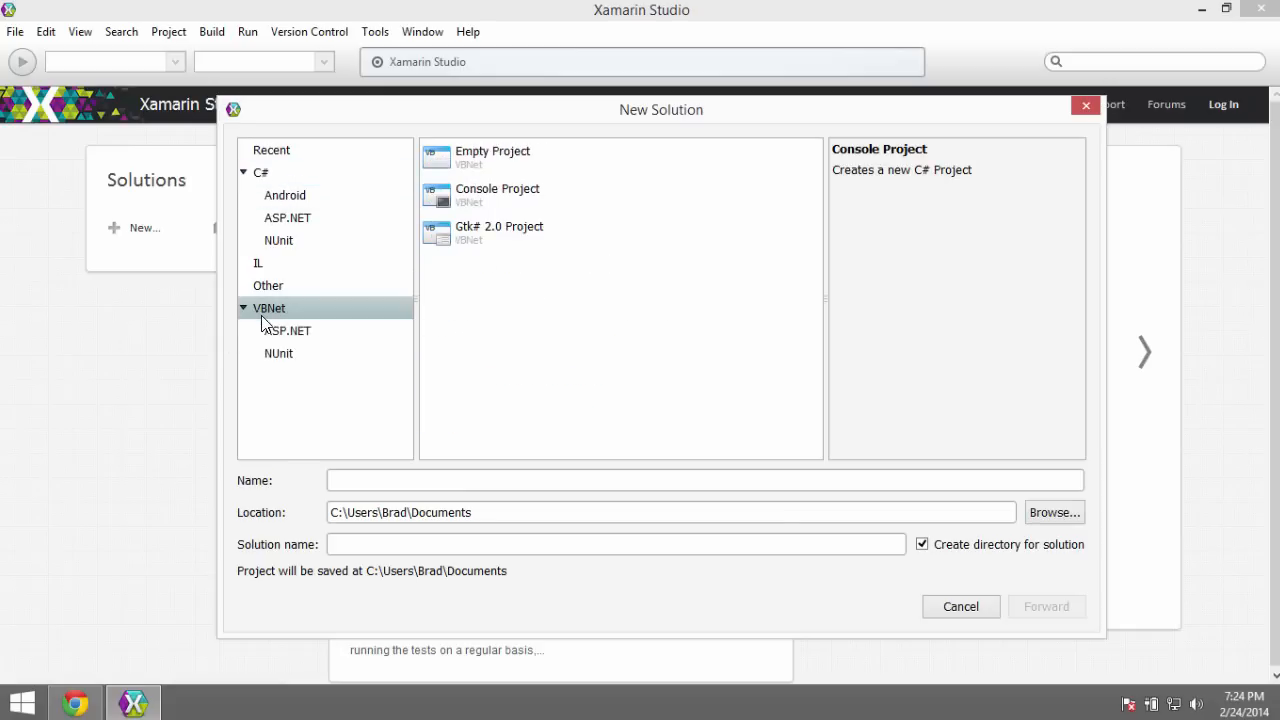
pyautogui.click(288, 330)
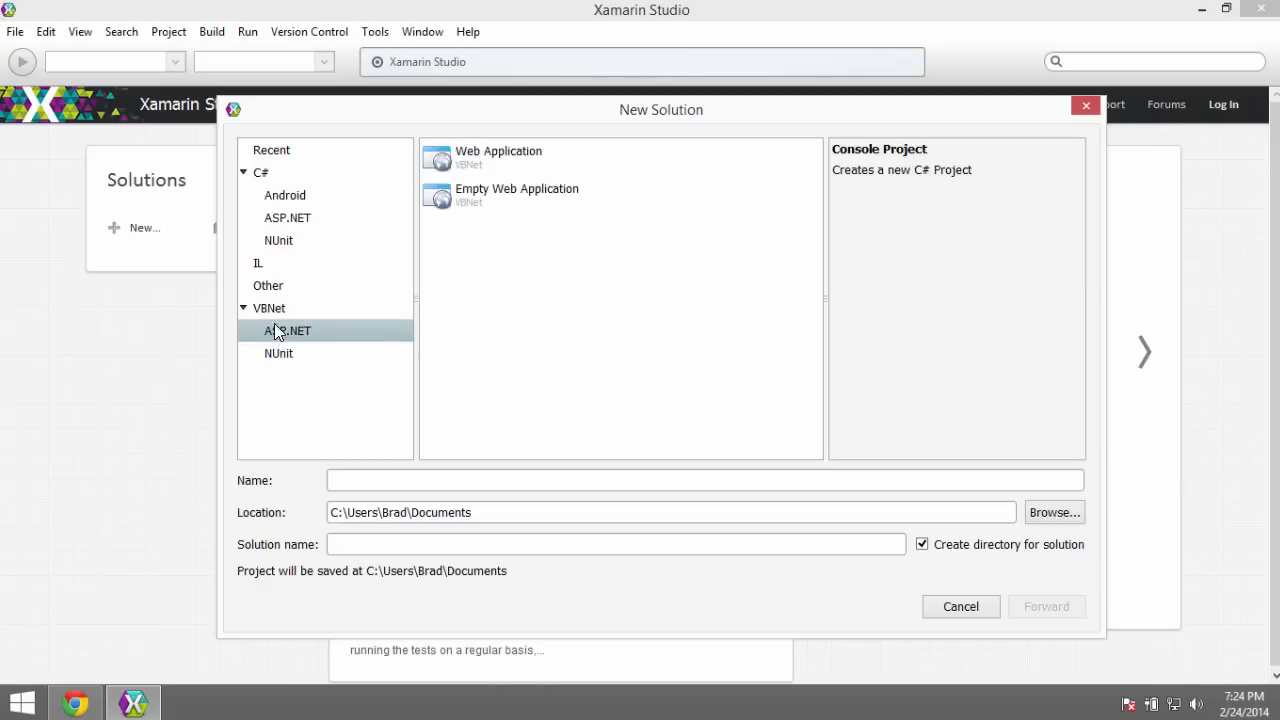
pyautogui.click(270, 308)
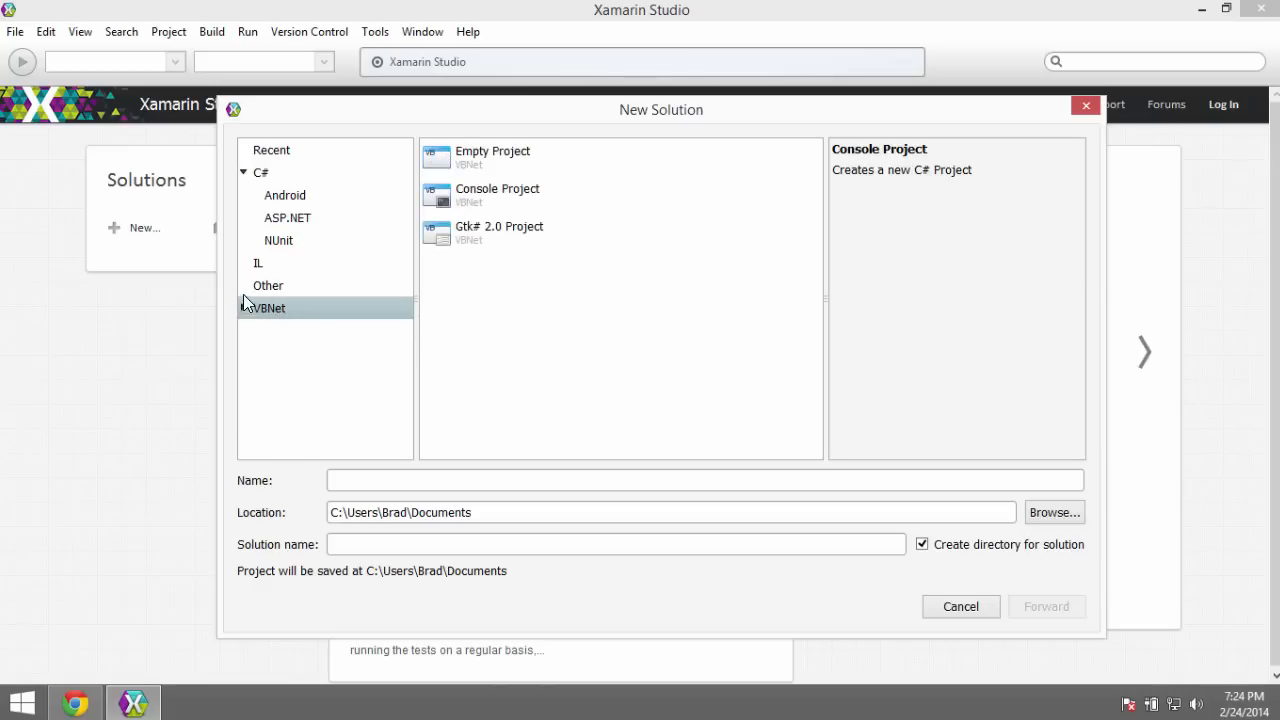
pyautogui.click(284, 196)
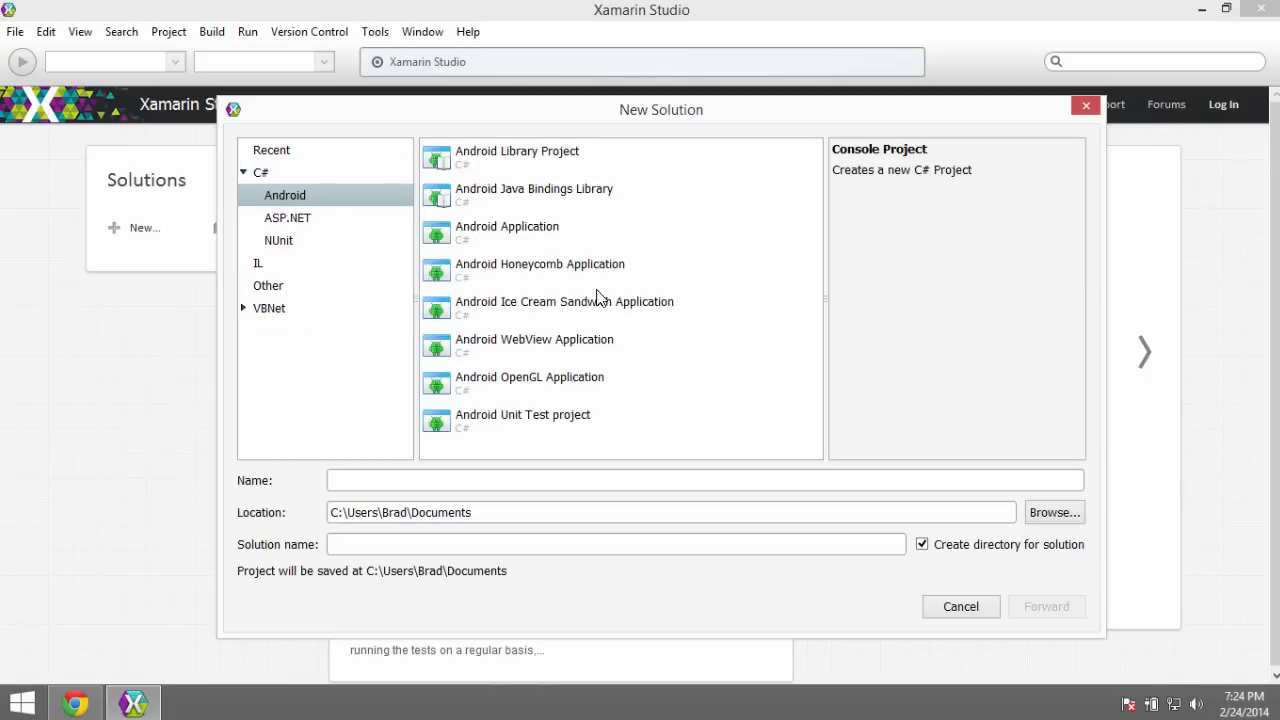
pyautogui.moveTo(516, 356)
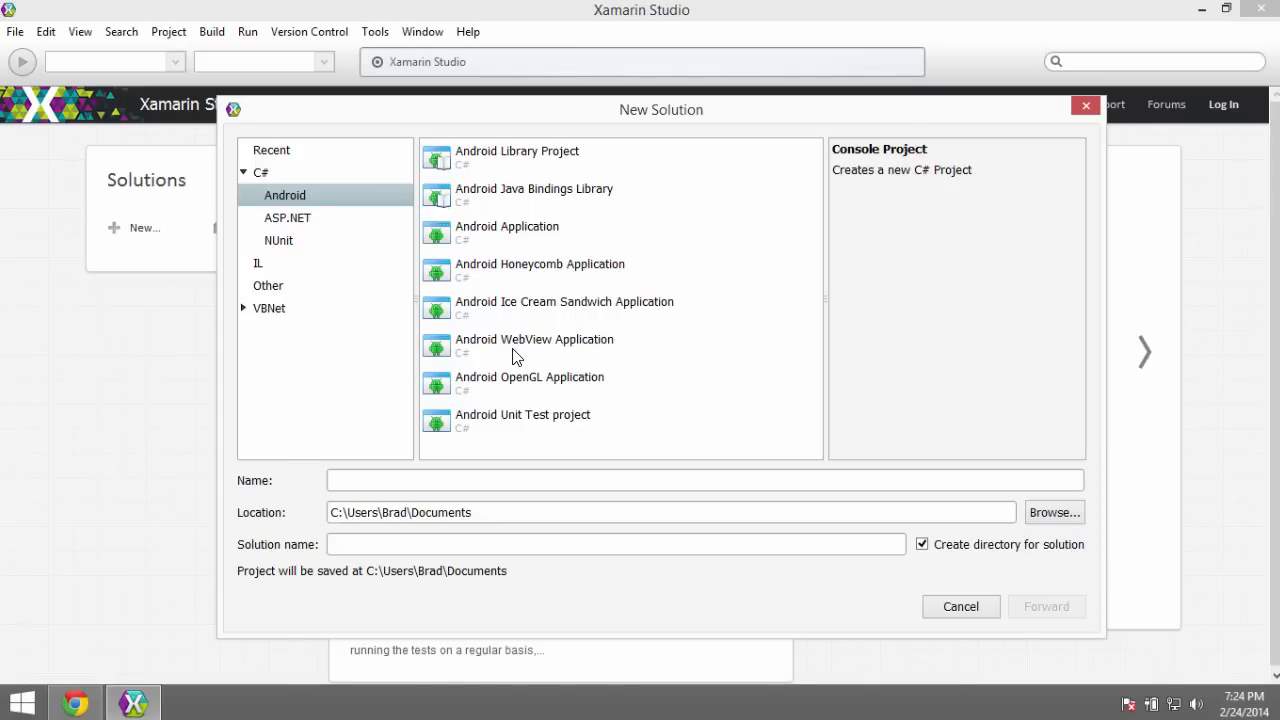
pyautogui.moveTo(492, 284)
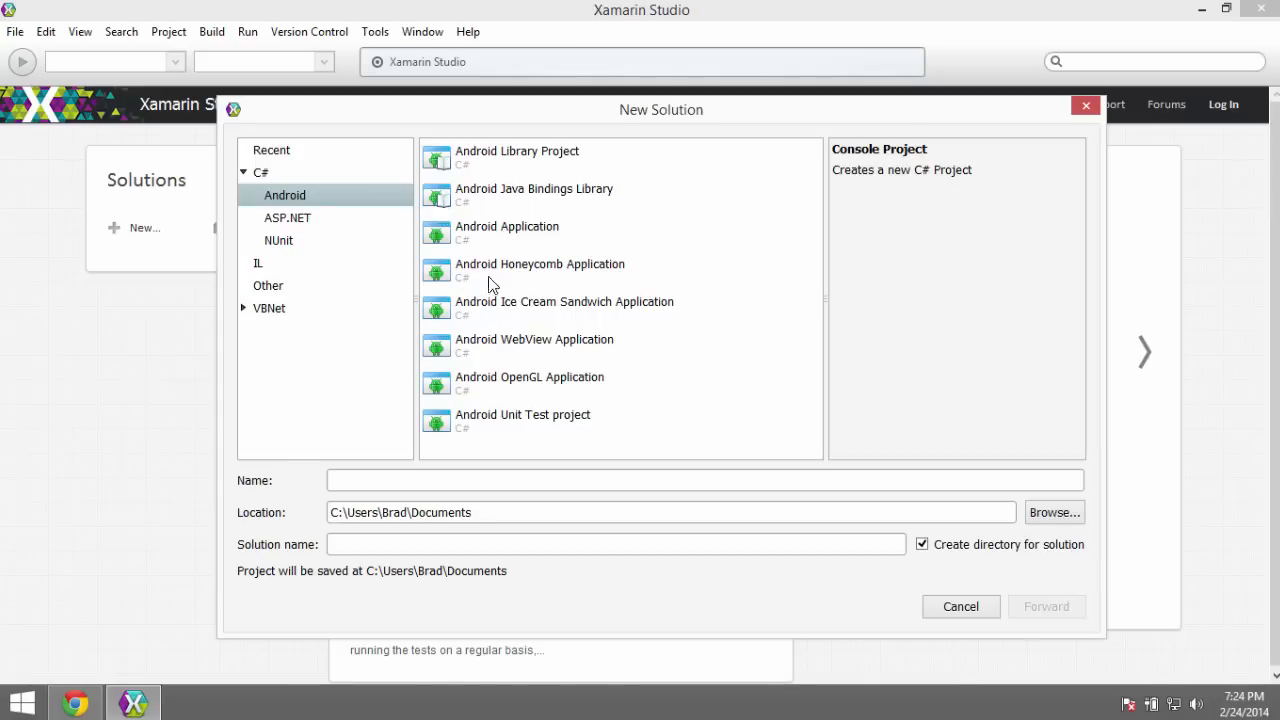
# Step: Create an Android Application solution named HelloWorld
pyautogui.click(508, 232)
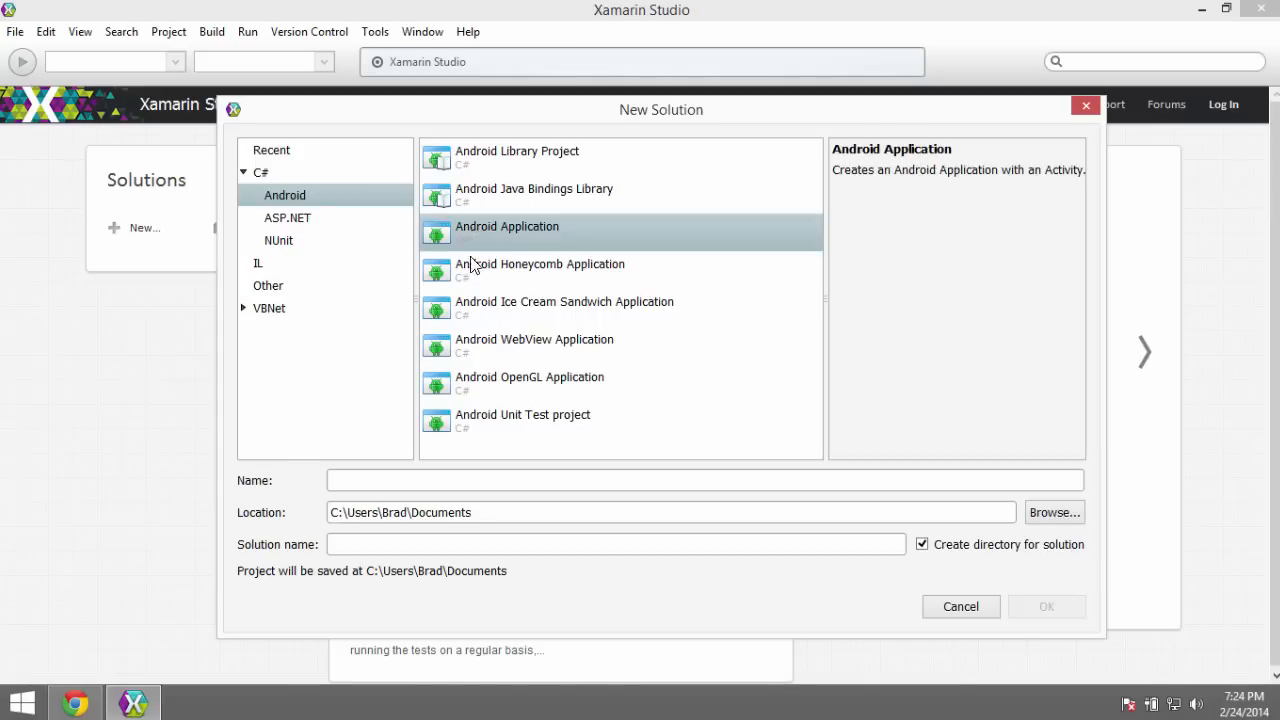
pyautogui.moveTo(452, 322)
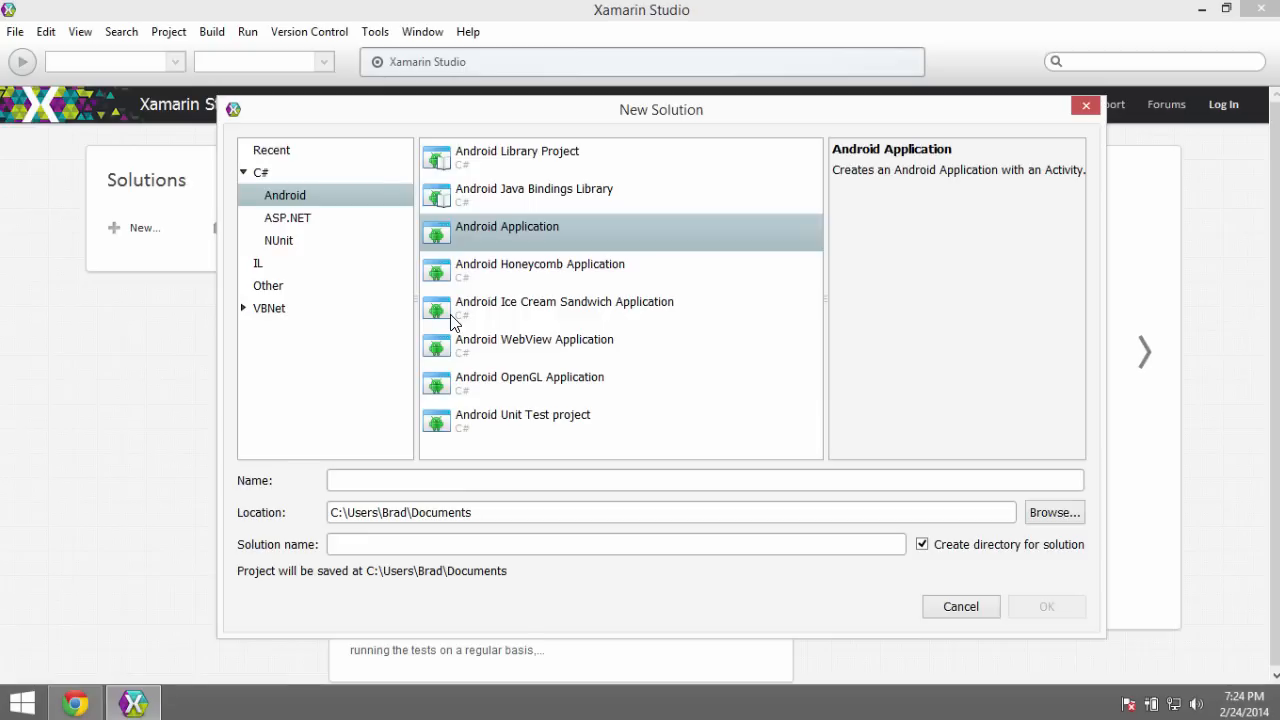
pyautogui.moveTo(424, 344)
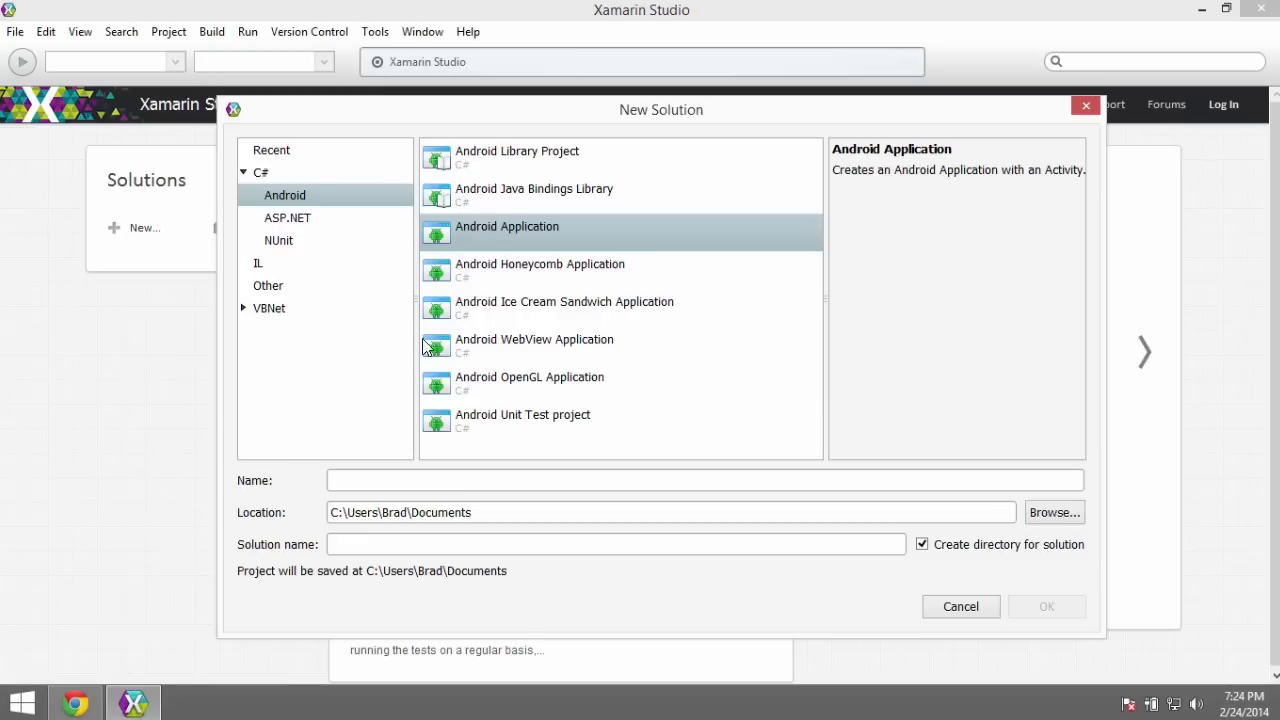
pyautogui.moveTo(572, 370)
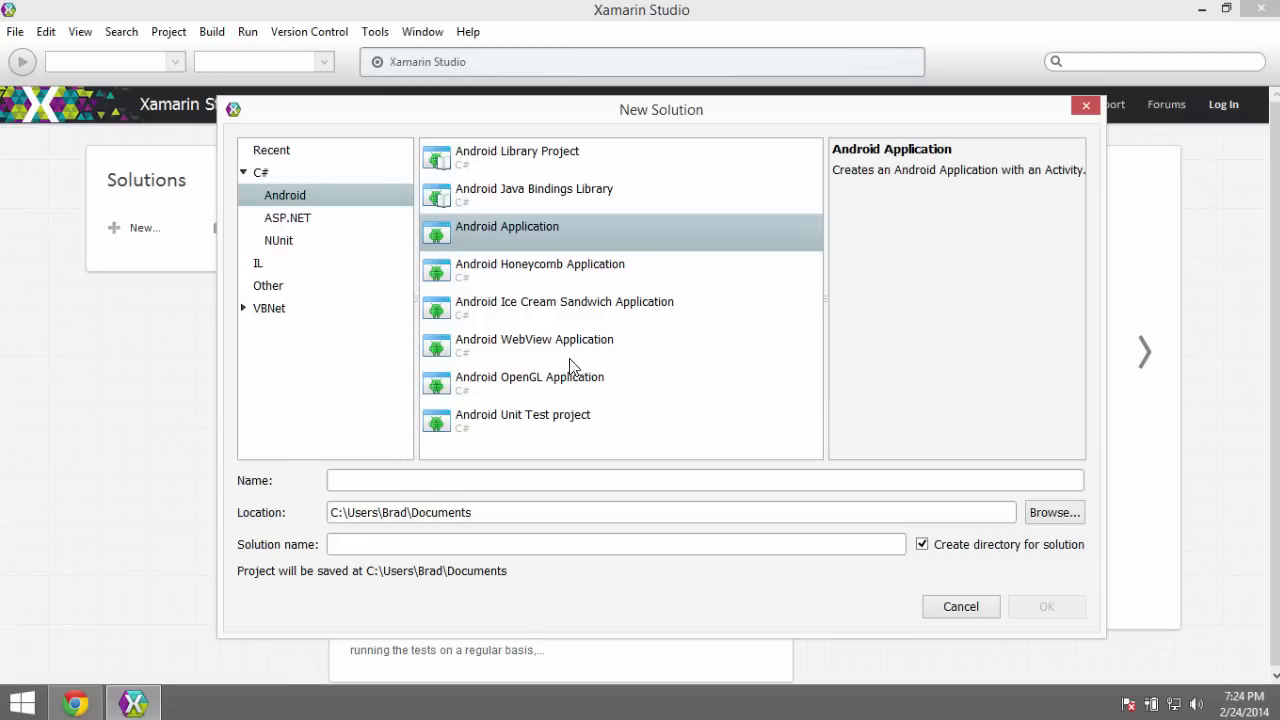
pyautogui.moveTo(536, 288)
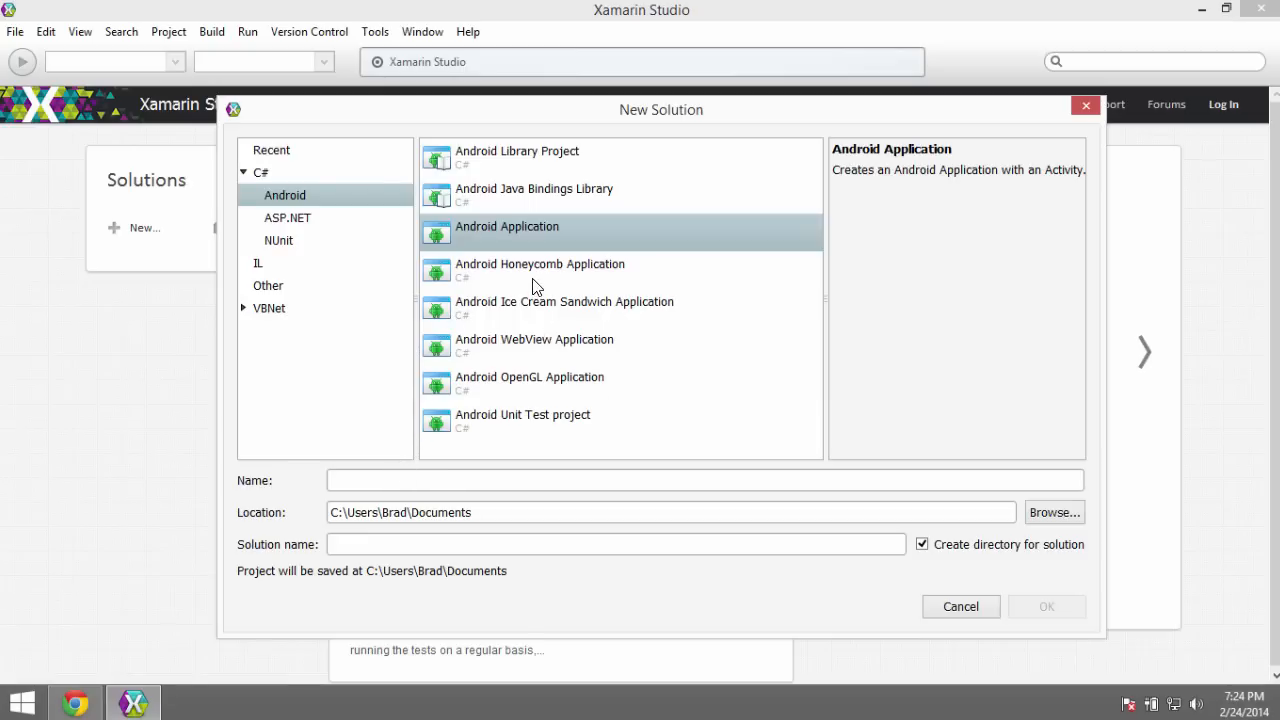
pyautogui.moveTo(532, 302)
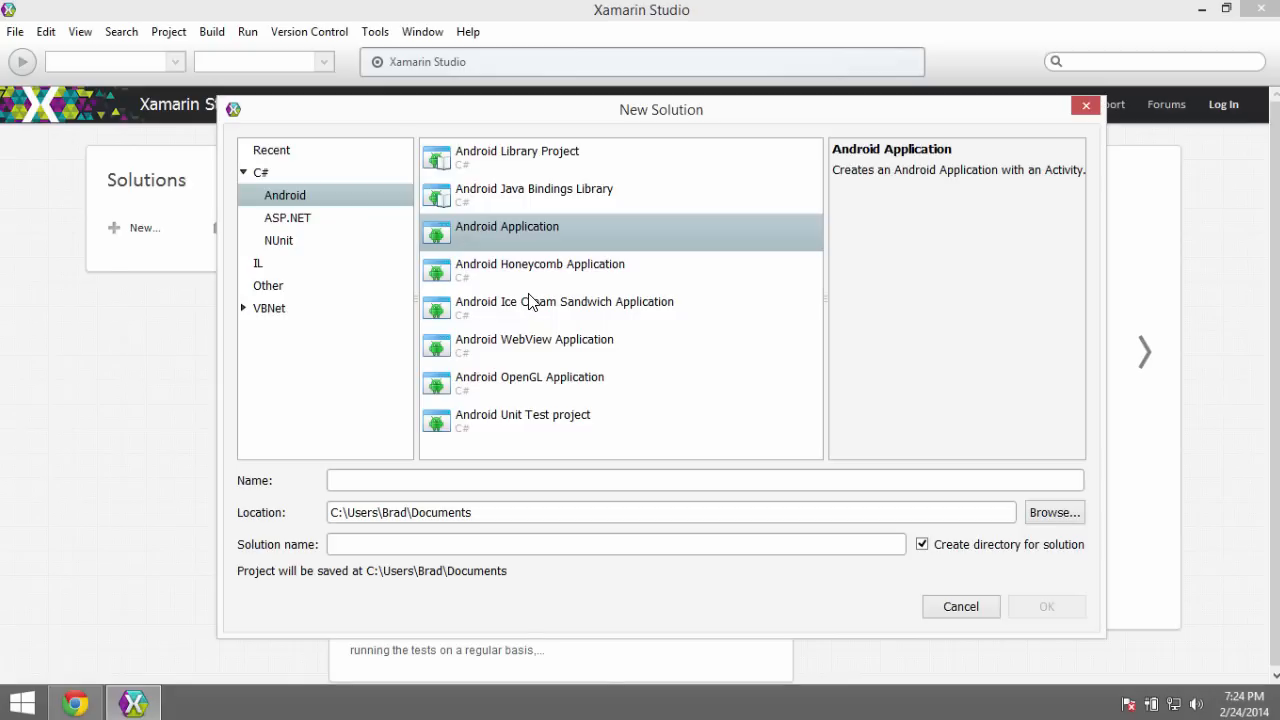
pyautogui.moveTo(428, 388)
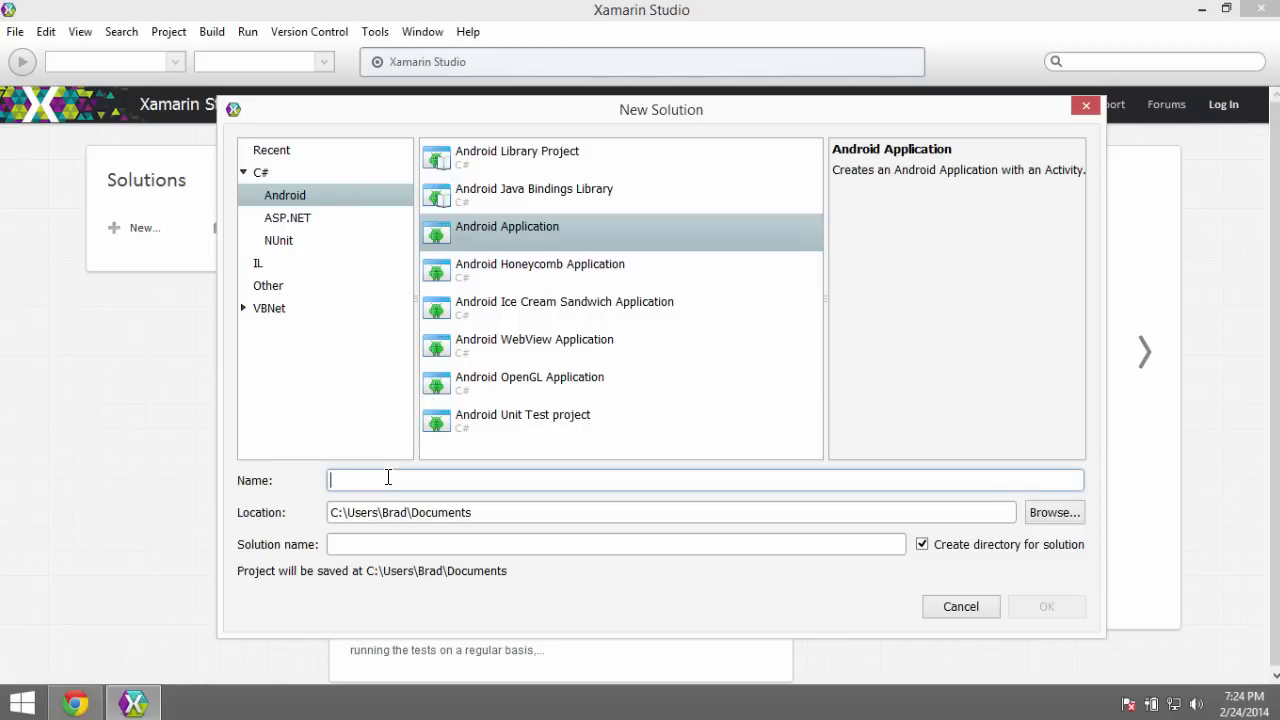
pyautogui.write('HelloWor')
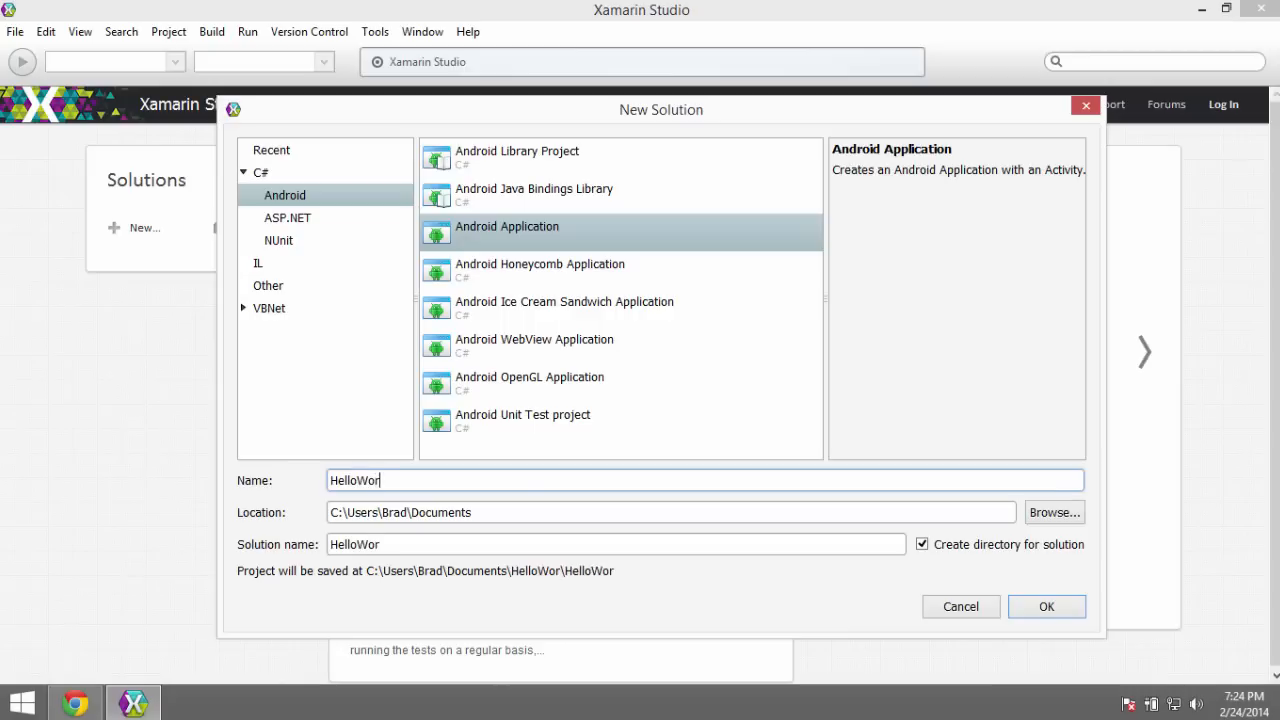
pyautogui.write('ld')
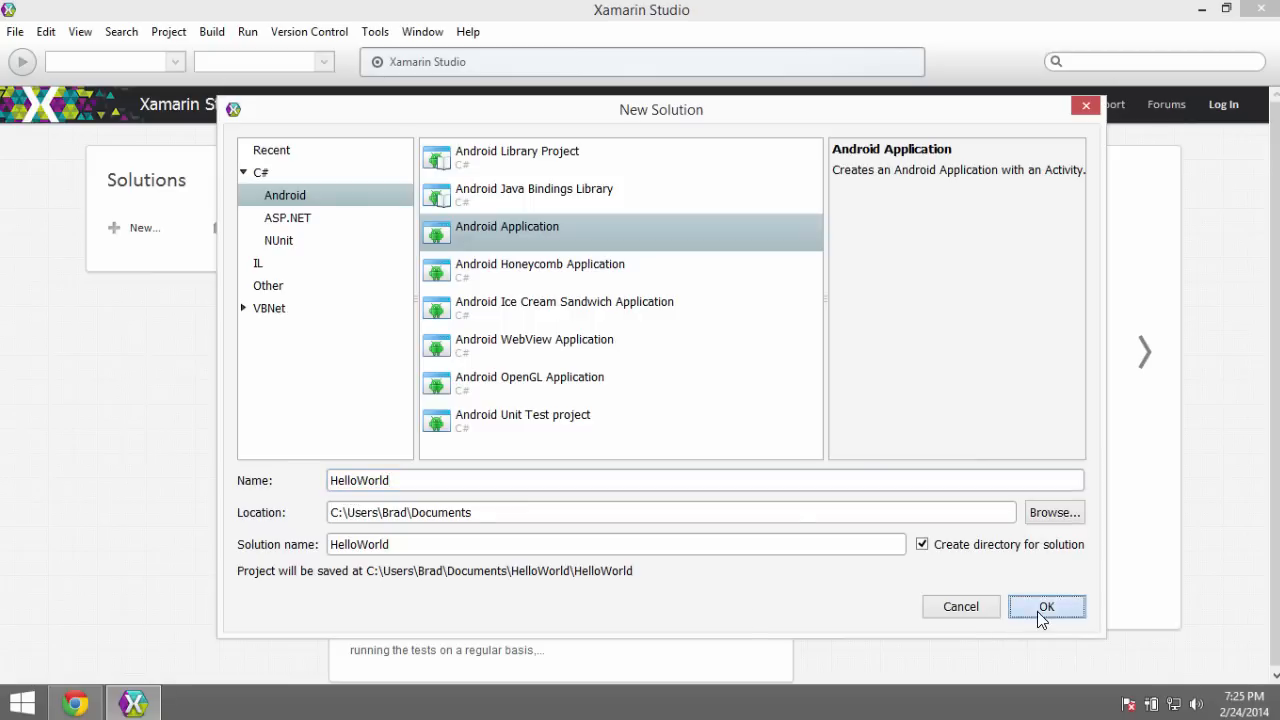
pyautogui.click(1048, 606)
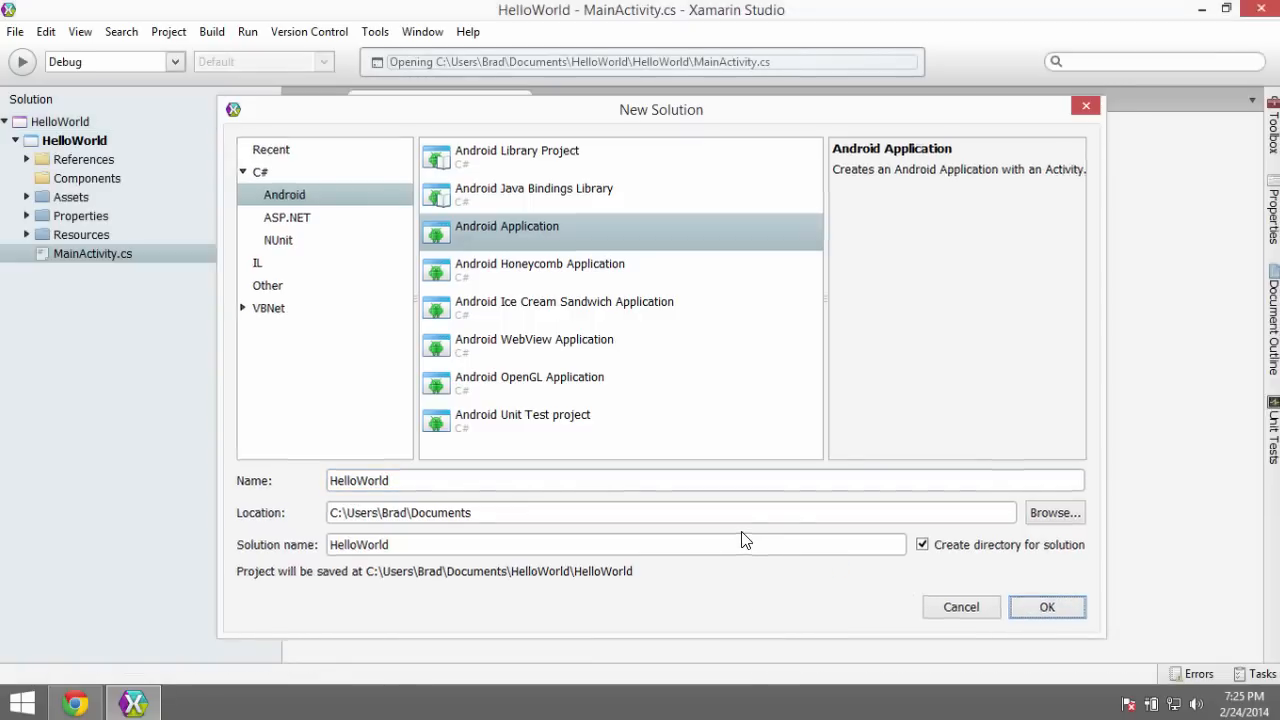
# Step: Let the HelloWorld solution load with MainActivity.cs shown in the editor
pyautogui.click(1048, 606)
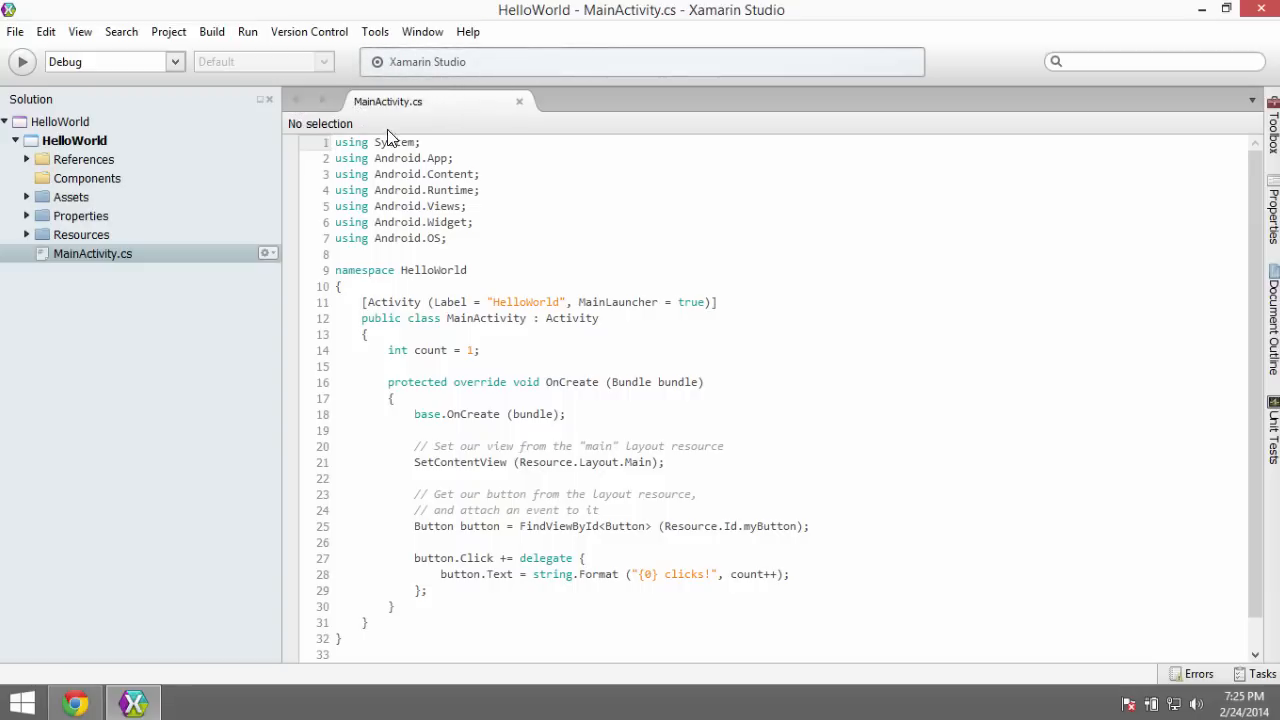
pyautogui.moveTo(400, 70)
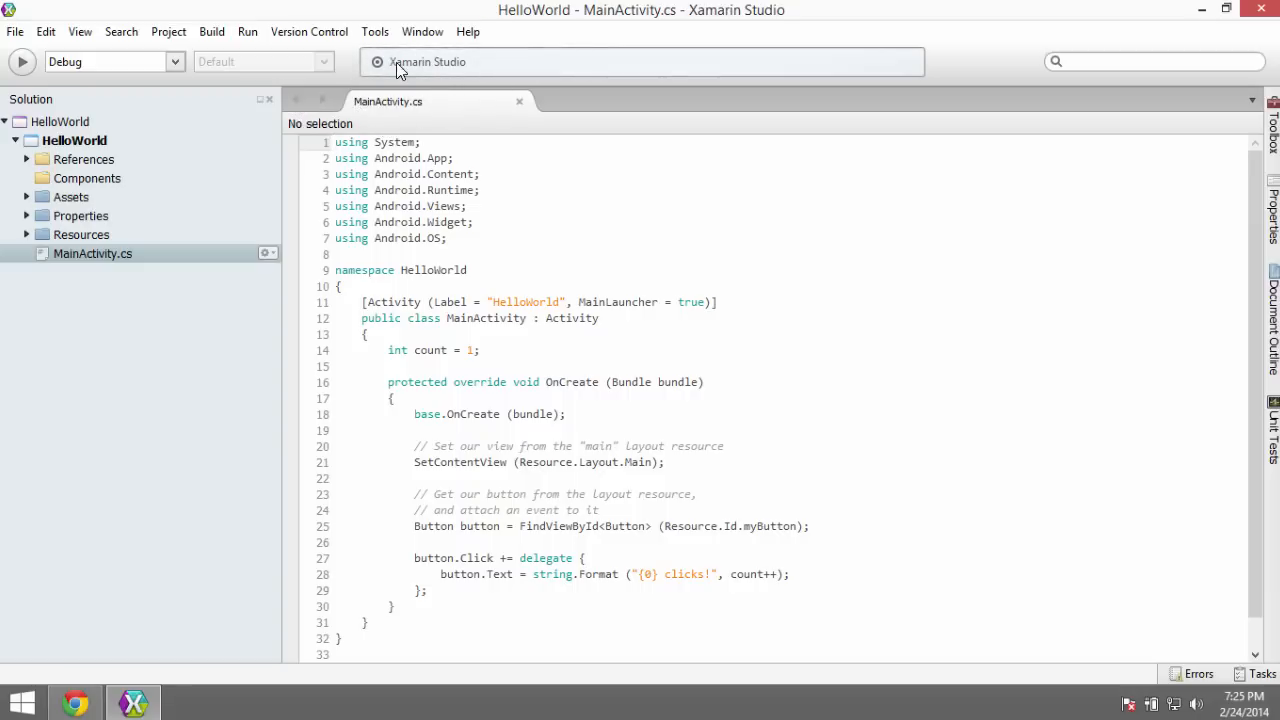
pyautogui.moveTo(604, 72)
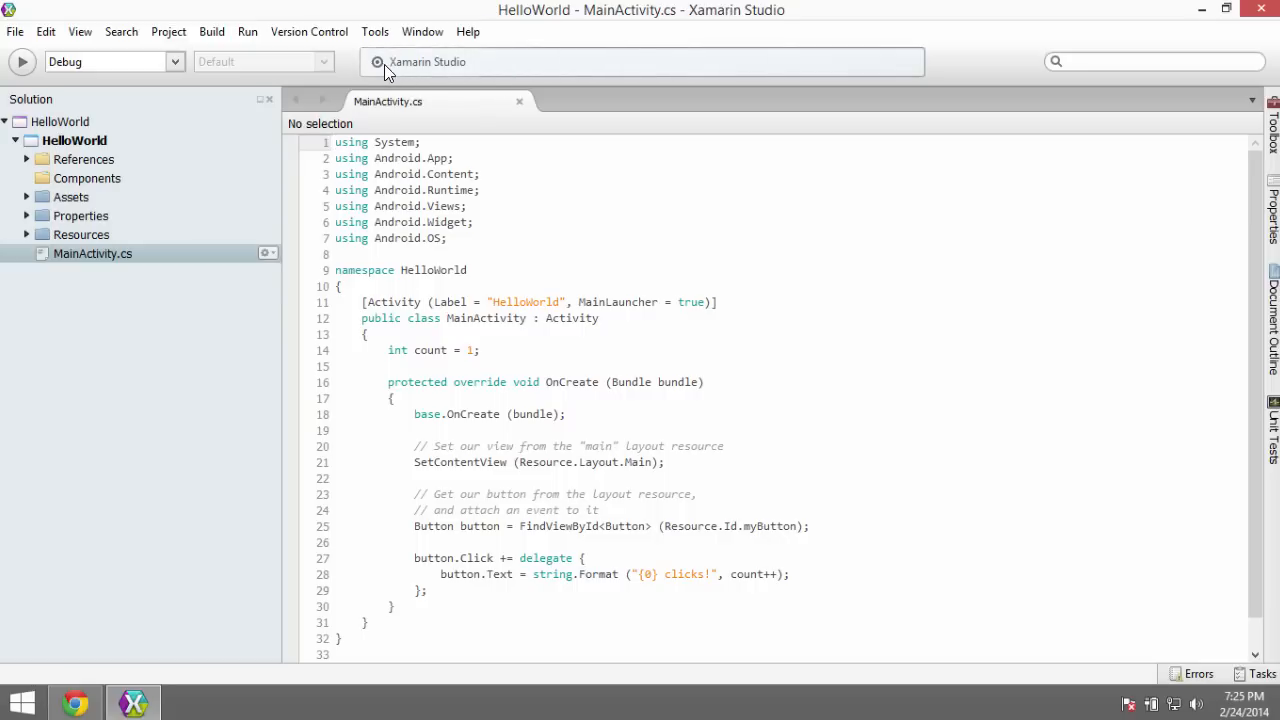
pyautogui.moveTo(388, 82)
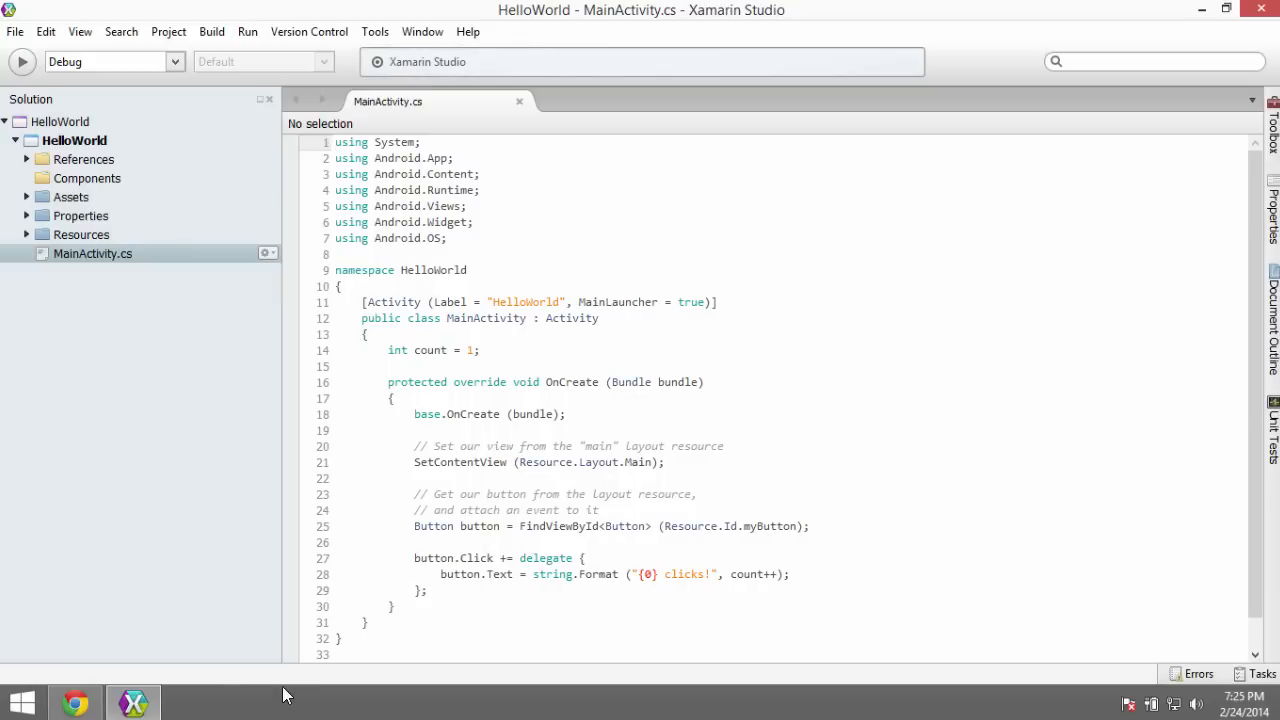
pyautogui.moveTo(64, 680)
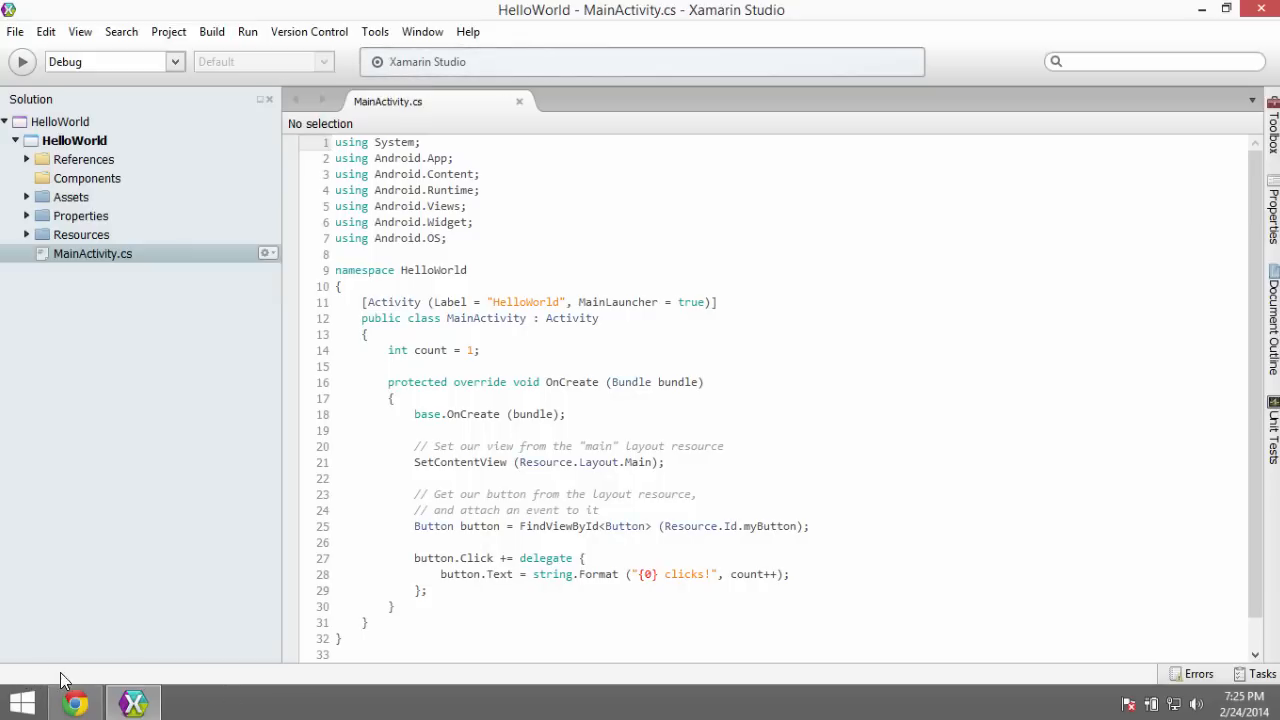
pyautogui.moveTo(256, 568)
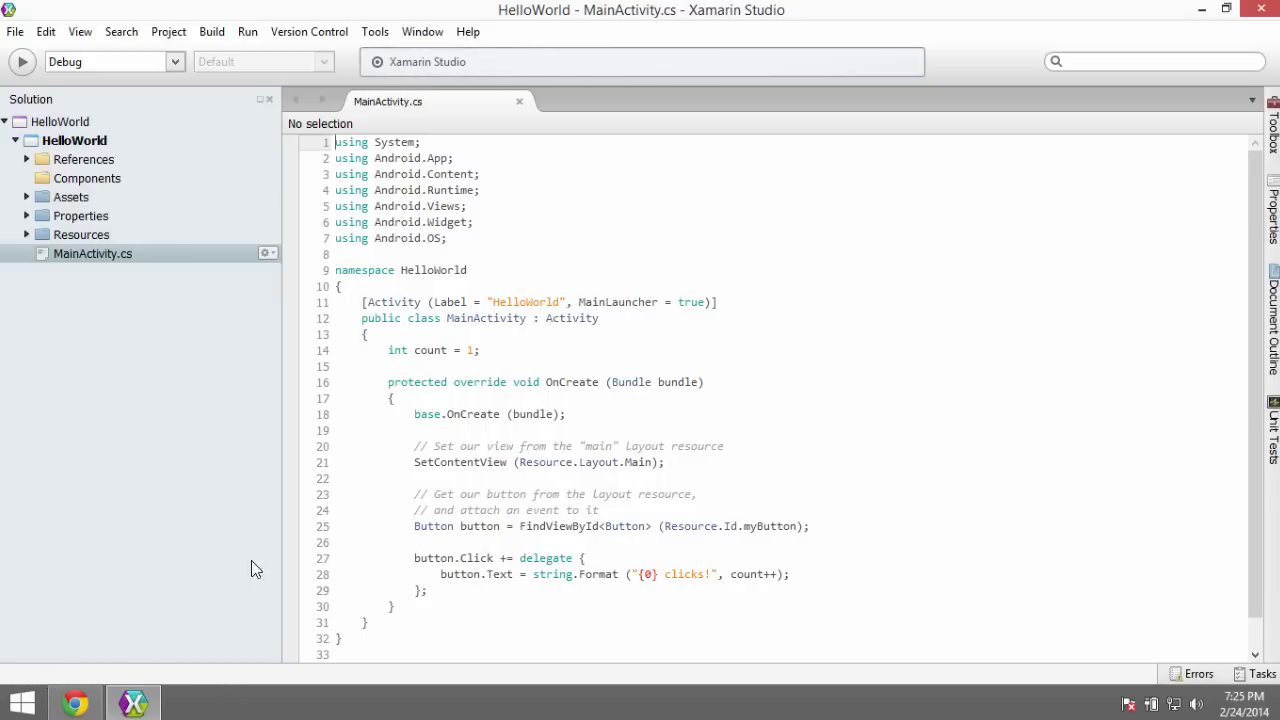
pyautogui.moveTo(388, 80)
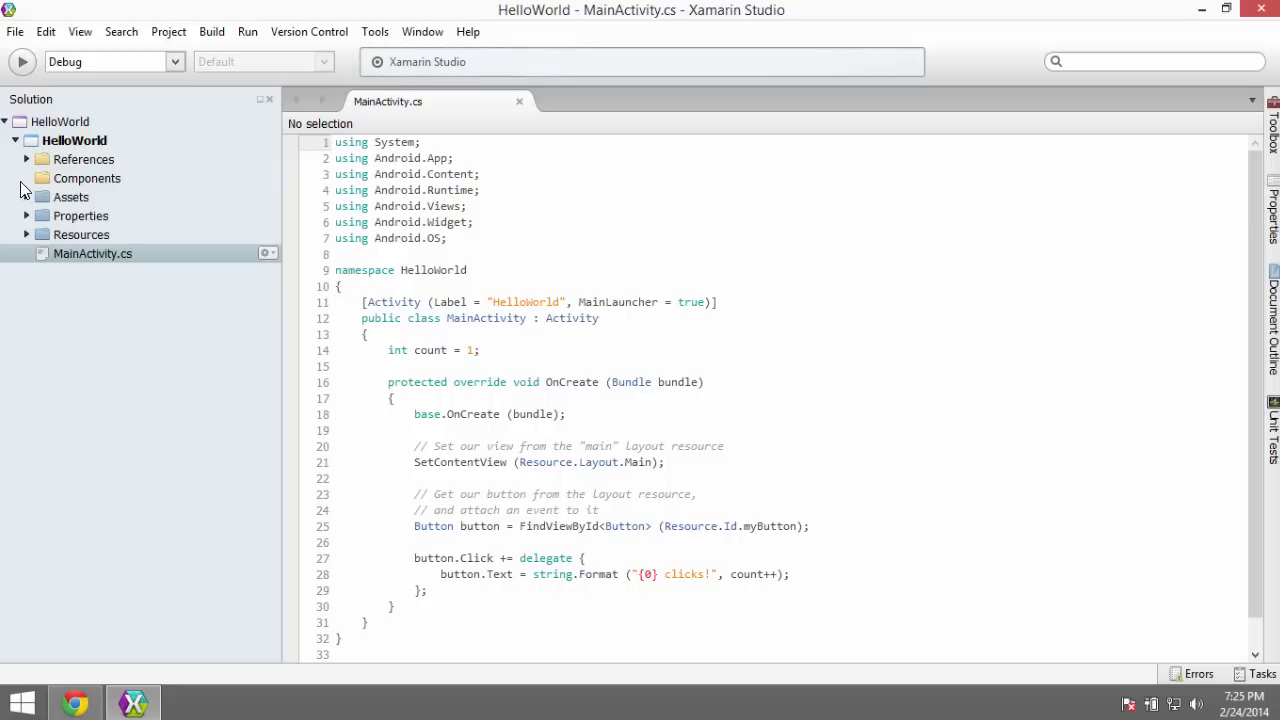
pyautogui.moveTo(38, 150)
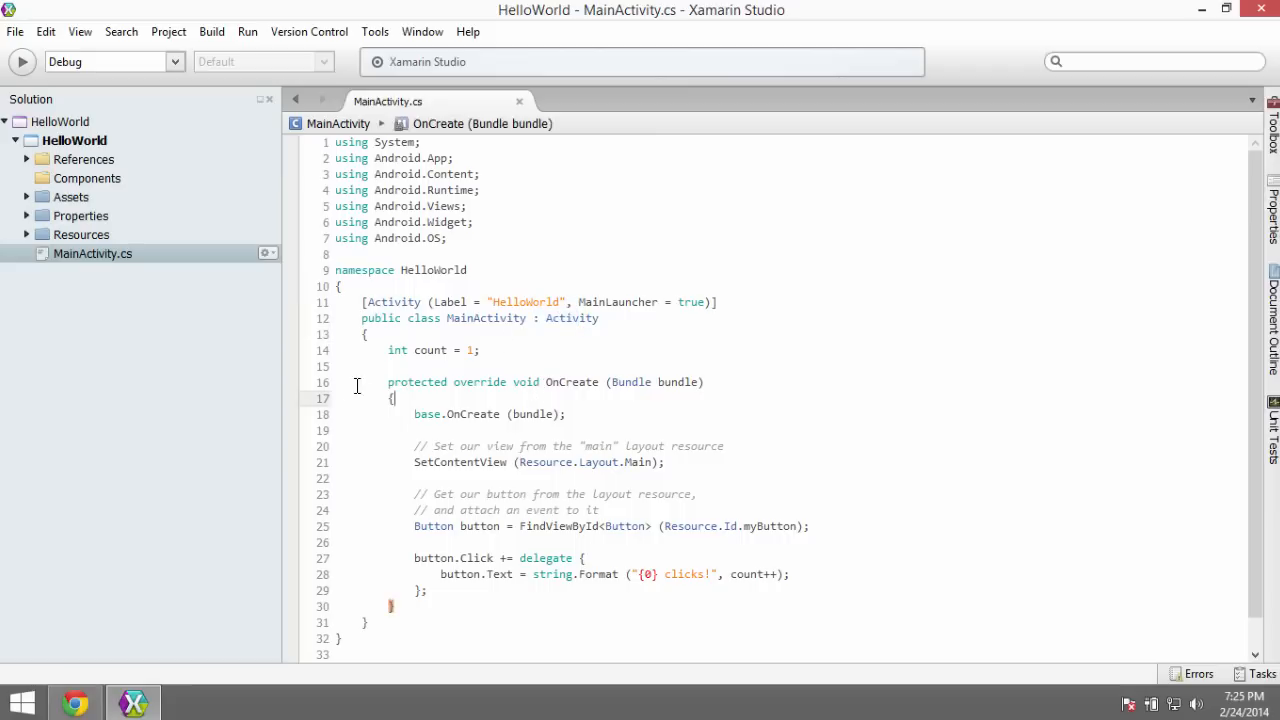
pyautogui.scroll(-3)
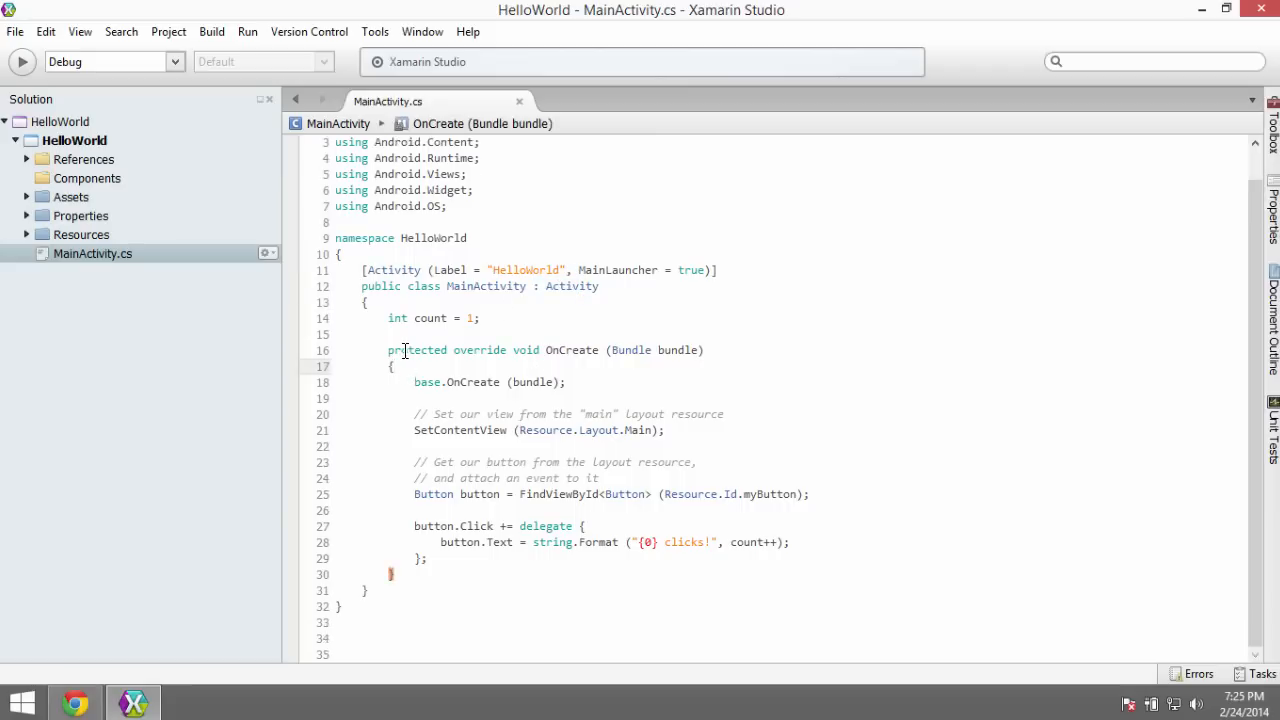
pyautogui.moveTo(402, 350)
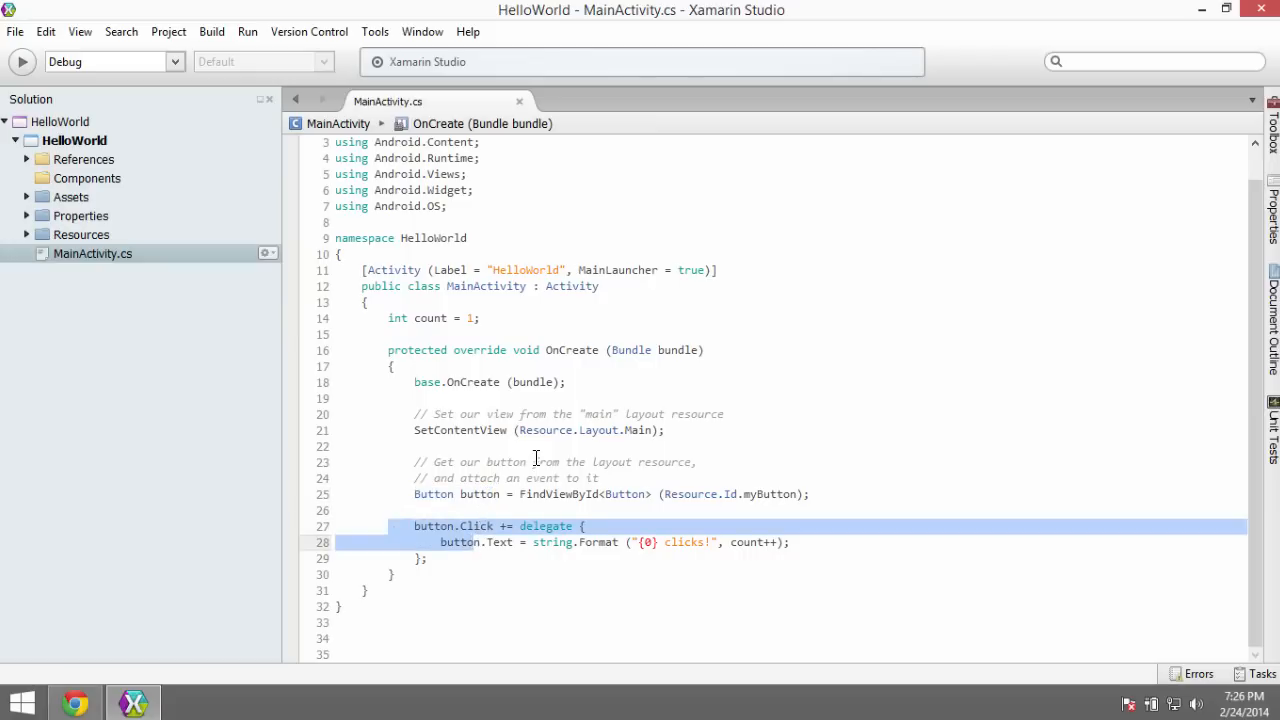
pyautogui.click(524, 462)
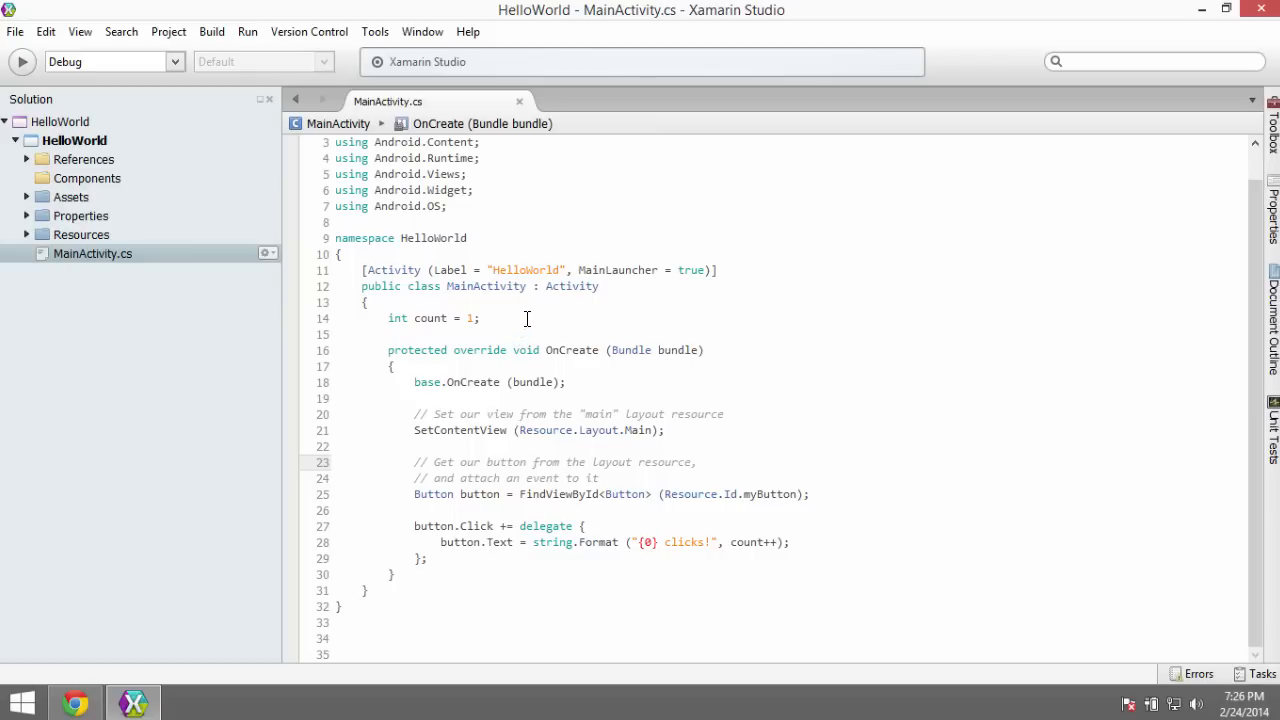
pyautogui.doubleClick(486, 286)
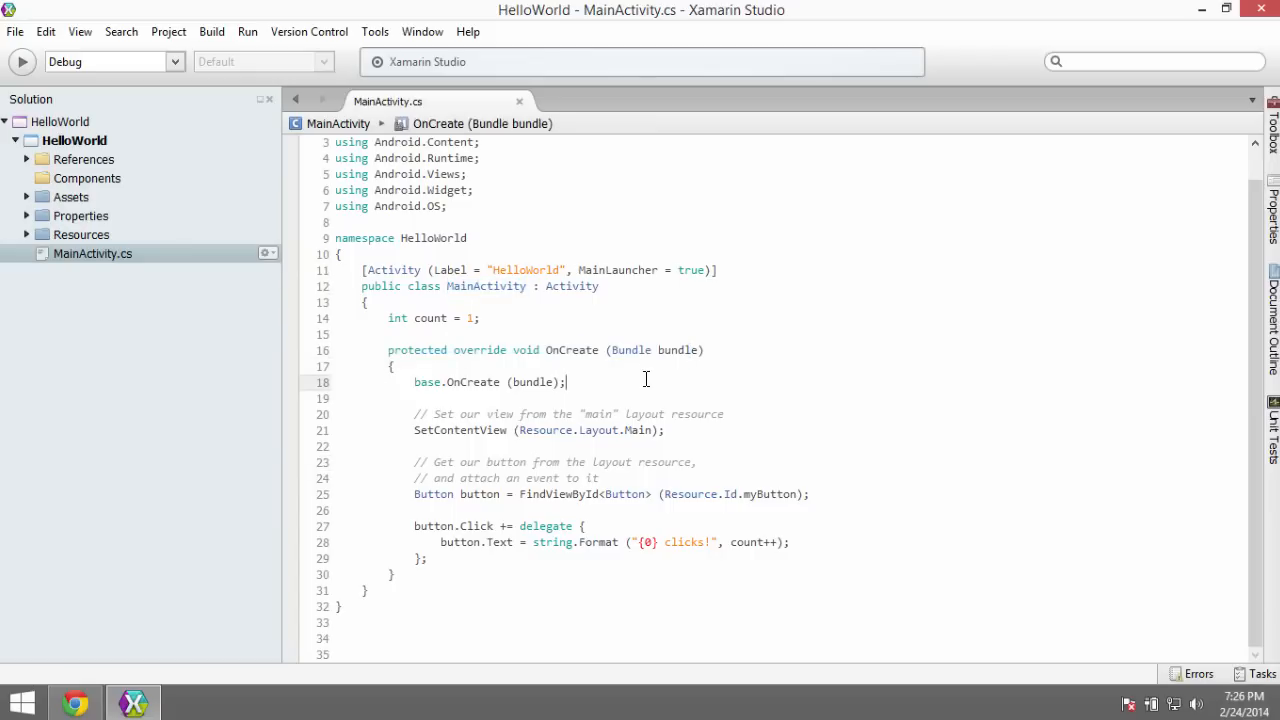
pyautogui.click(416, 430)
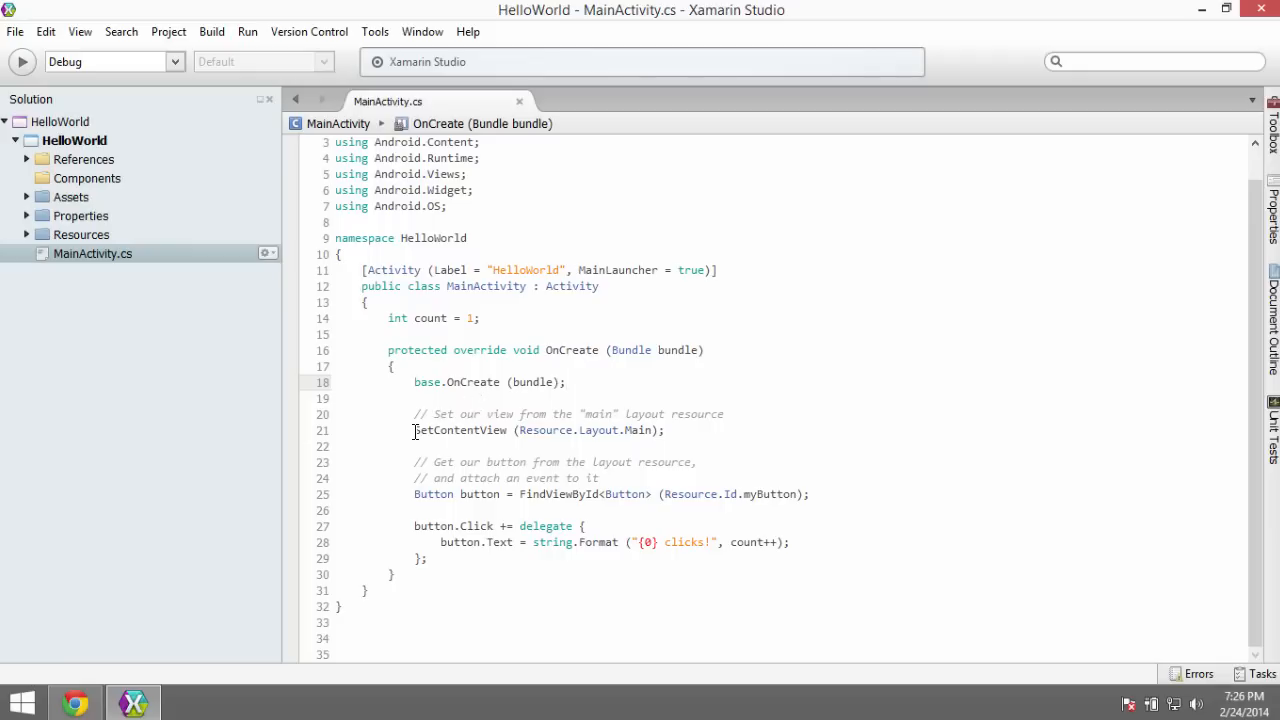
pyautogui.click(414, 430)
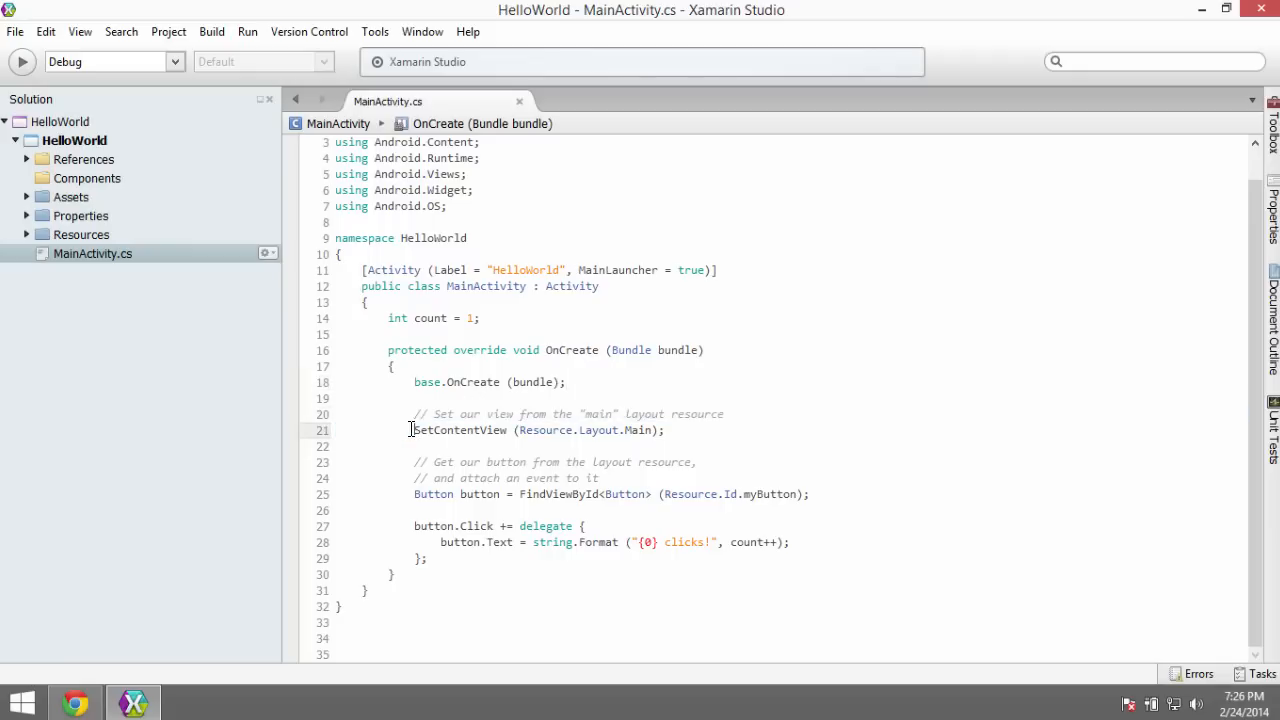
pyautogui.moveTo(414, 430); pyautogui.dragTo(664, 430)
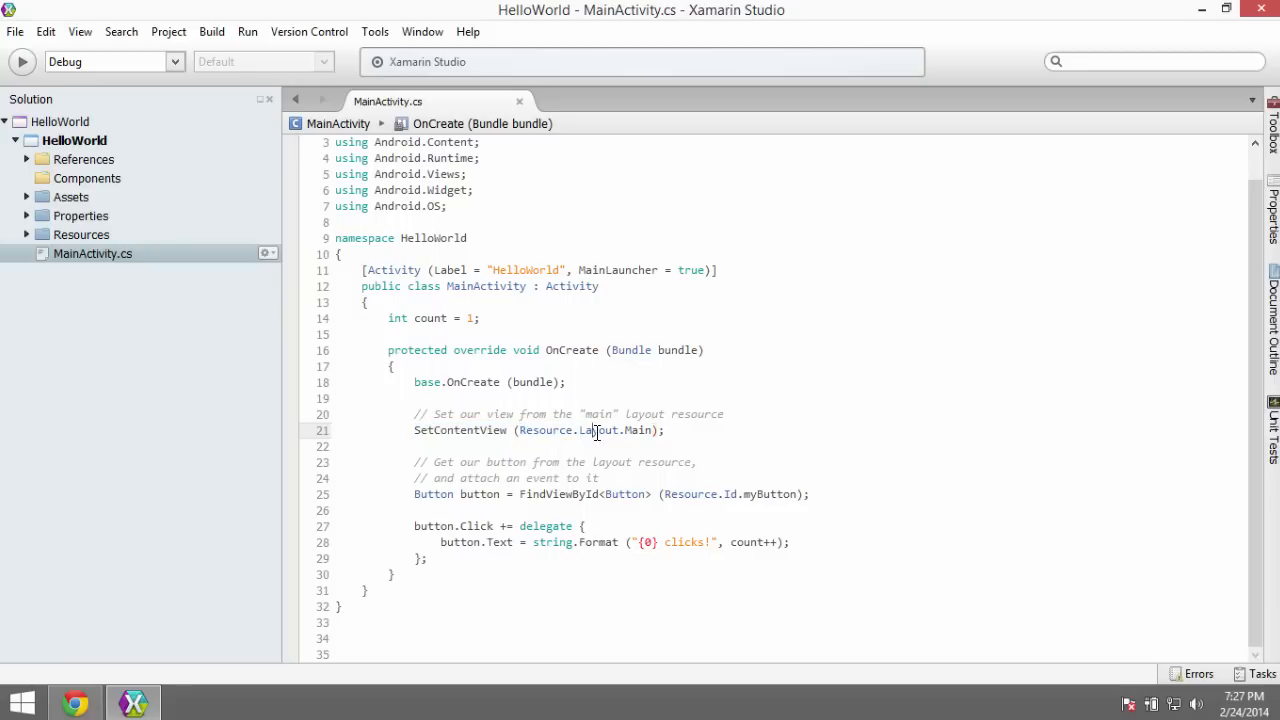
pyautogui.moveTo(608, 430)
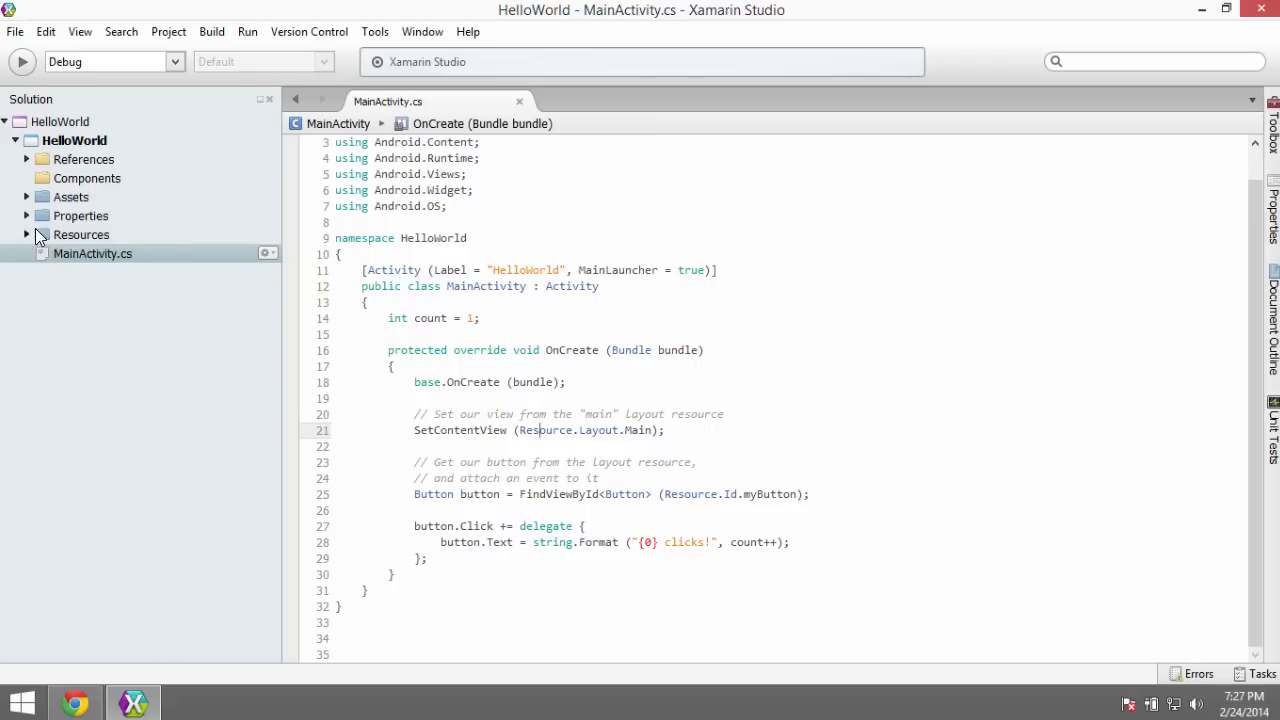
# Step: Expand the Resources folder, look at values, and open the layout folder listing Main.axml
pyautogui.click(26, 234)
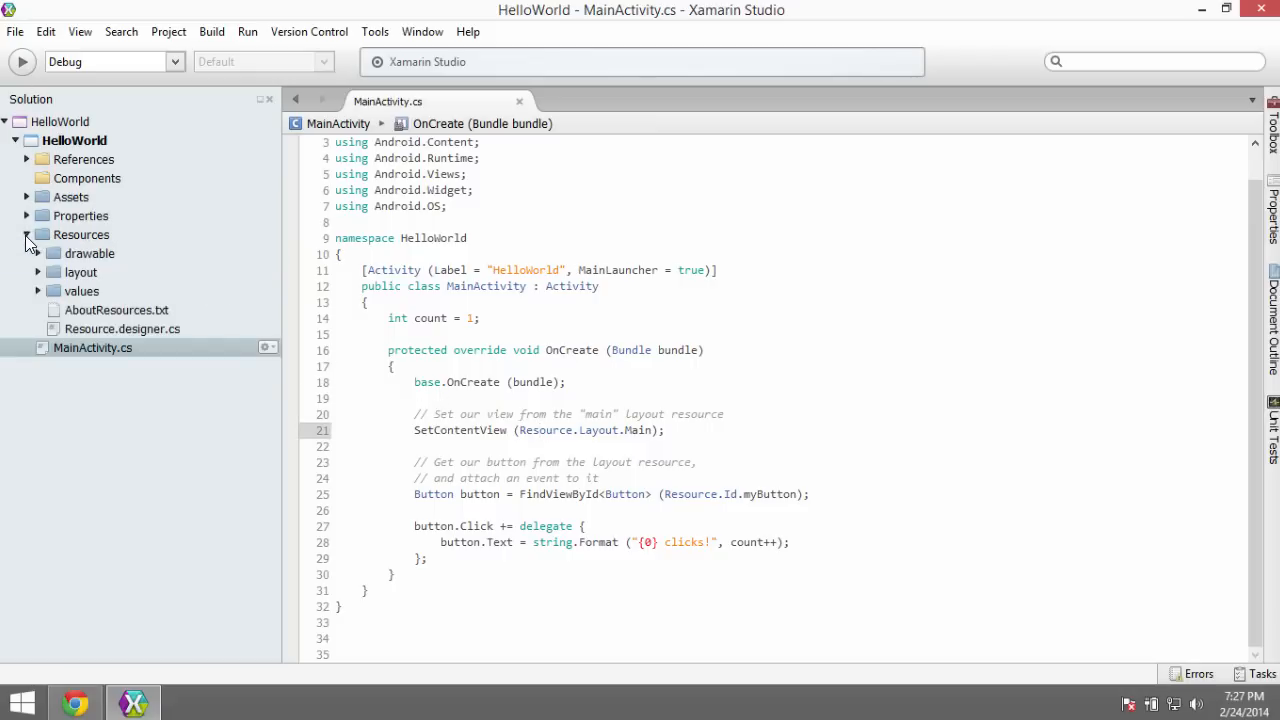
pyautogui.moveTo(54, 234)
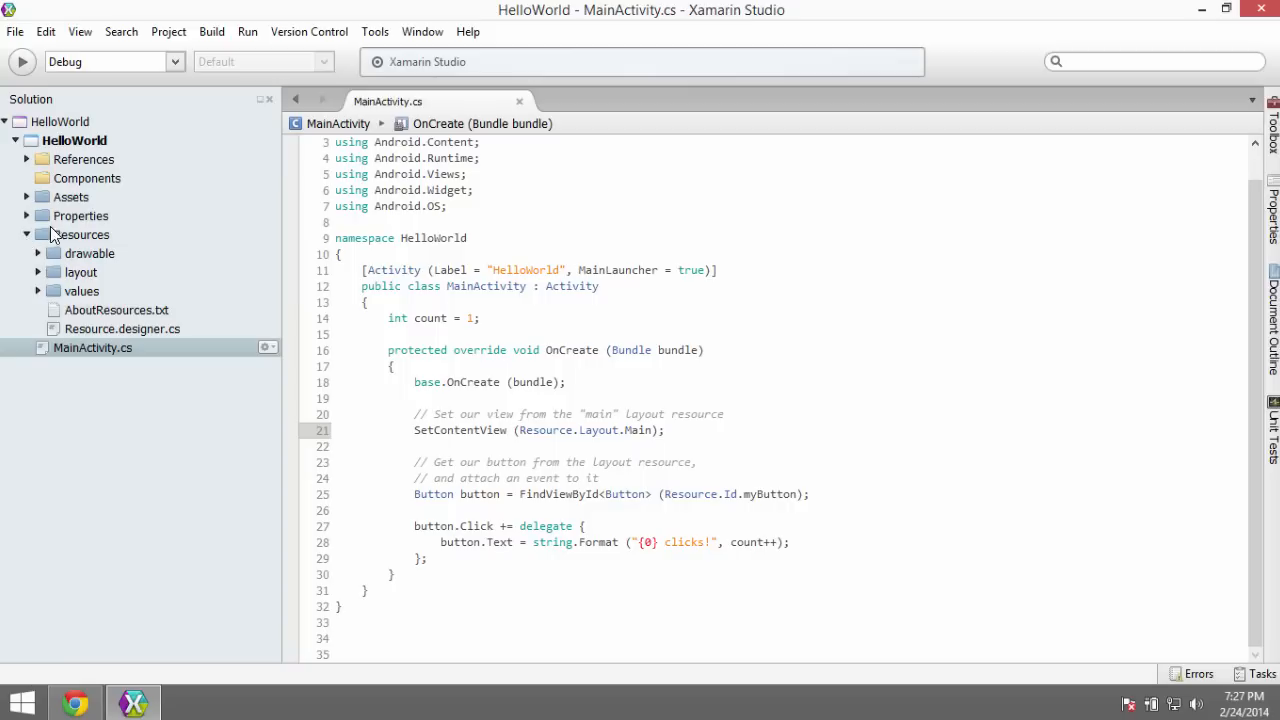
pyautogui.click(82, 234)
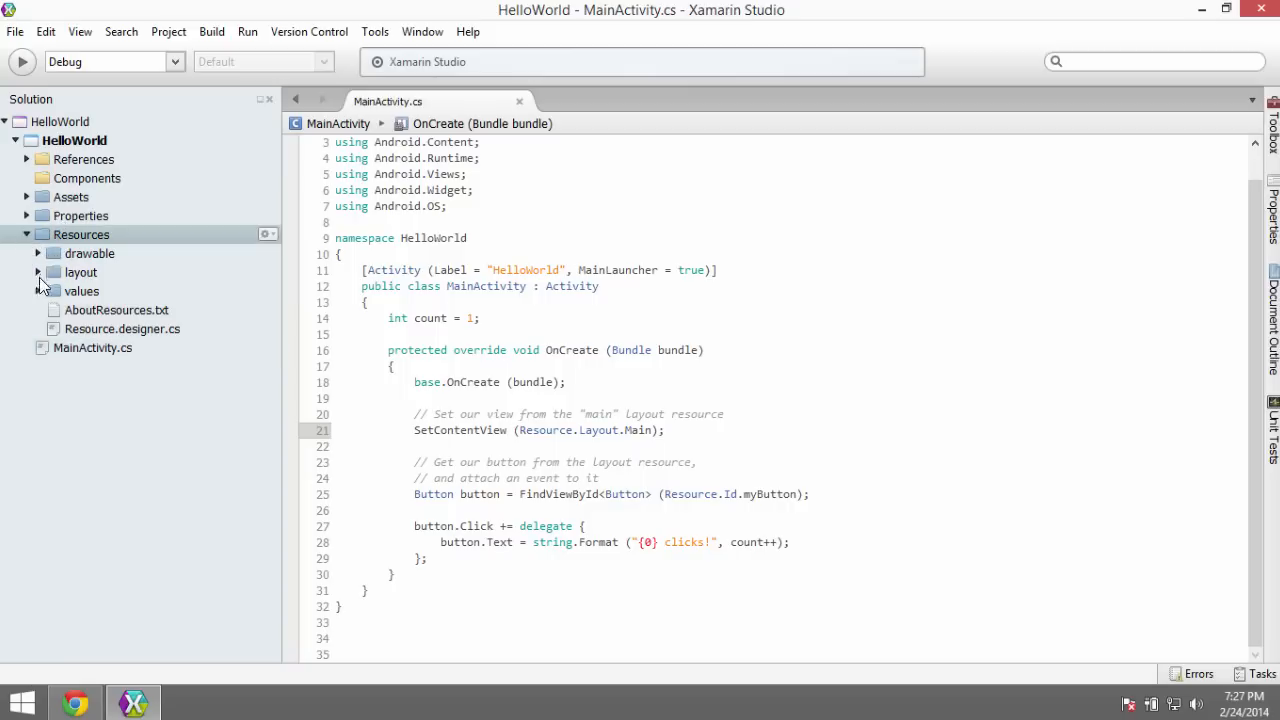
pyautogui.moveTo(72, 254)
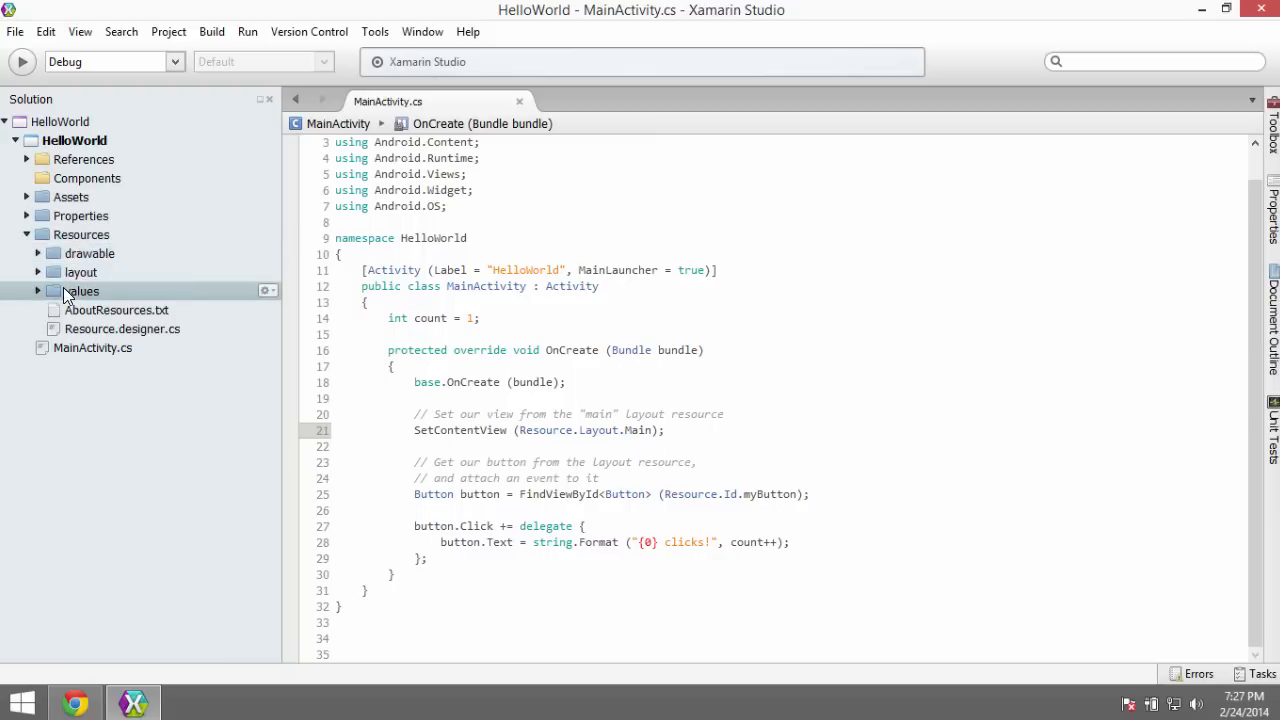
pyautogui.doubleClick(546, 430)
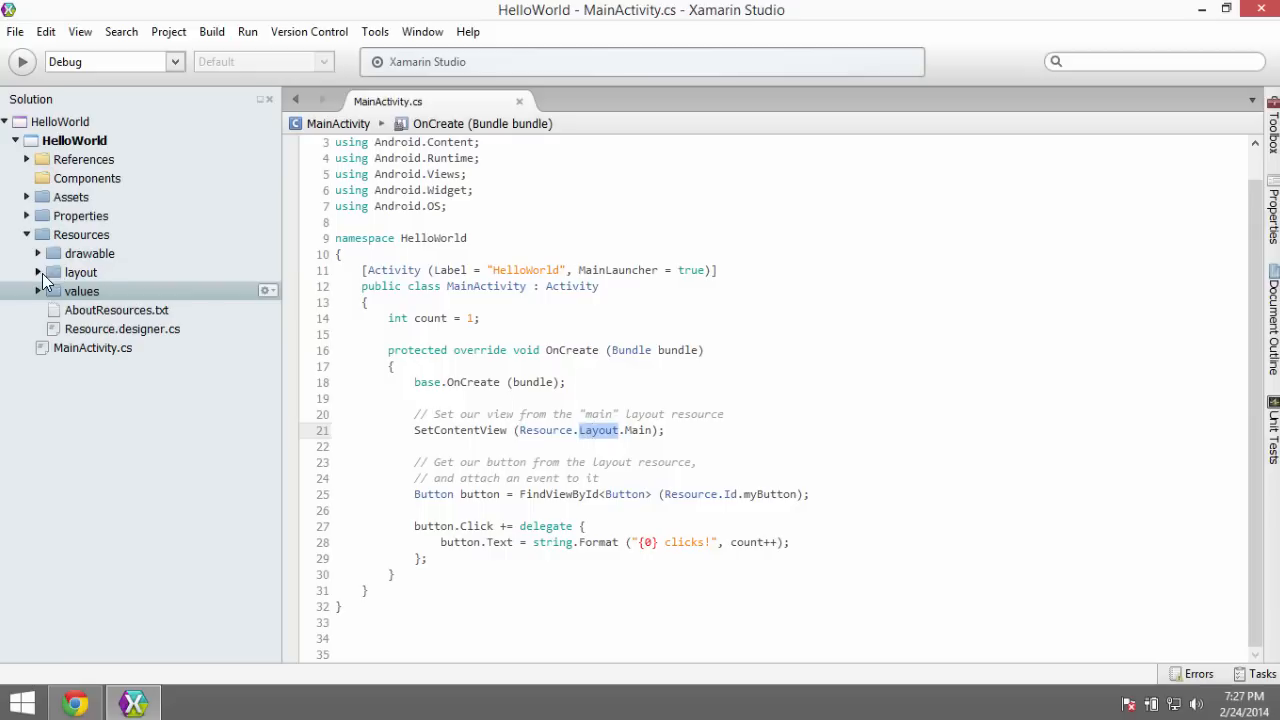
pyautogui.click(38, 272)
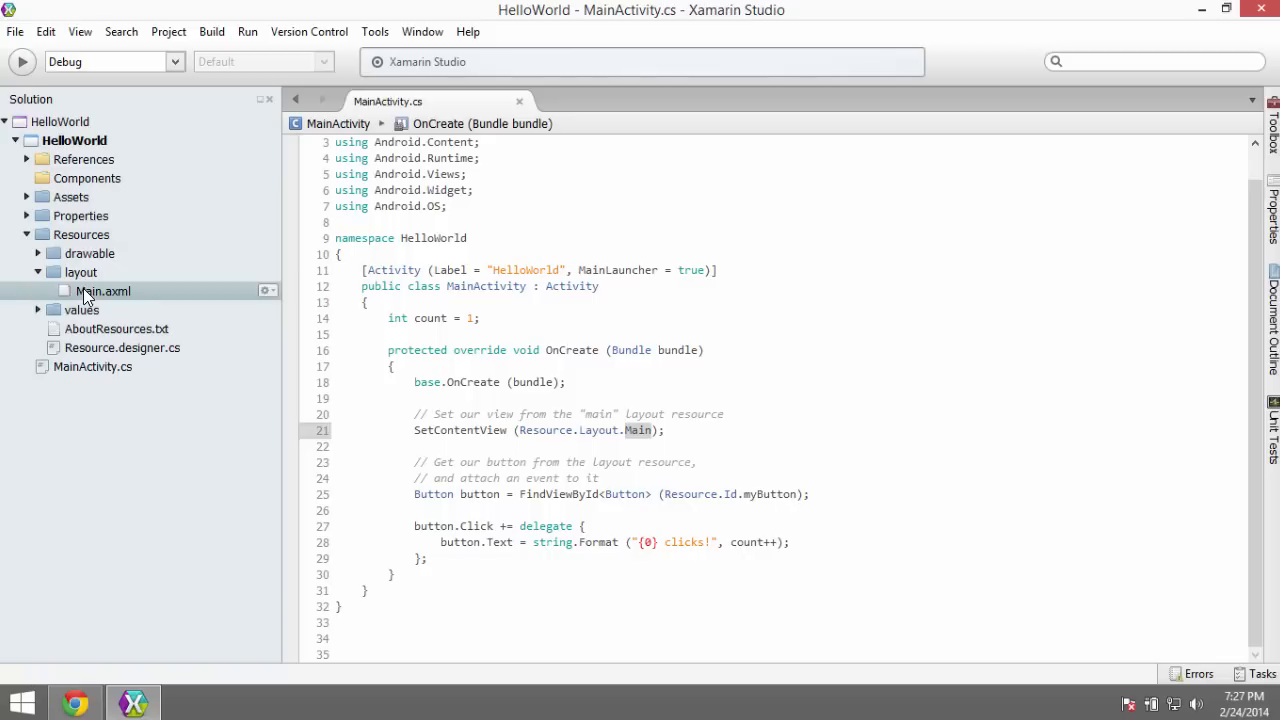
pyautogui.moveTo(88, 310)
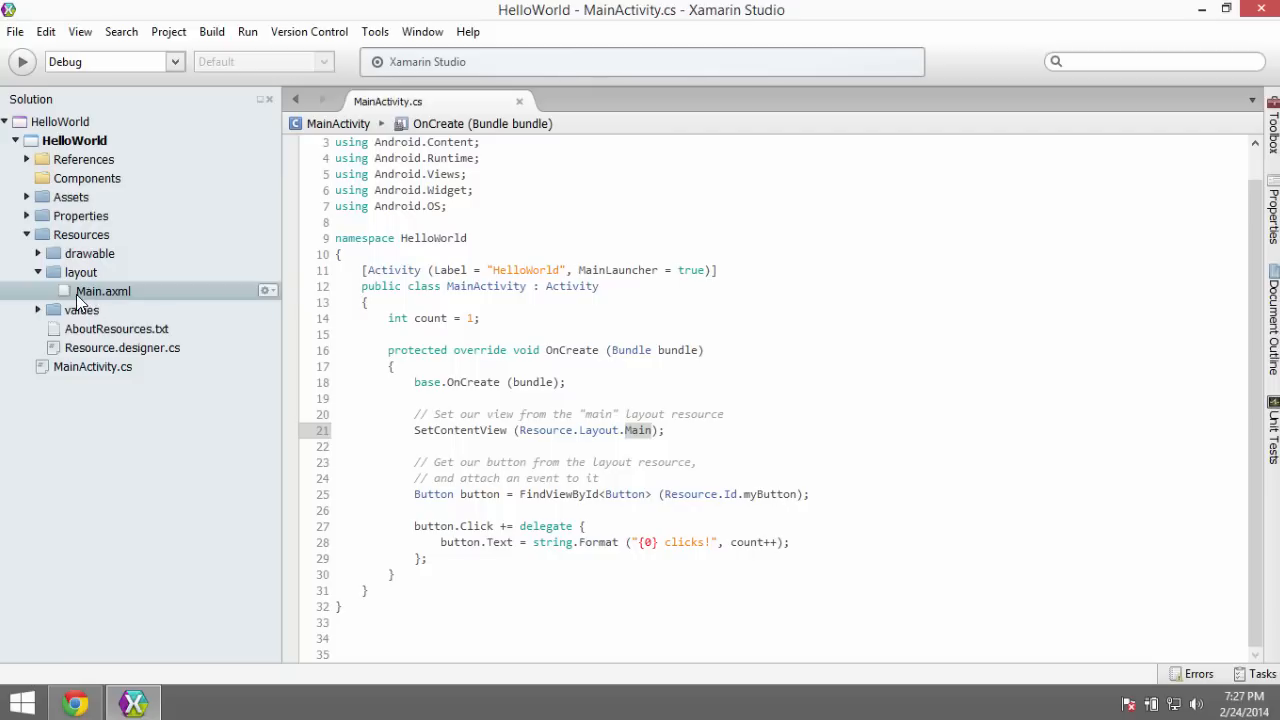
# Step: Open Main.axml in the Android layout designer
pyautogui.doubleClick(104, 292)
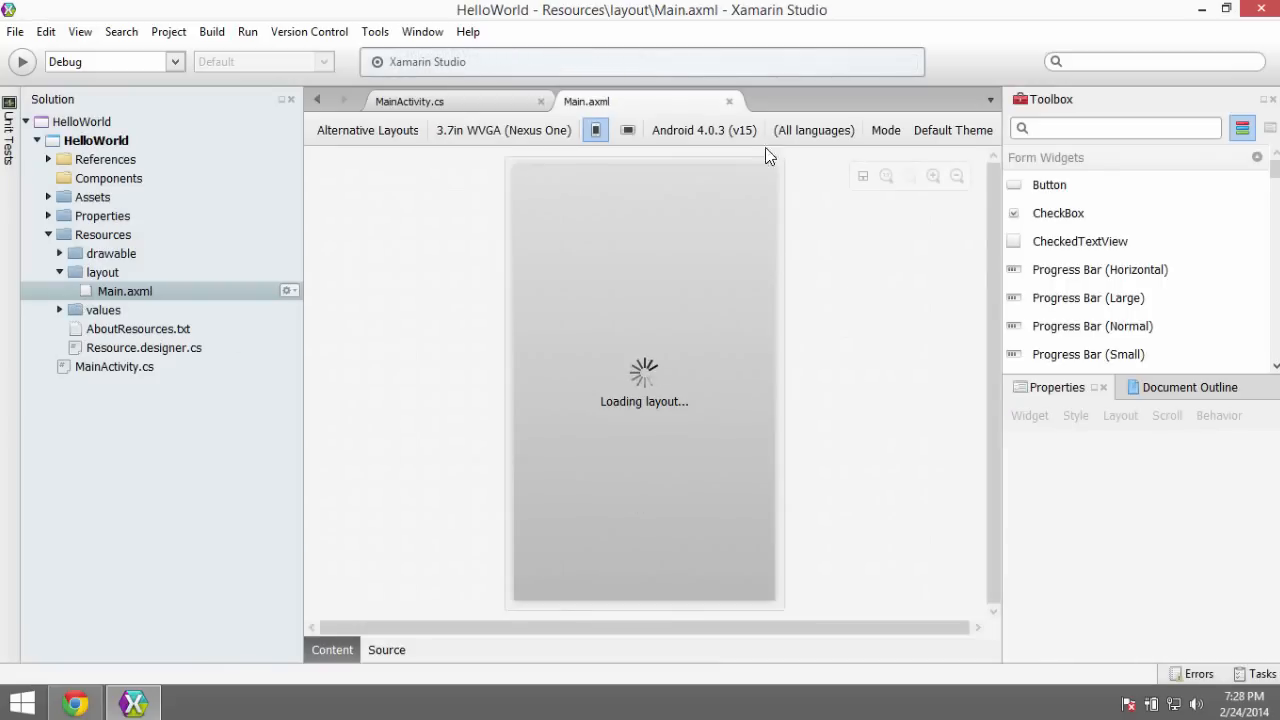
pyautogui.moveTo(148, 296)
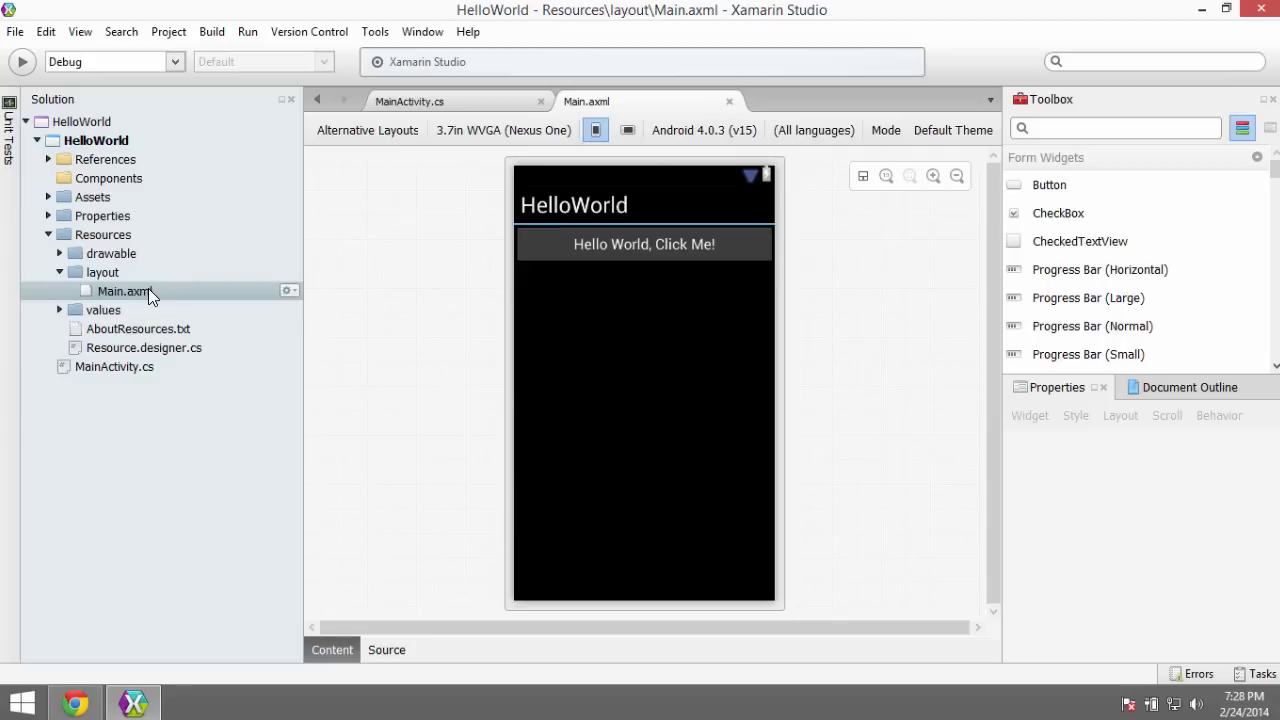
pyautogui.moveTo(572, 328)
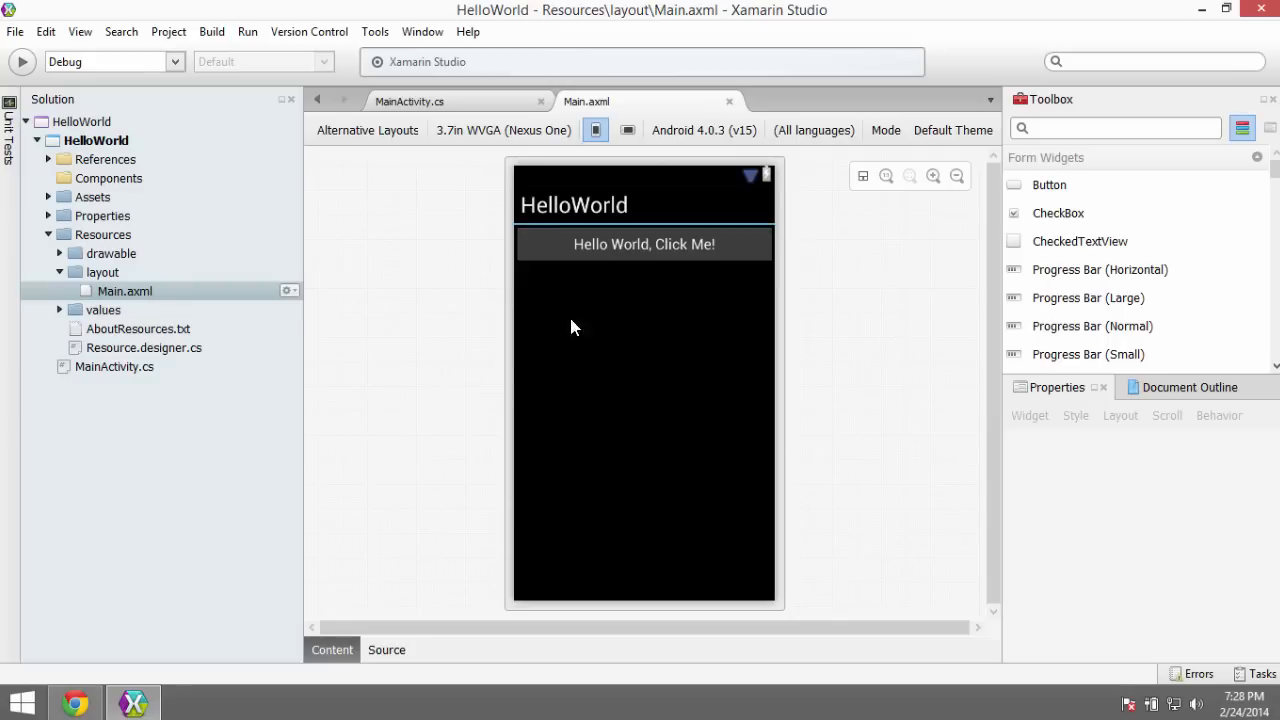
pyautogui.moveTo(356, 324)
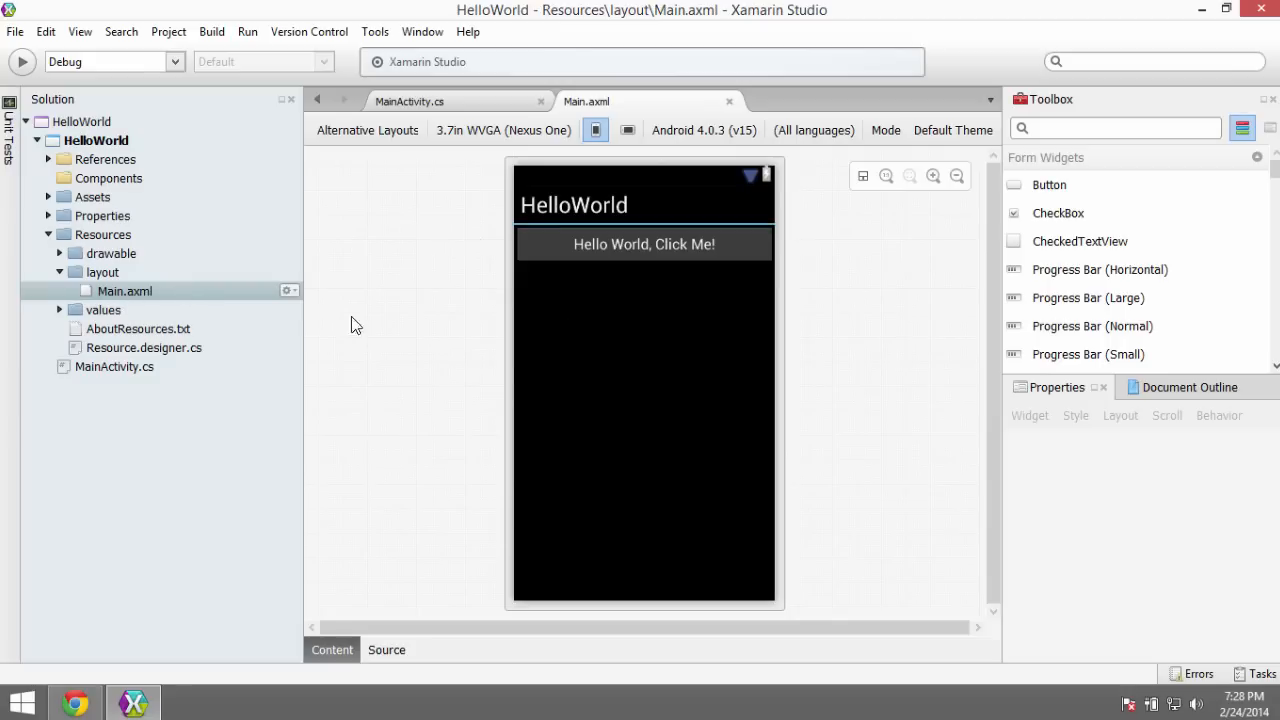
pyautogui.moveTo(560, 486)
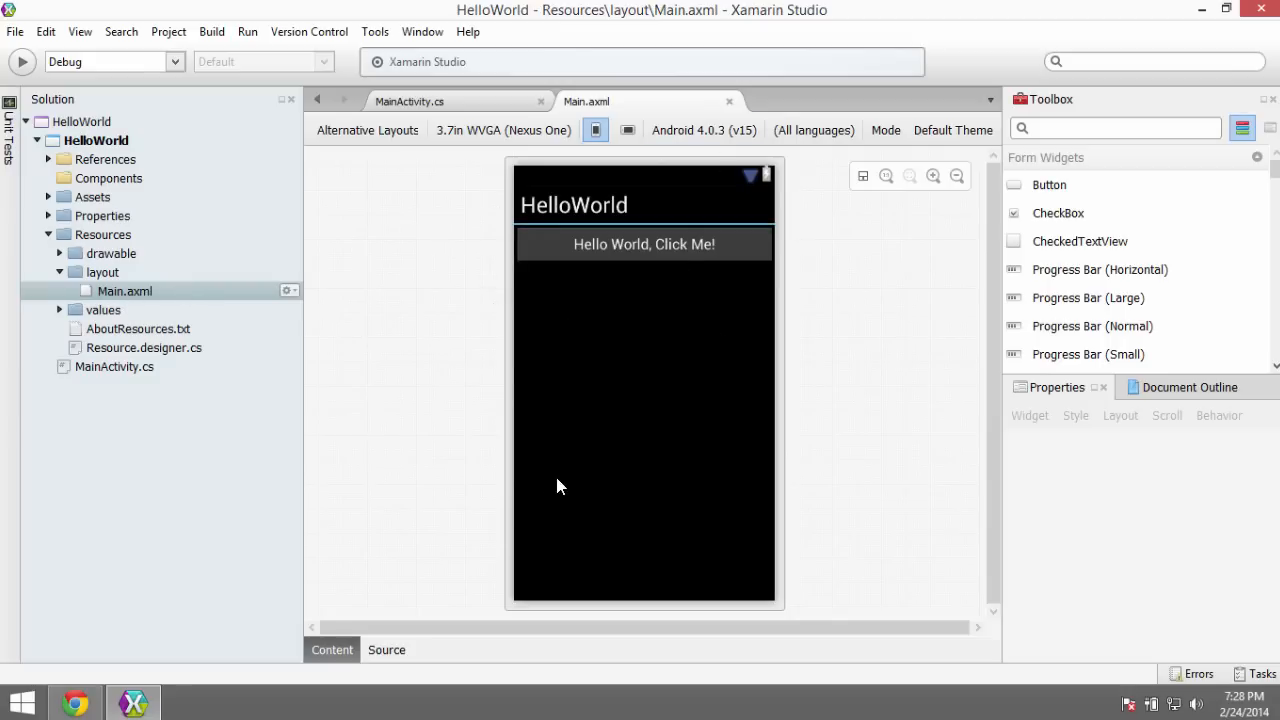
pyautogui.moveTo(500, 244)
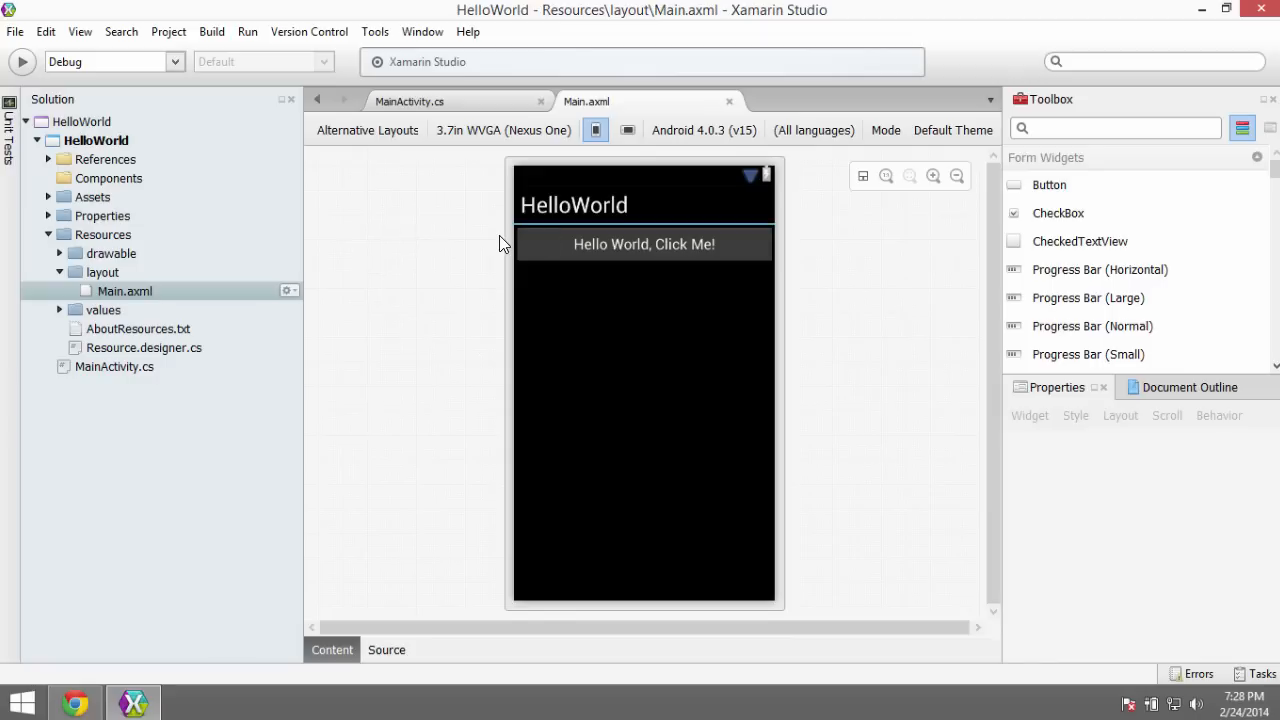
pyautogui.moveTo(552, 222)
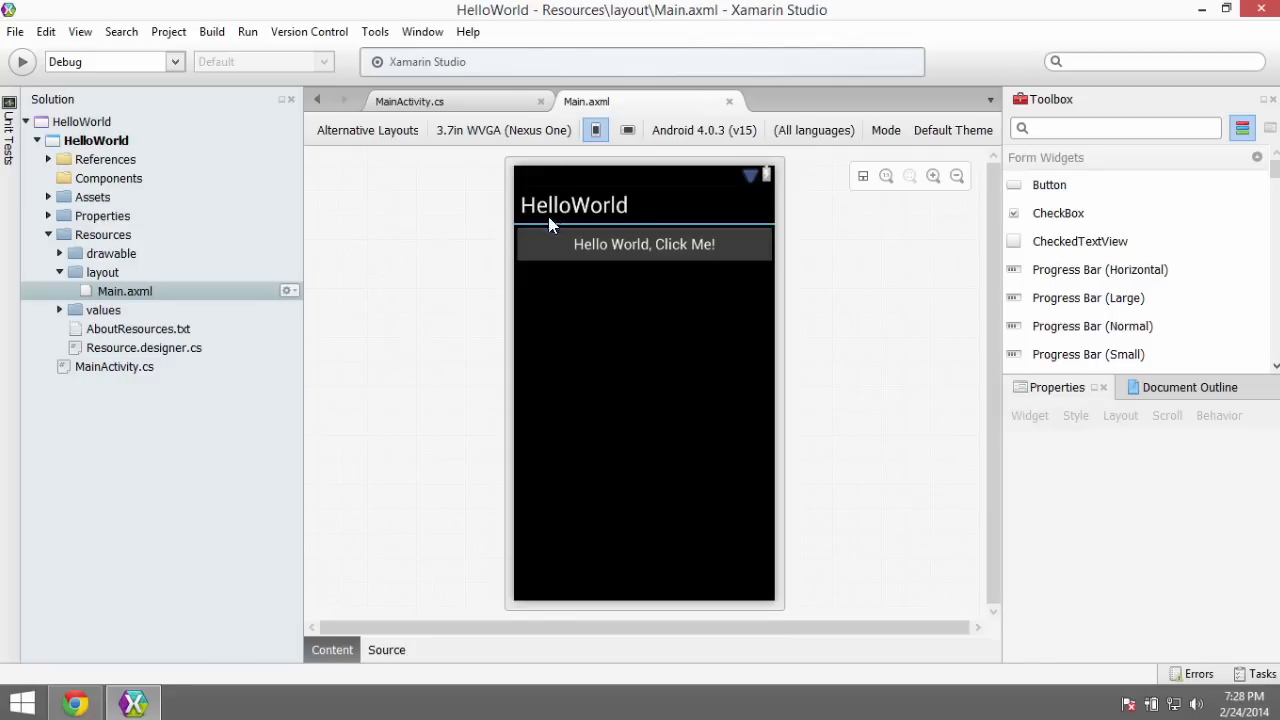
pyautogui.moveTo(580, 204)
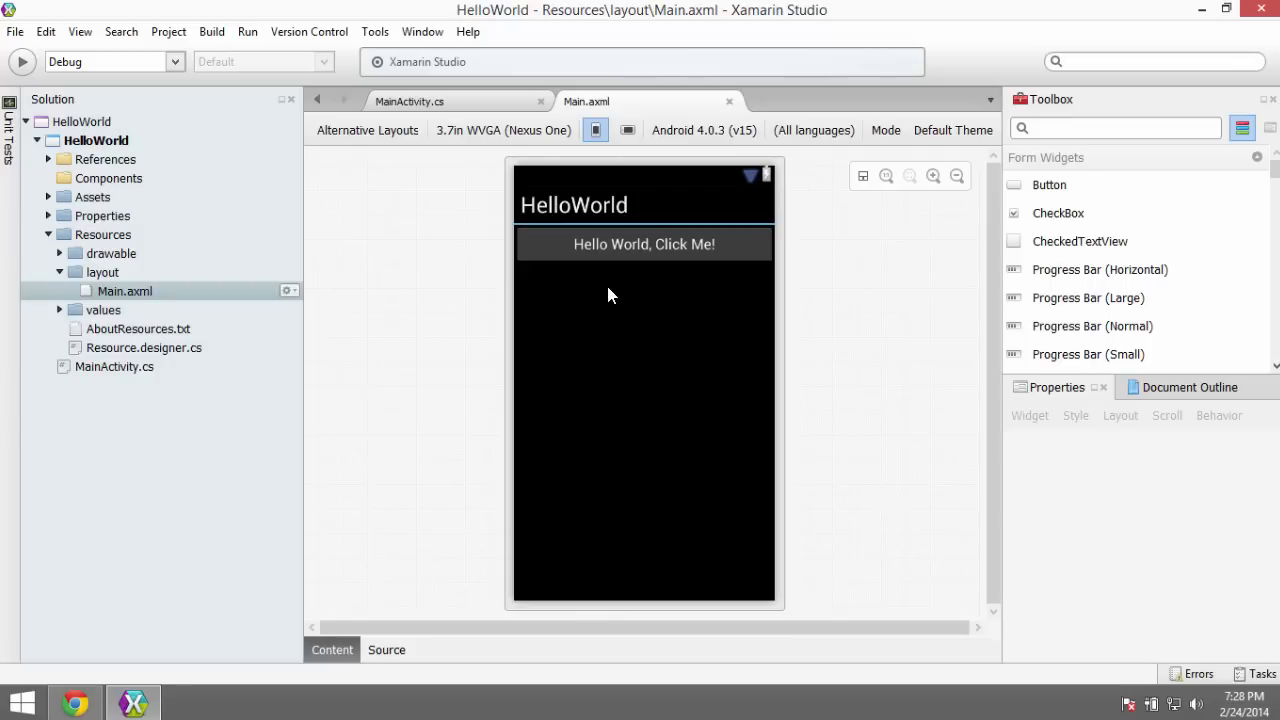
pyautogui.moveTo(640, 316)
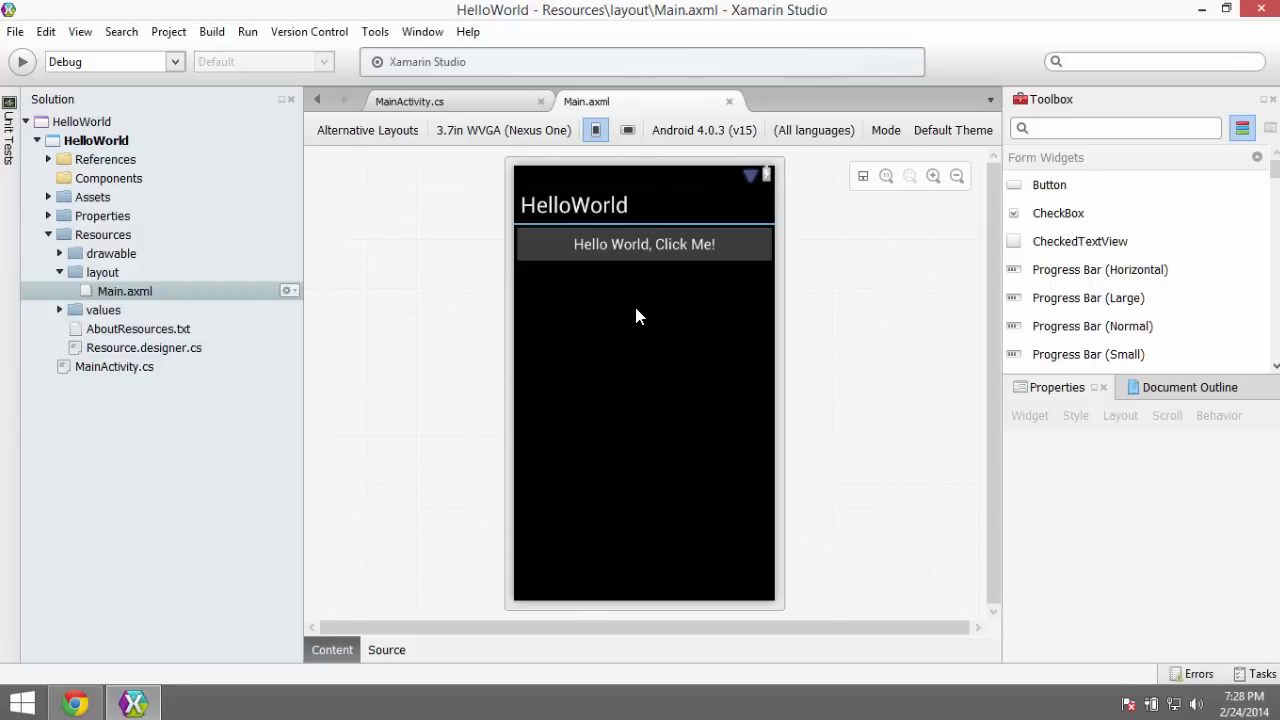
pyautogui.moveTo(772, 288)
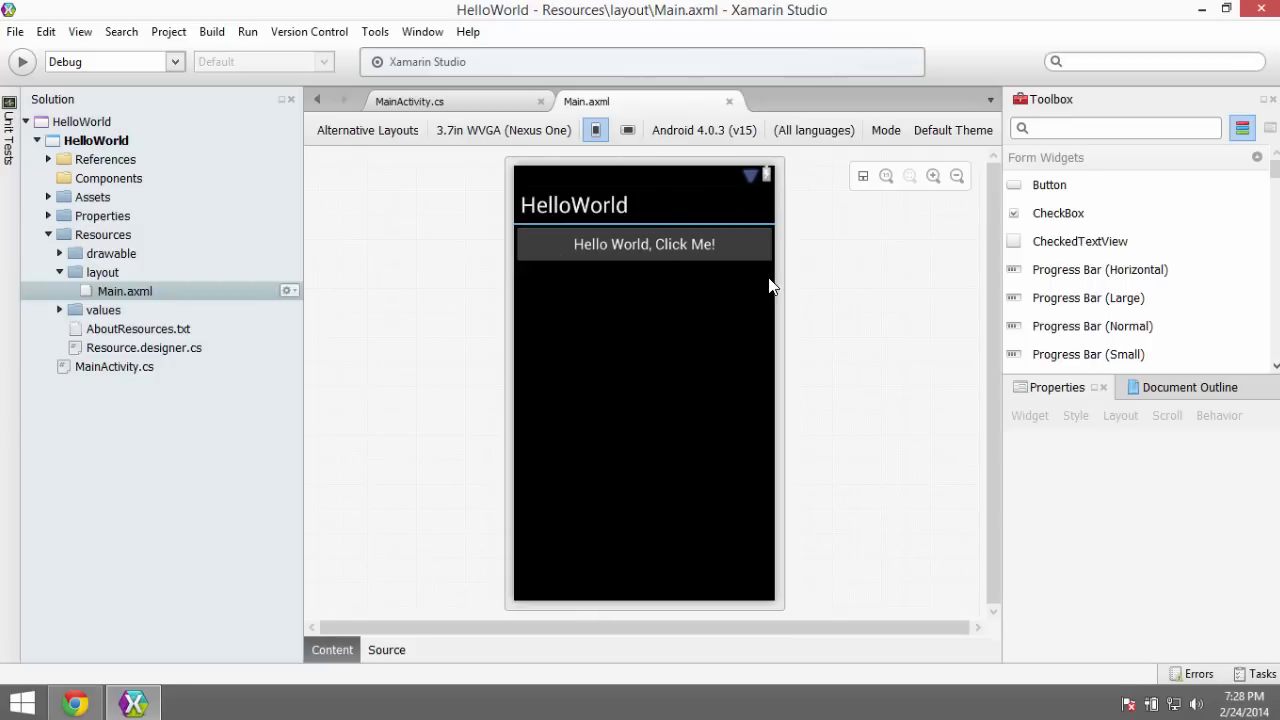
pyautogui.moveTo(676, 300)
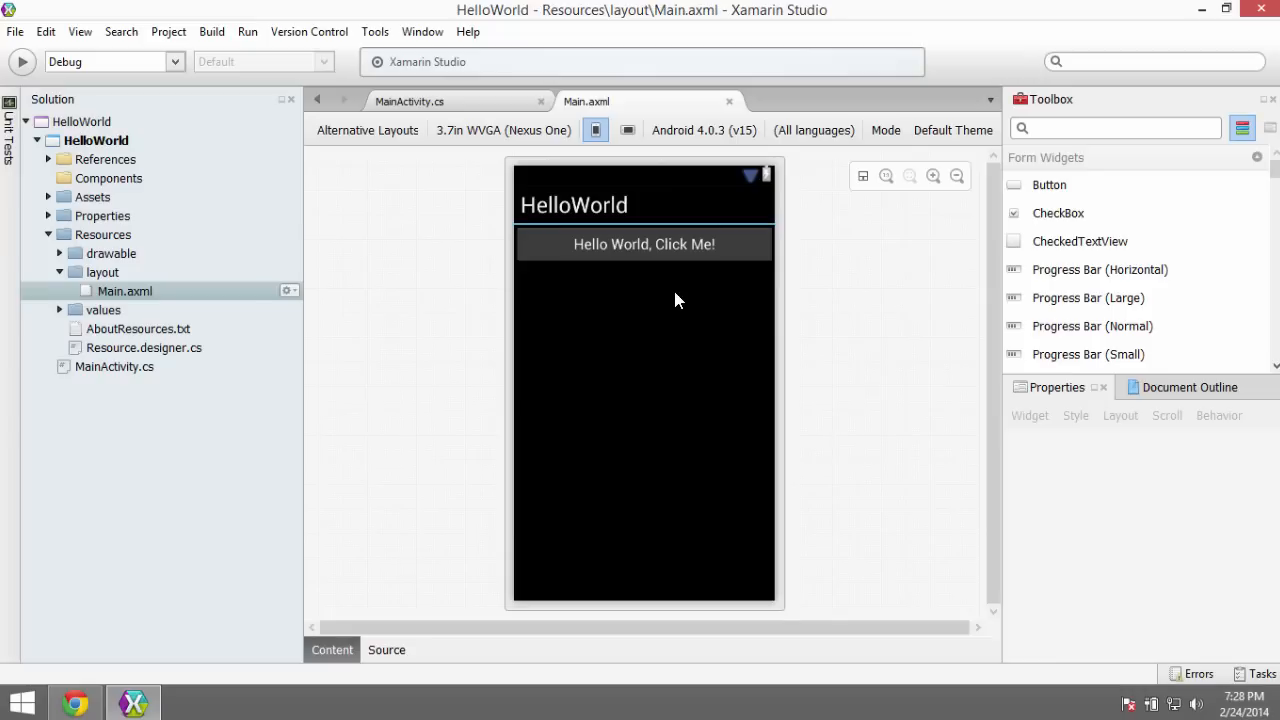
pyautogui.moveTo(924, 248)
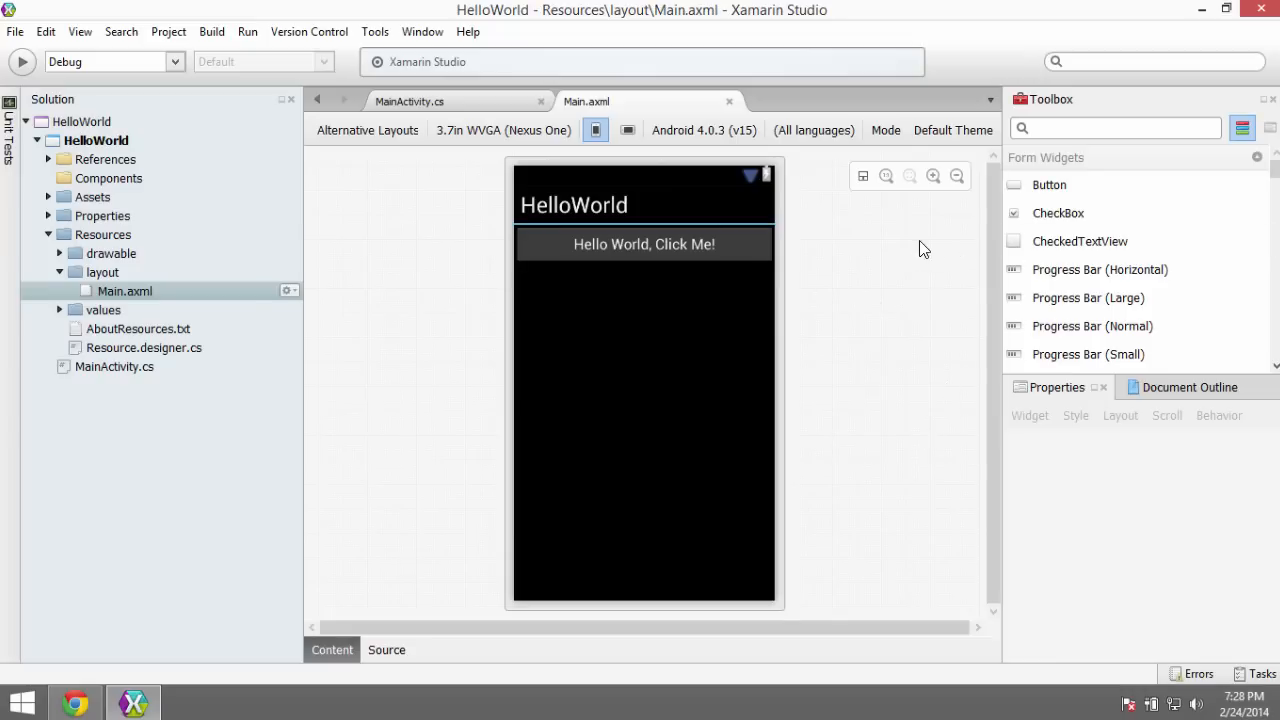
pyautogui.moveTo(1050, 258)
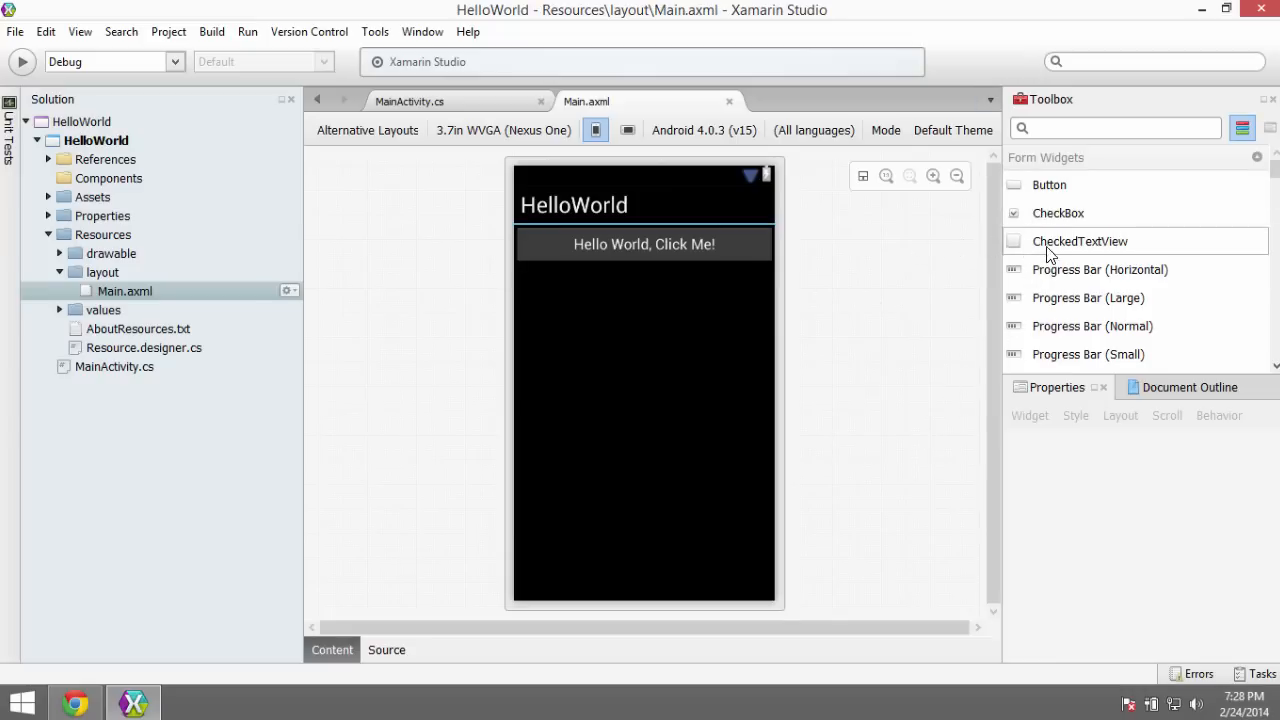
# Step: Drag a Button from the Toolbox onto the layout and place it below the Hello World button
pyautogui.scroll(-3)
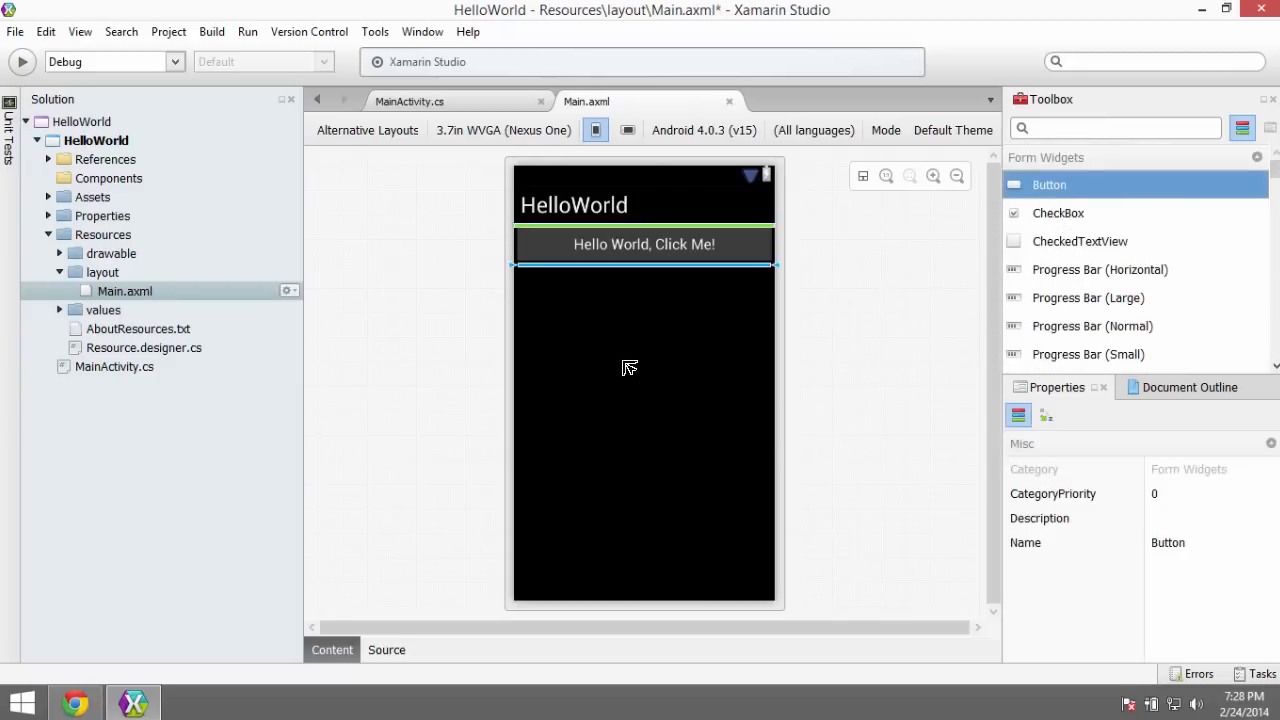
pyautogui.moveTo(1048, 184); pyautogui.dragTo(630, 356)
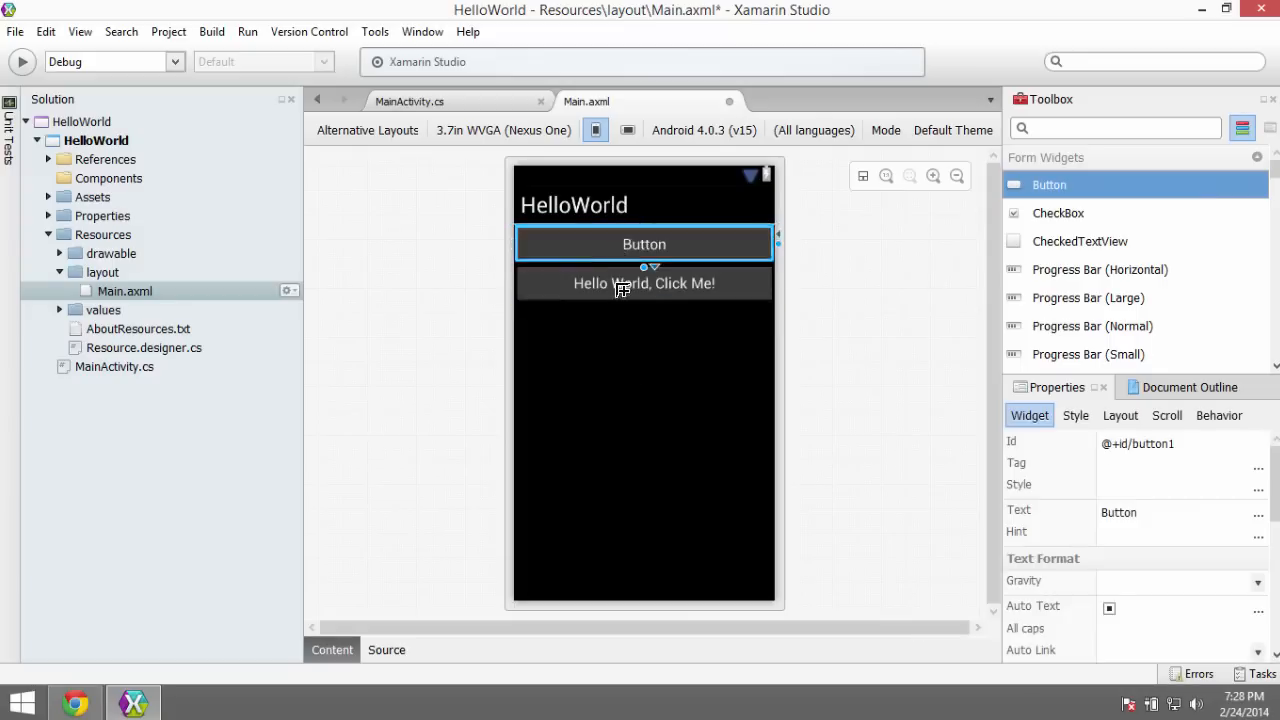
pyautogui.moveTo(644, 244); pyautogui.dragTo(644, 284)
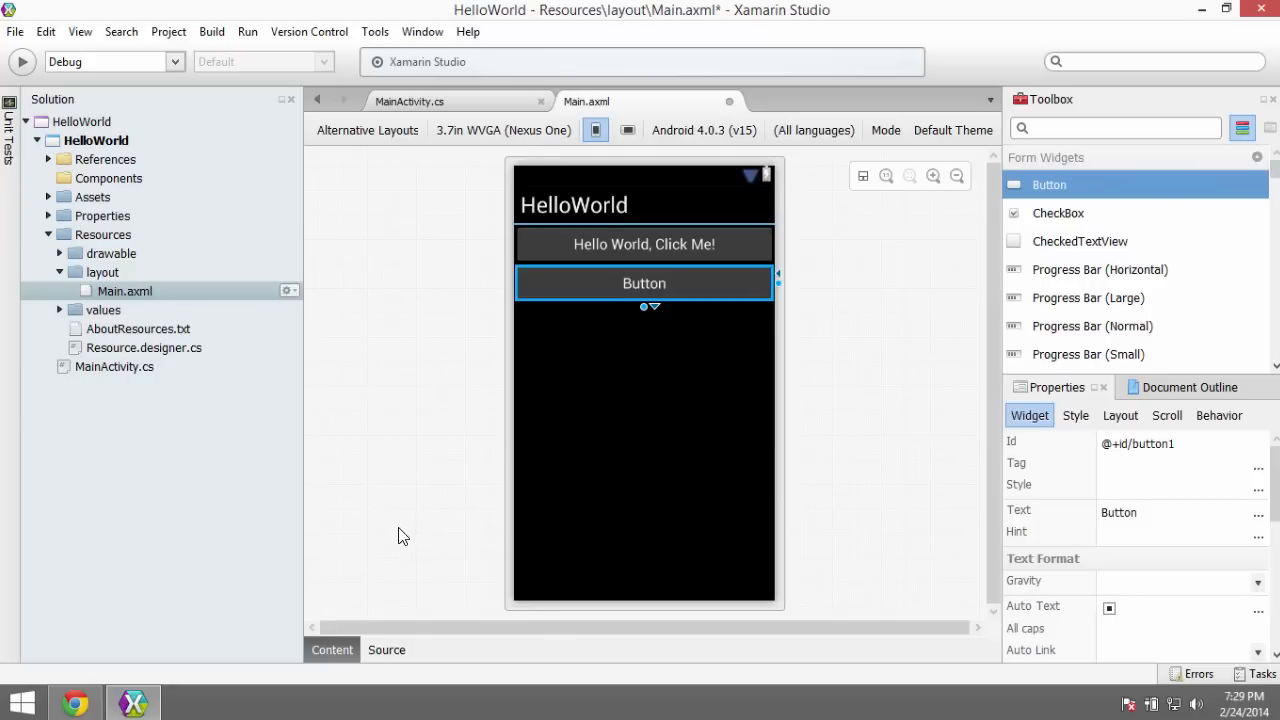
pyautogui.moveTo(582, 272)
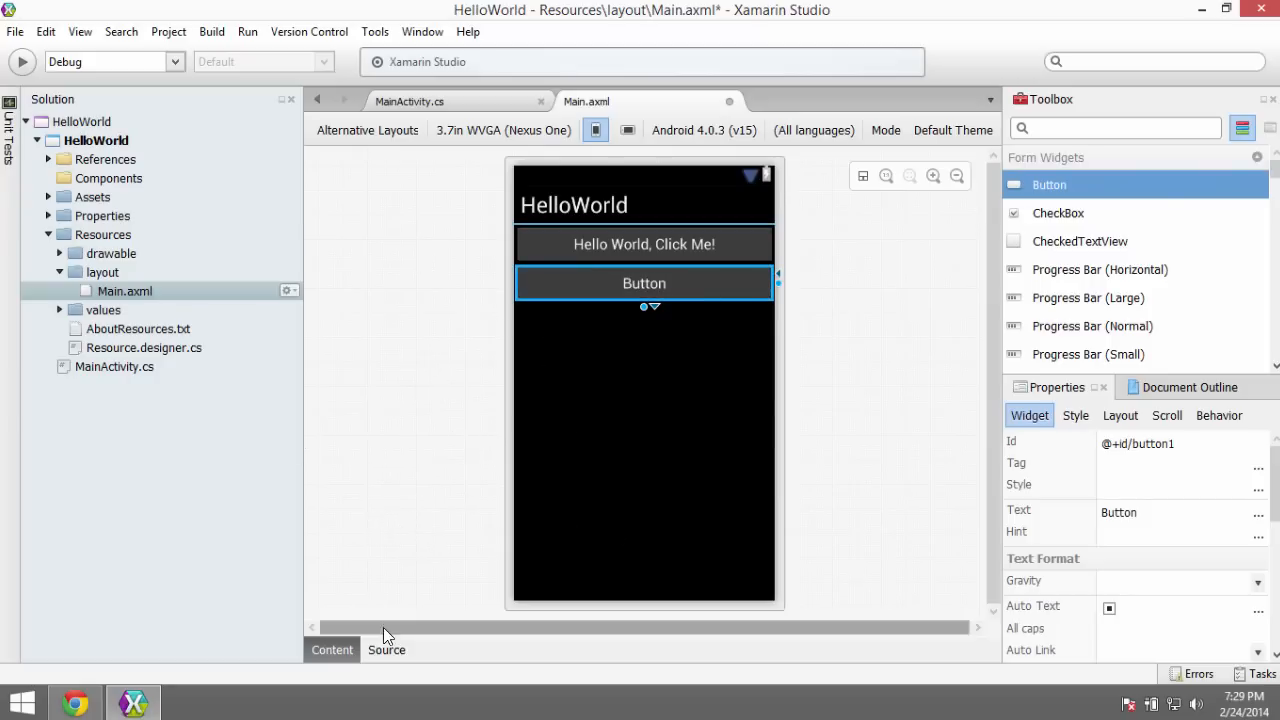
# Step: Switch to the XML source and highlight LinearLayout and its vertical orientation value
pyautogui.click(386, 650)
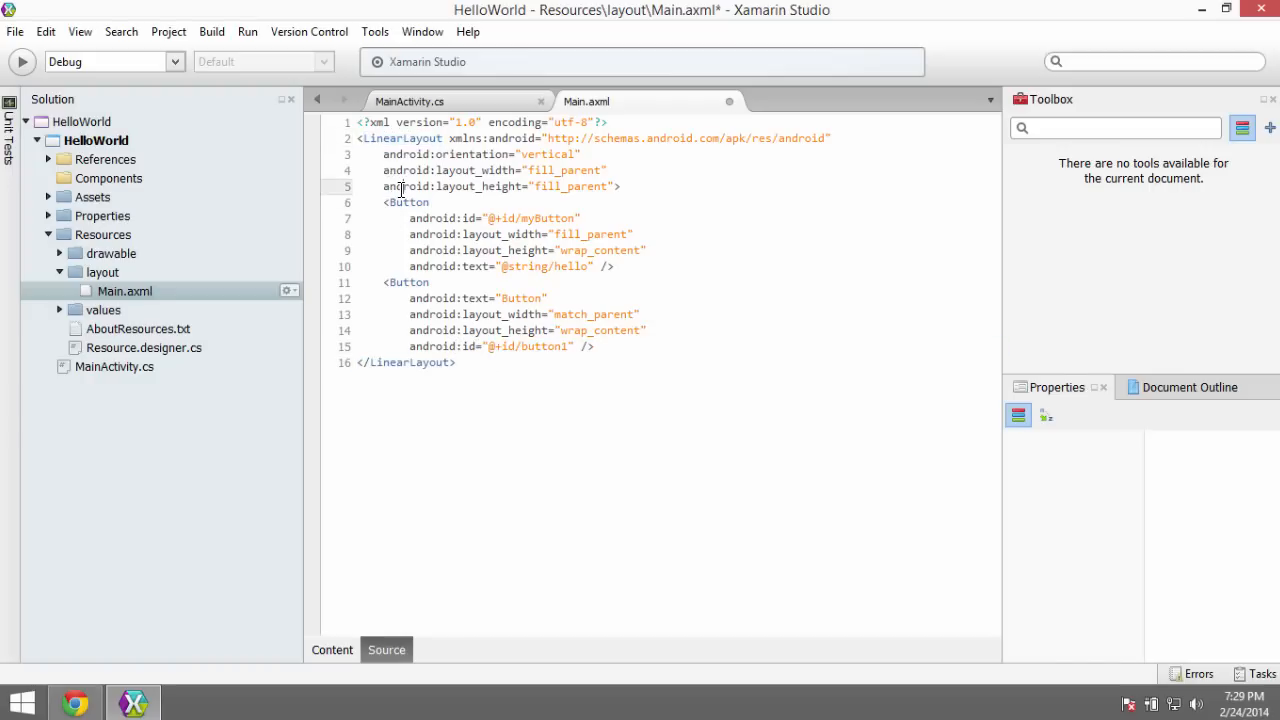
pyautogui.doubleClick(404, 138)
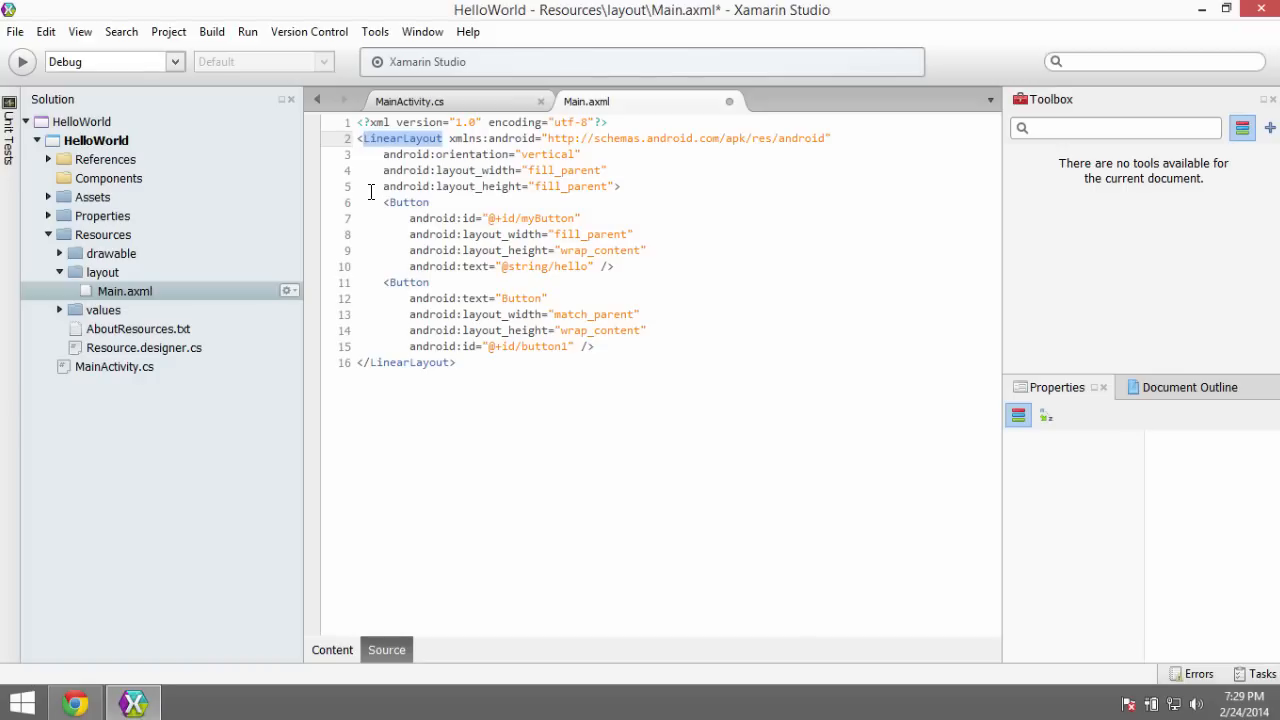
pyautogui.moveTo(360, 622)
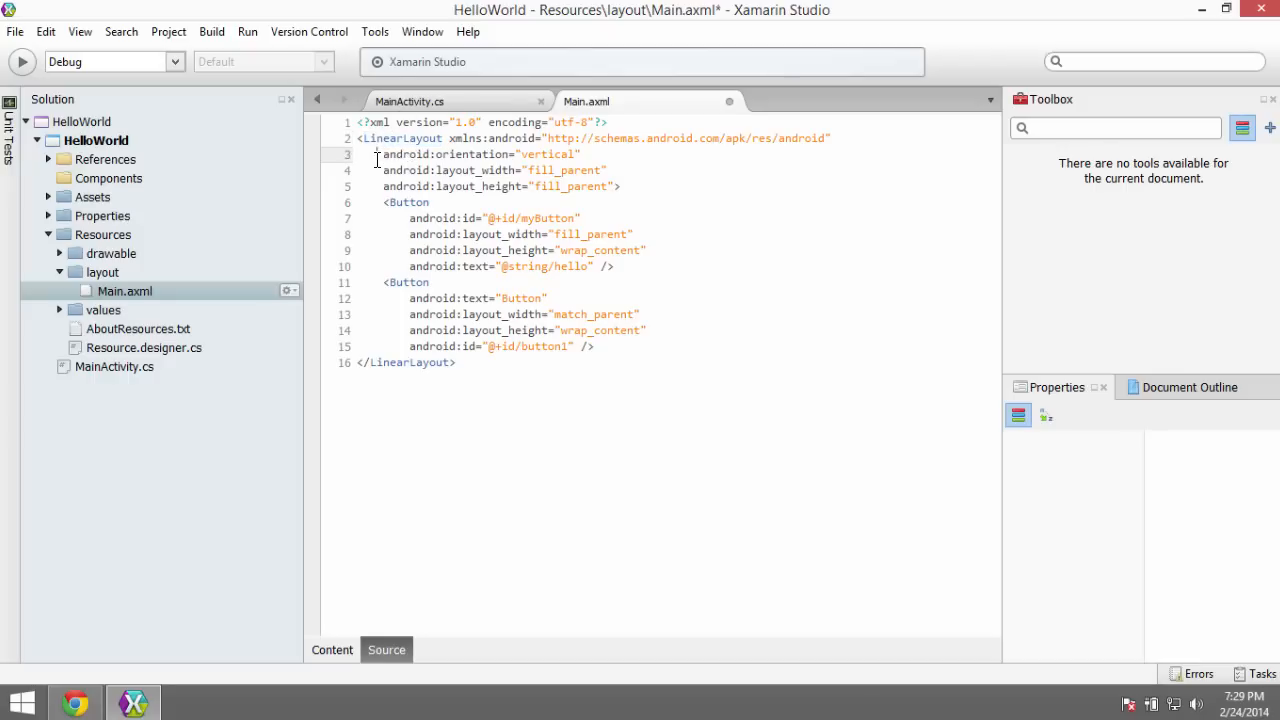
pyautogui.doubleClick(468, 154)
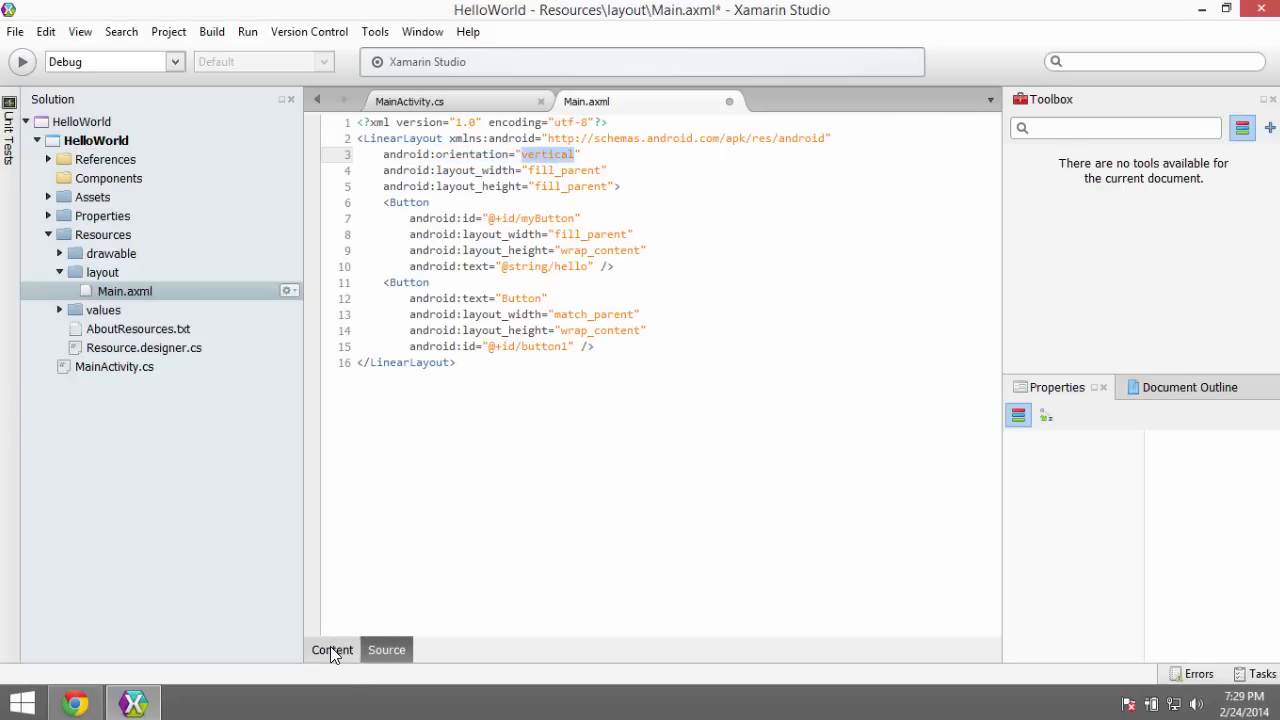
# Step: Return to the Main.axml design preview showing both buttons
pyautogui.click(332, 648)
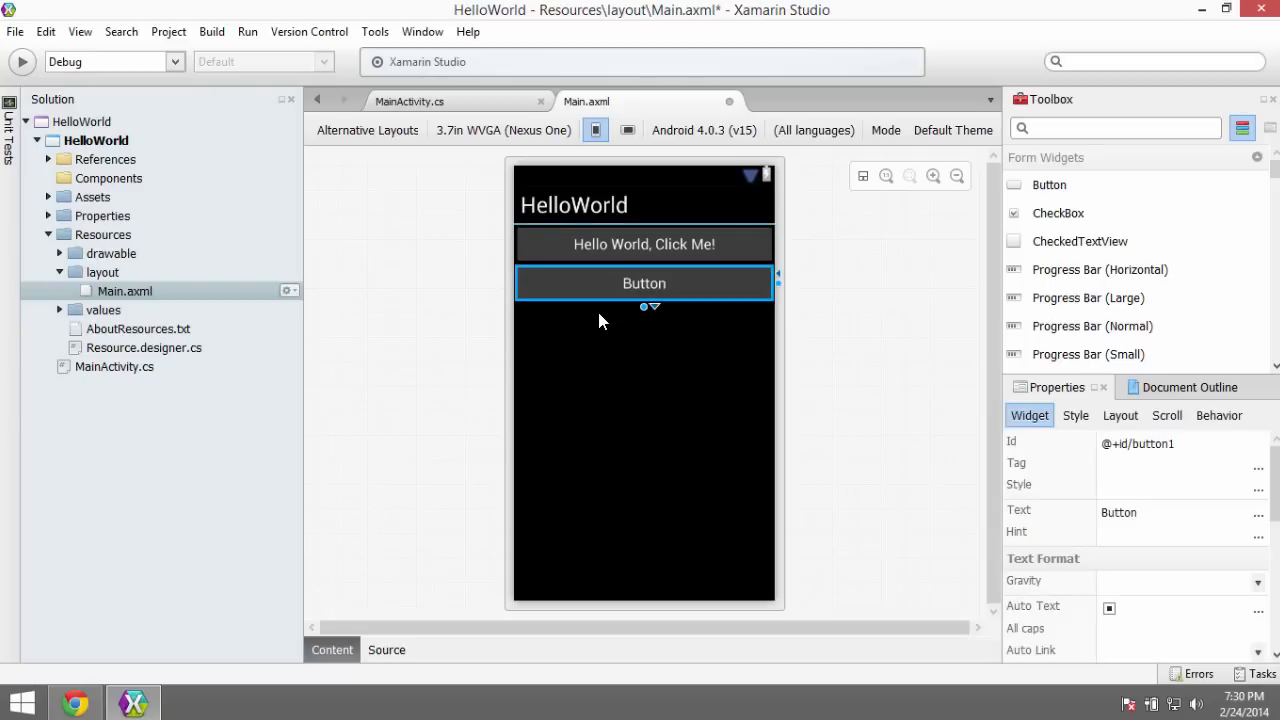
pyautogui.moveTo(588, 62)
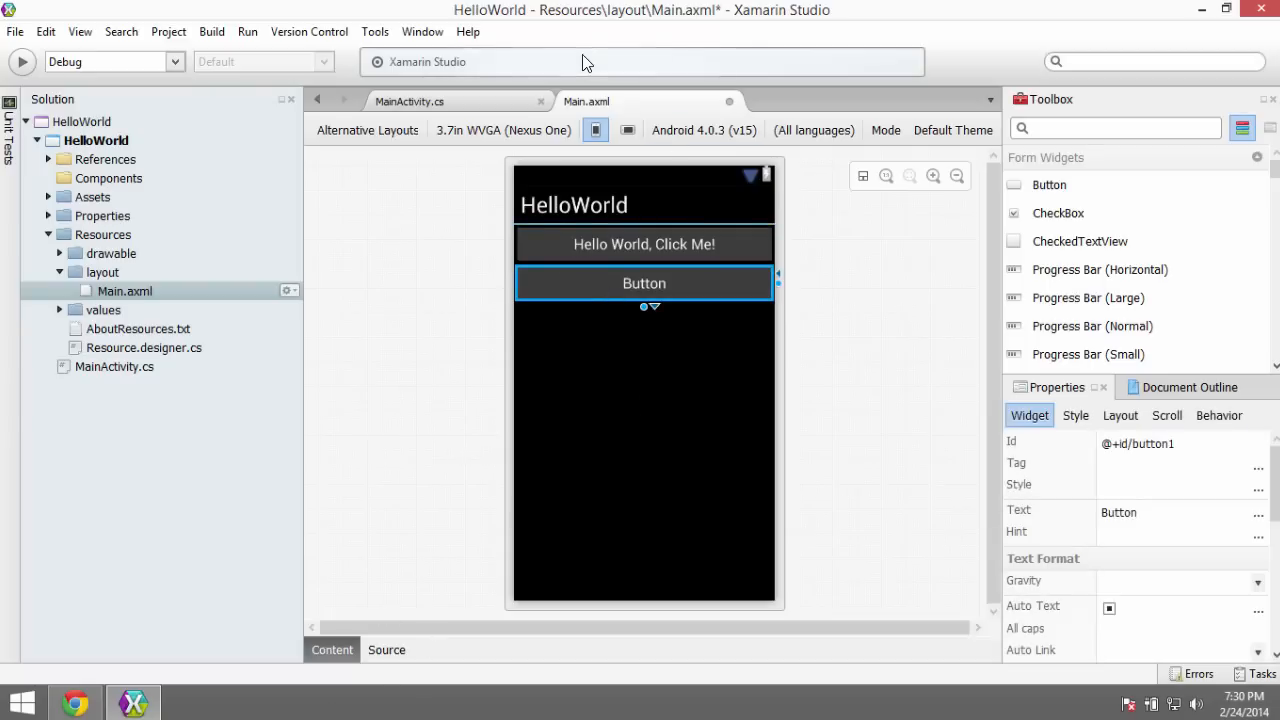
# Step: Change the LinearLayout orientation to horizontal in the markup and preview the result
pyautogui.click(386, 648)
pyautogui.write('android:orientation="hori')
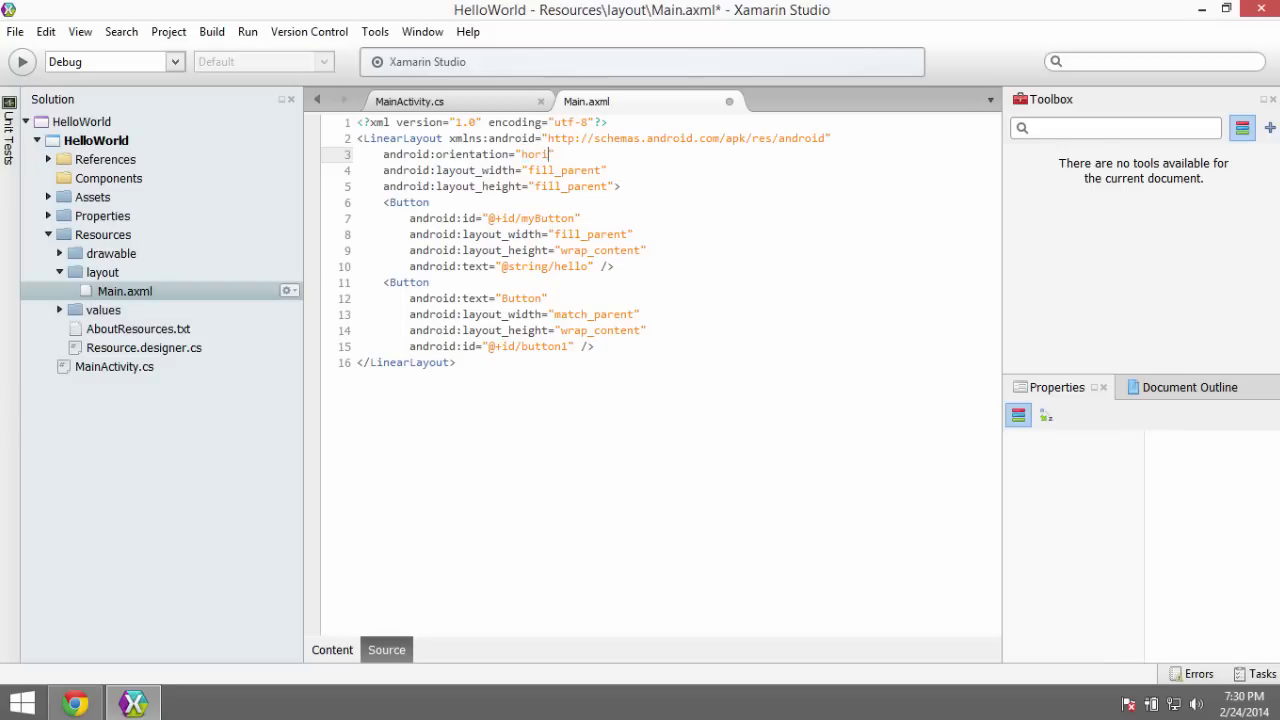
pyautogui.write('zontal"')
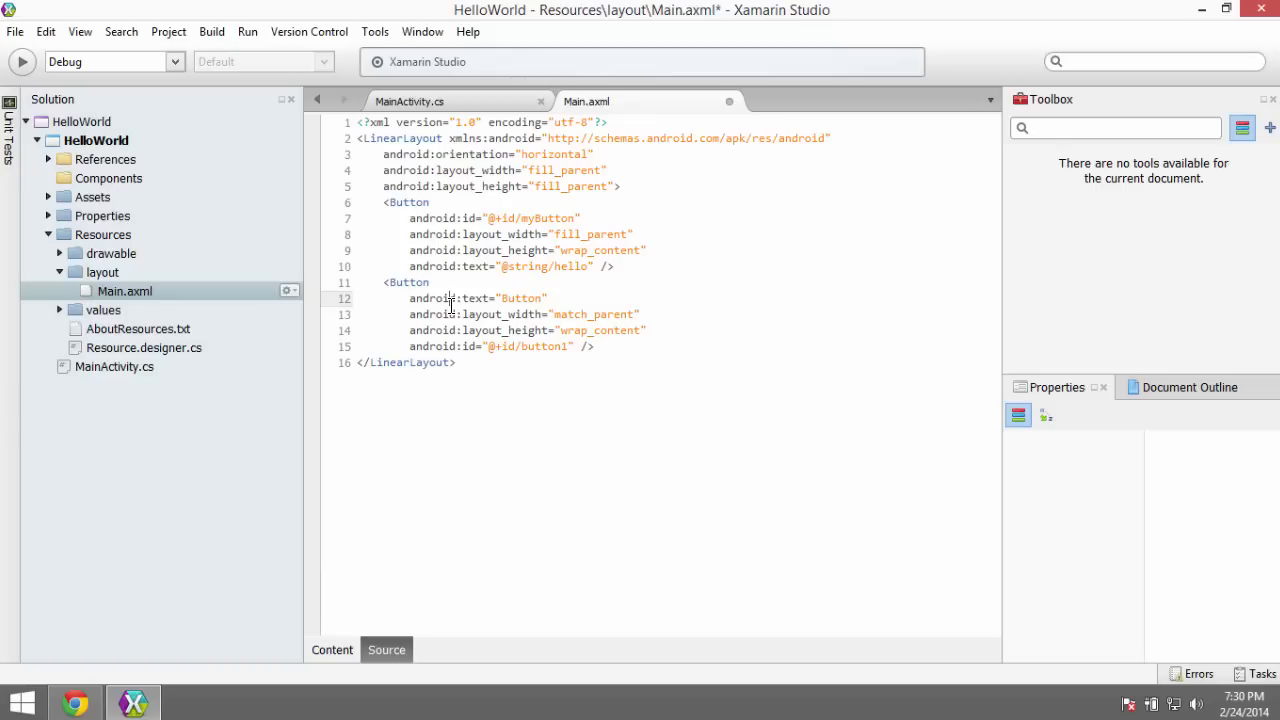
pyautogui.click(332, 650)
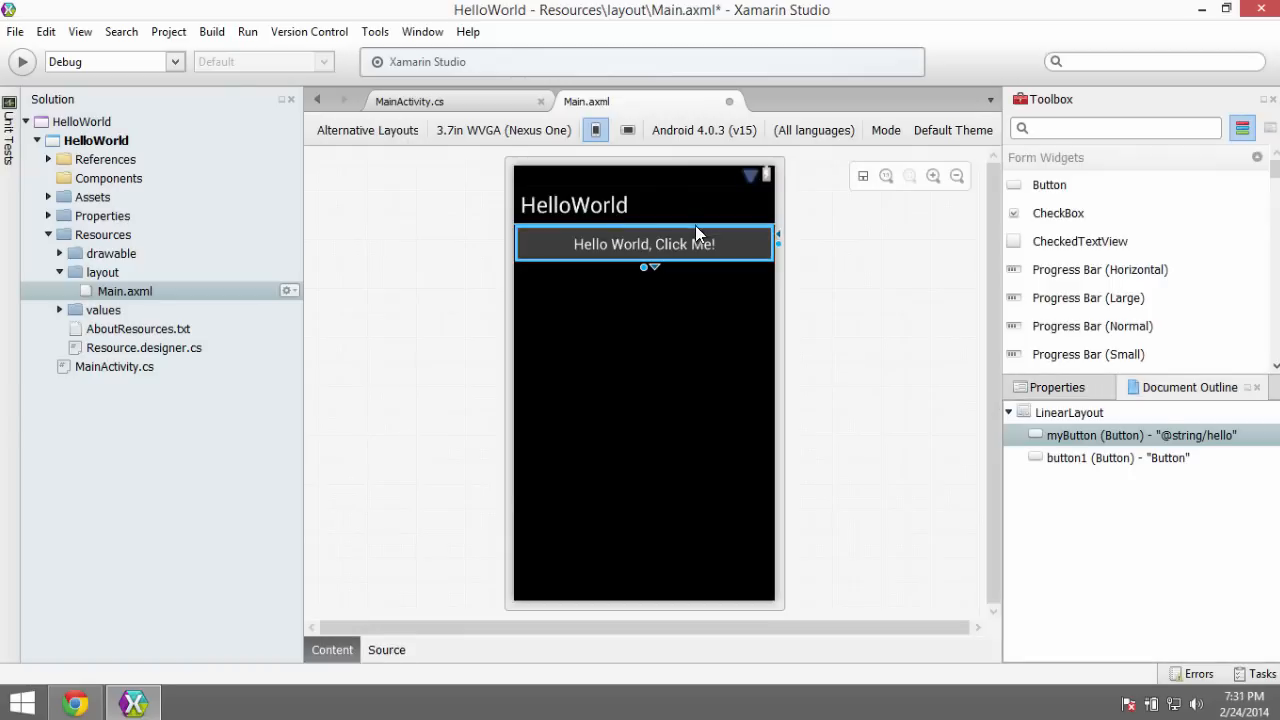
pyautogui.moveTo(784, 240)
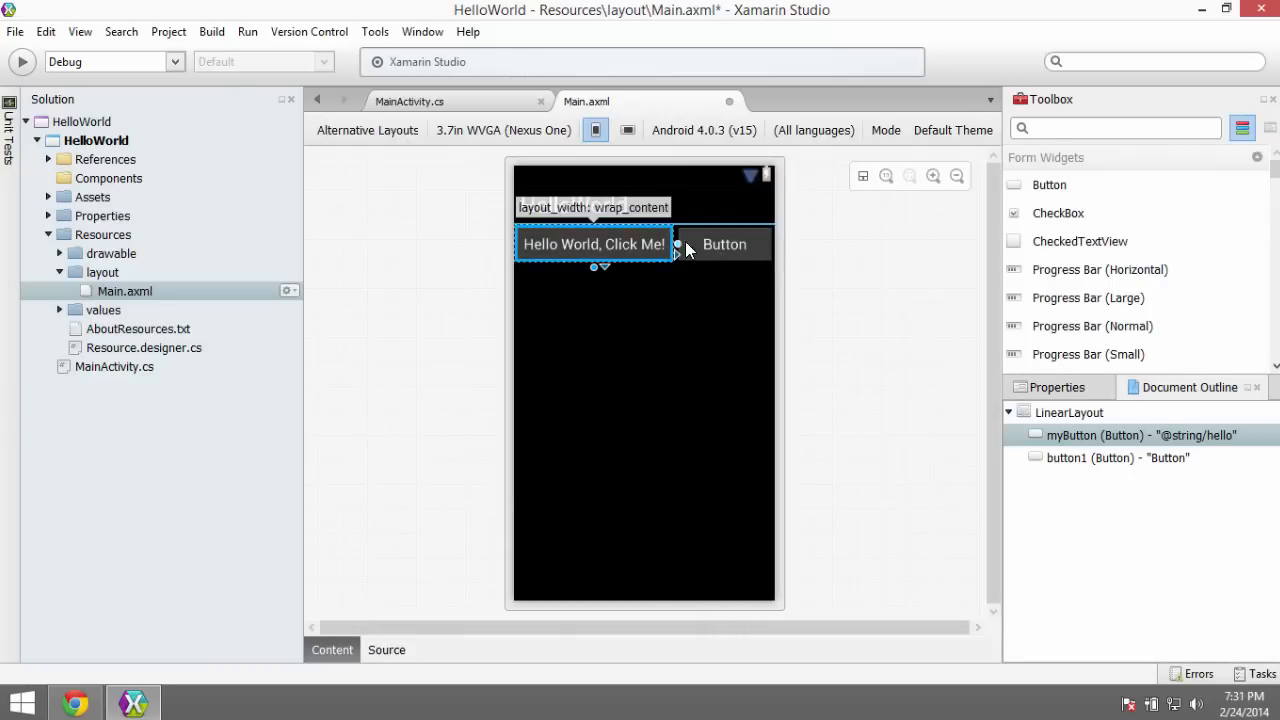
# Step: Select each button in the side-by-side layout, then show the XML markup
pyautogui.click(724, 244)
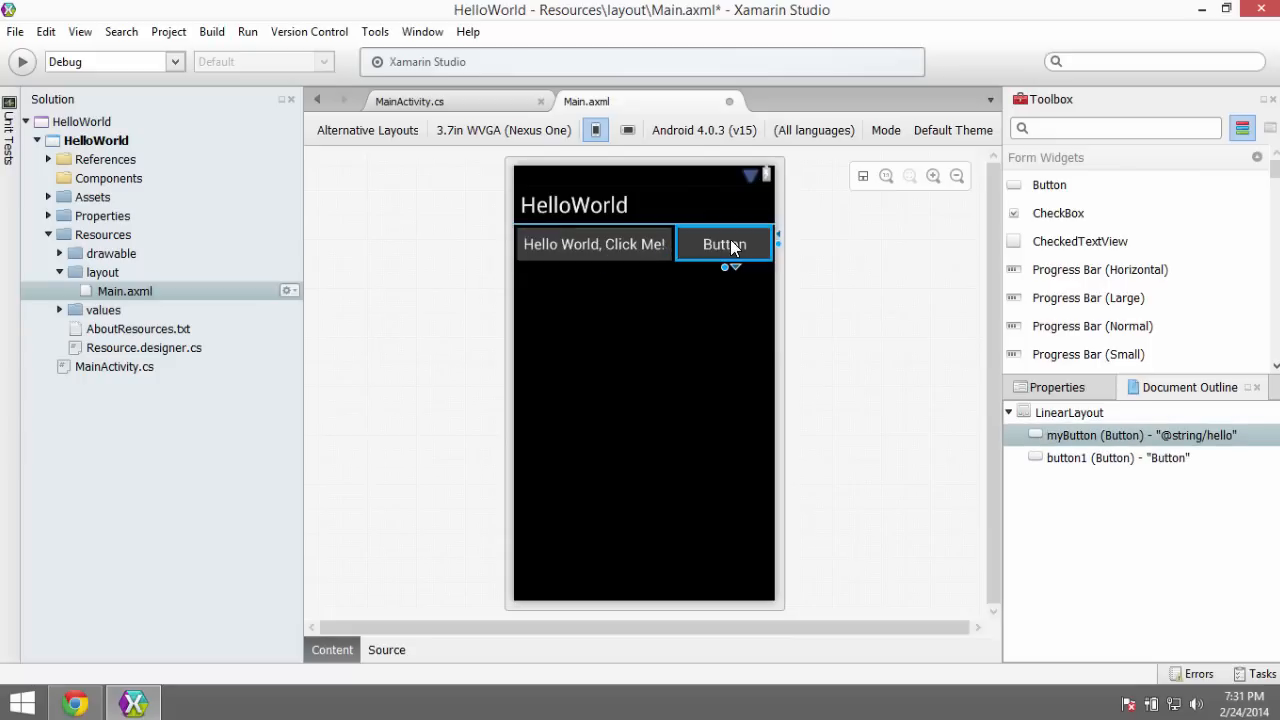
pyautogui.click(594, 244)
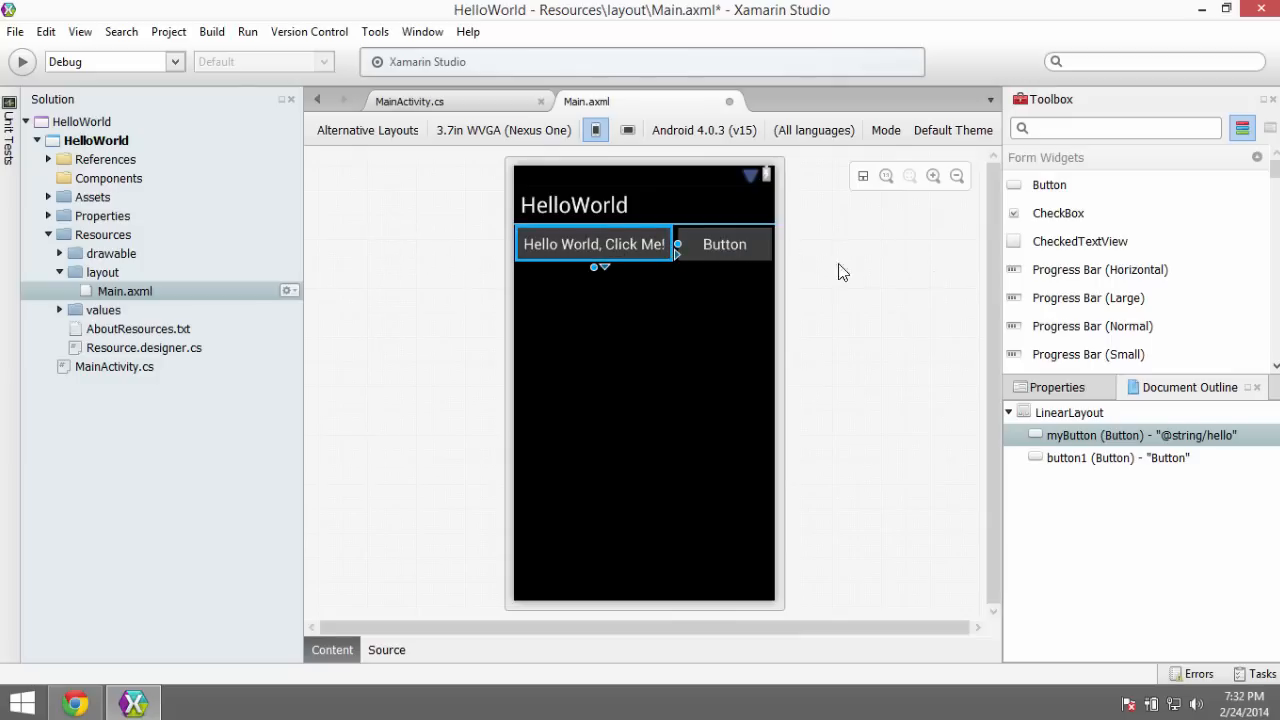
pyautogui.moveTo(728, 252)
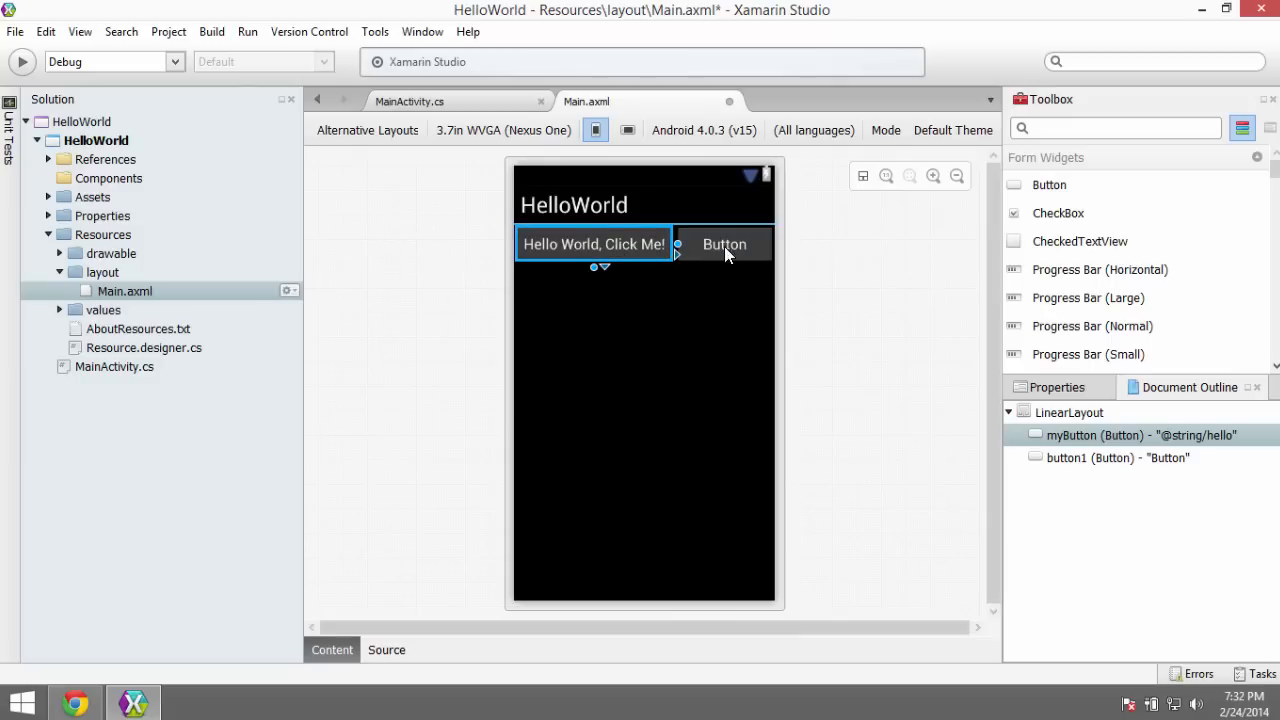
pyautogui.moveTo(660, 252)
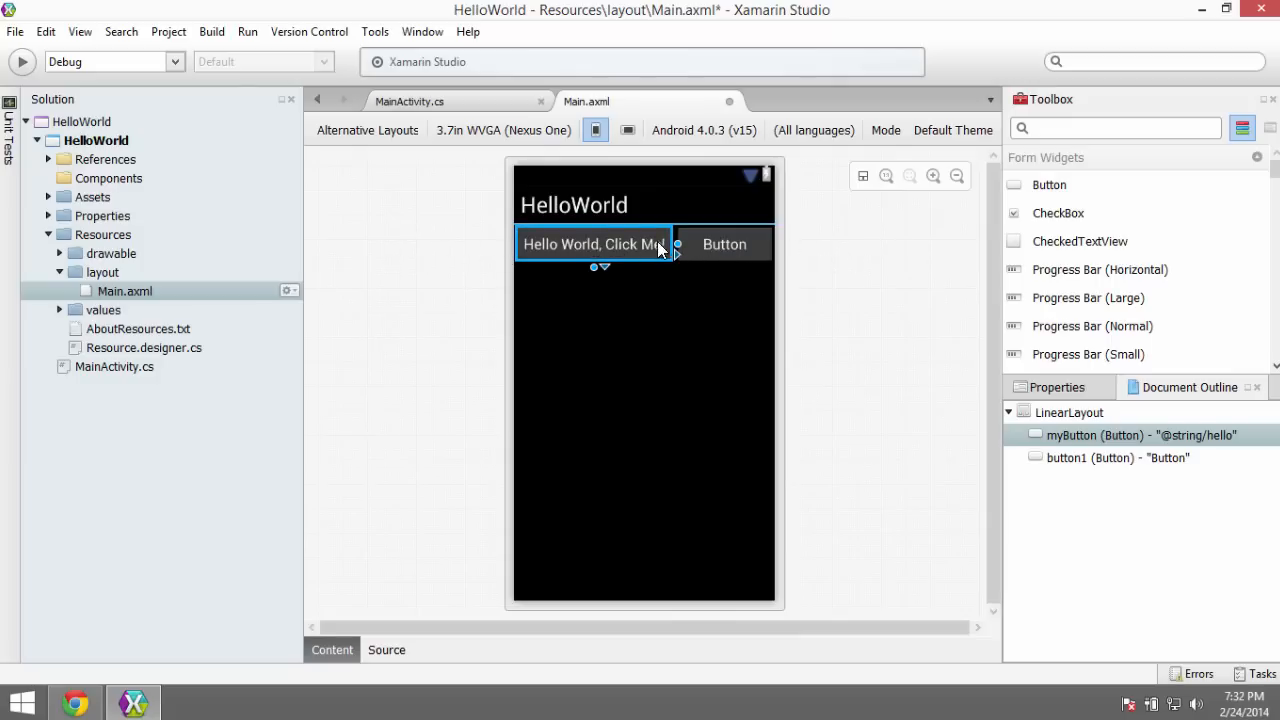
pyautogui.moveTo(588, 256)
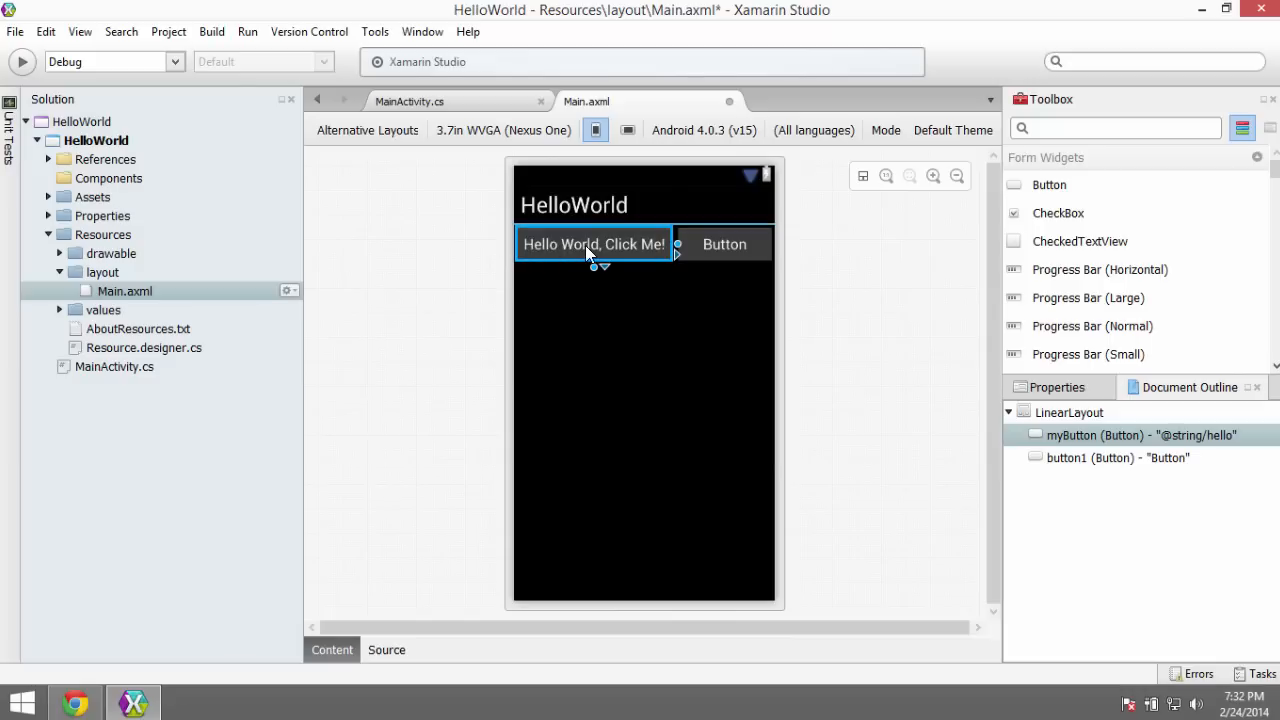
pyautogui.click(724, 244)
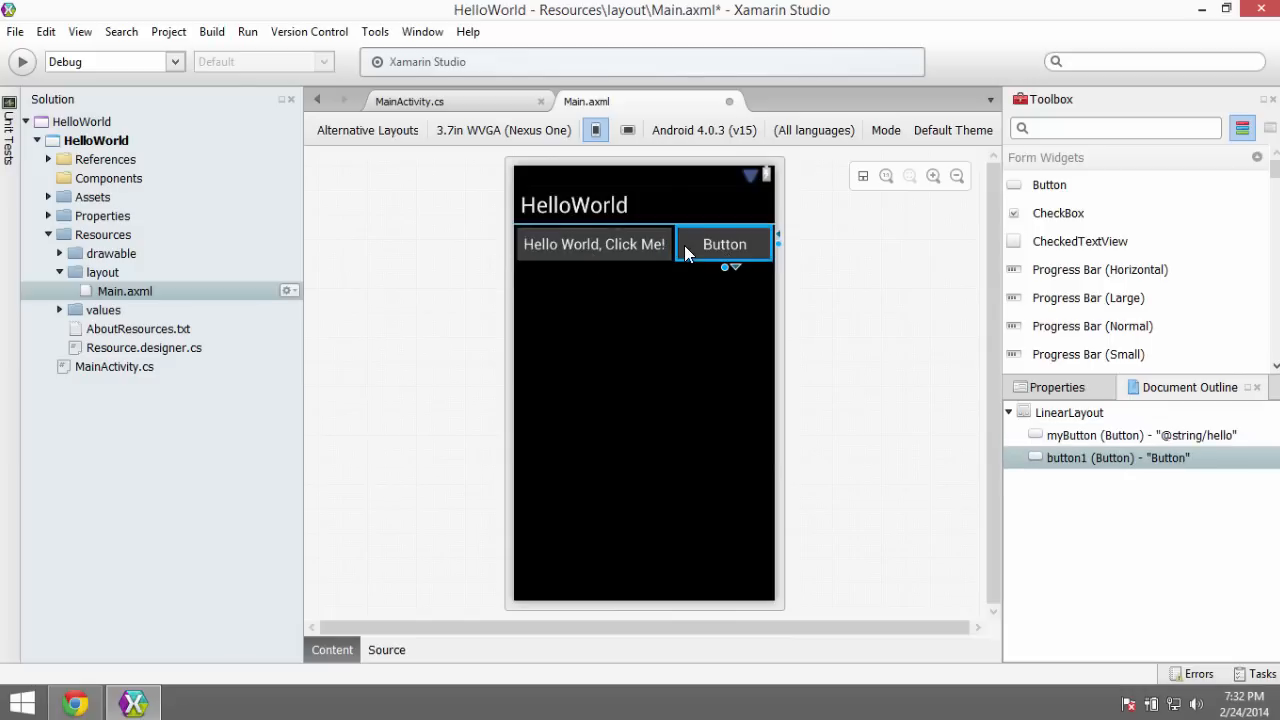
pyautogui.click(386, 650)
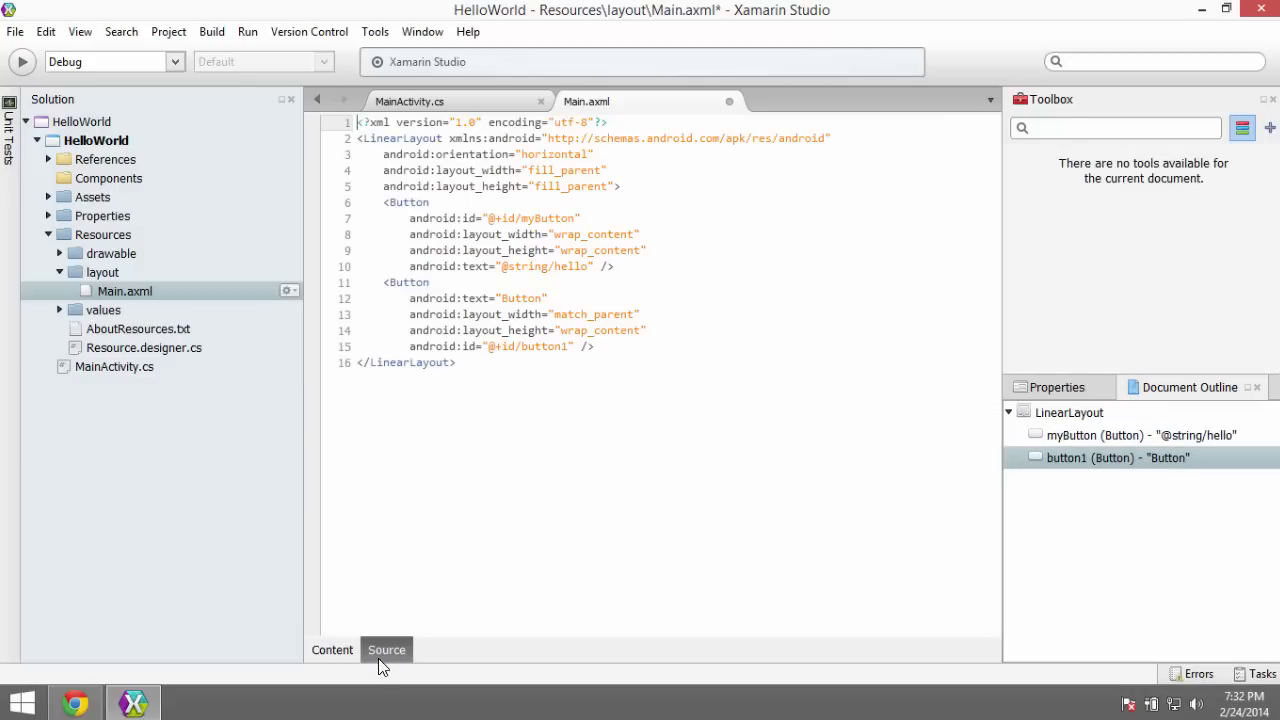
# Step: Delete the second Button element's markup, leaving only myButton in the LinearLayout
pyautogui.doubleClick(552, 154)
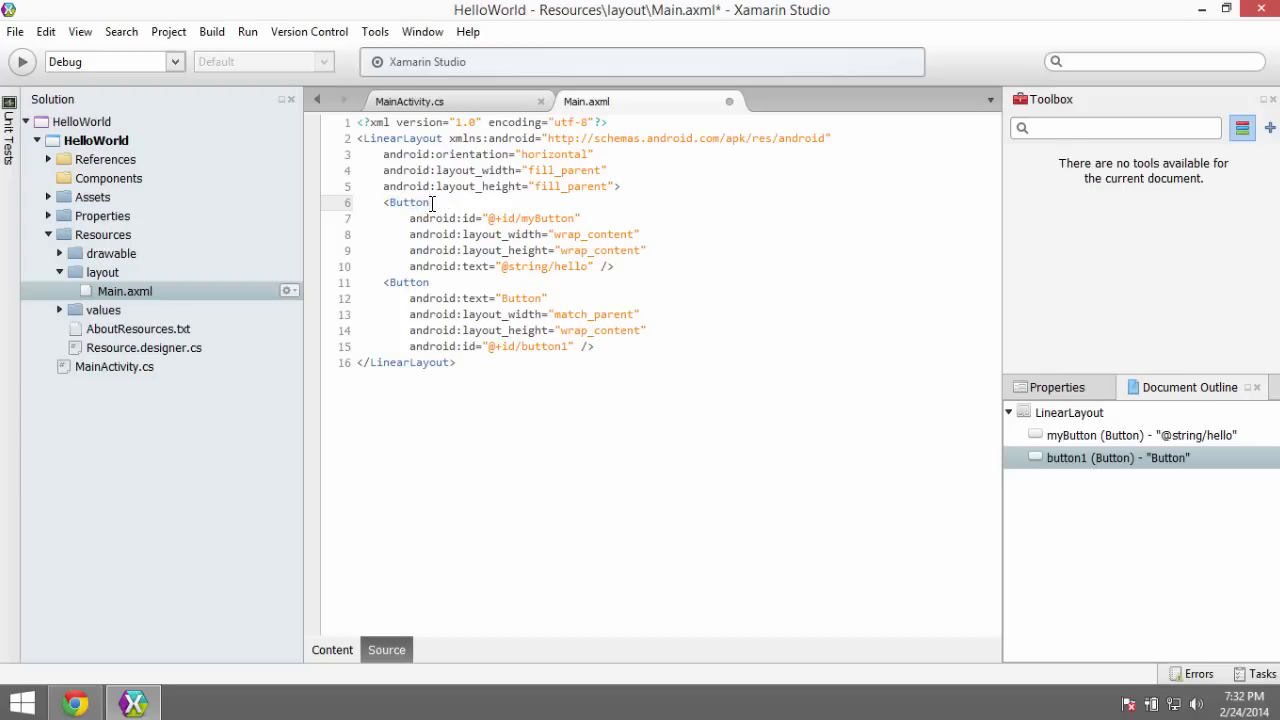
pyautogui.click(394, 218)
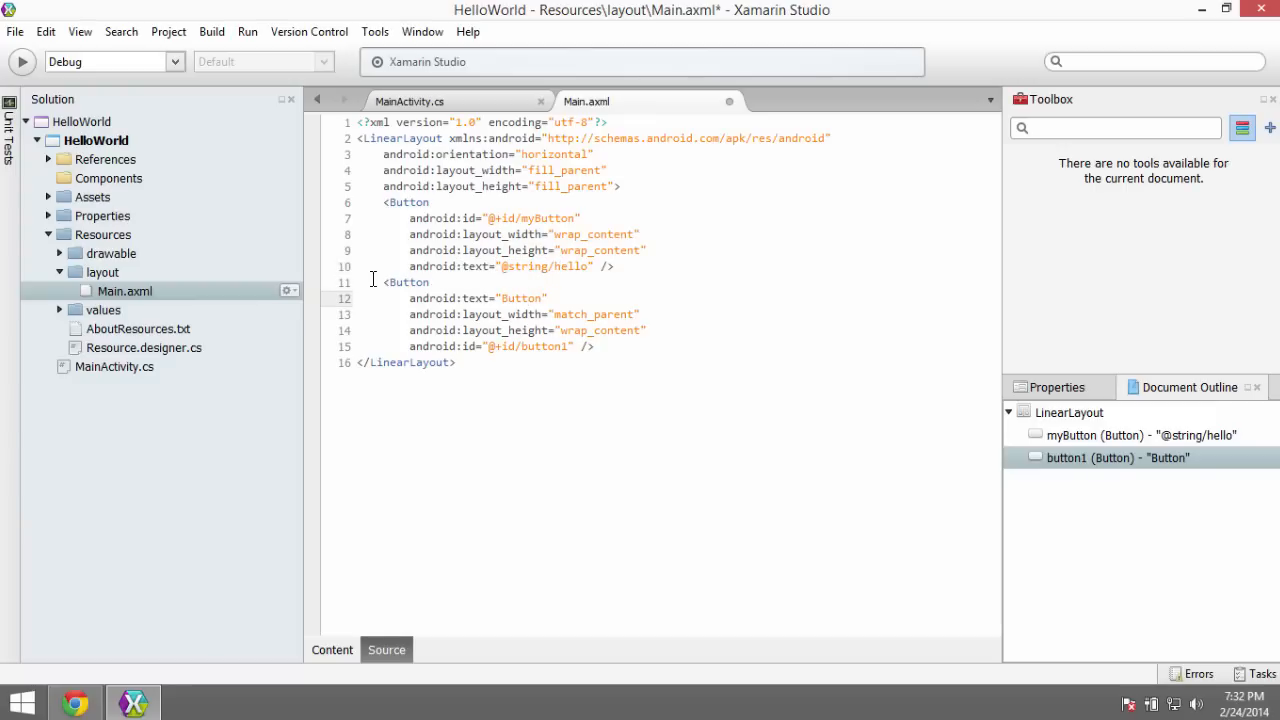
pyautogui.moveTo(382, 282); pyautogui.dragTo(592, 346)
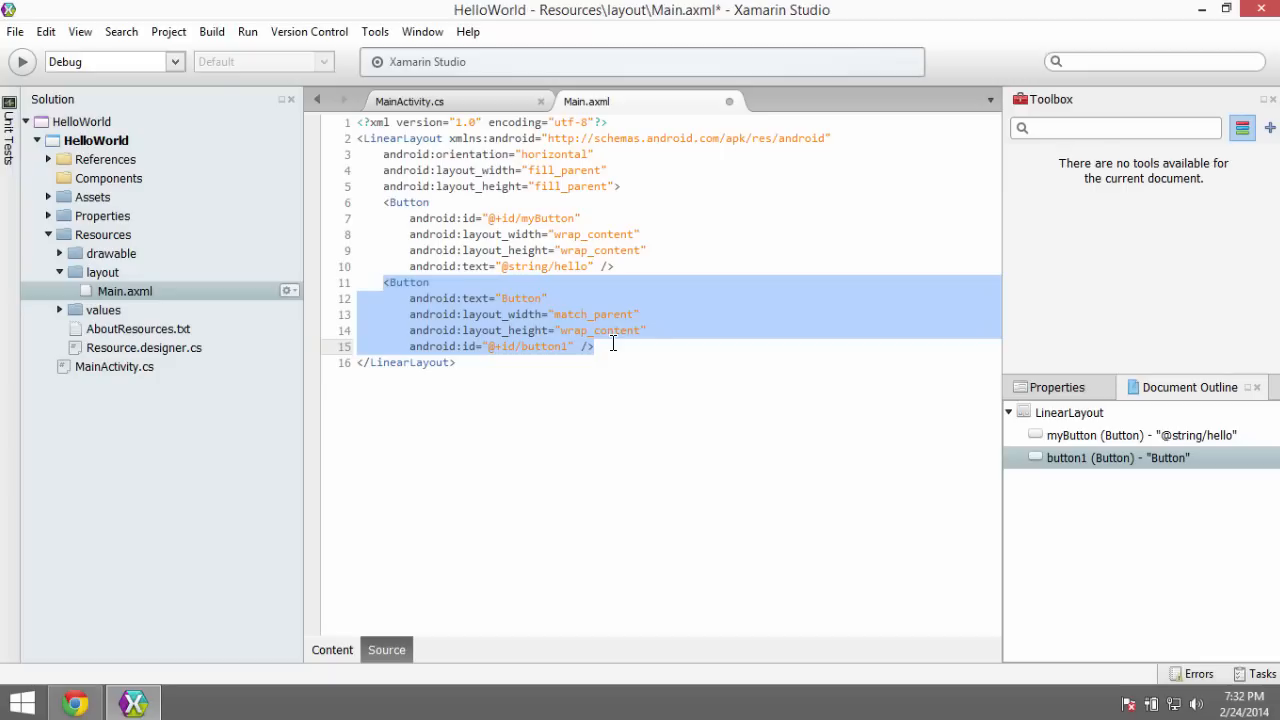
pyautogui.press('Delete')
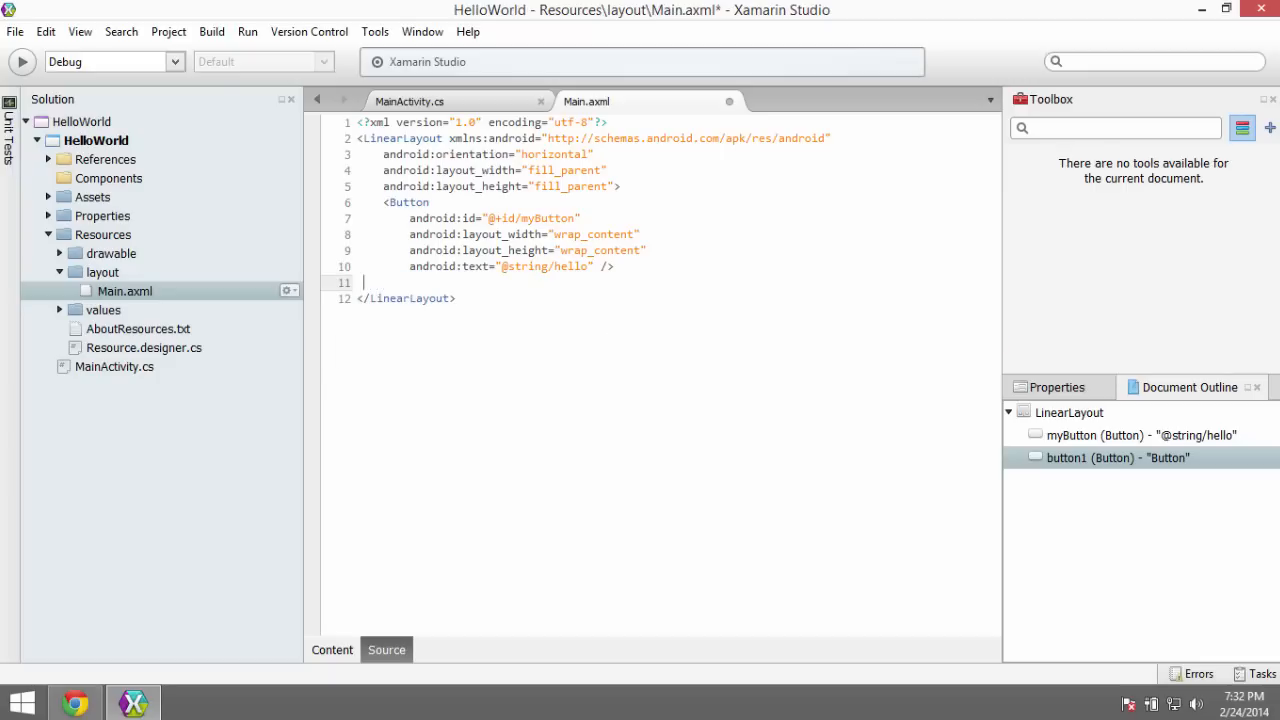
# Step: Review myButton spanning full width in the designer and its markup
pyautogui.click(332, 648)
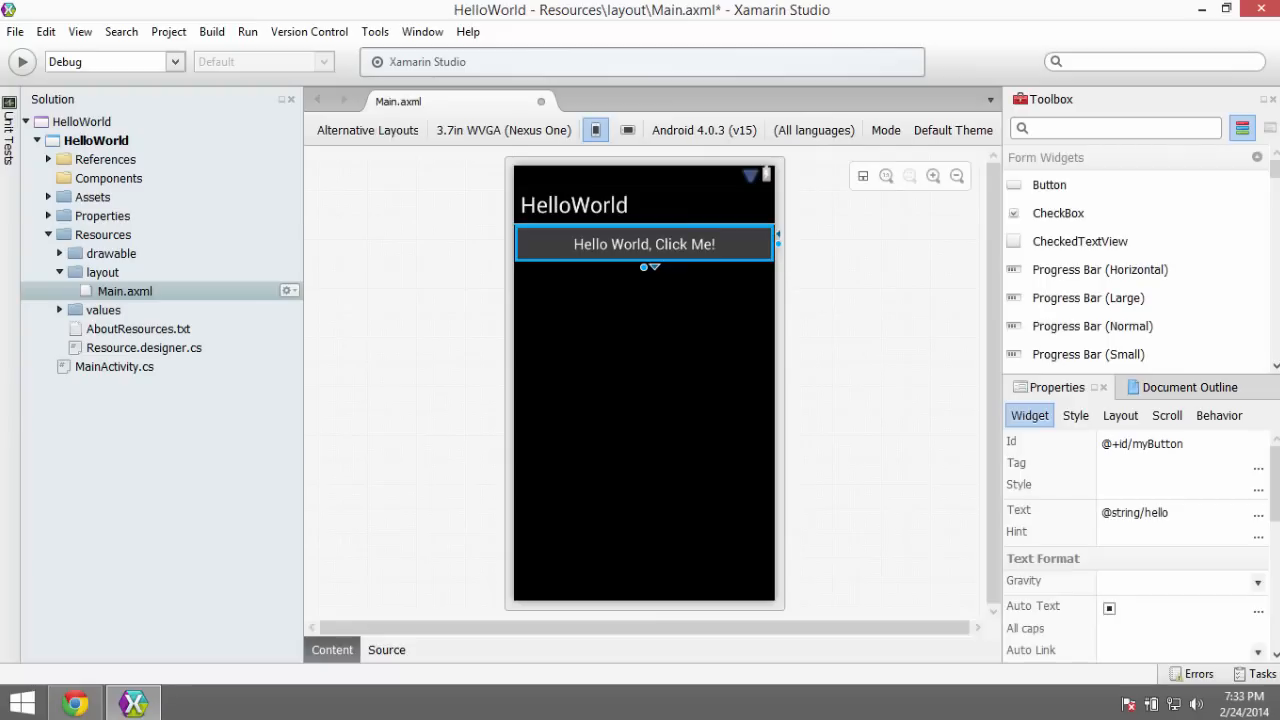
pyautogui.moveTo(652, 284)
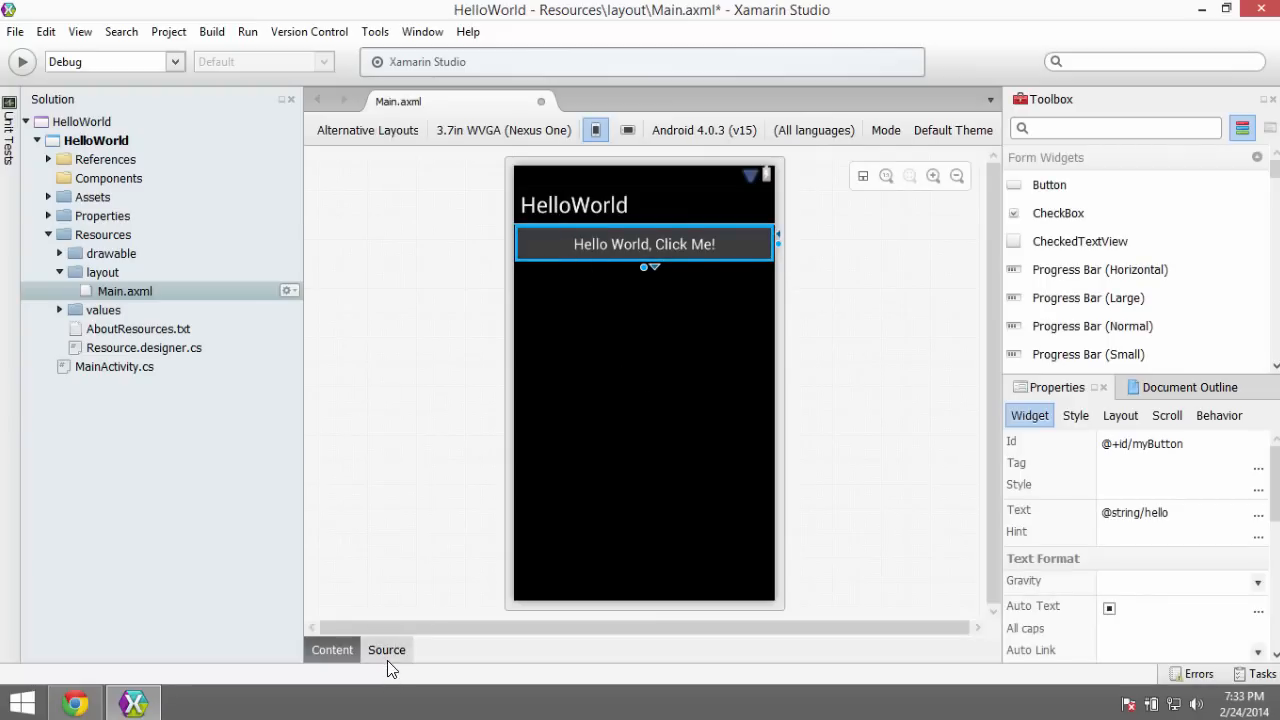
pyautogui.click(386, 648)
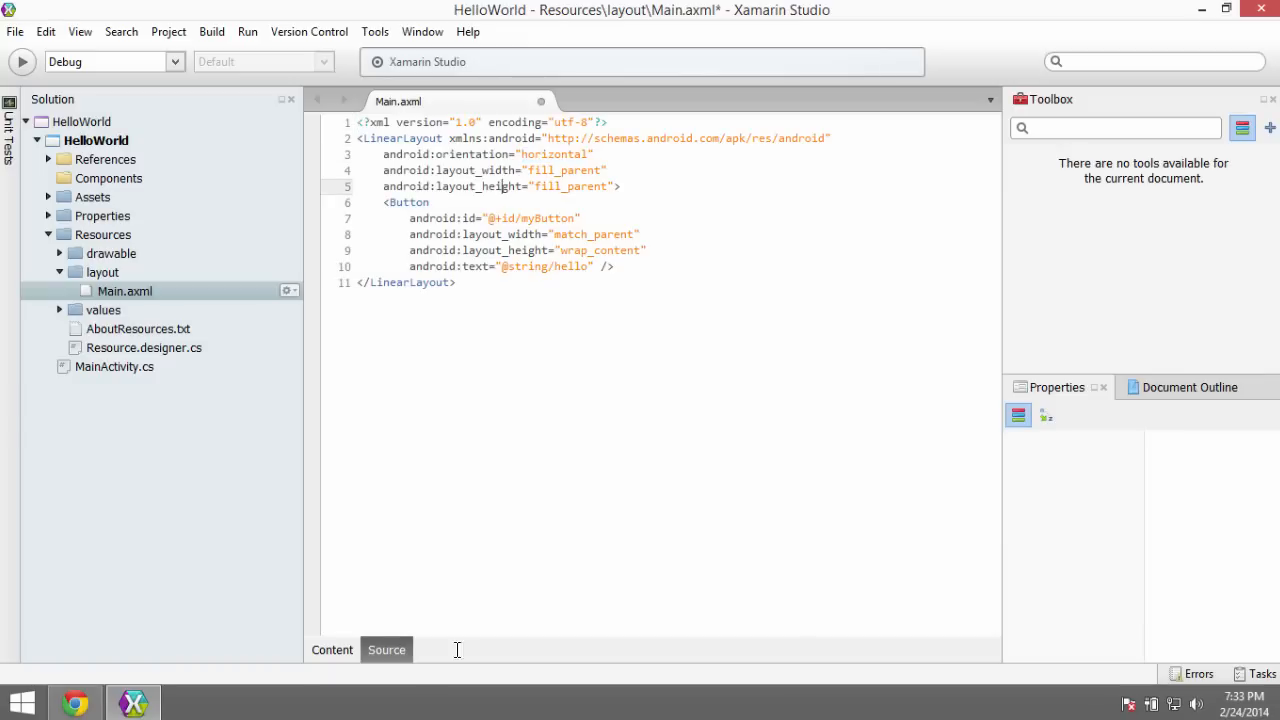
pyautogui.click(332, 648)
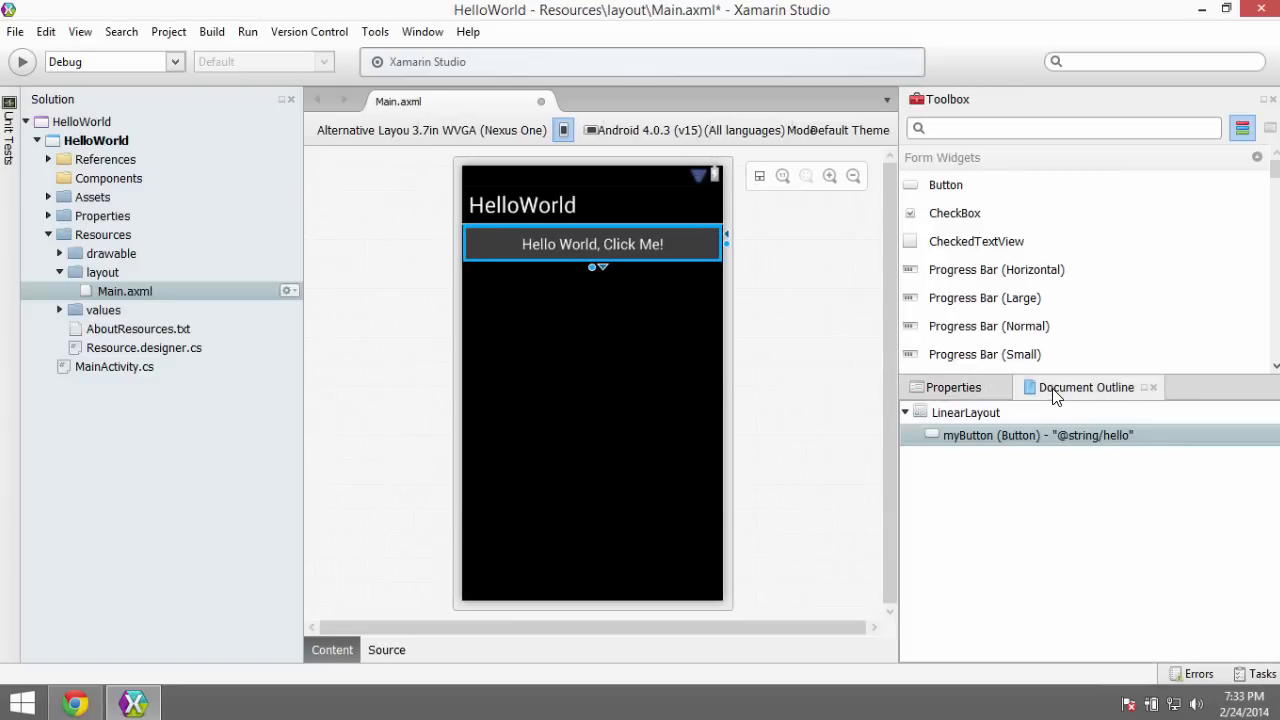
# Step: Set the LinearLayout orientation to vertical via Document Outline and Properties, then show the markup
pyautogui.click(966, 412)
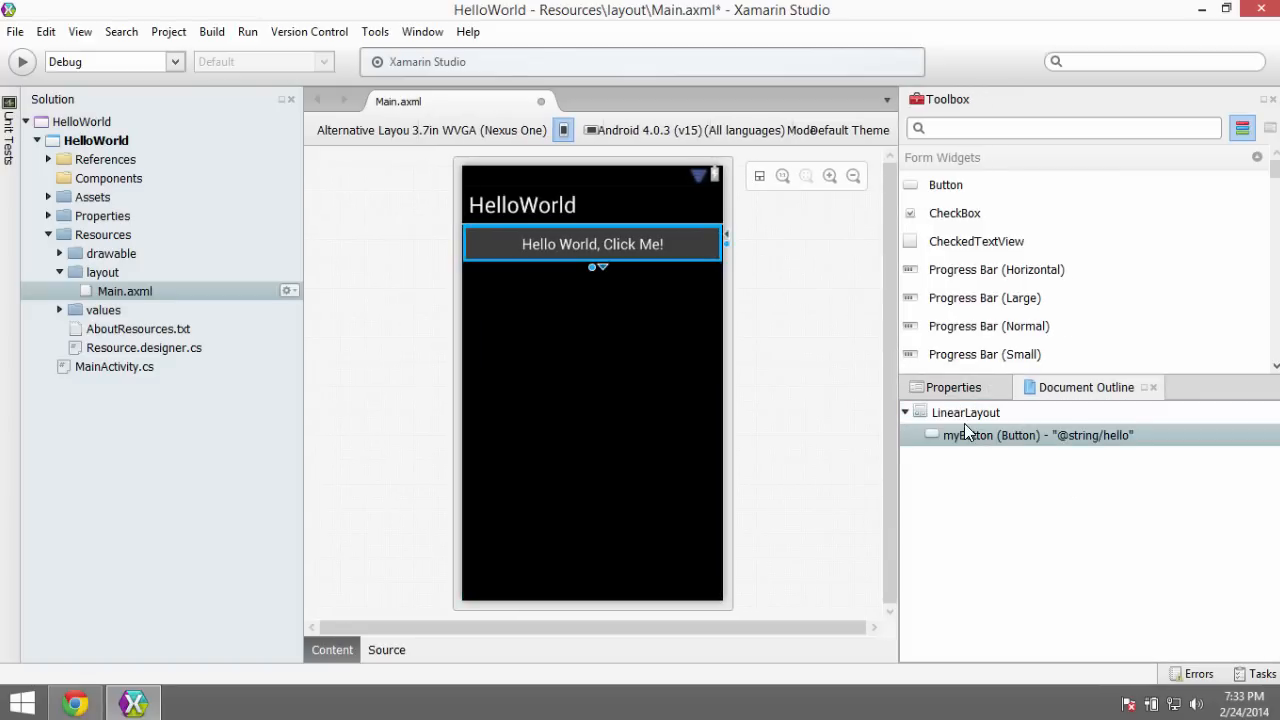
pyautogui.click(964, 412)
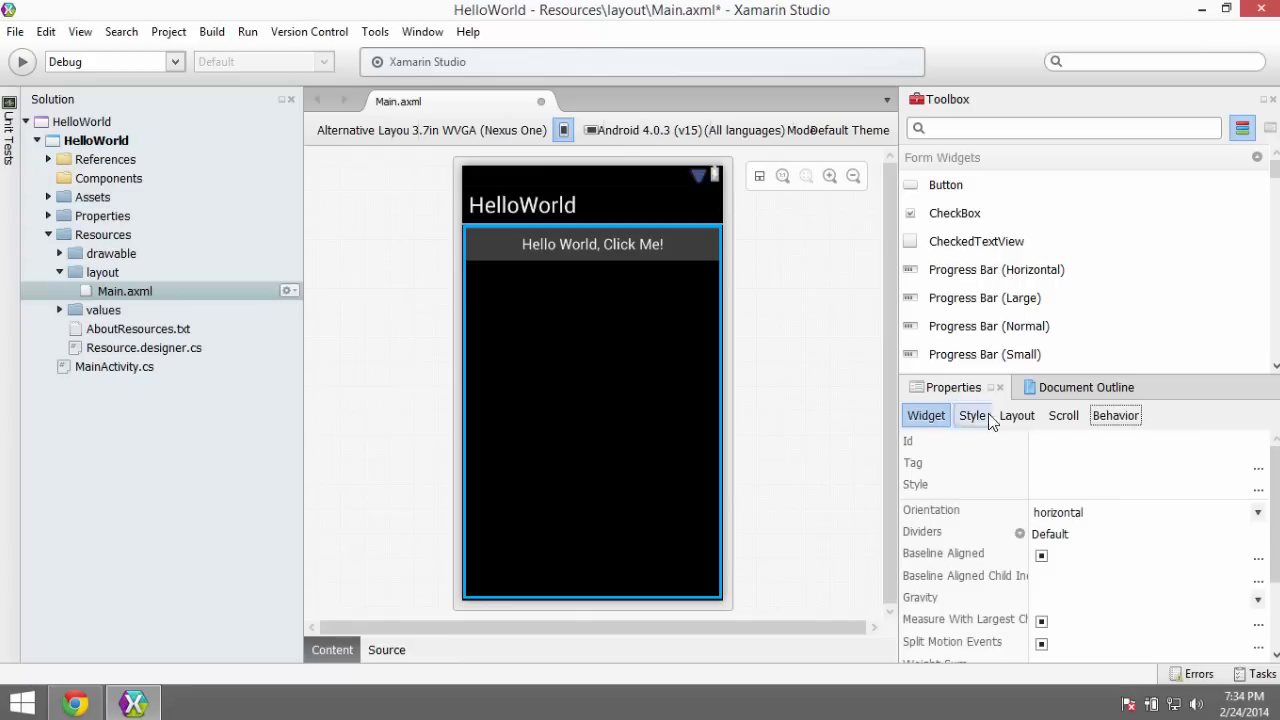
pyautogui.click(1258, 512)
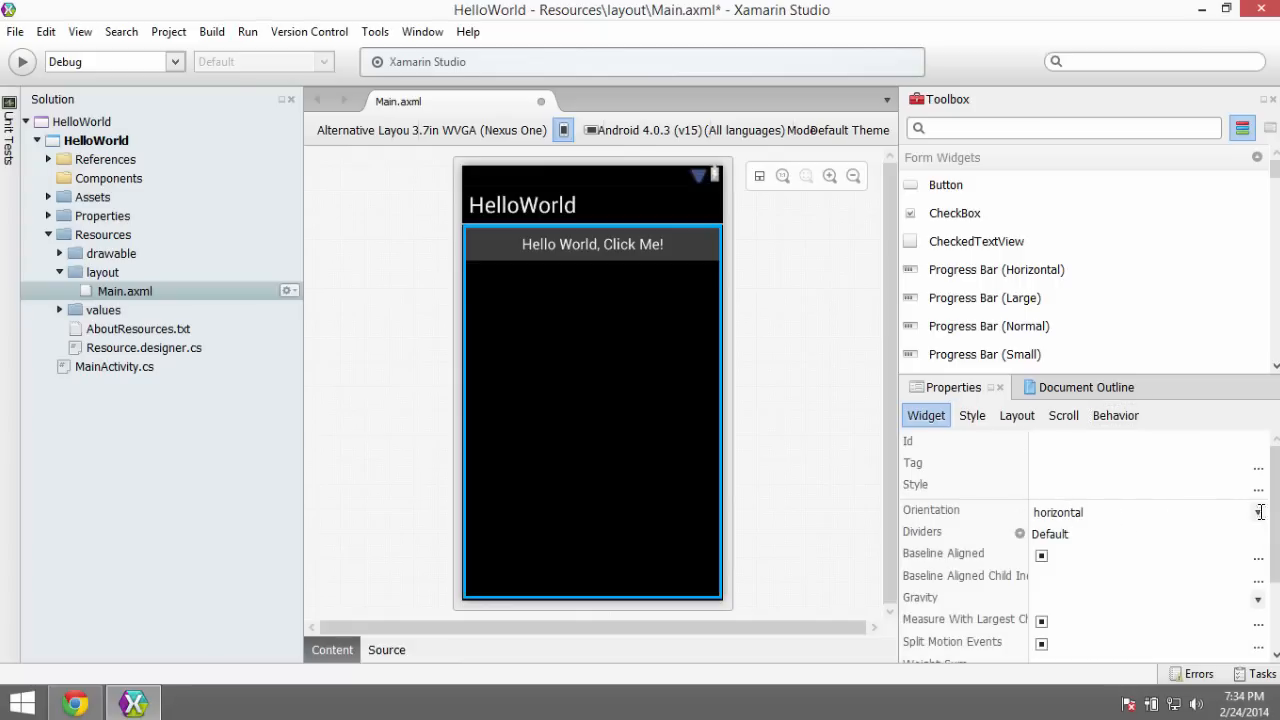
pyautogui.click(1258, 512)
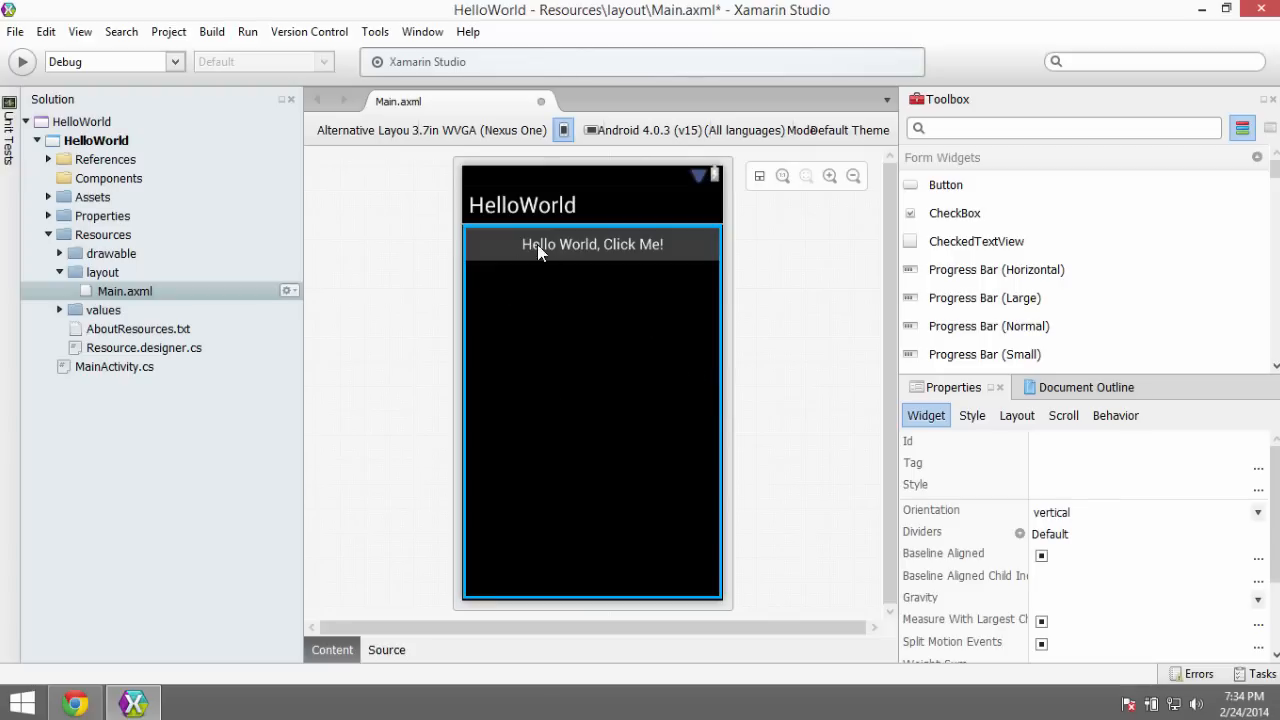
pyautogui.moveTo(760, 384)
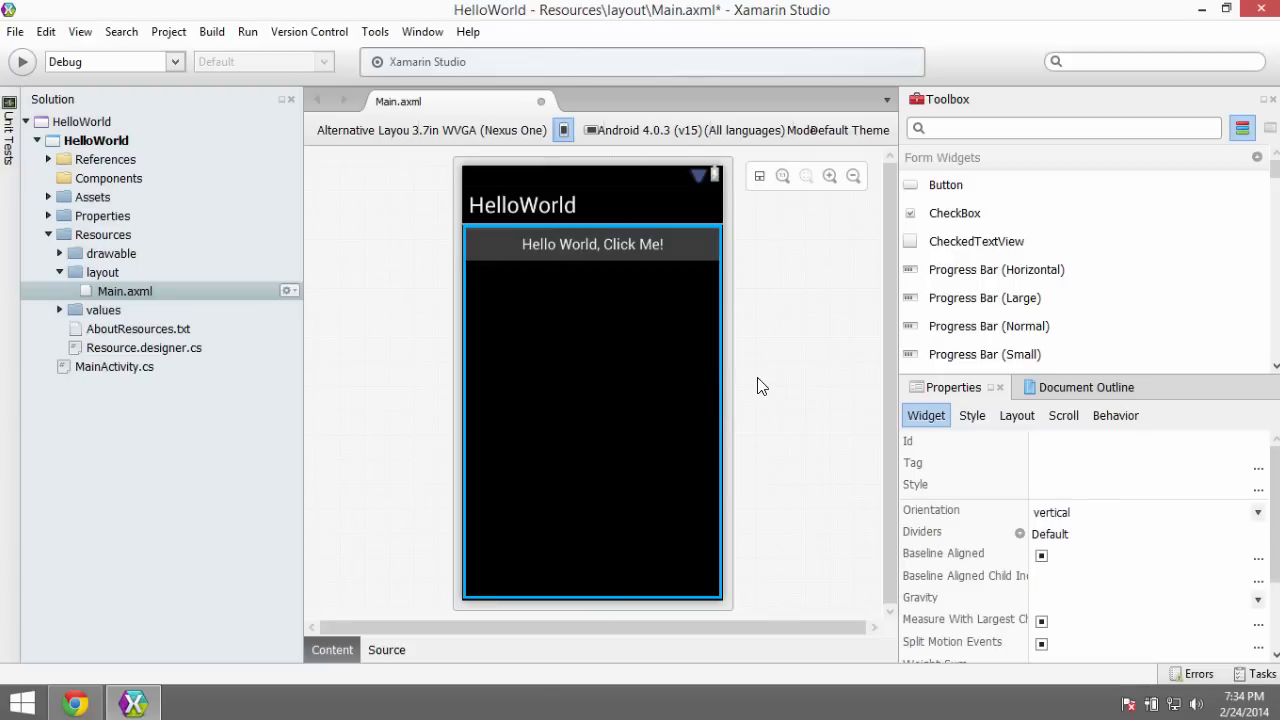
pyautogui.click(386, 650)
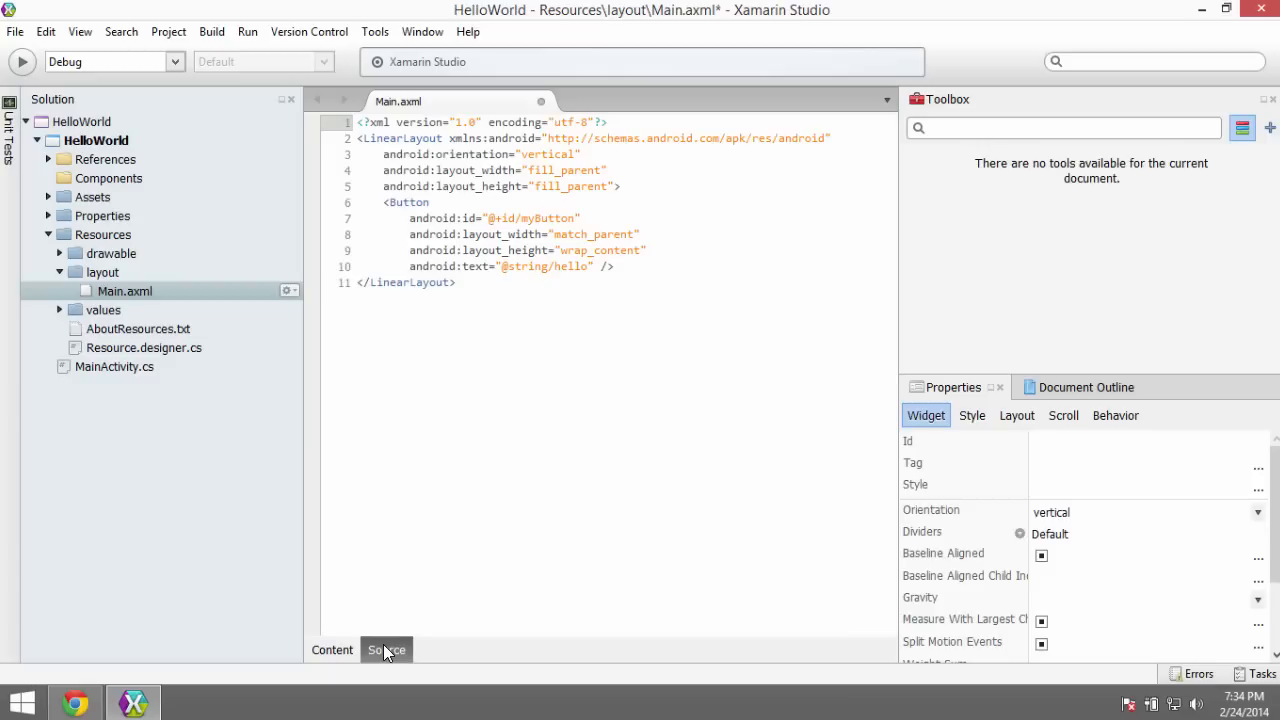
# Step: Save and build the project, then bring up MainActivity.cs
pyautogui.doubleClick(552, 152)
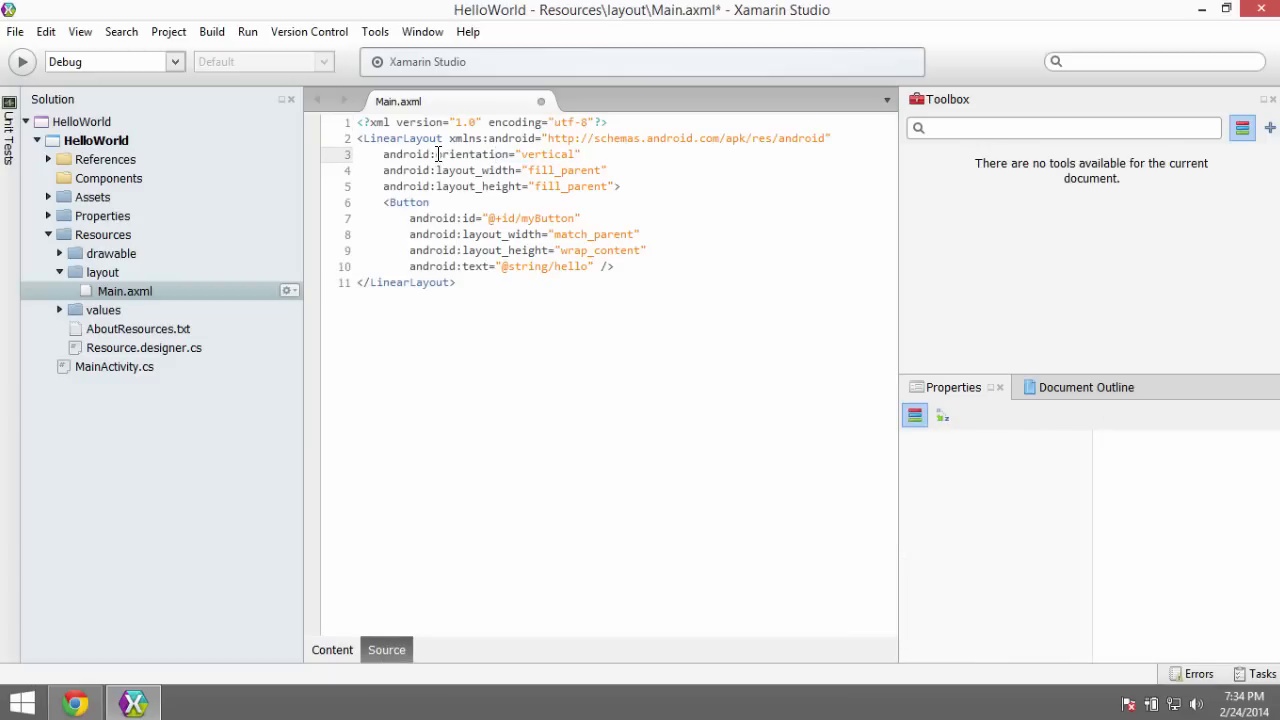
pyautogui.press('ctrl+s')
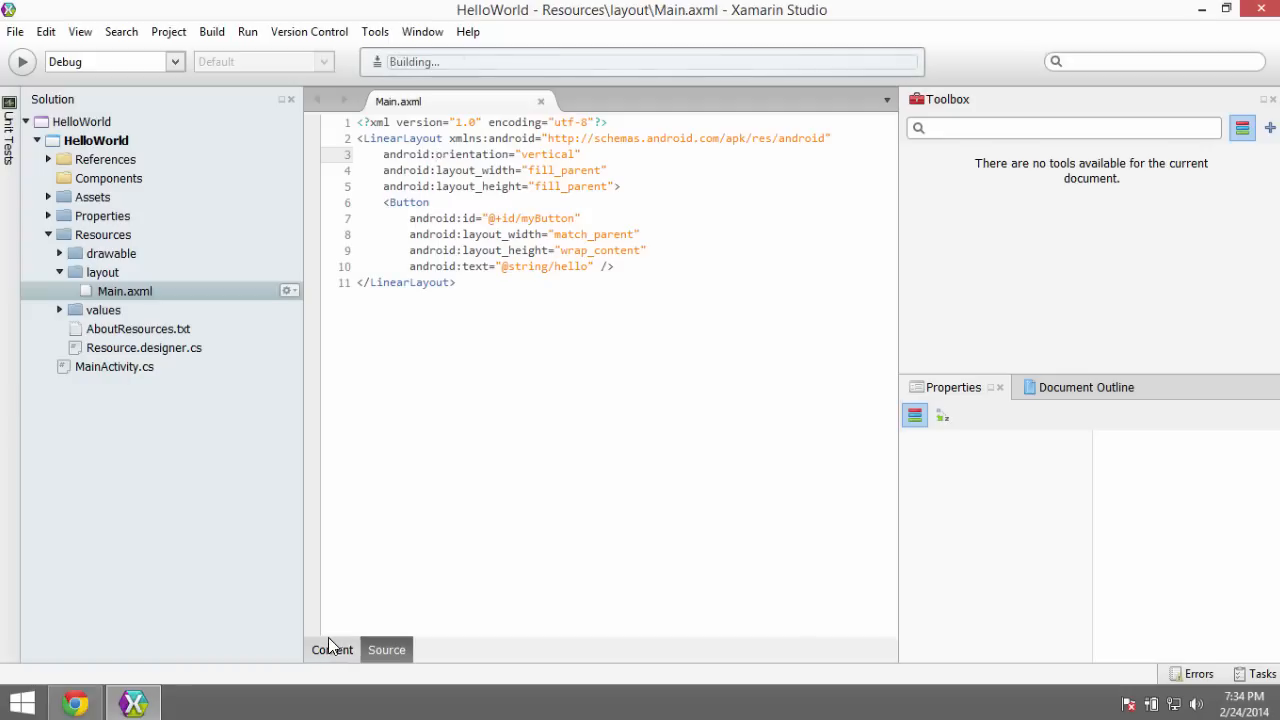
pyautogui.click(332, 650)
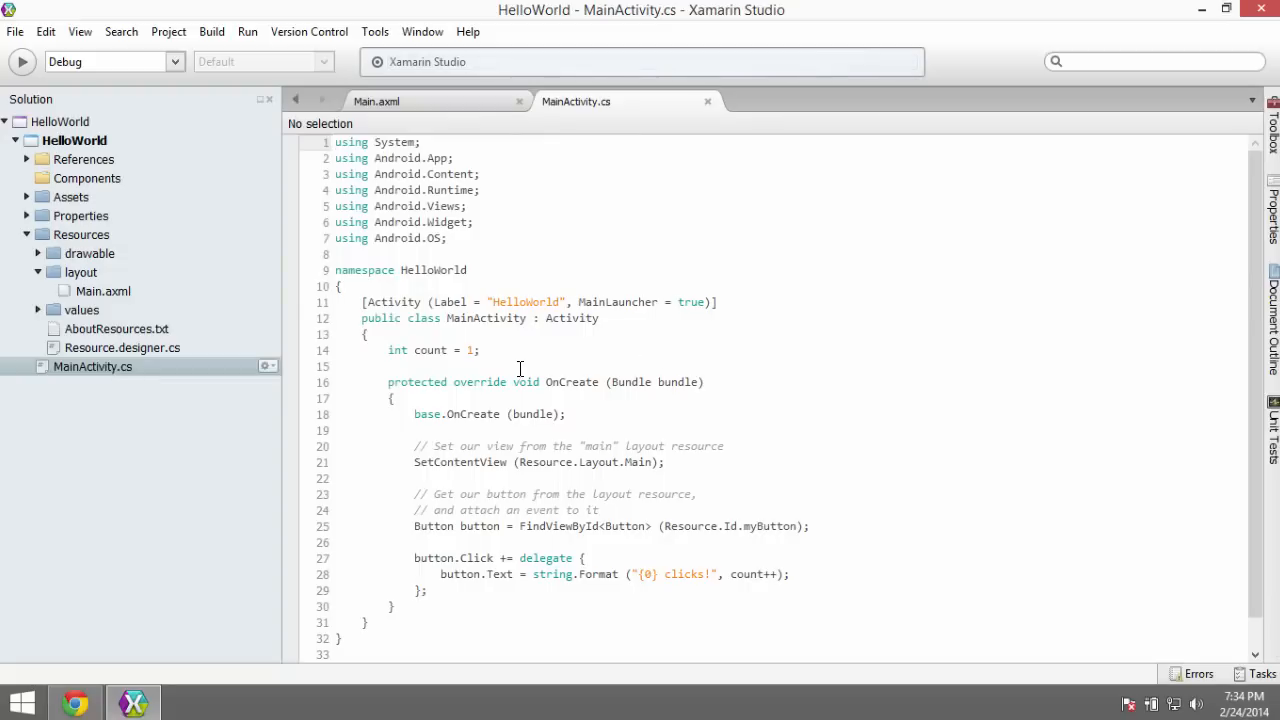
pyautogui.moveTo(412, 456)
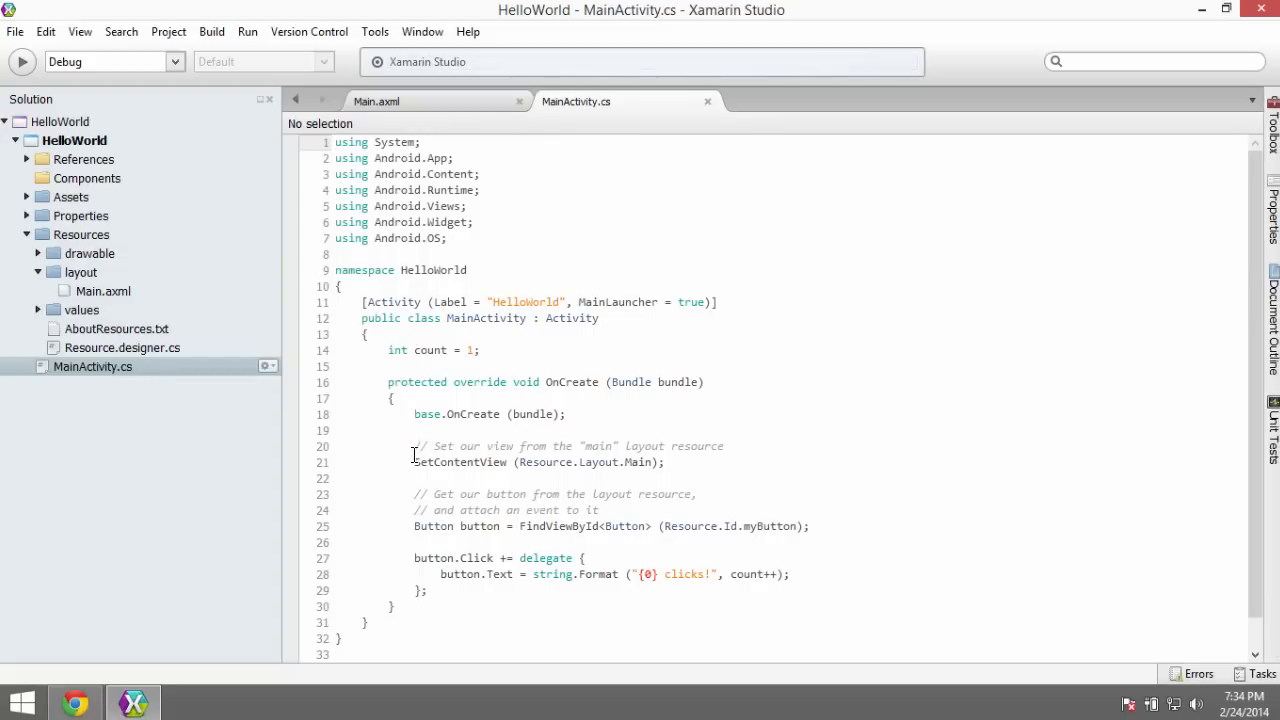
# Step: Highlight the FindViewById code, pointing out the Button type and myButton resource id
pyautogui.click(664, 462)
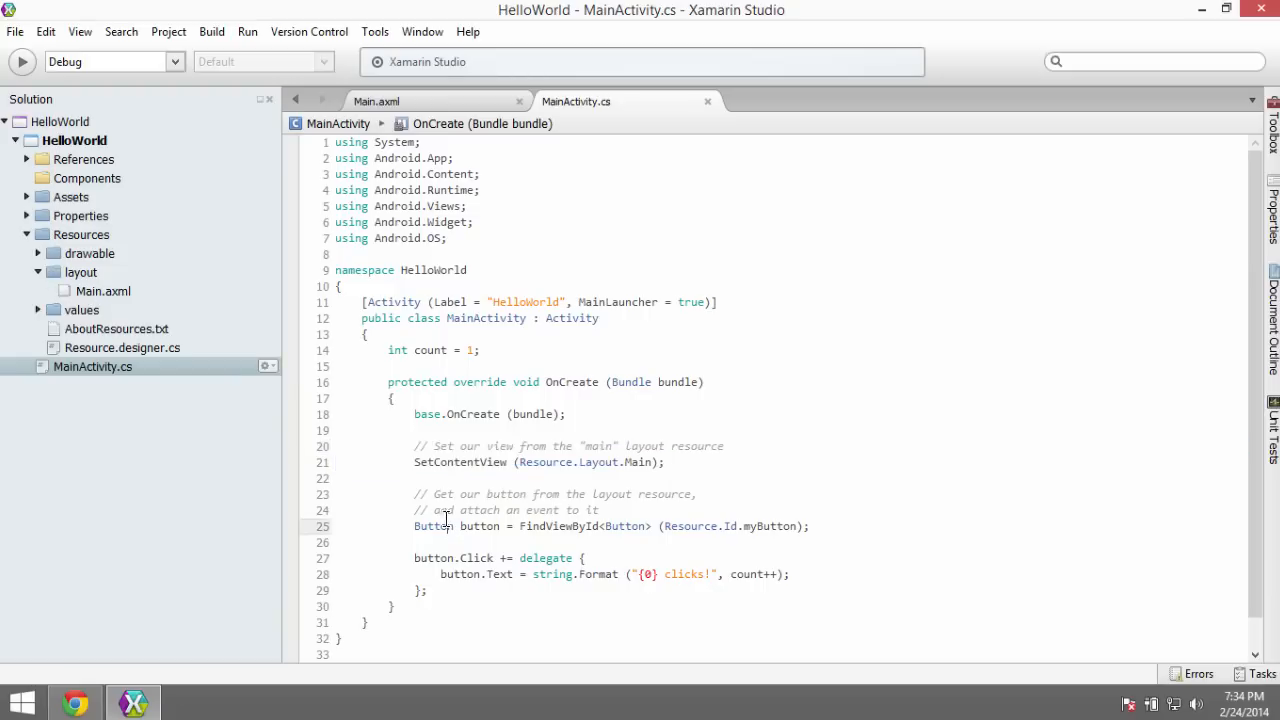
pyautogui.moveTo(414, 494); pyautogui.dragTo(470, 574)
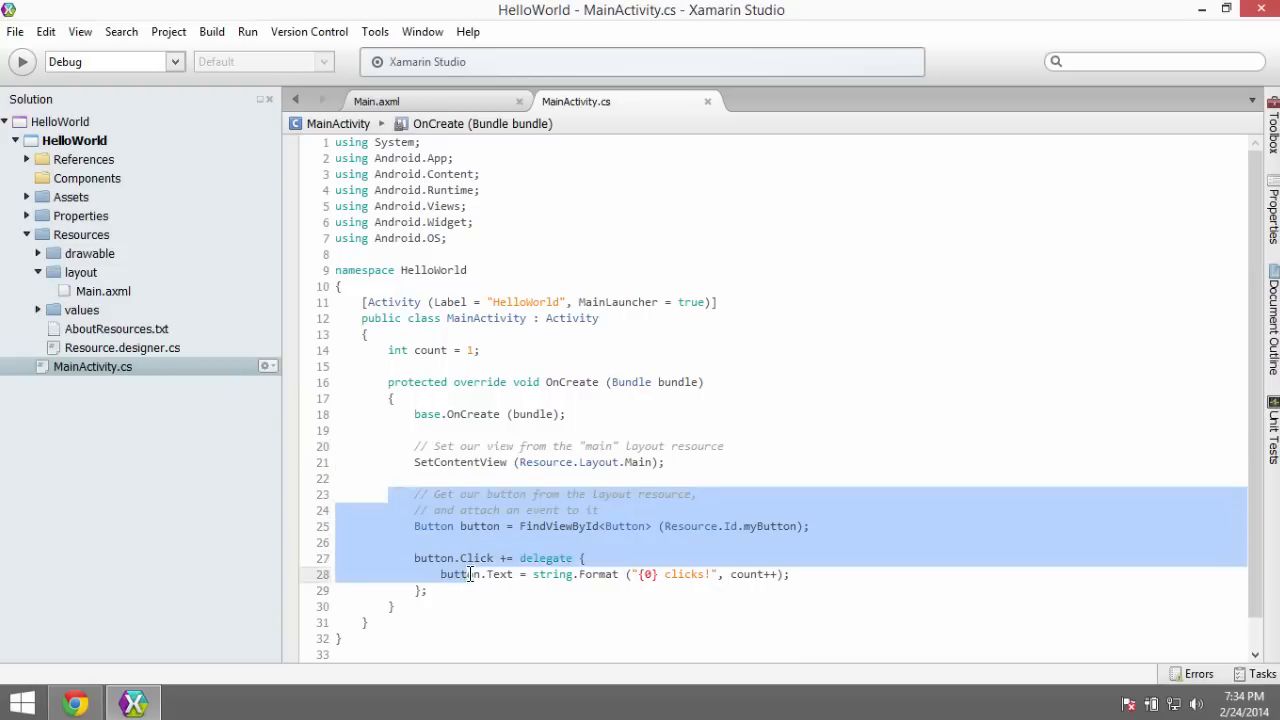
pyautogui.click(540, 526)
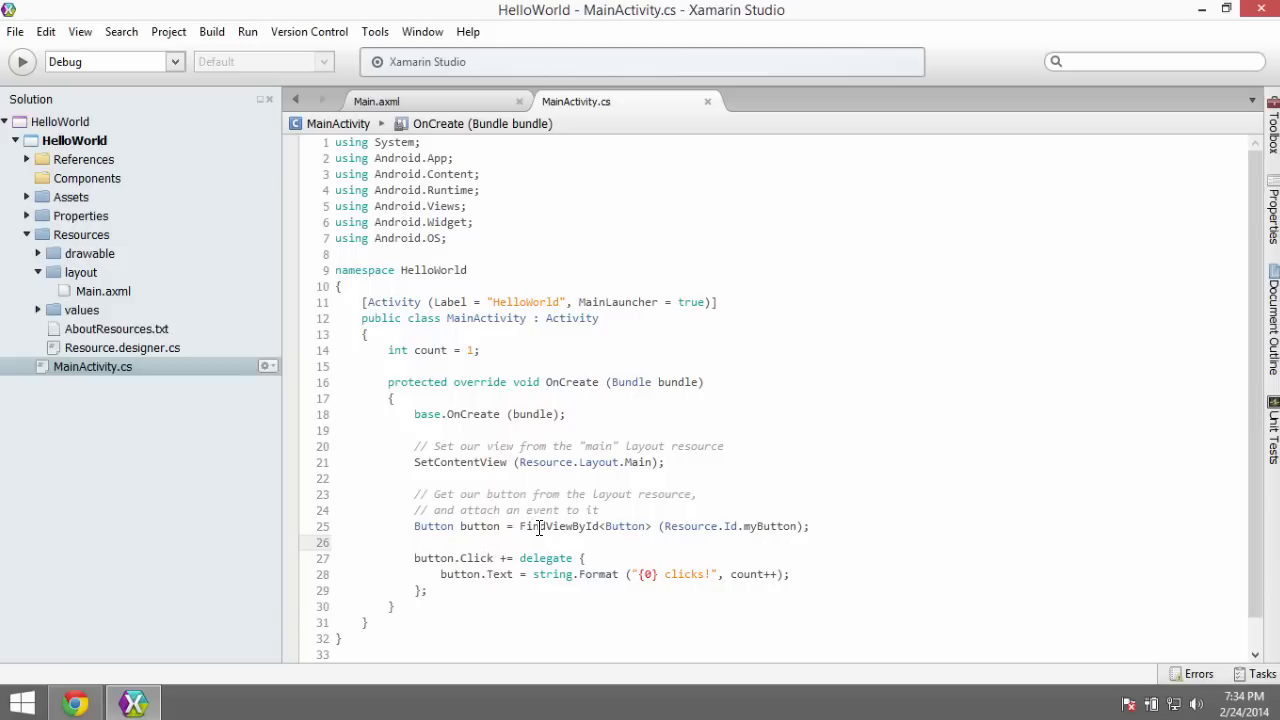
pyautogui.doubleClick(562, 526)
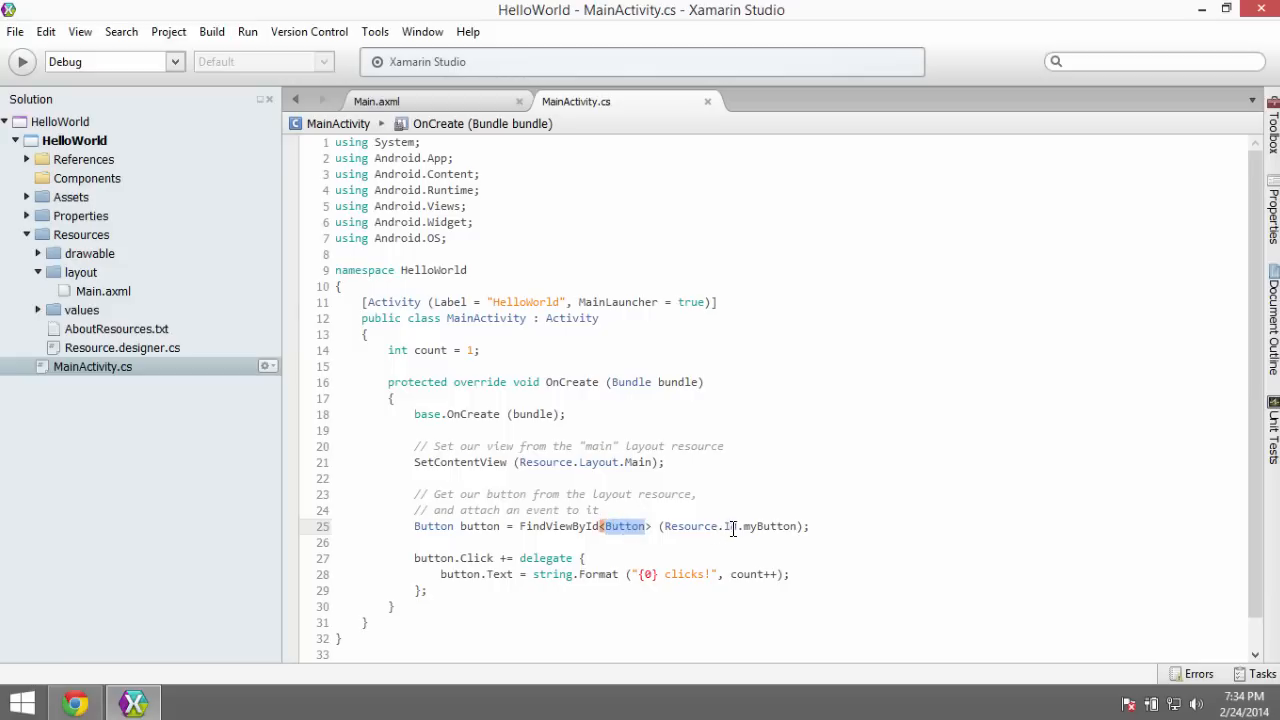
pyautogui.doubleClick(770, 526)
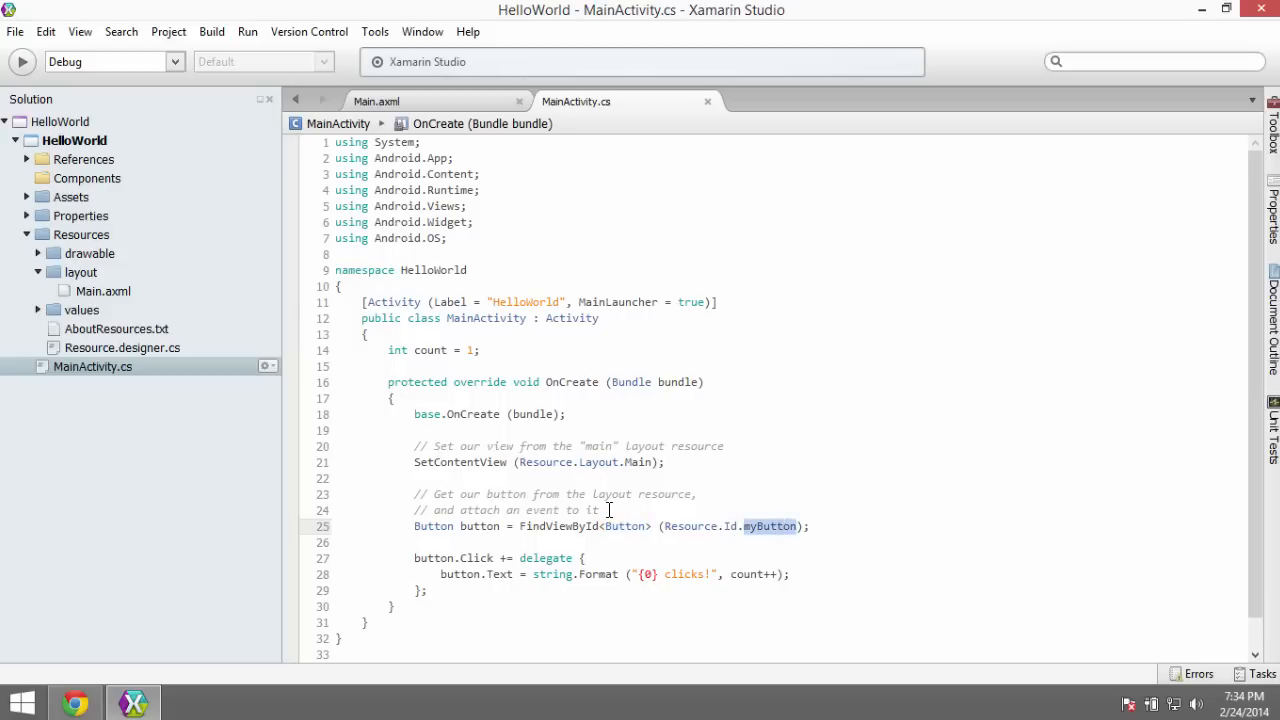
pyautogui.moveTo(104, 292)
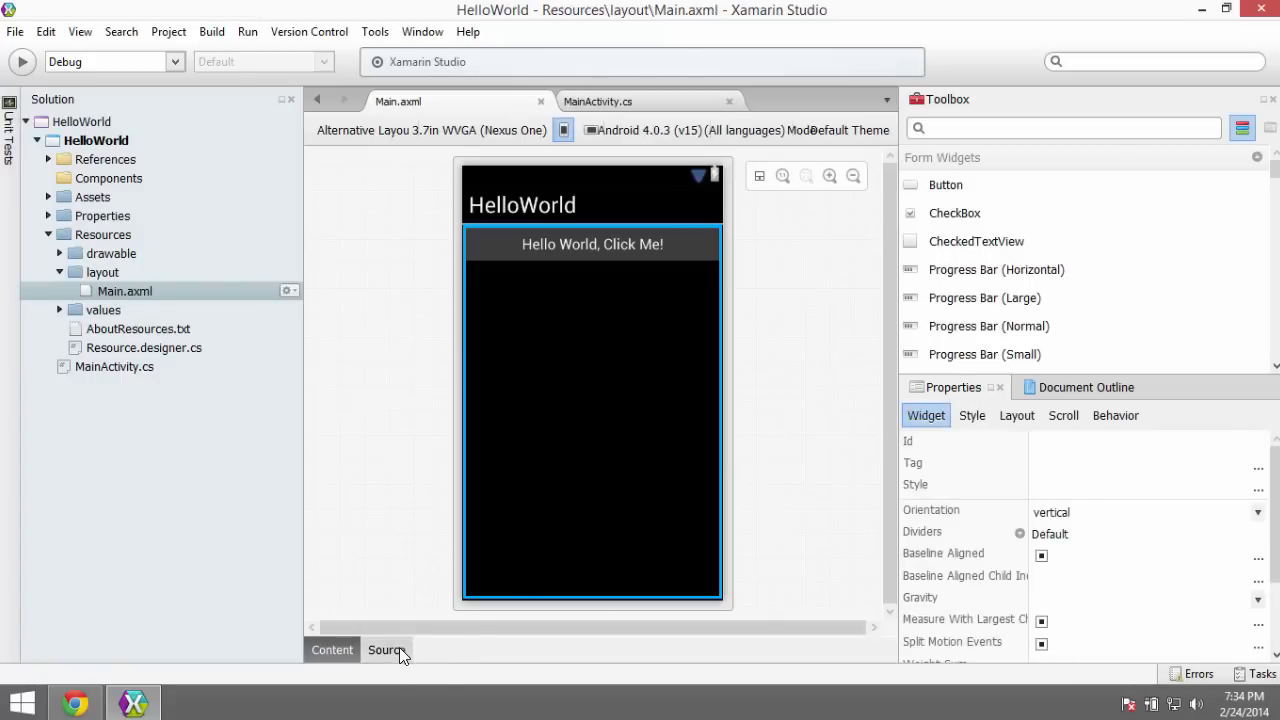
# Step: Show Main.axml as XML and highlight the Button's @+id/myButton id
pyautogui.click(386, 650)
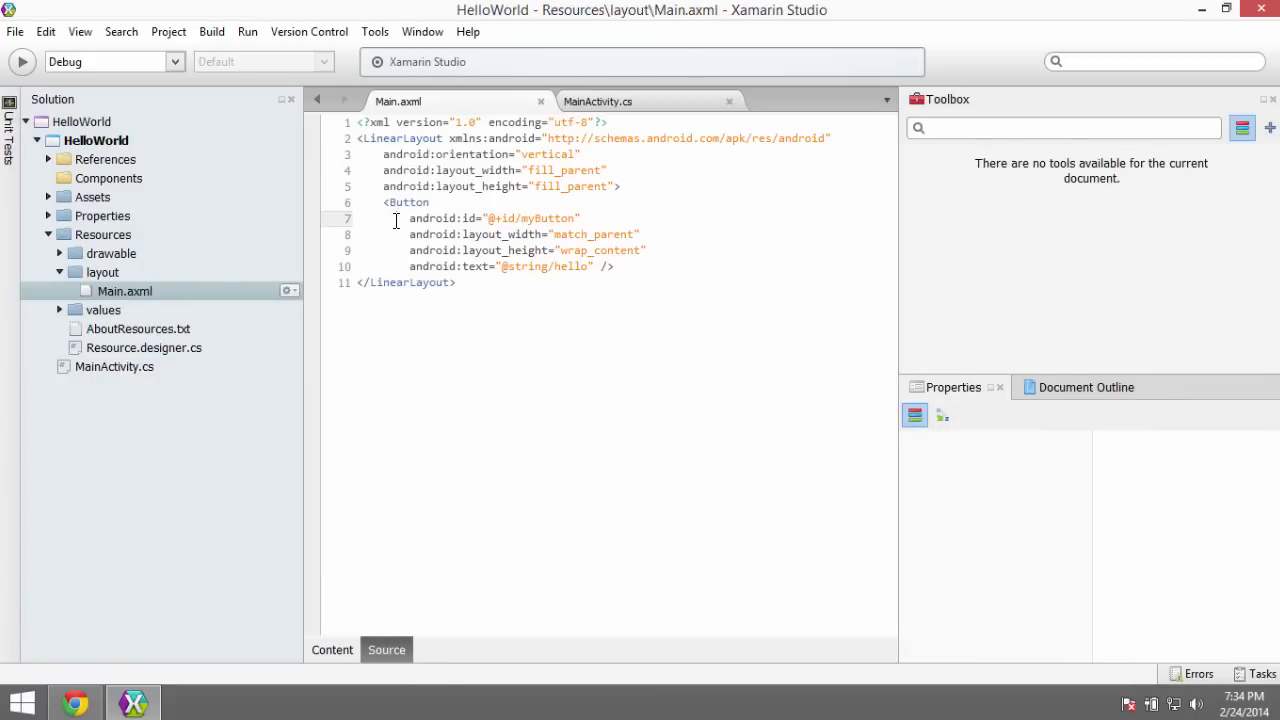
pyautogui.click(504, 218)
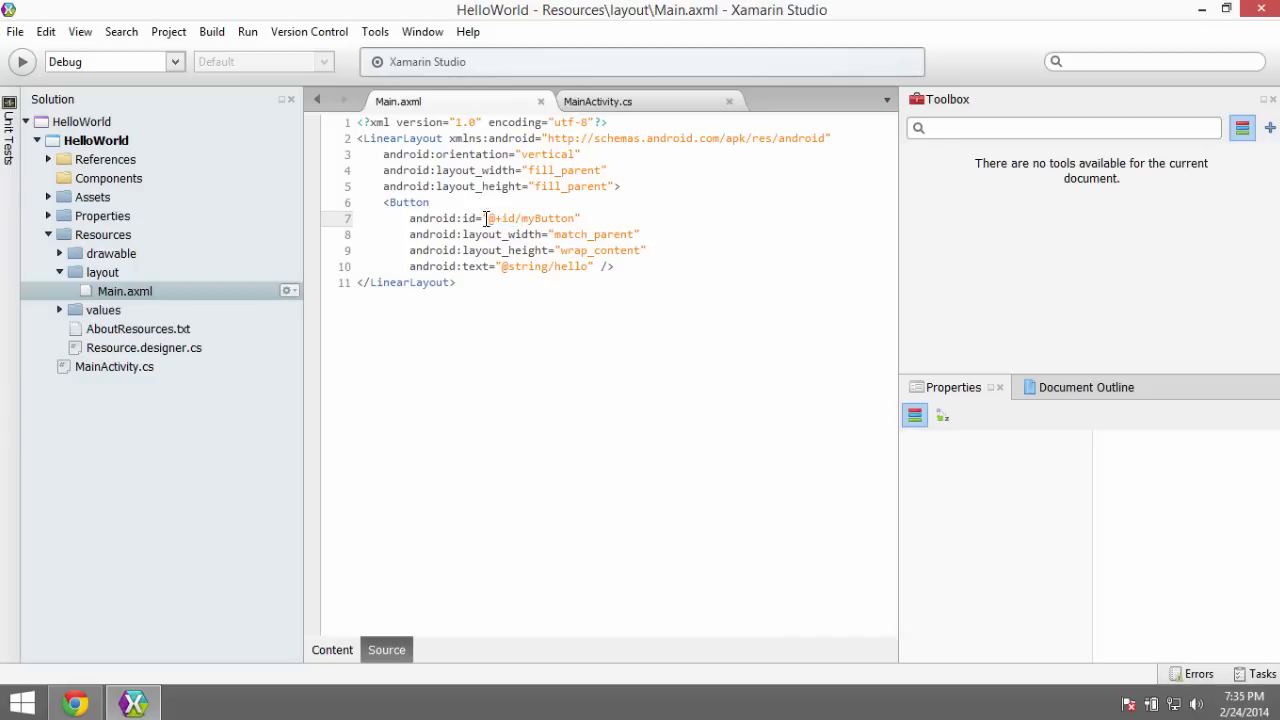
pyautogui.click(520, 218)
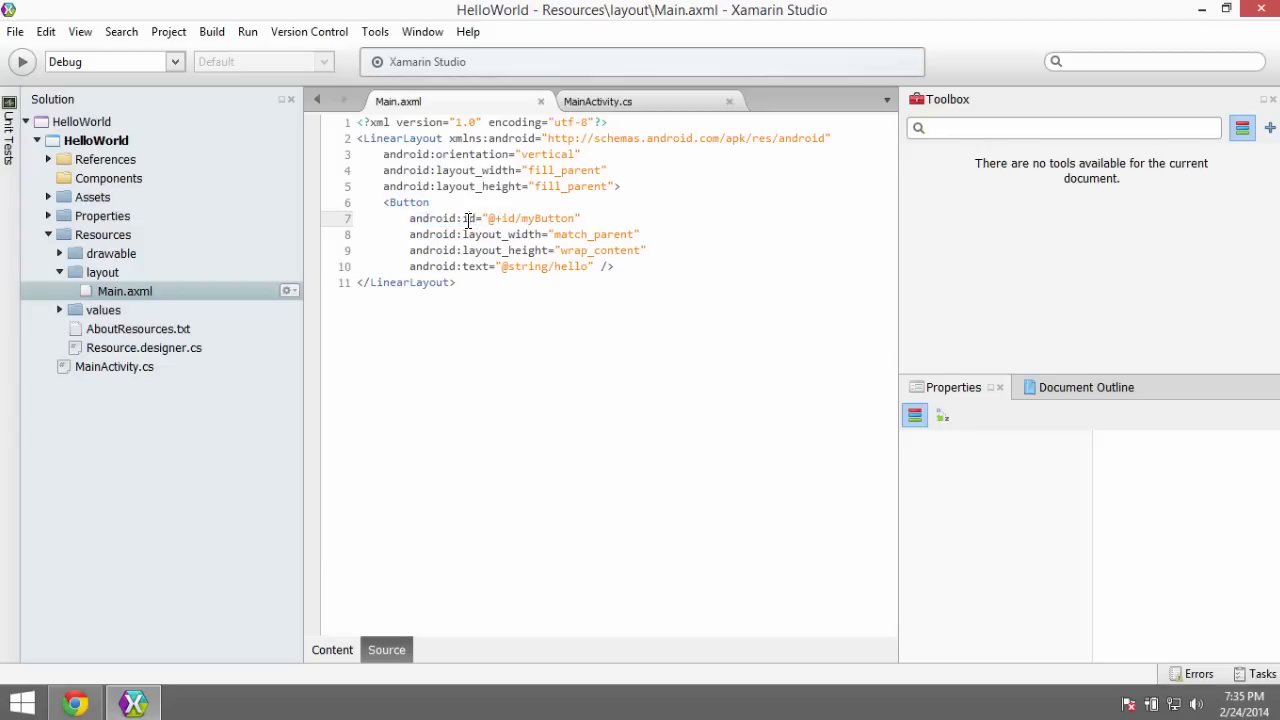
pyautogui.doubleClick(556, 218)
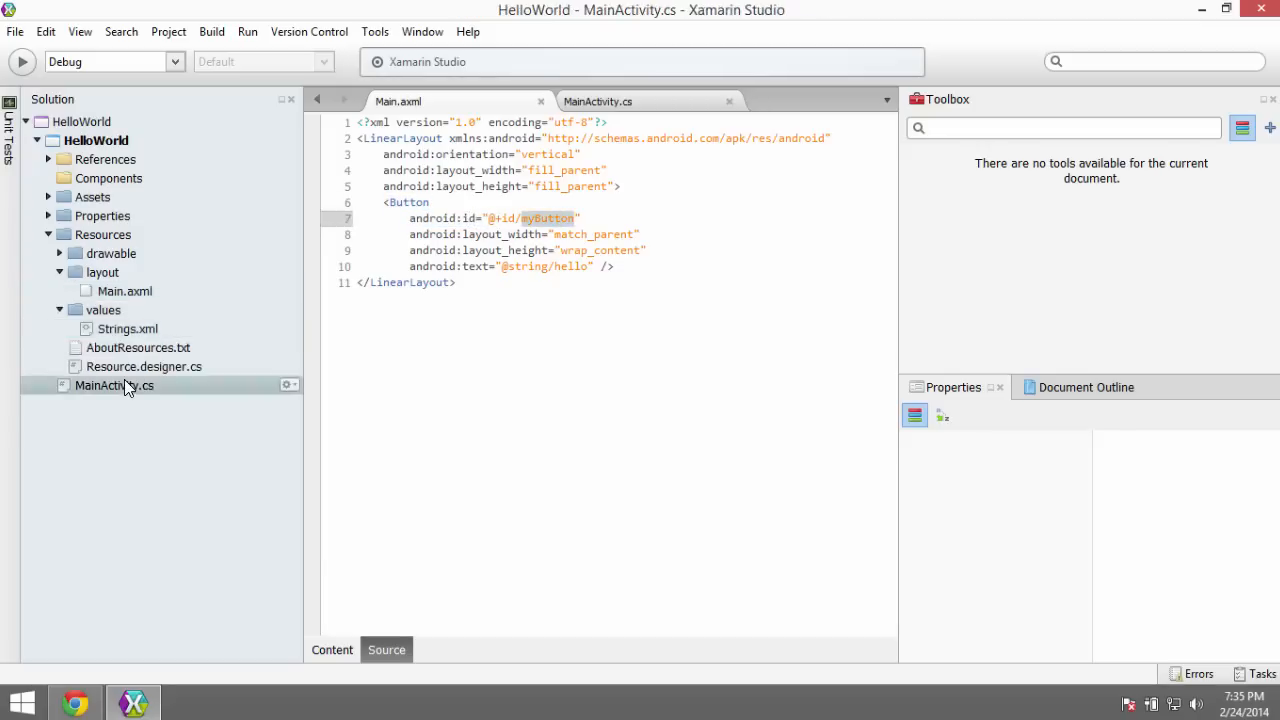
# Step: In MainActivity.cs, highlight the button variable and walk through its Click delegate that counts clicks
pyautogui.click(632, 100)
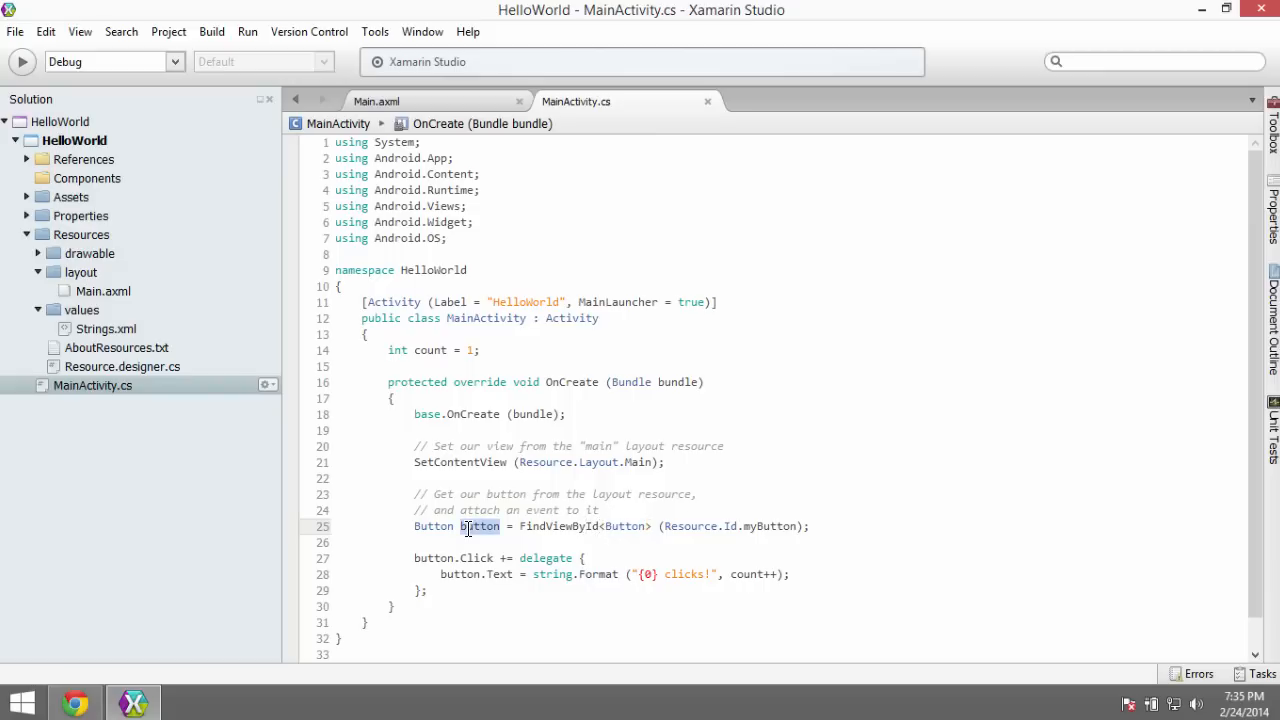
pyautogui.doubleClick(478, 558)
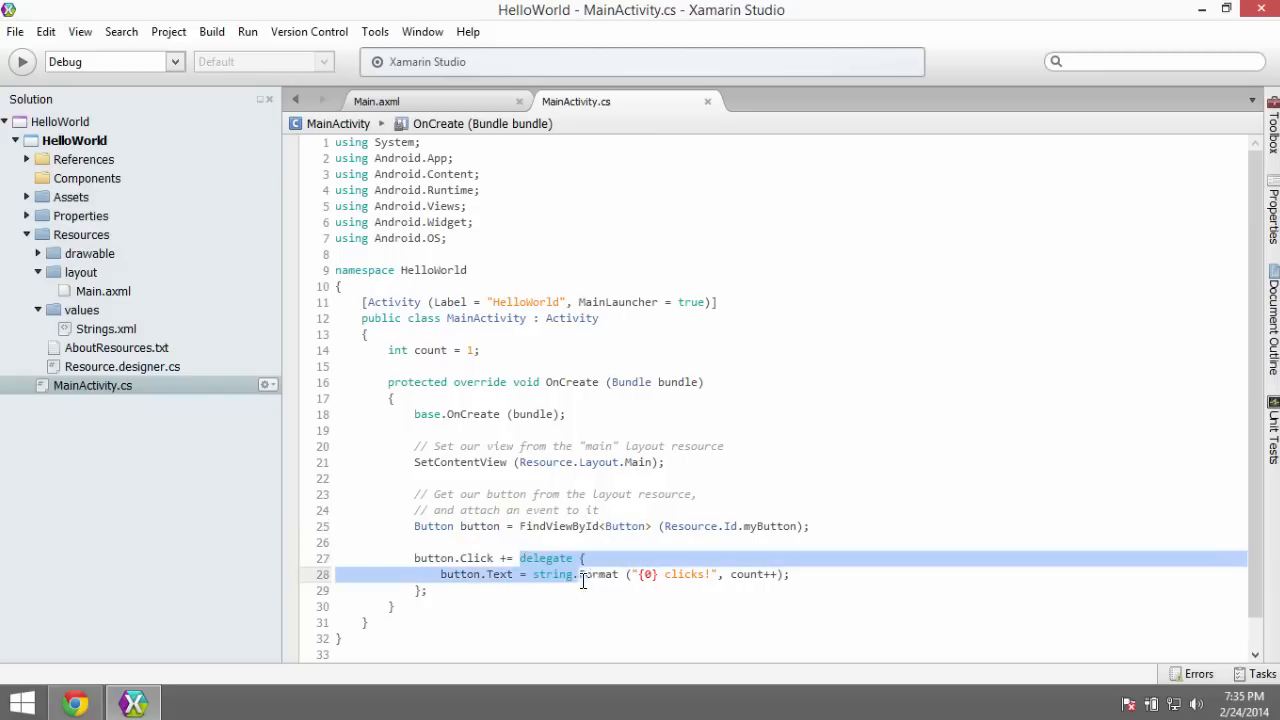
pyautogui.moveTo(584, 574); pyautogui.dragTo(540, 414)
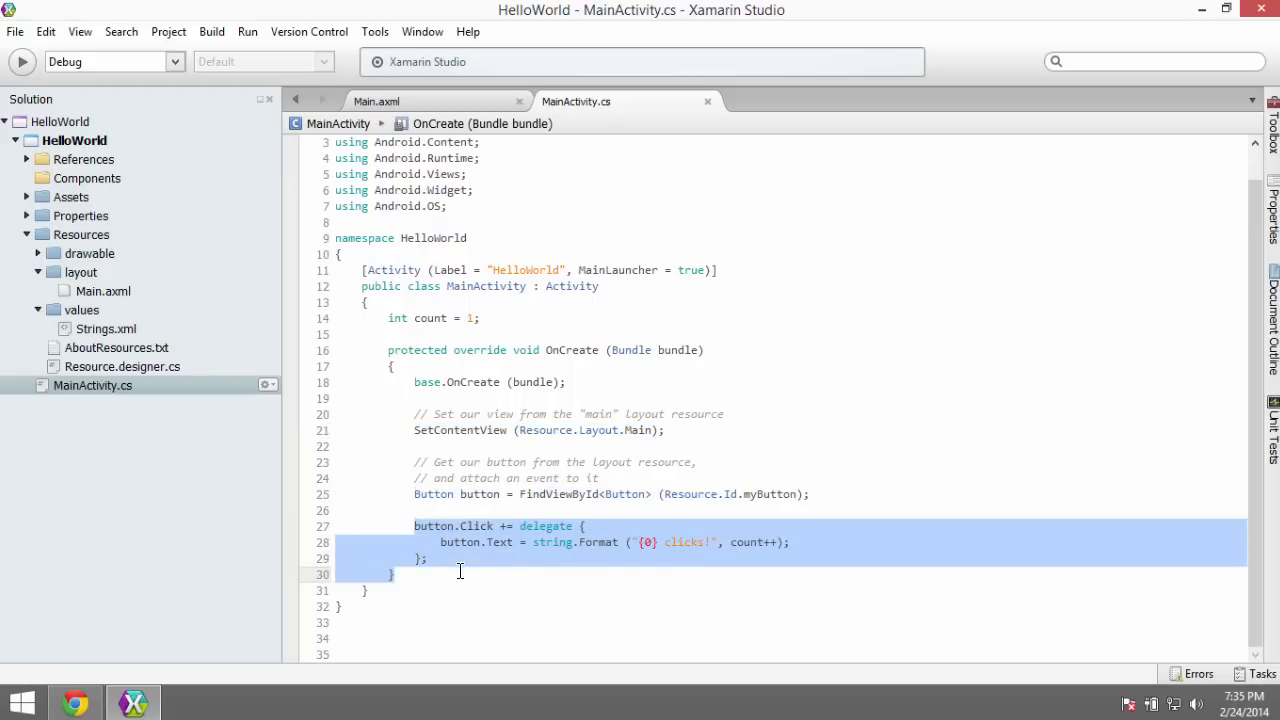
pyautogui.click(460, 542)
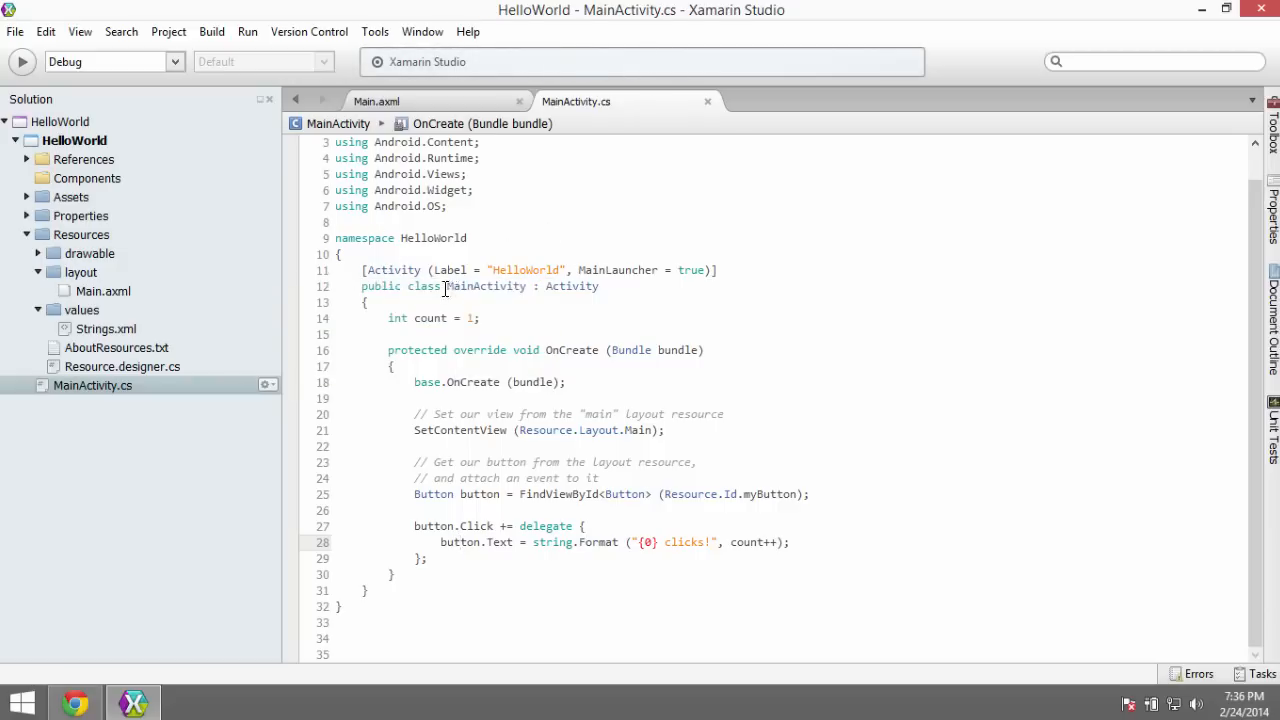
pyautogui.moveTo(228, 32)
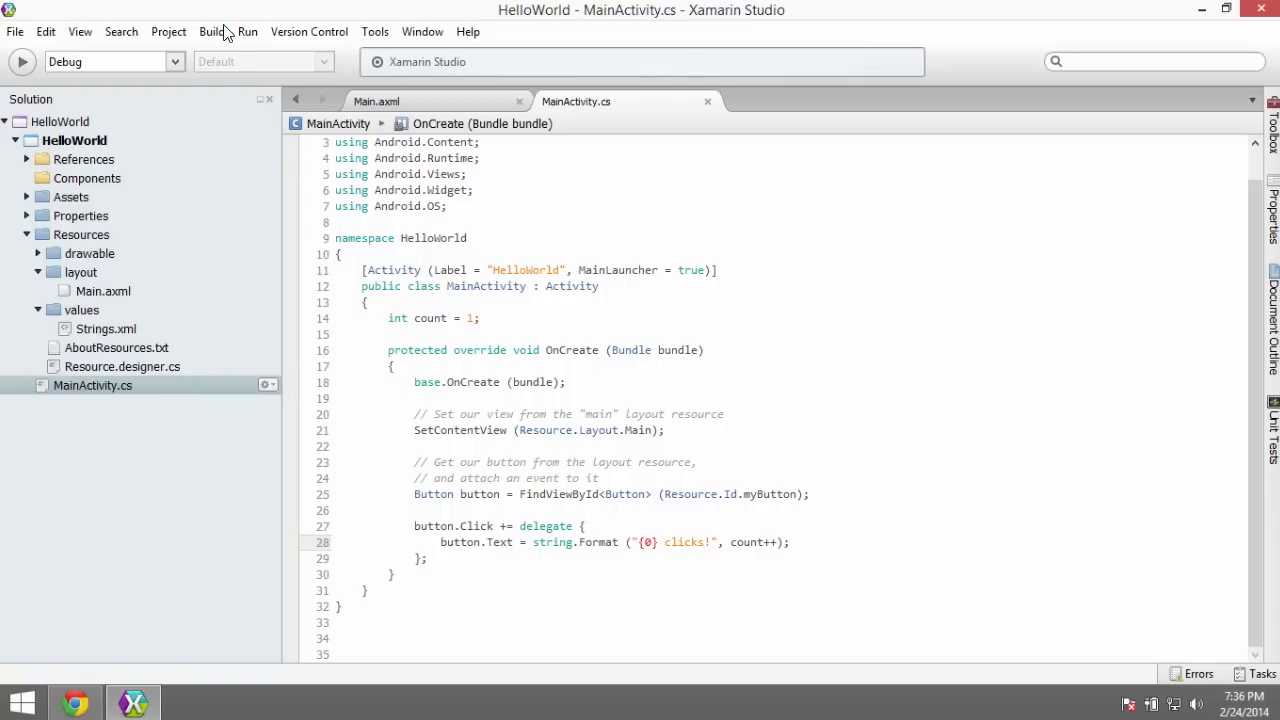
# Step: Build All from the Build menu so the HelloWorld solution reports a successful build
pyautogui.click(212, 32)
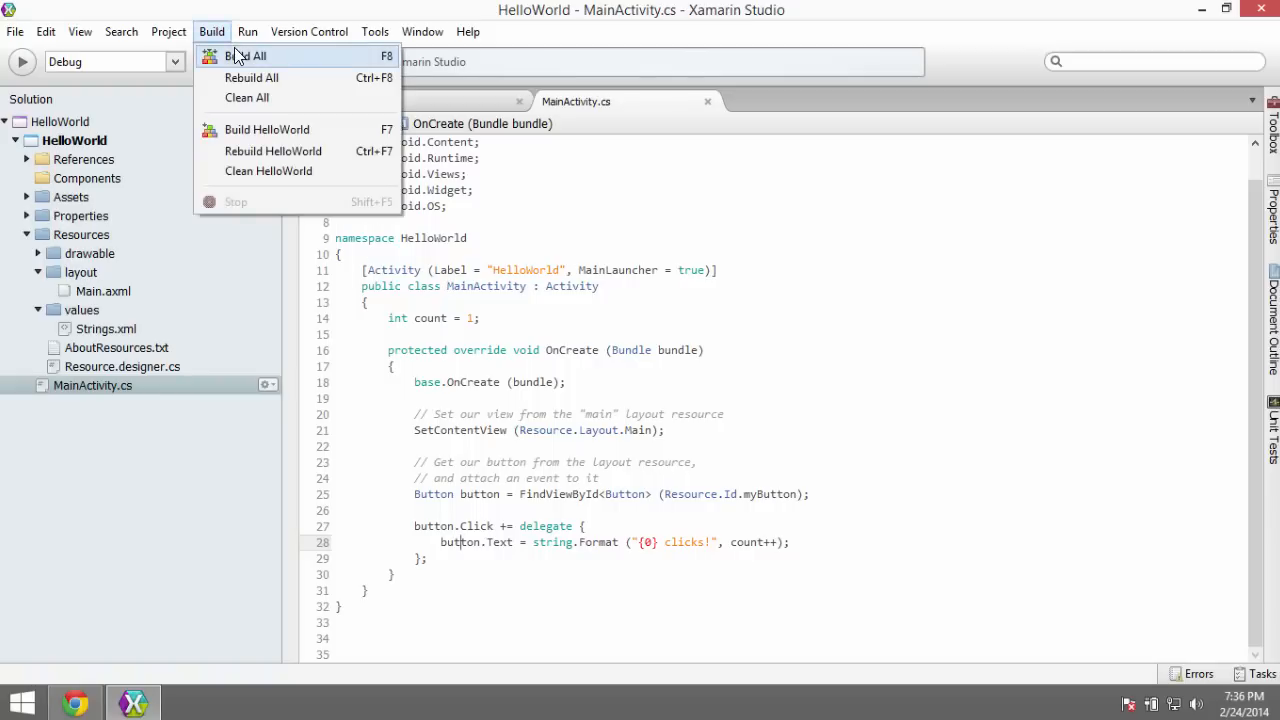
pyautogui.click(248, 56)
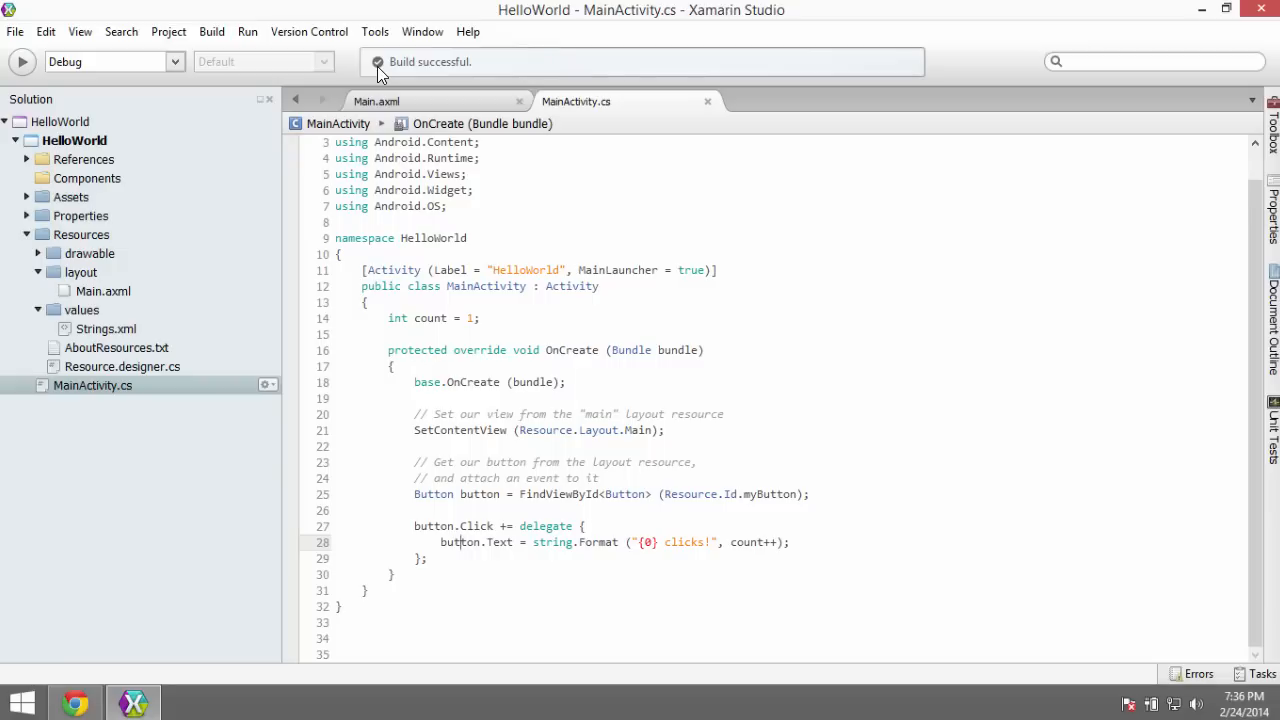
pyautogui.click(374, 32)
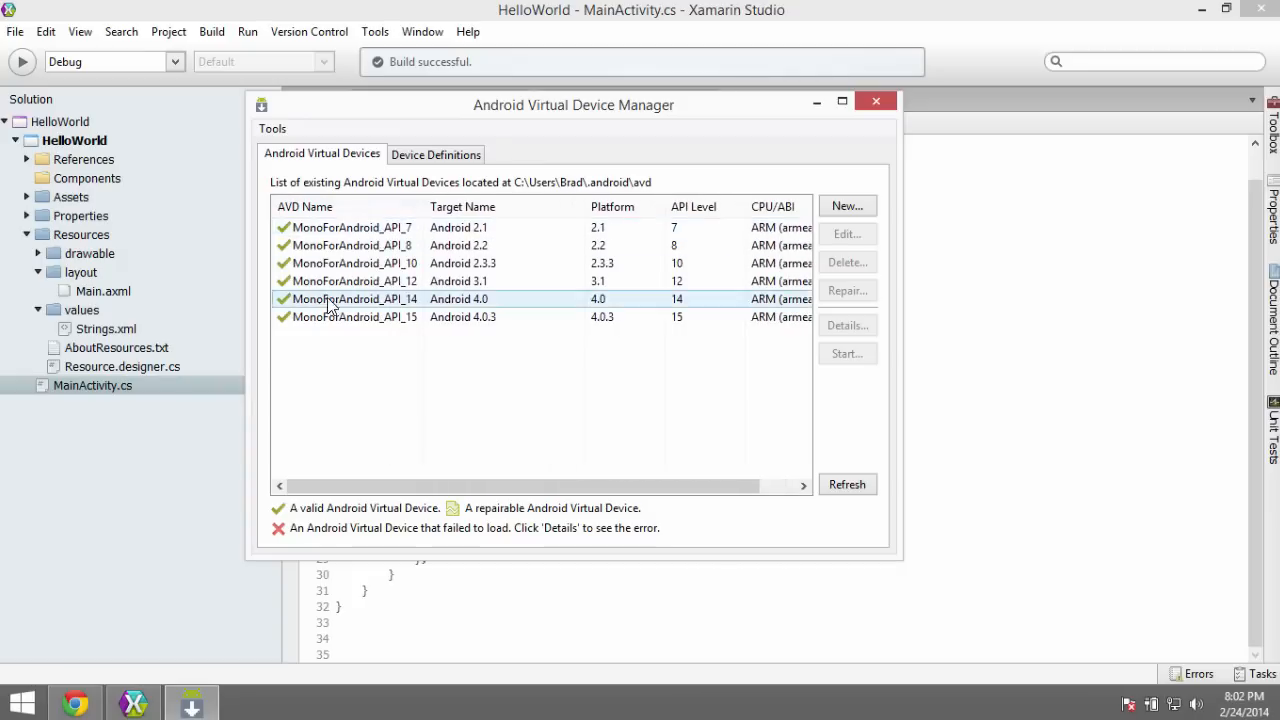
# Step: Choose the MonoForAndroid_API_15 device in the Android Virtual Device Manager list
pyautogui.click(350, 244)
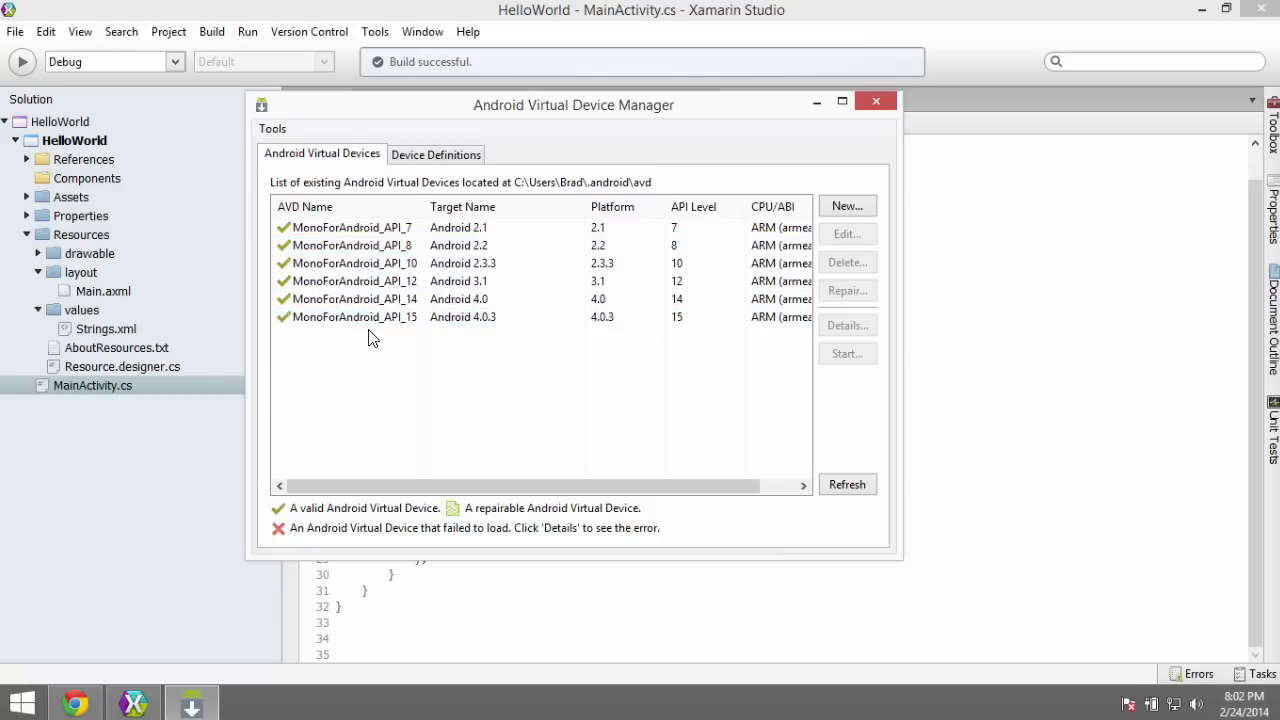
pyautogui.click(352, 280)
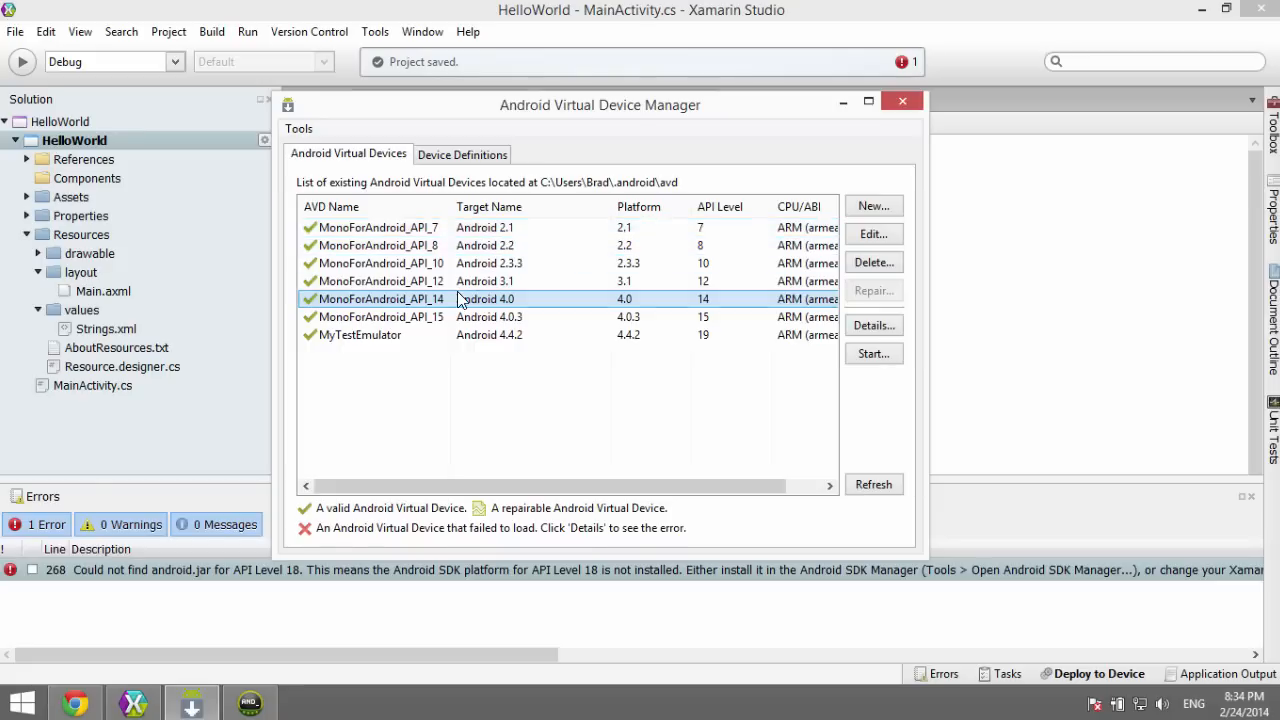
pyautogui.click(380, 316)
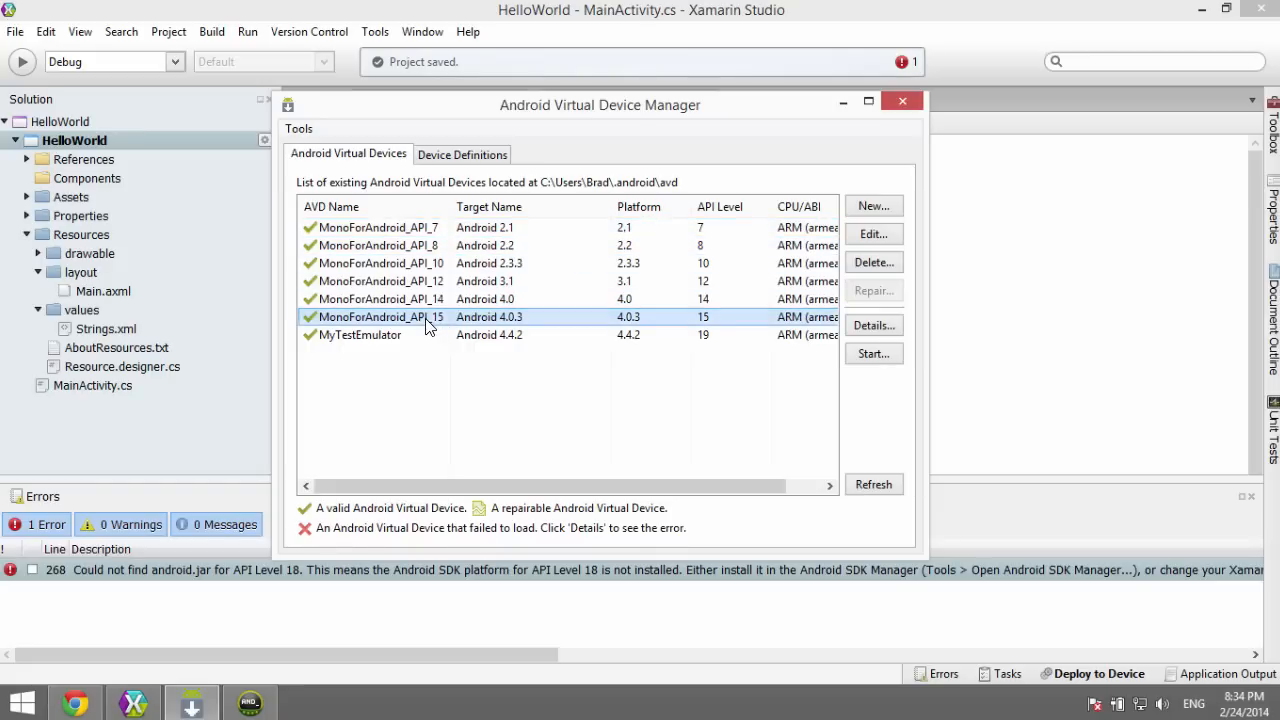
pyautogui.moveTo(424, 324)
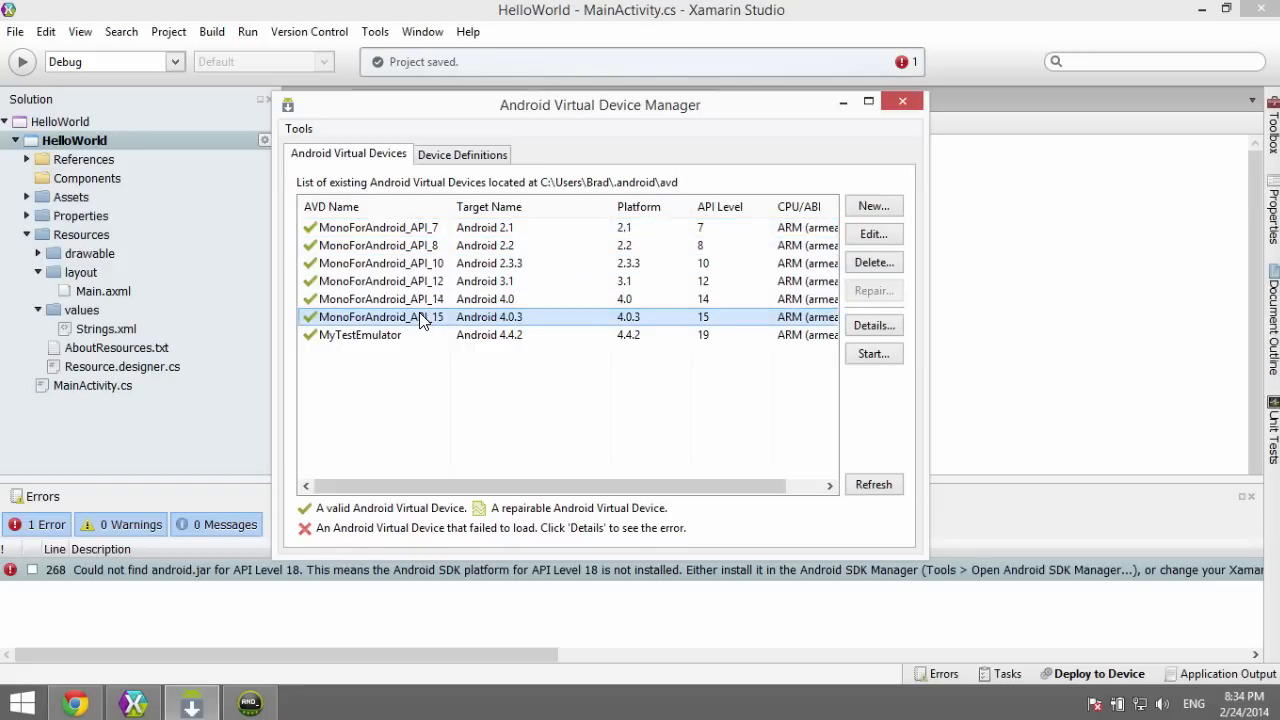
pyautogui.moveTo(440, 330)
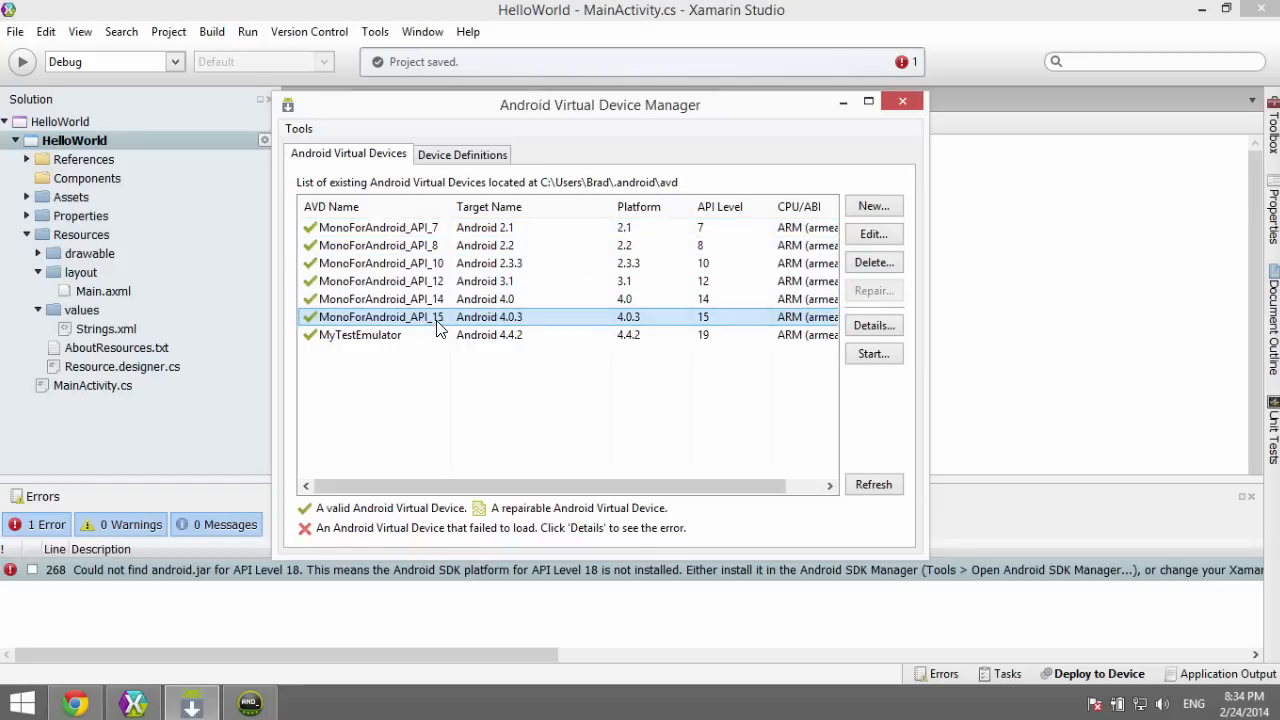
pyautogui.moveTo(416, 334)
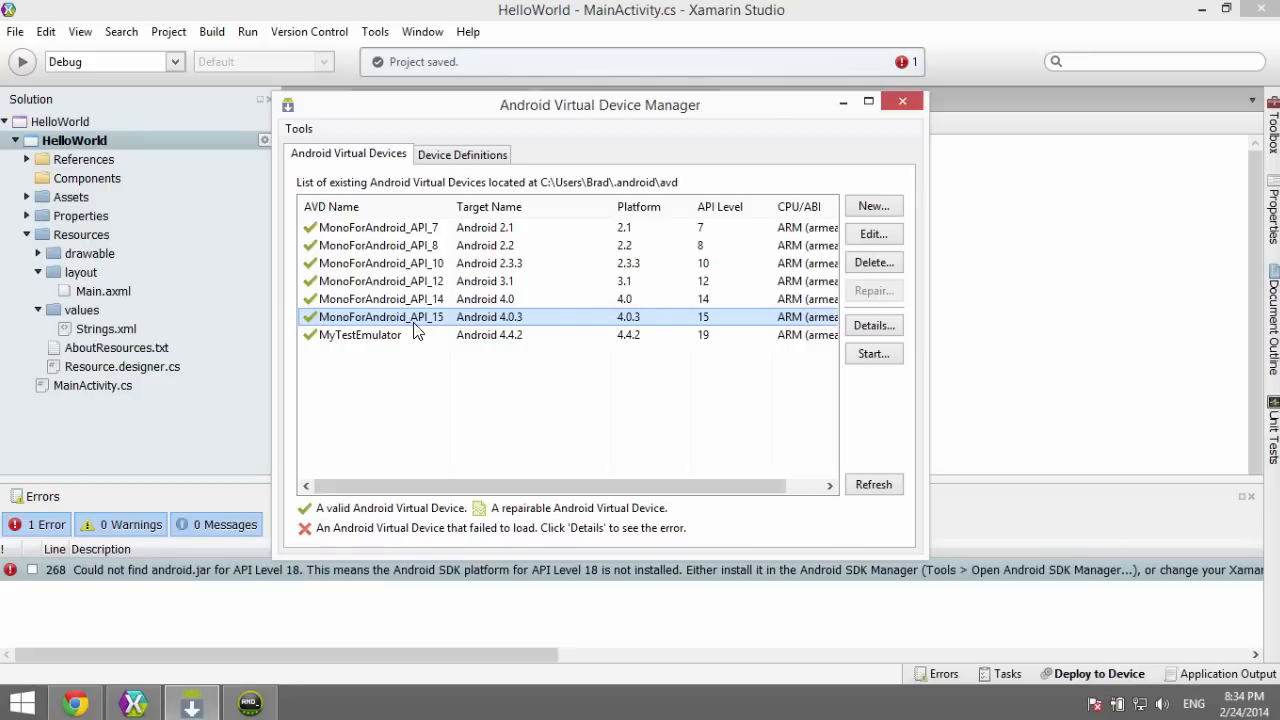
pyautogui.moveTo(456, 330)
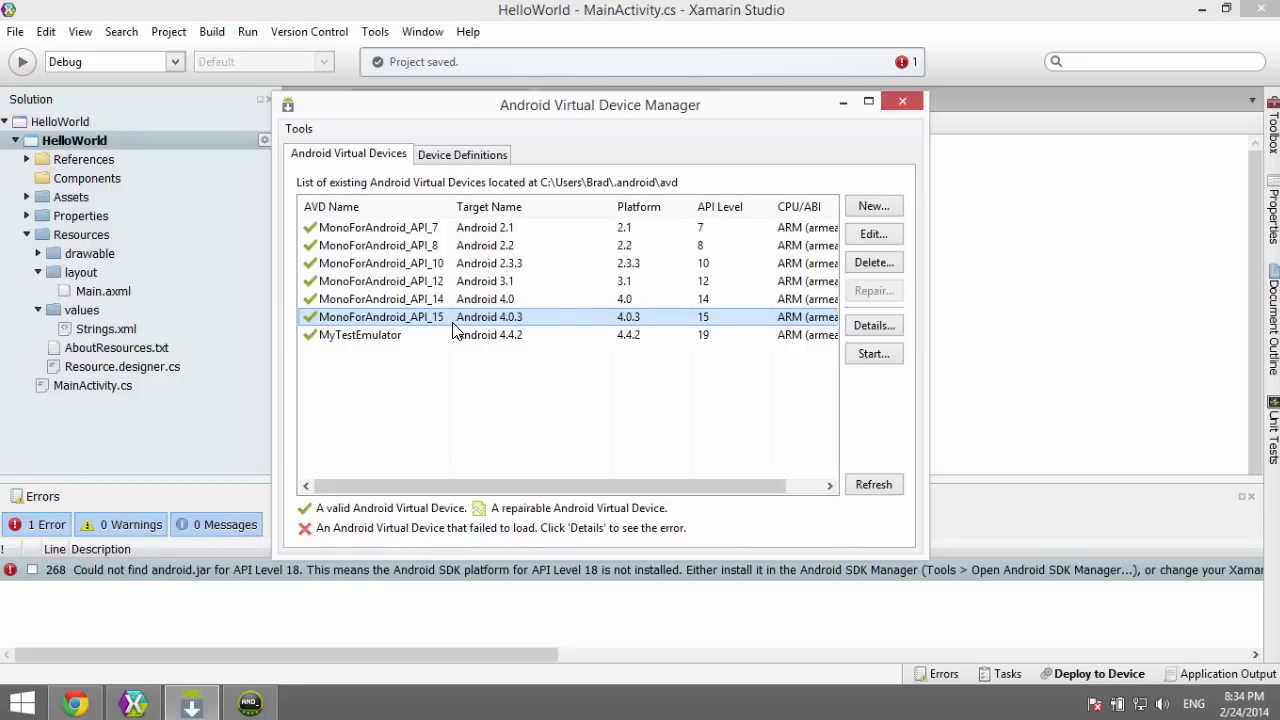
pyautogui.moveTo(512, 328)
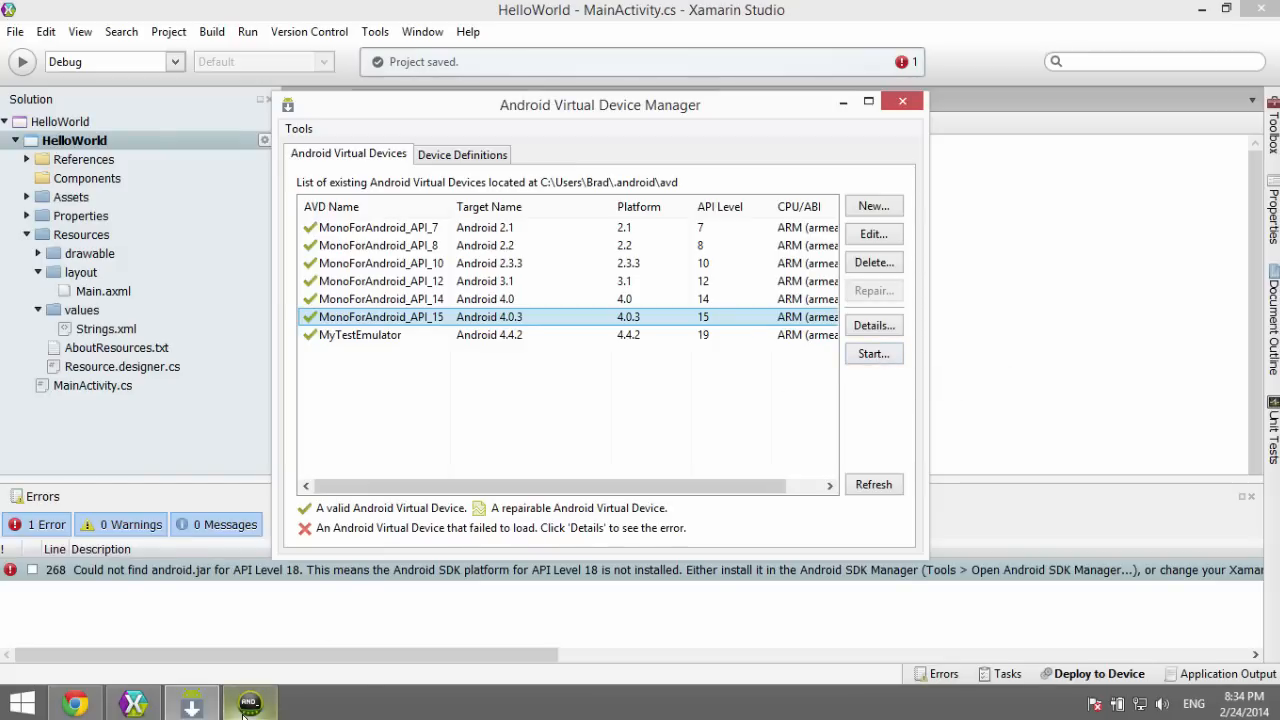
# Step: Start the MonoForAndroid_API_15 emulator and move its window aside to the left
pyautogui.click(872, 352)
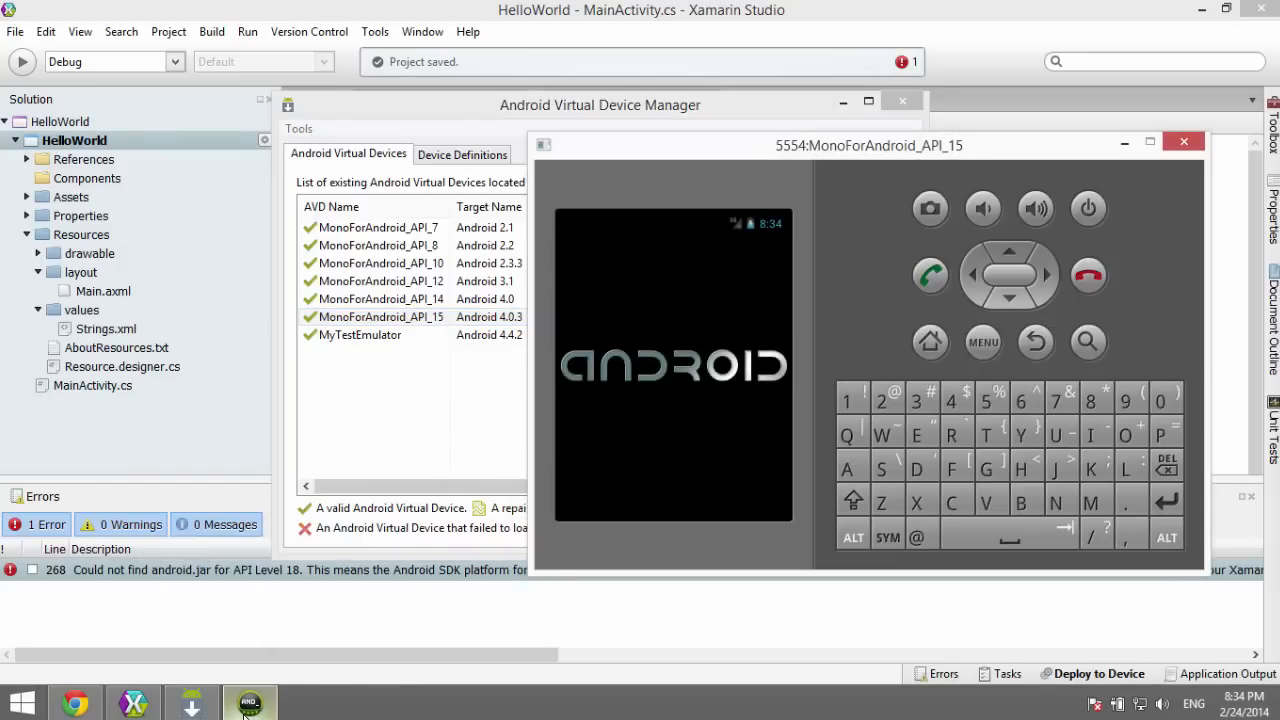
pyautogui.moveTo(742, 152)
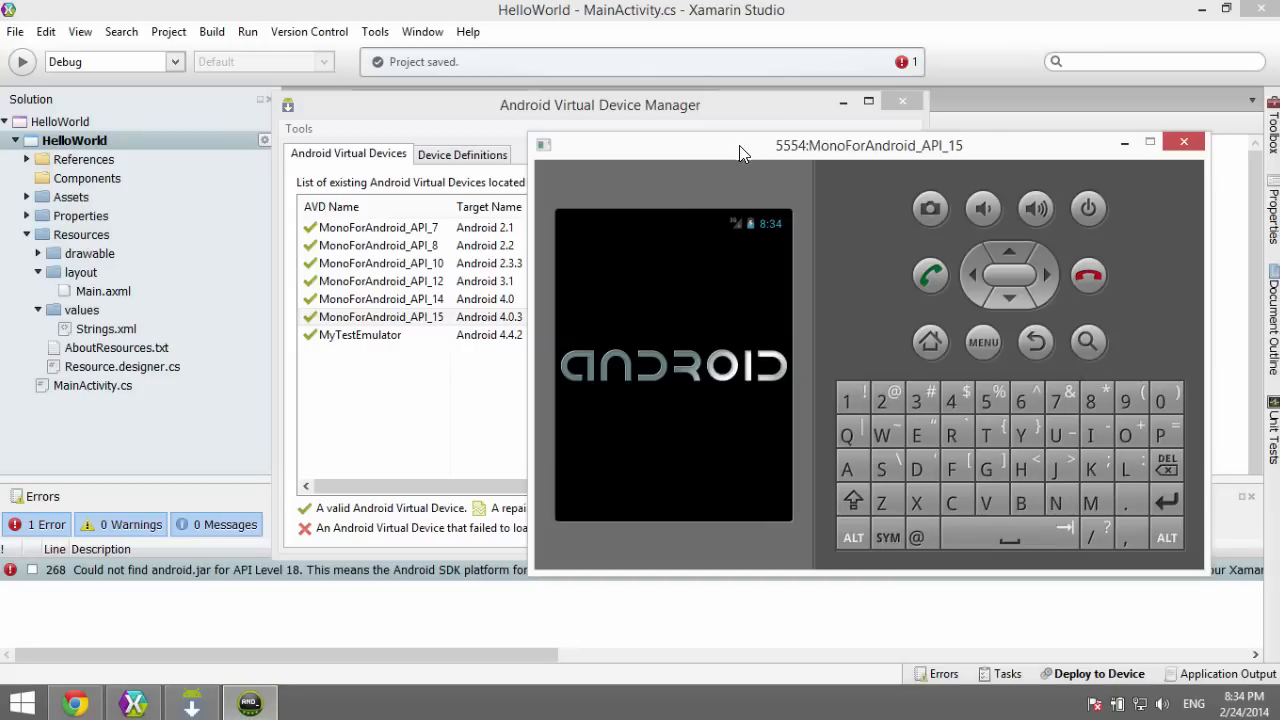
pyautogui.moveTo(740, 144); pyautogui.dragTo(696, 132)
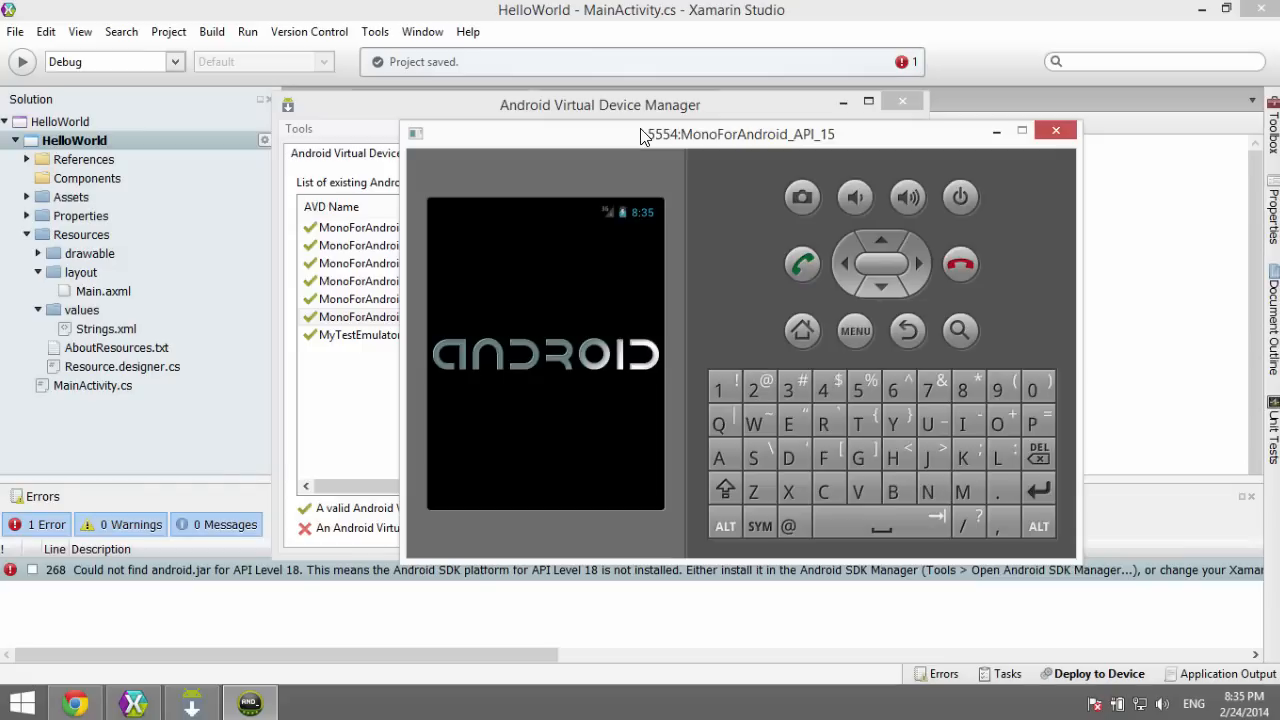
pyautogui.moveTo(962, 136)
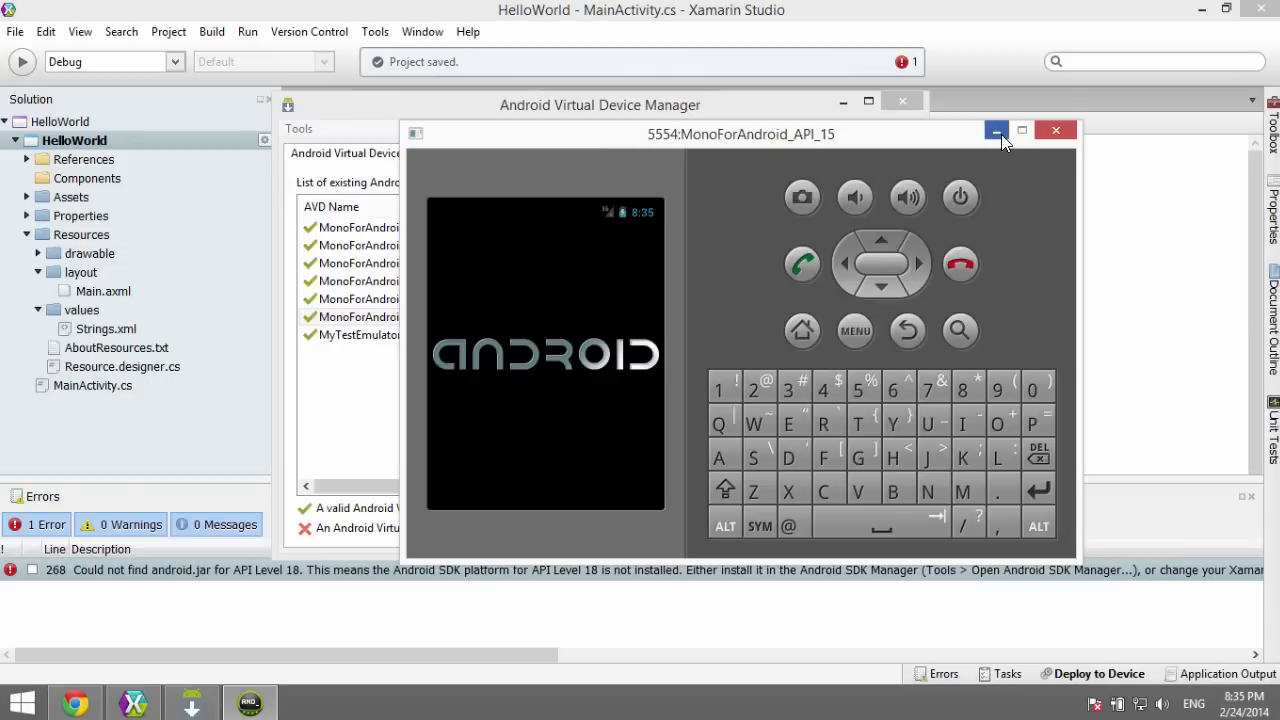
pyautogui.moveTo(998, 130)
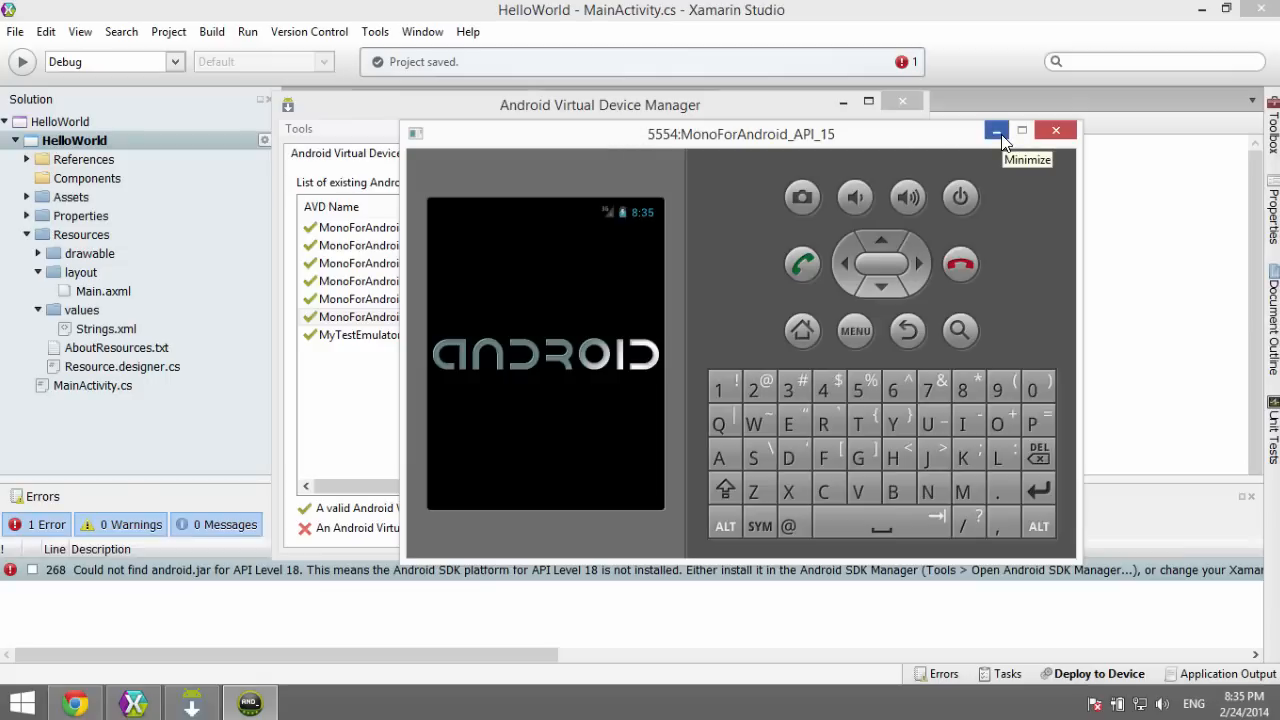
pyautogui.moveTo(998, 132)
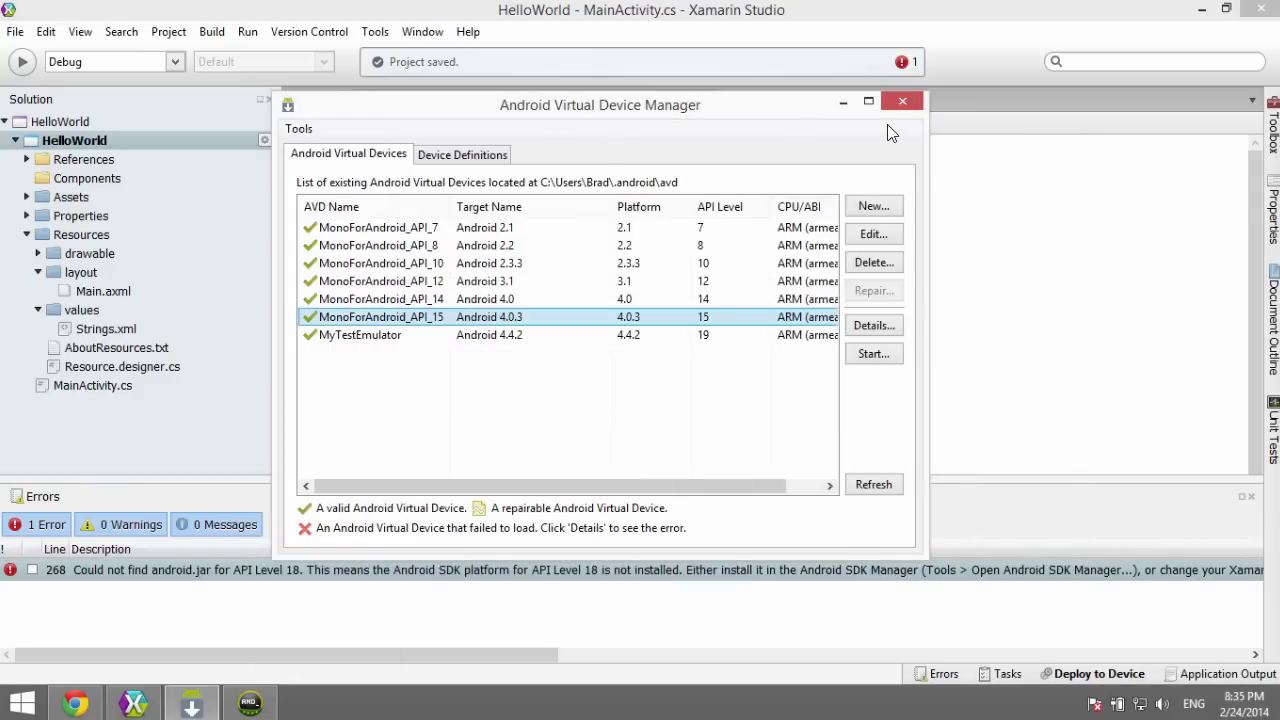
# Step: Select the HelloWorld project in the Solution pad and bring up its context menu
pyautogui.click(902, 100)
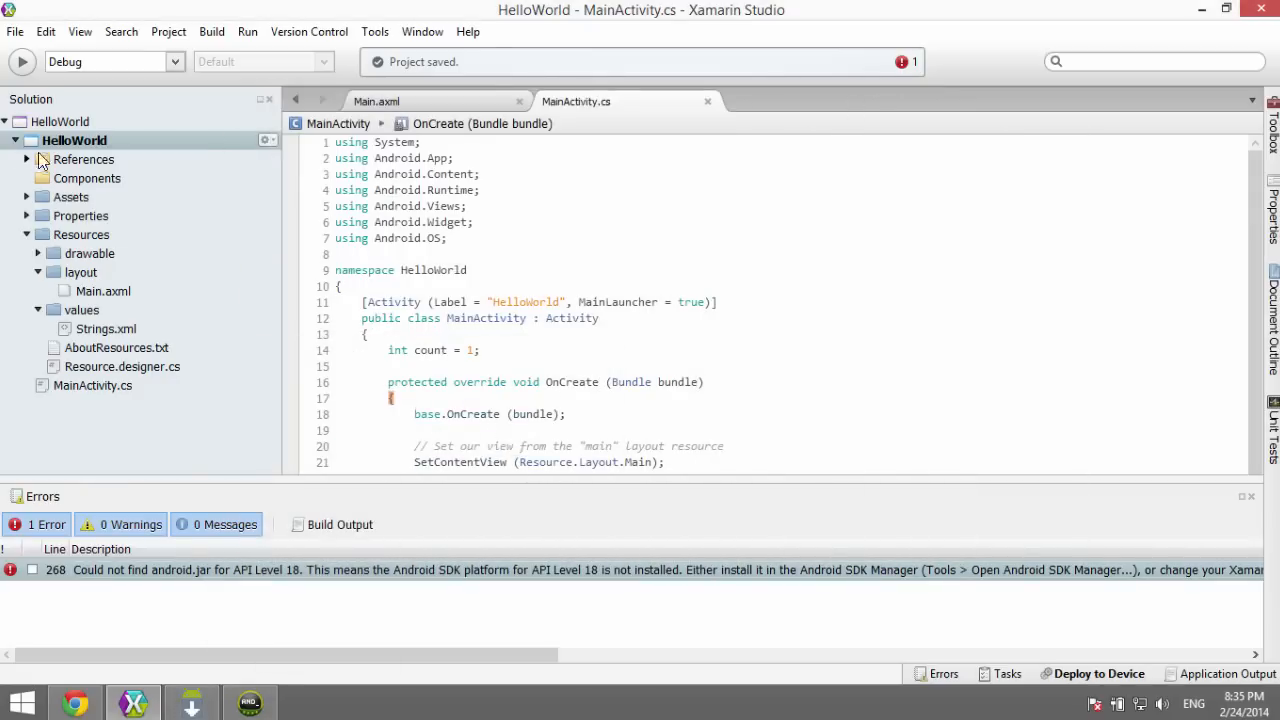
pyautogui.rightClick(72, 140)
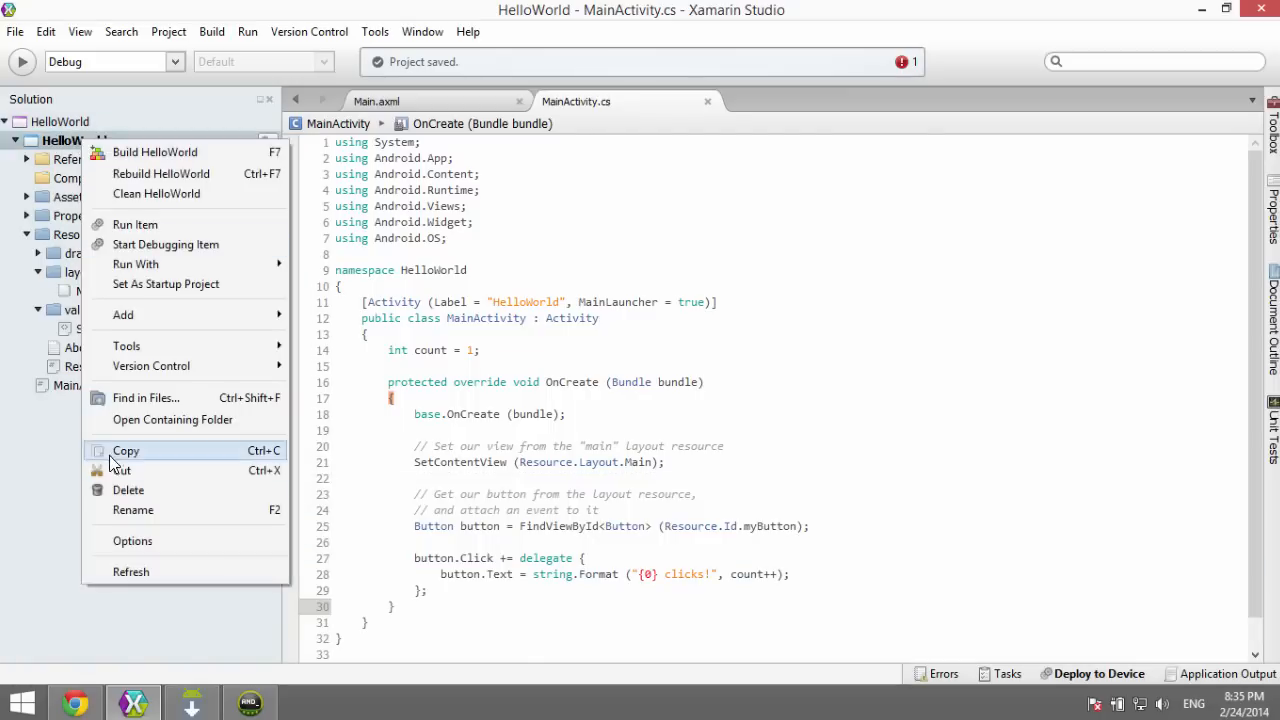
# Step: In Project Options > Build > General, try targeting the latest installed platform
pyautogui.click(132, 540)
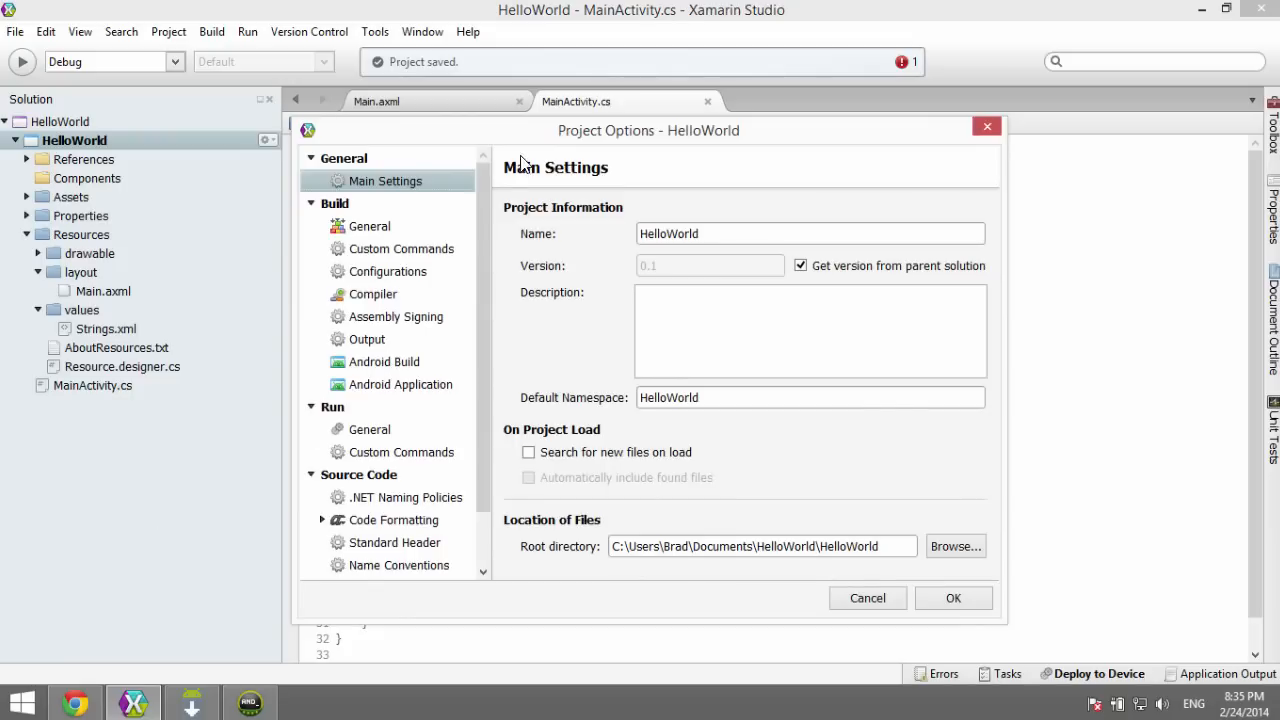
pyautogui.click(372, 226)
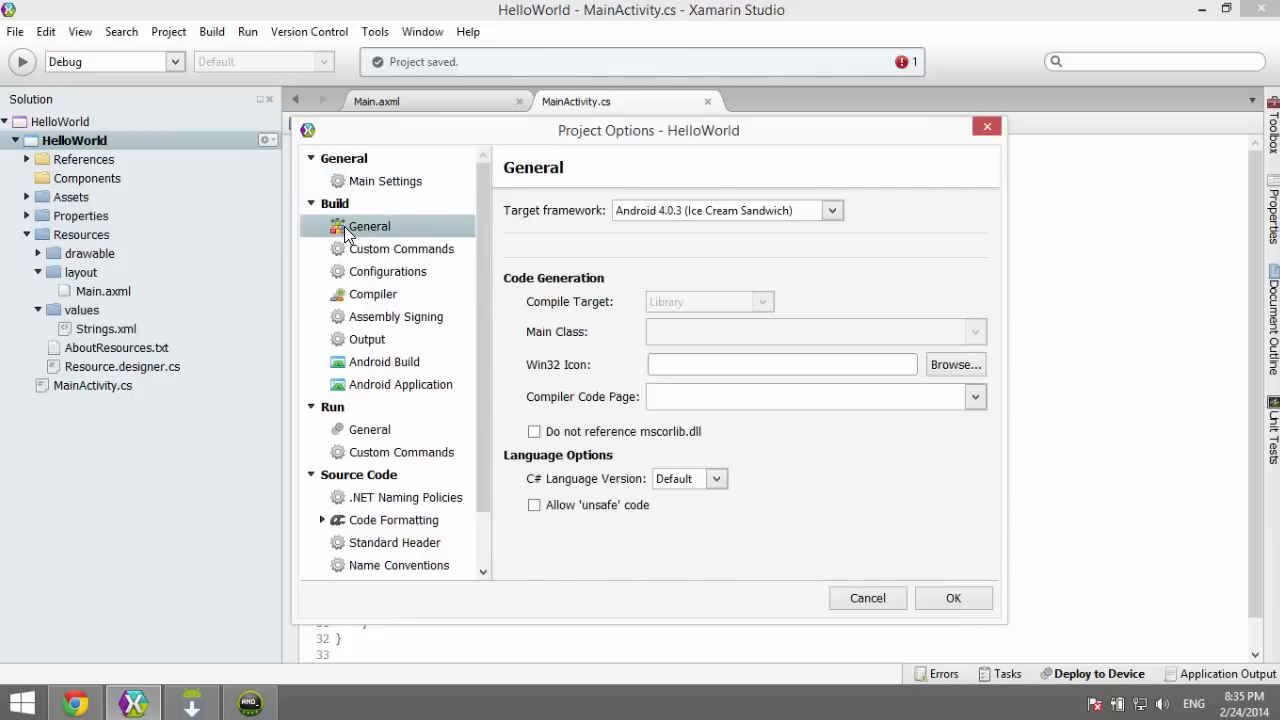
pyautogui.click(832, 210)
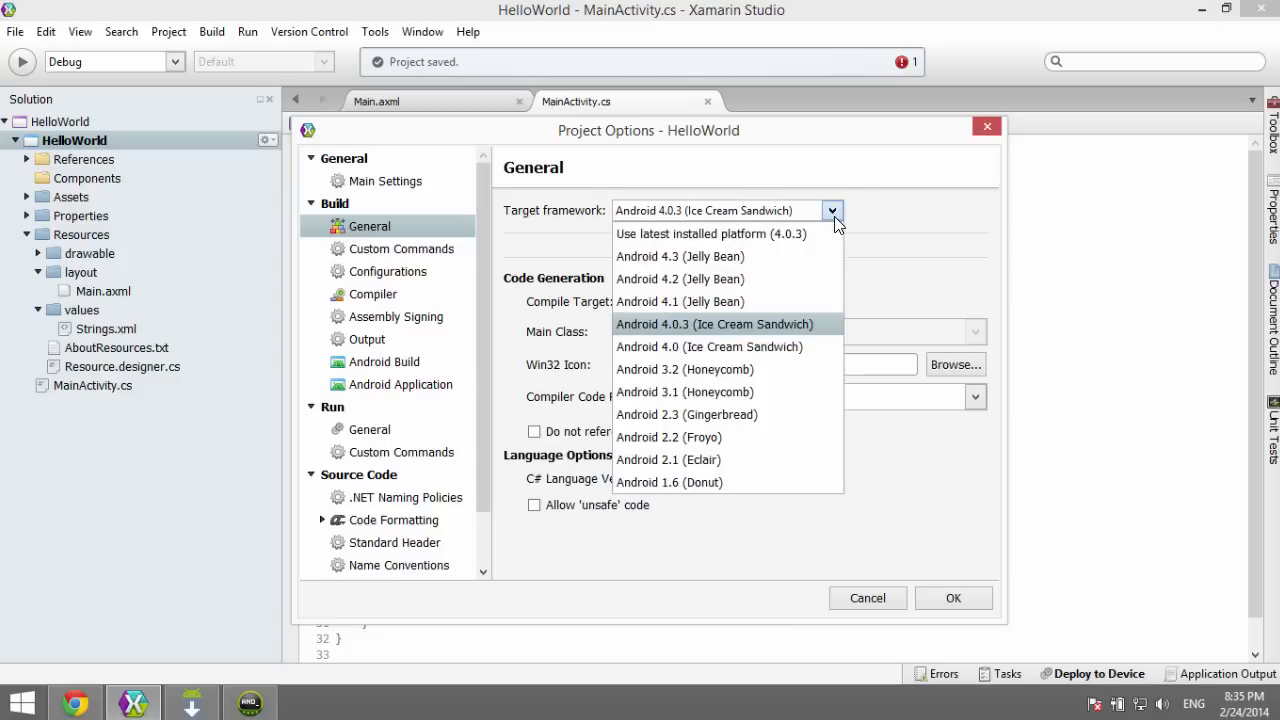
pyautogui.moveTo(656, 248)
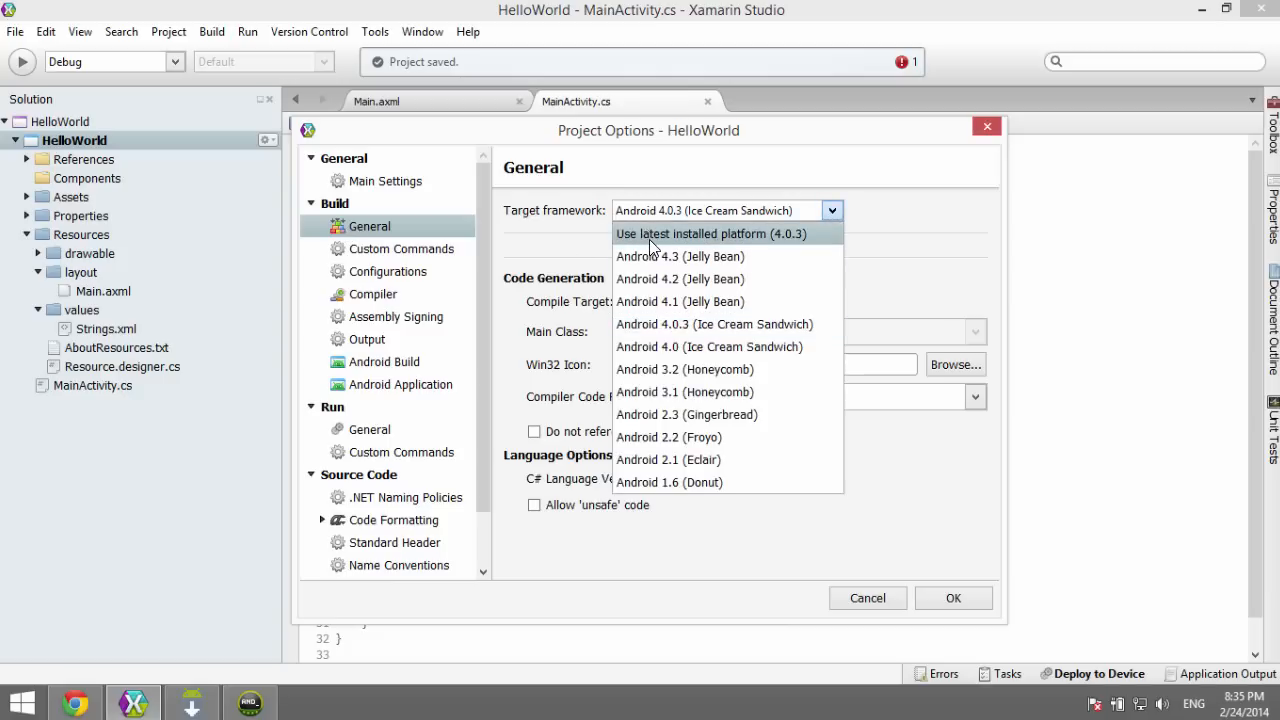
pyautogui.click(690, 232)
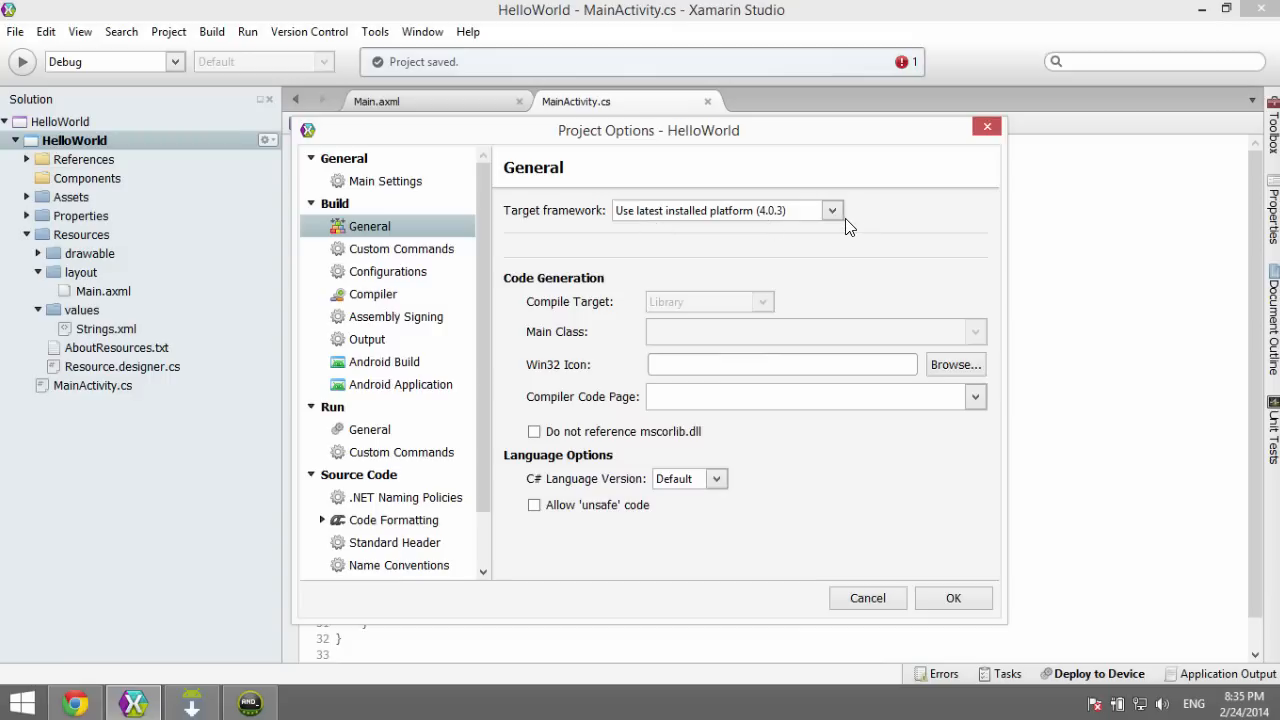
# Step: Set the target framework back to Android 4.0.3 (Ice Cream Sandwich) and keep it
pyautogui.click(832, 210)
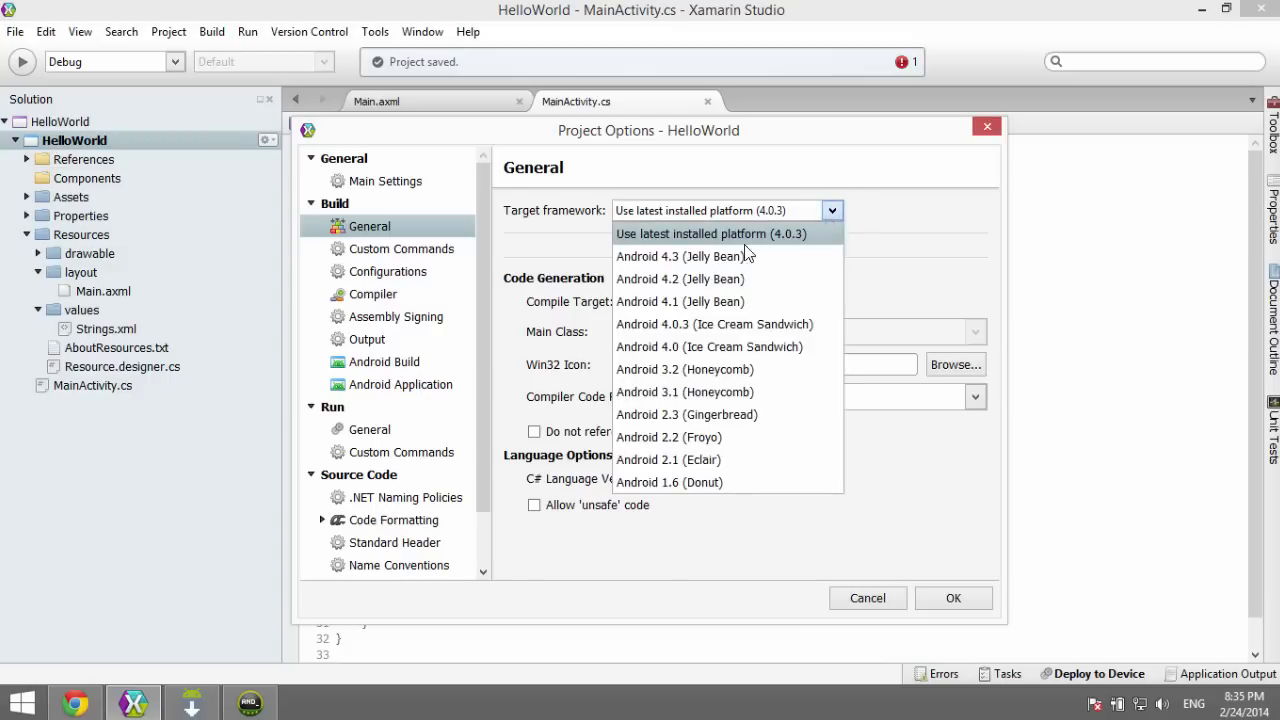
pyautogui.moveTo(690, 250)
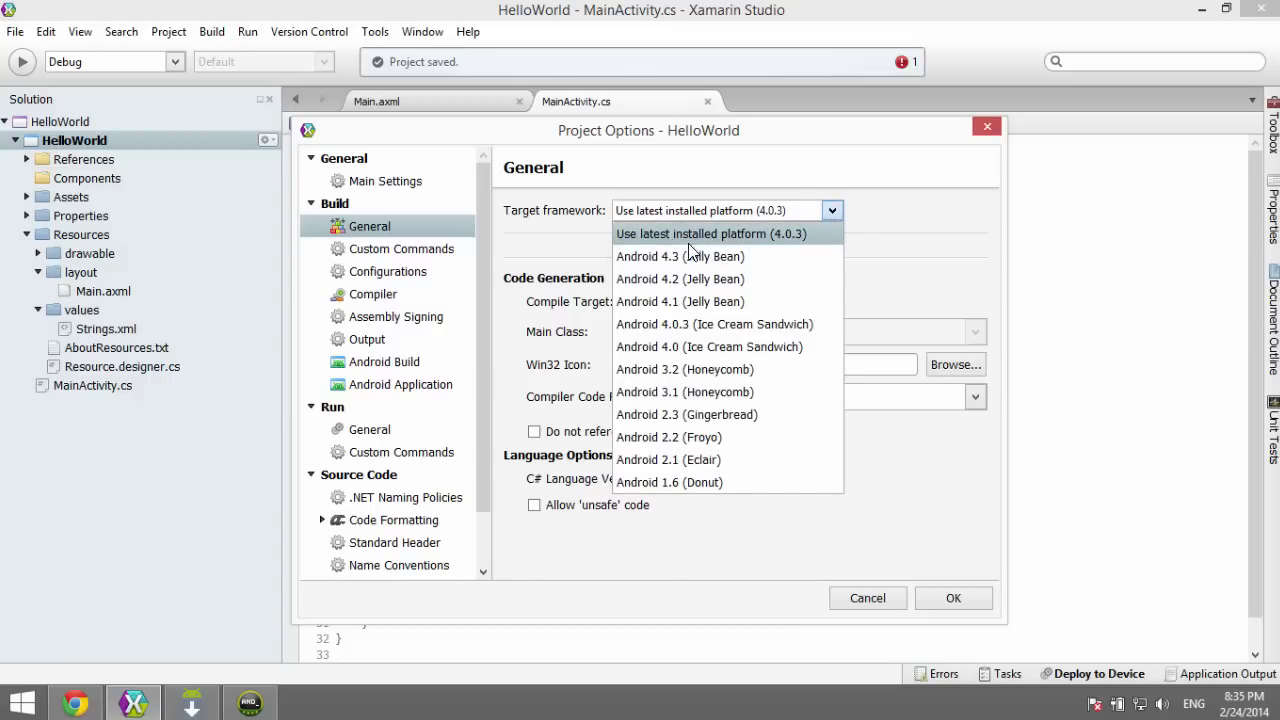
pyautogui.moveTo(660, 240)
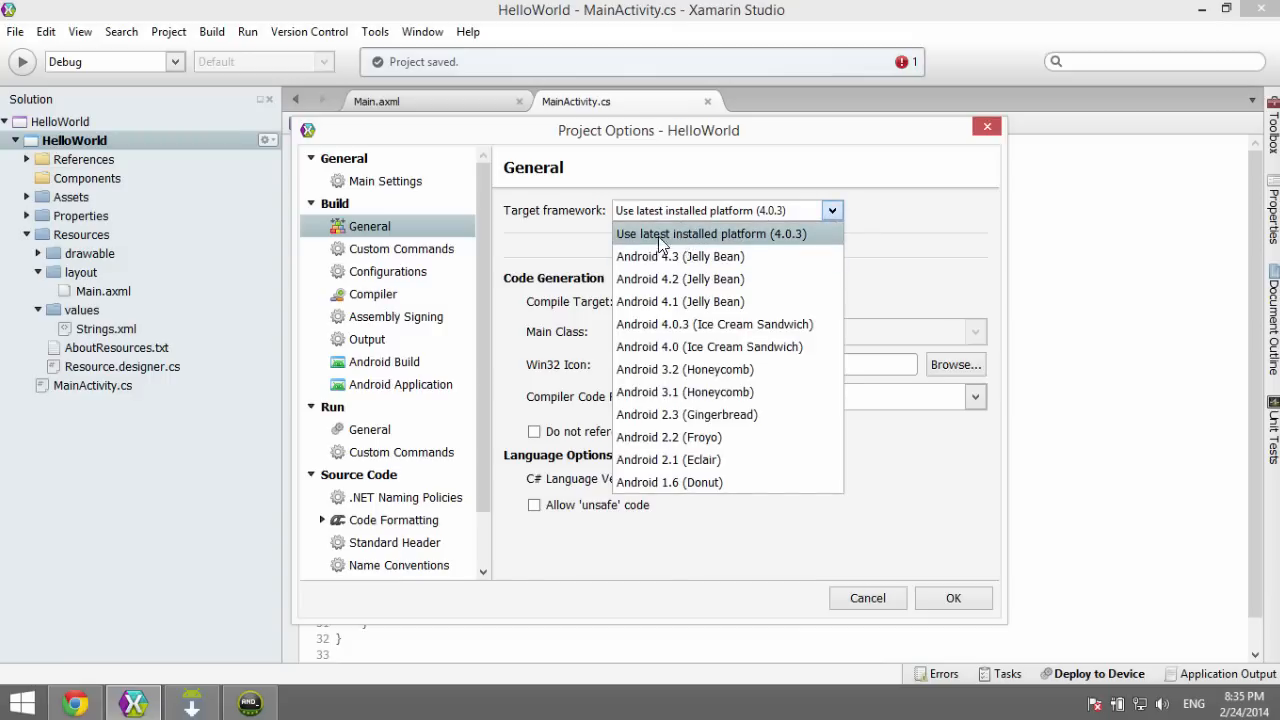
pyautogui.moveTo(650, 324)
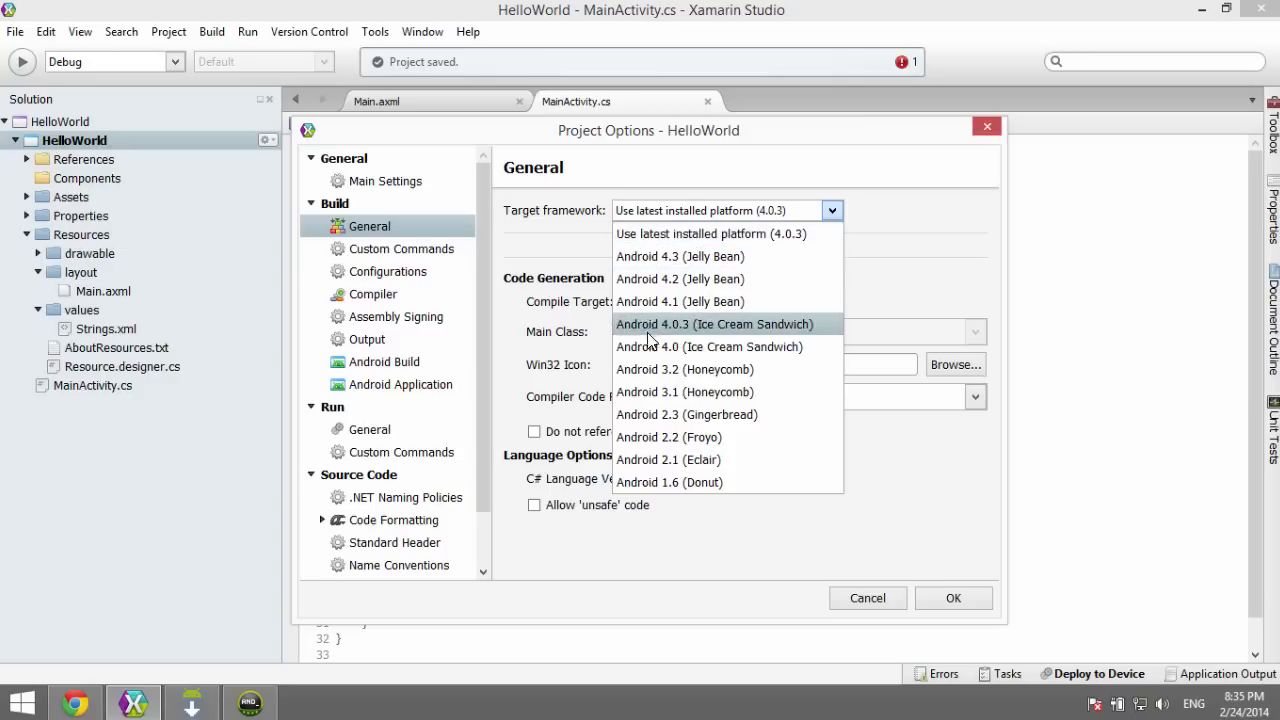
pyautogui.moveTo(668, 332)
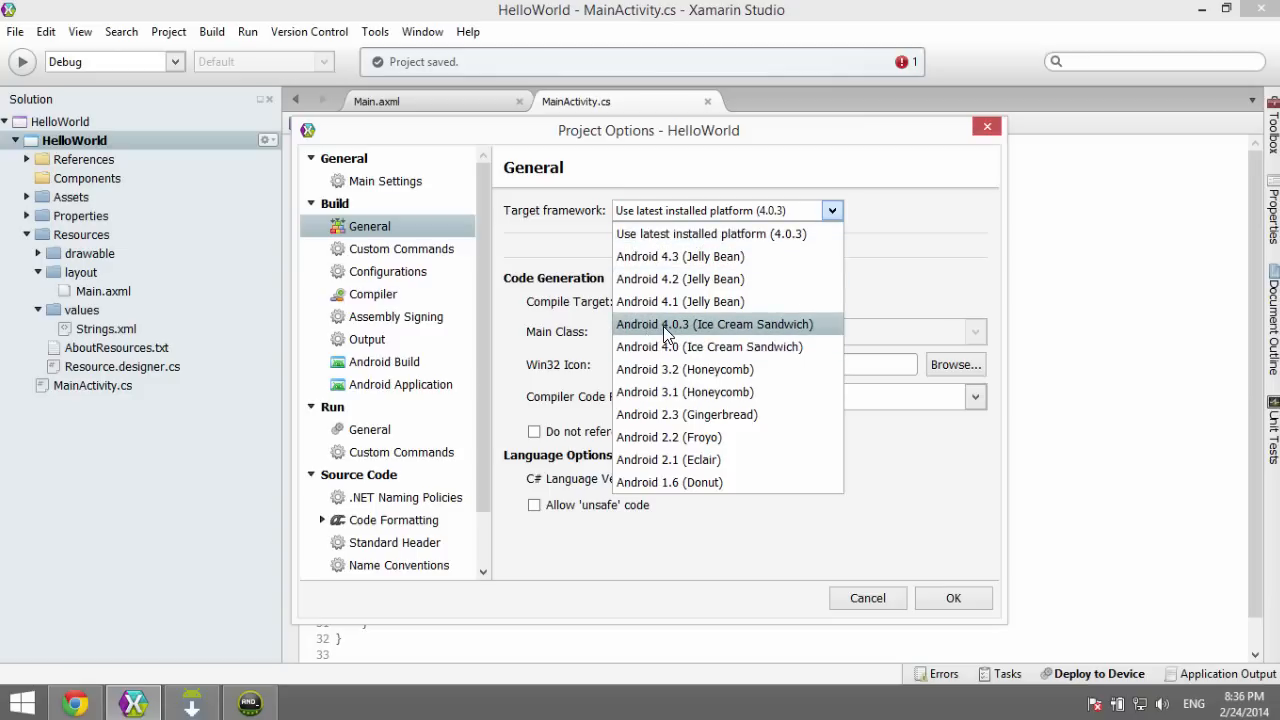
pyautogui.moveTo(770, 330)
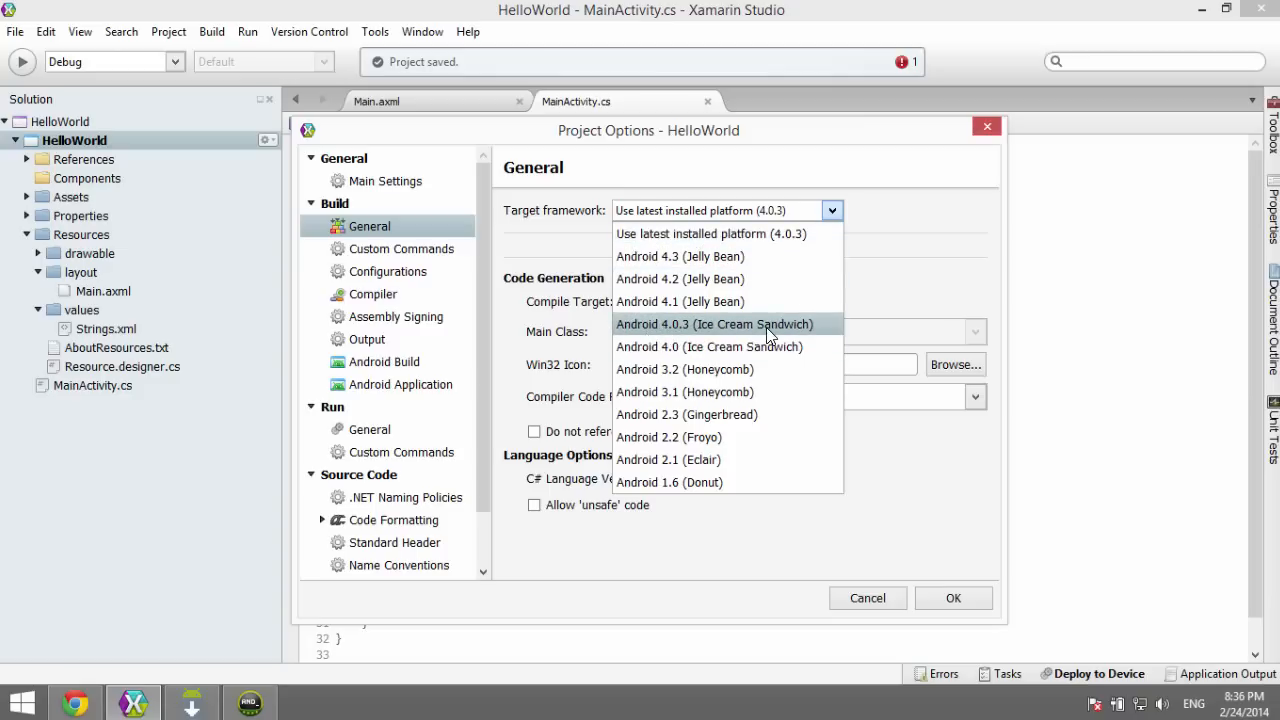
pyautogui.click(712, 324)
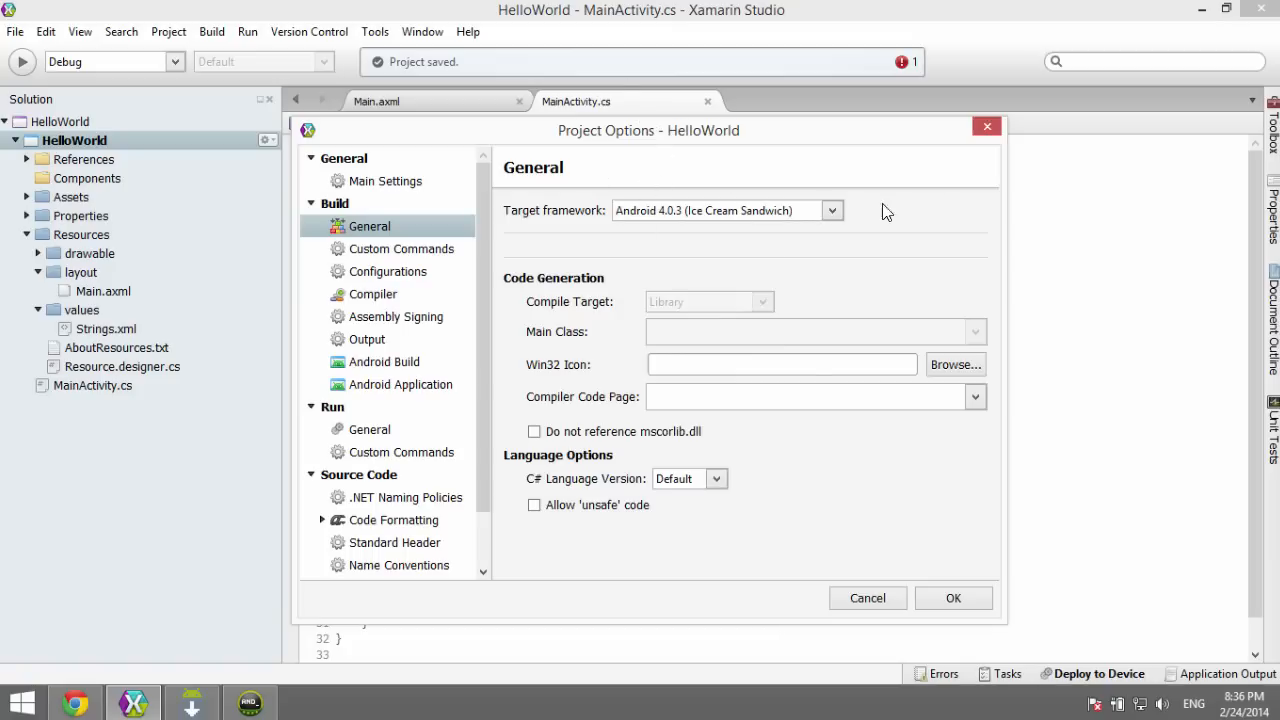
pyautogui.moveTo(680, 228)
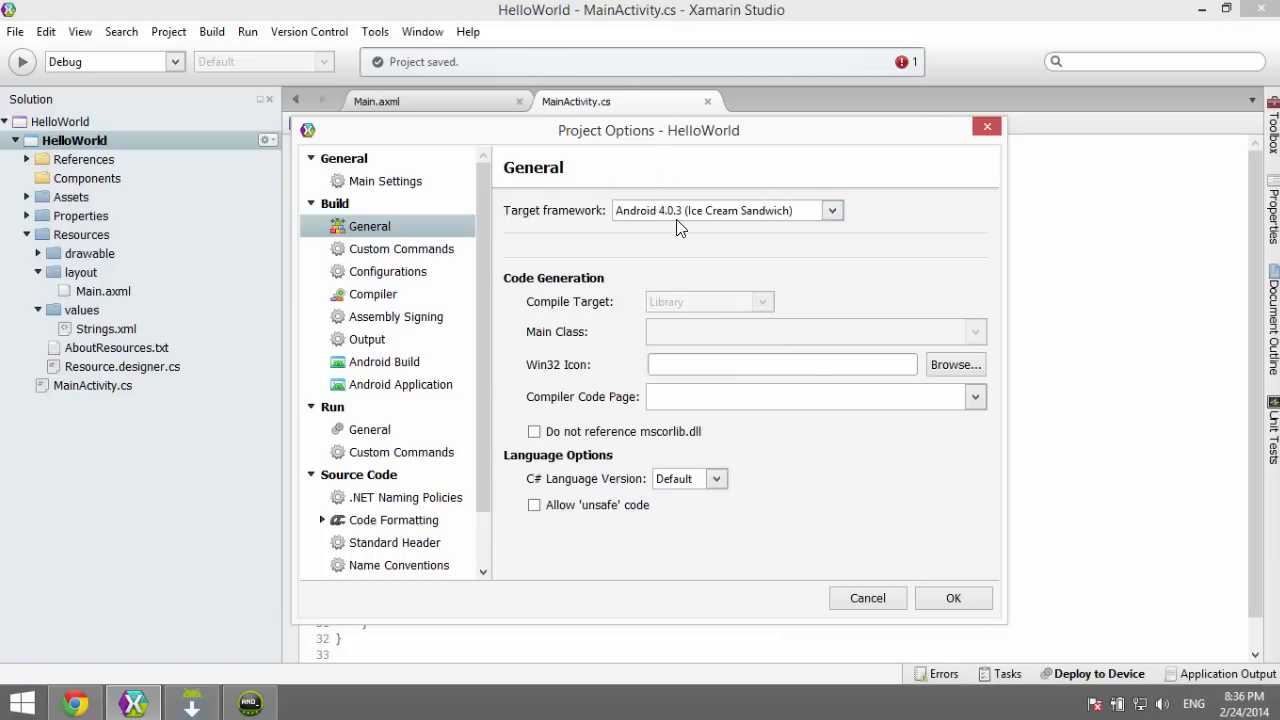
pyautogui.click(832, 210)
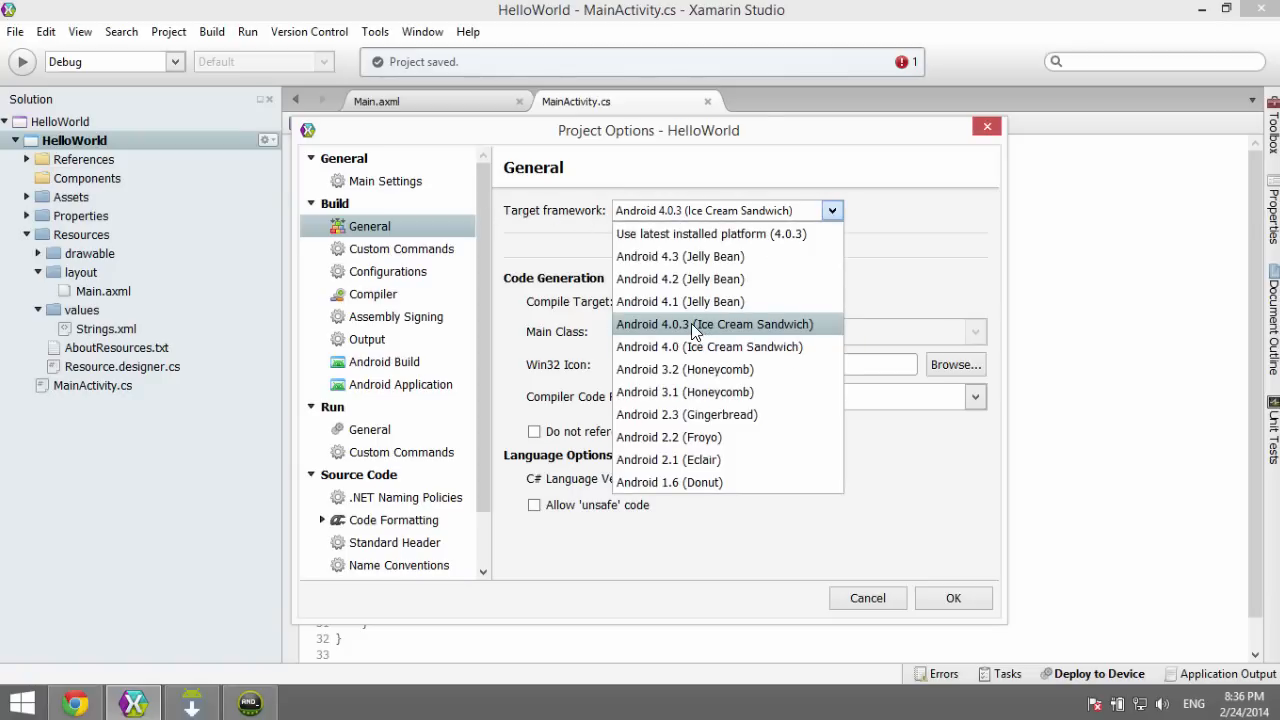
pyautogui.moveTo(650, 332)
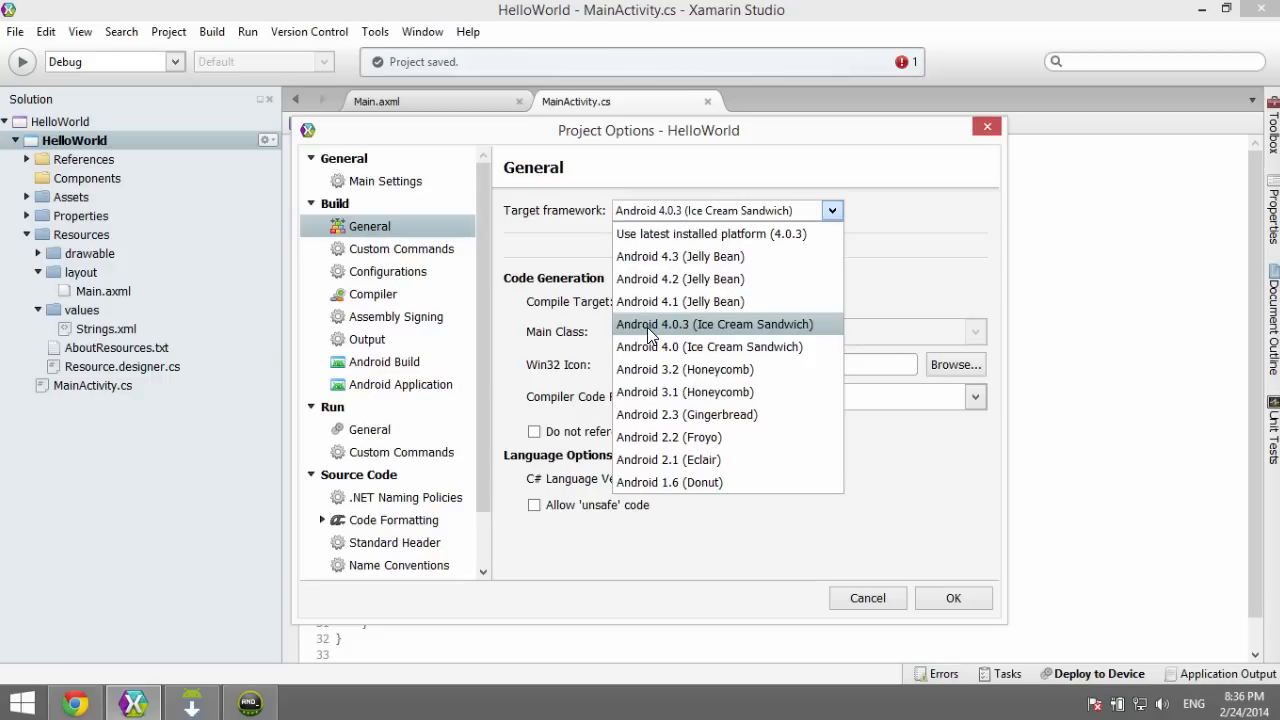
pyautogui.click(714, 324)
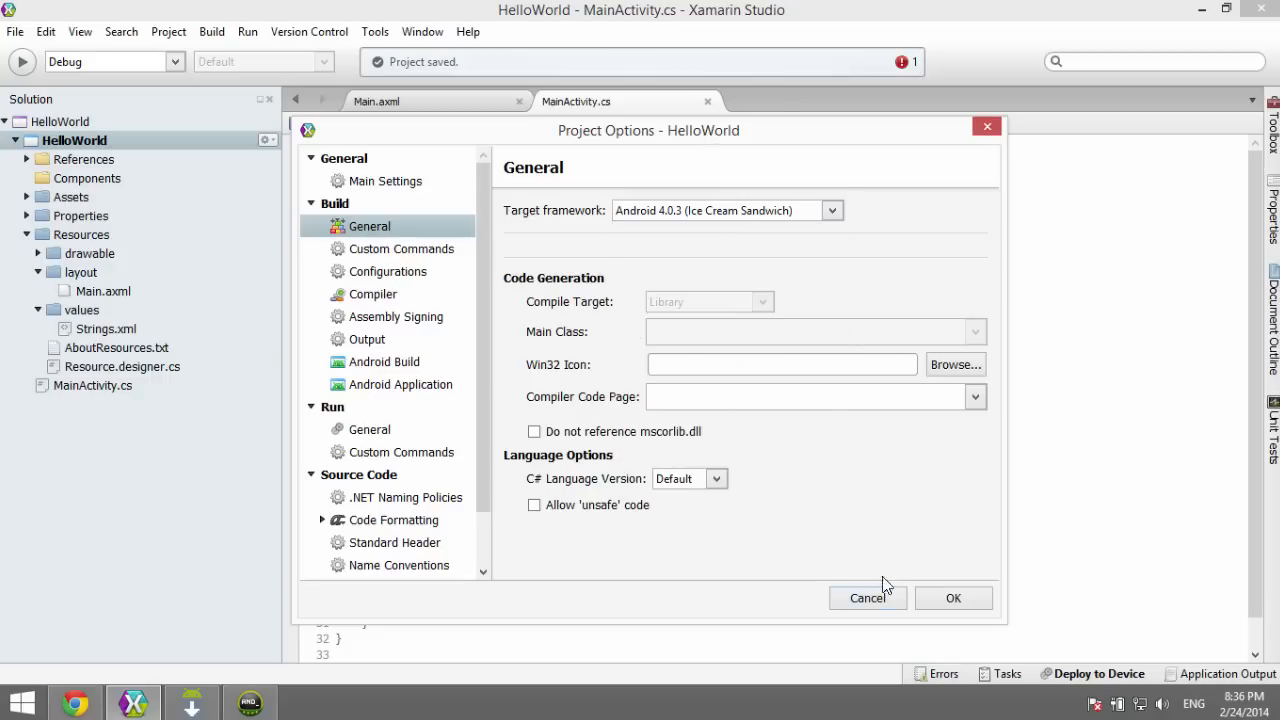
# Step: Cancel Project Options and launch the Android Emulator Manager from the Tools menu
pyautogui.click(952, 598)
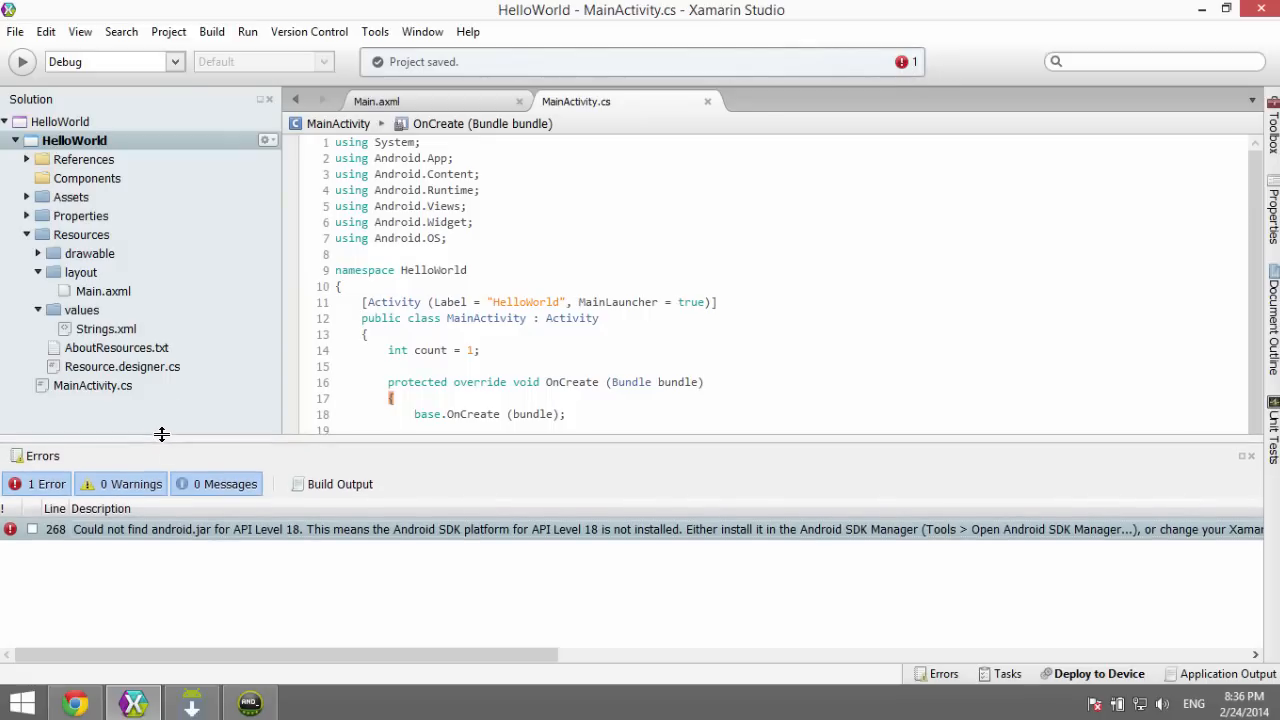
pyautogui.moveTo(100, 576)
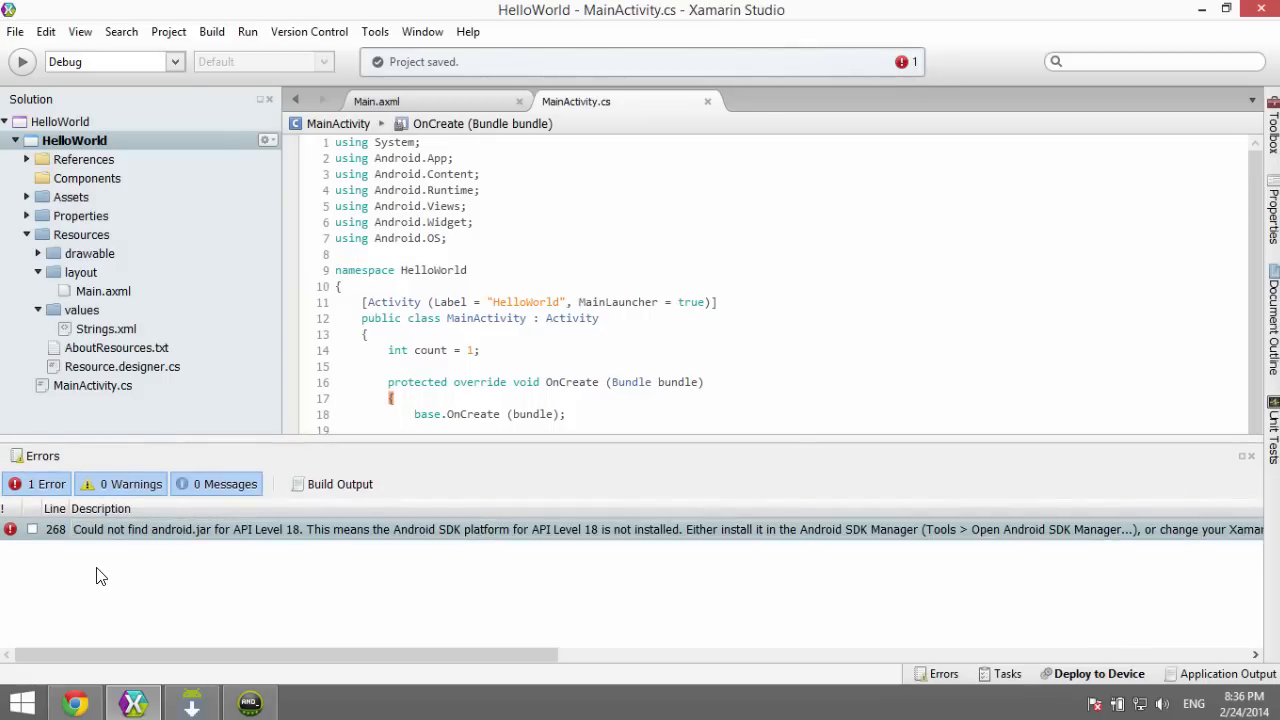
pyautogui.moveTo(340, 580)
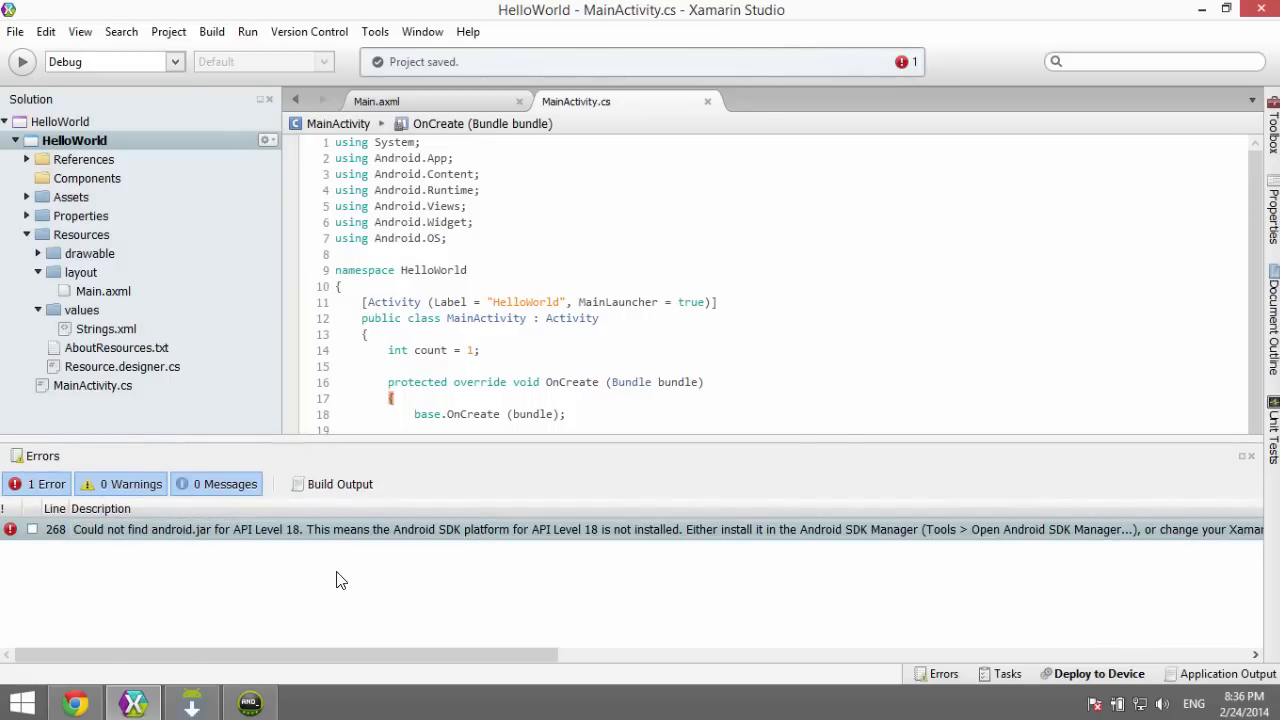
pyautogui.click(296, 528)
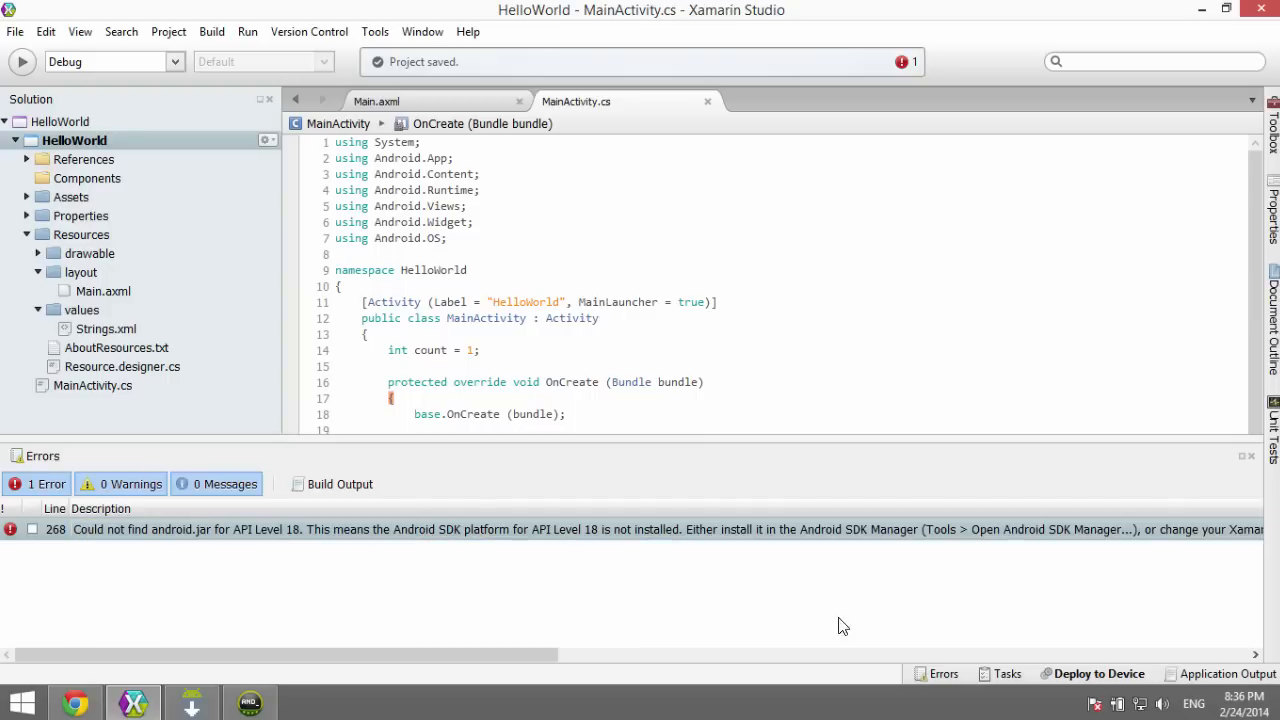
pyautogui.moveTo(428, 566)
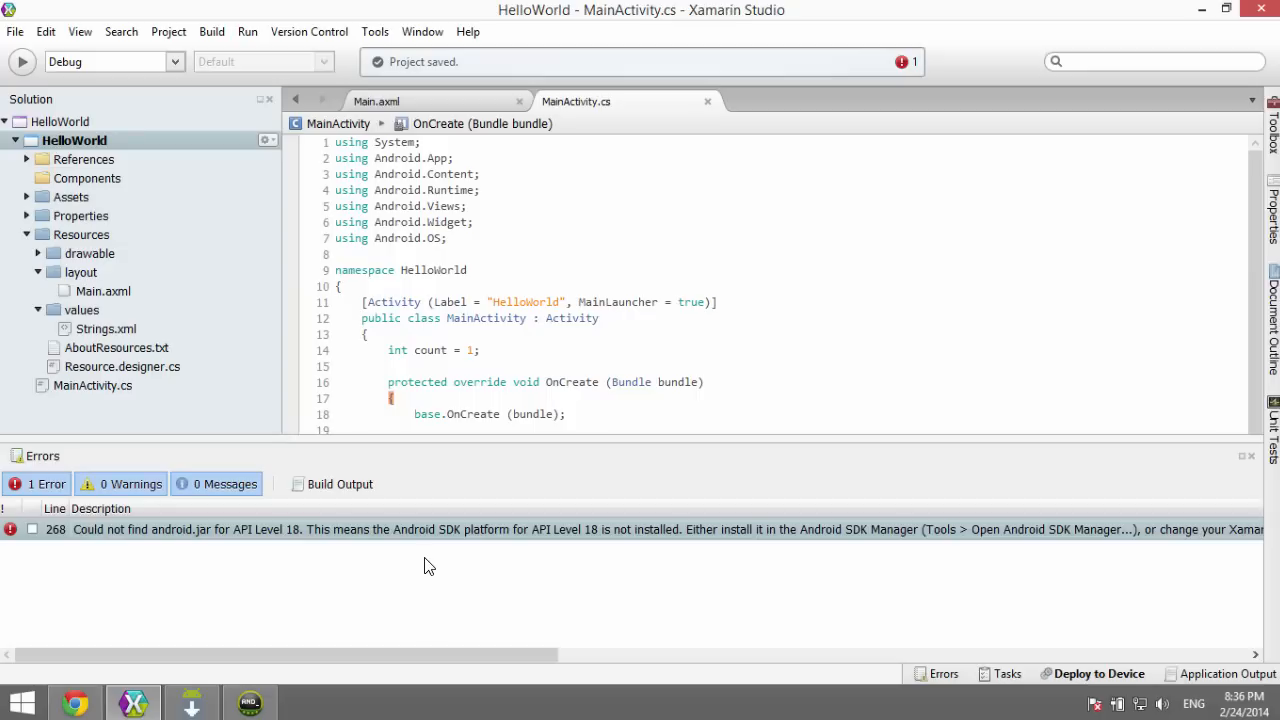
pyautogui.moveTo(418, 574)
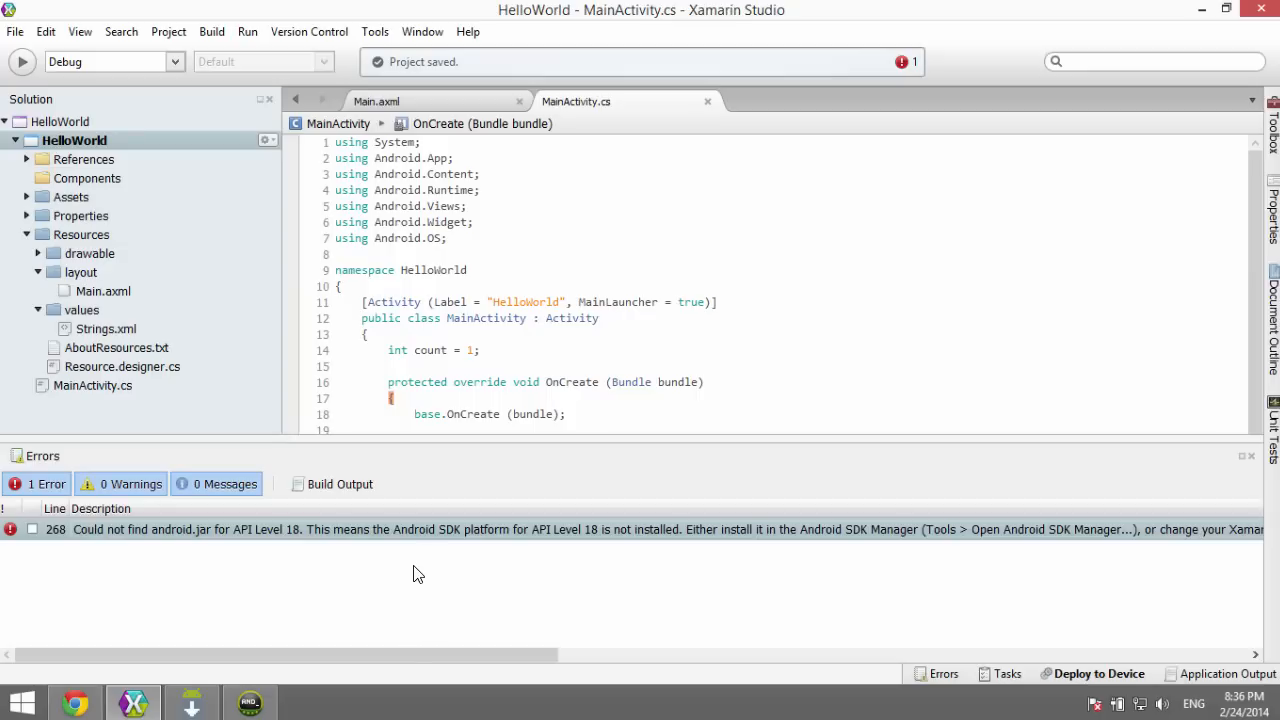
pyautogui.moveTo(422, 574)
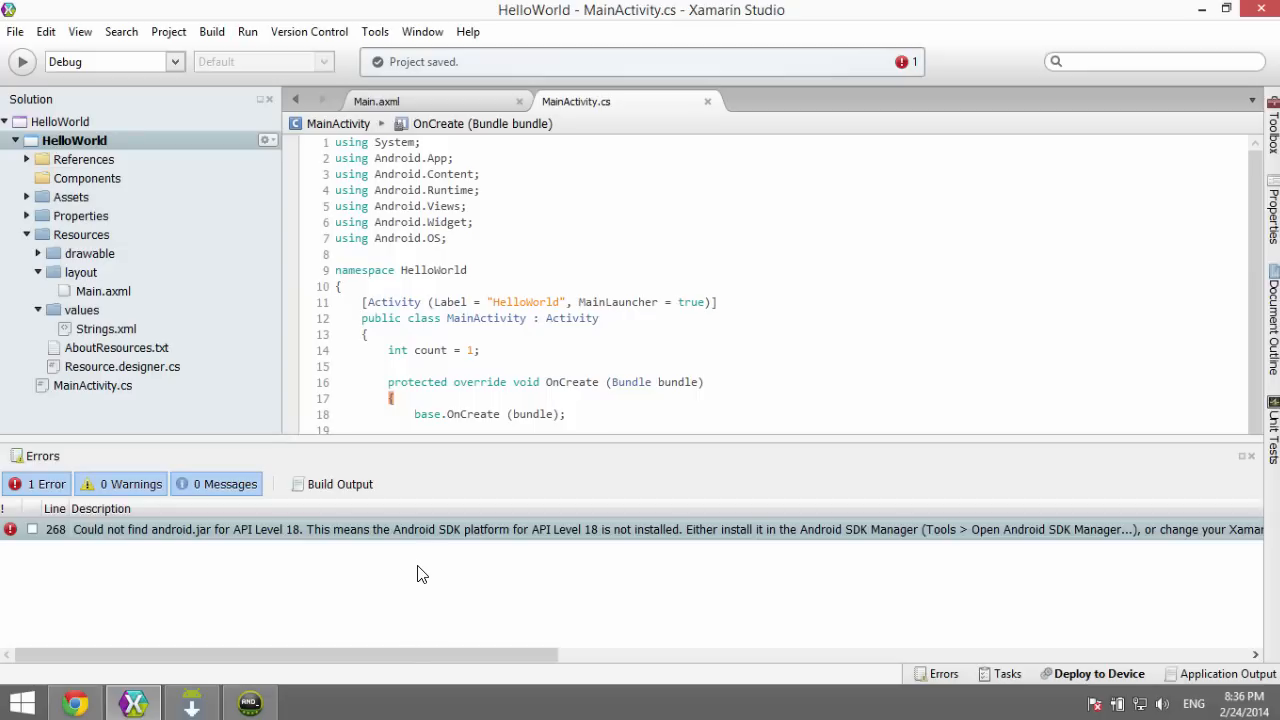
pyautogui.moveTo(180, 374)
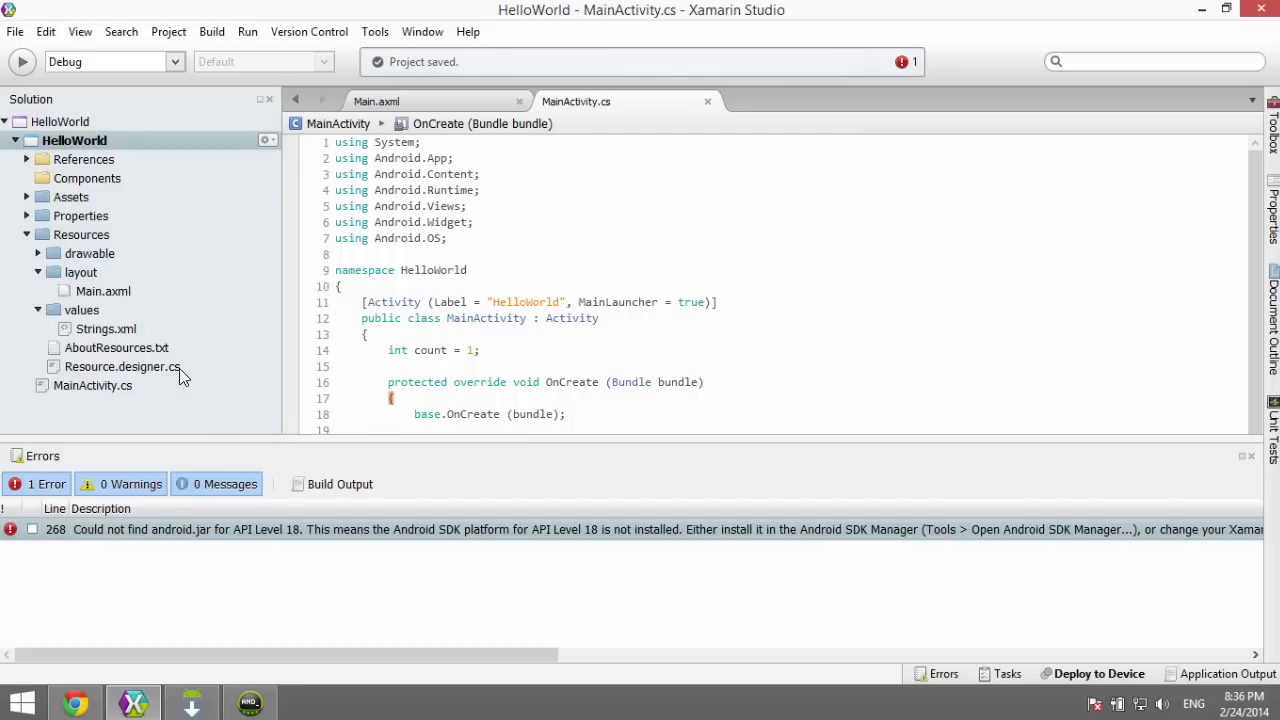
pyautogui.moveTo(68, 144)
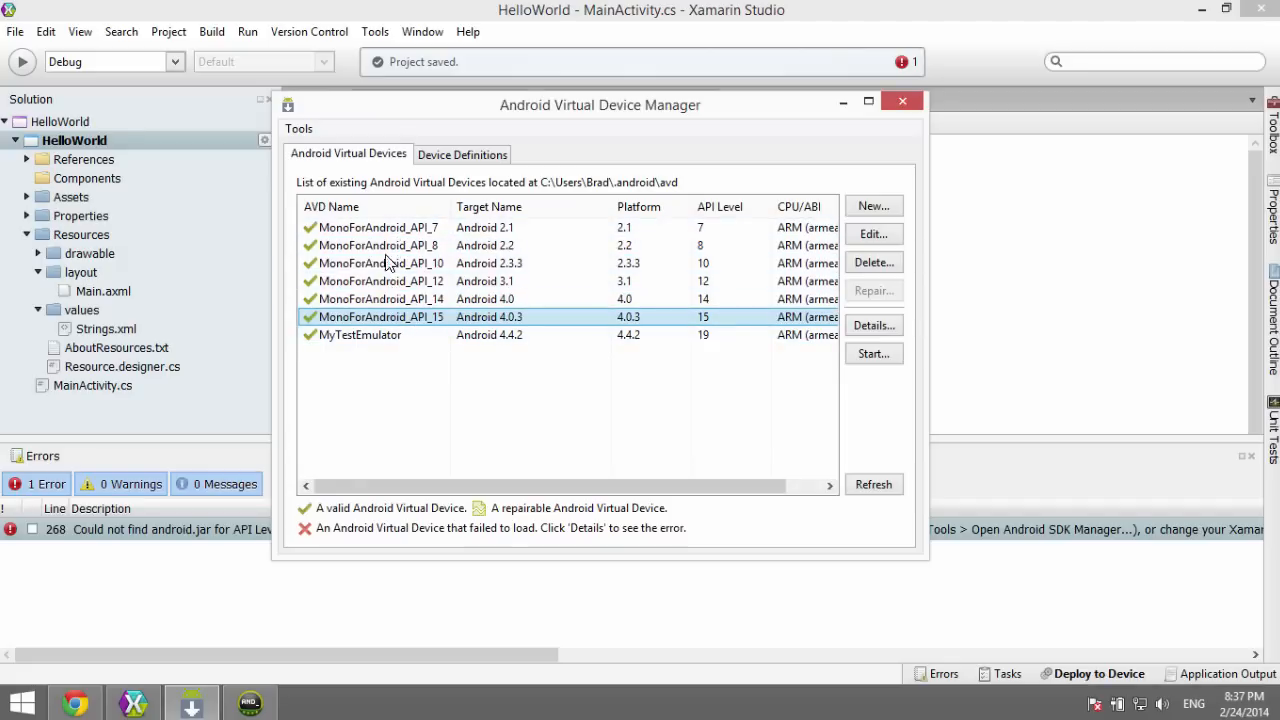
# Step: Look over the API 7 and API 14 virtual devices, then close the device manager
pyautogui.click(380, 228)
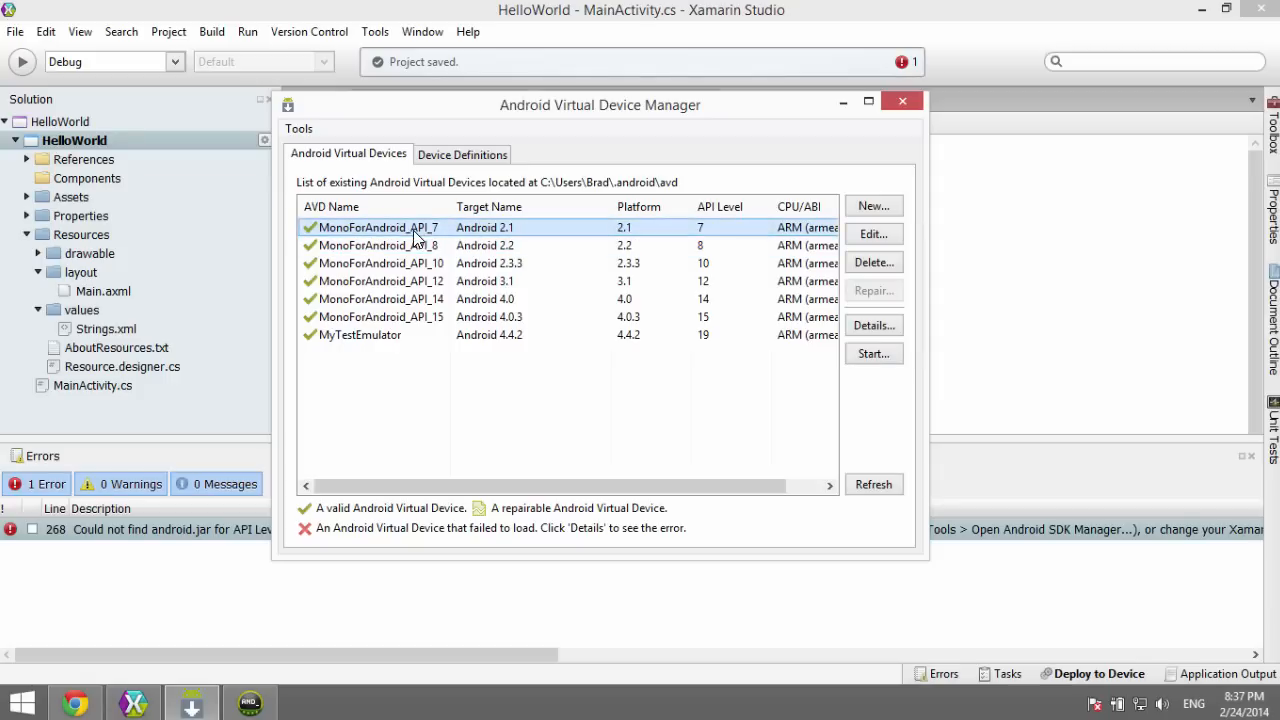
pyautogui.click(380, 244)
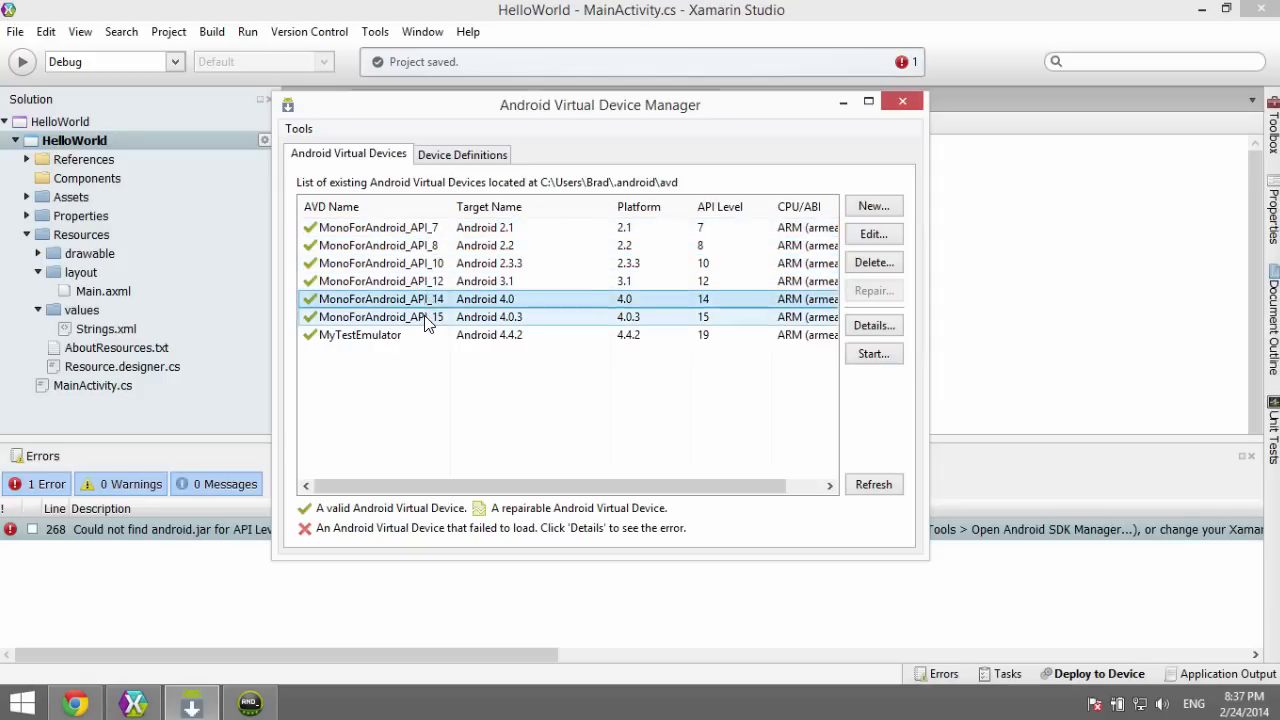
pyautogui.click(400, 264)
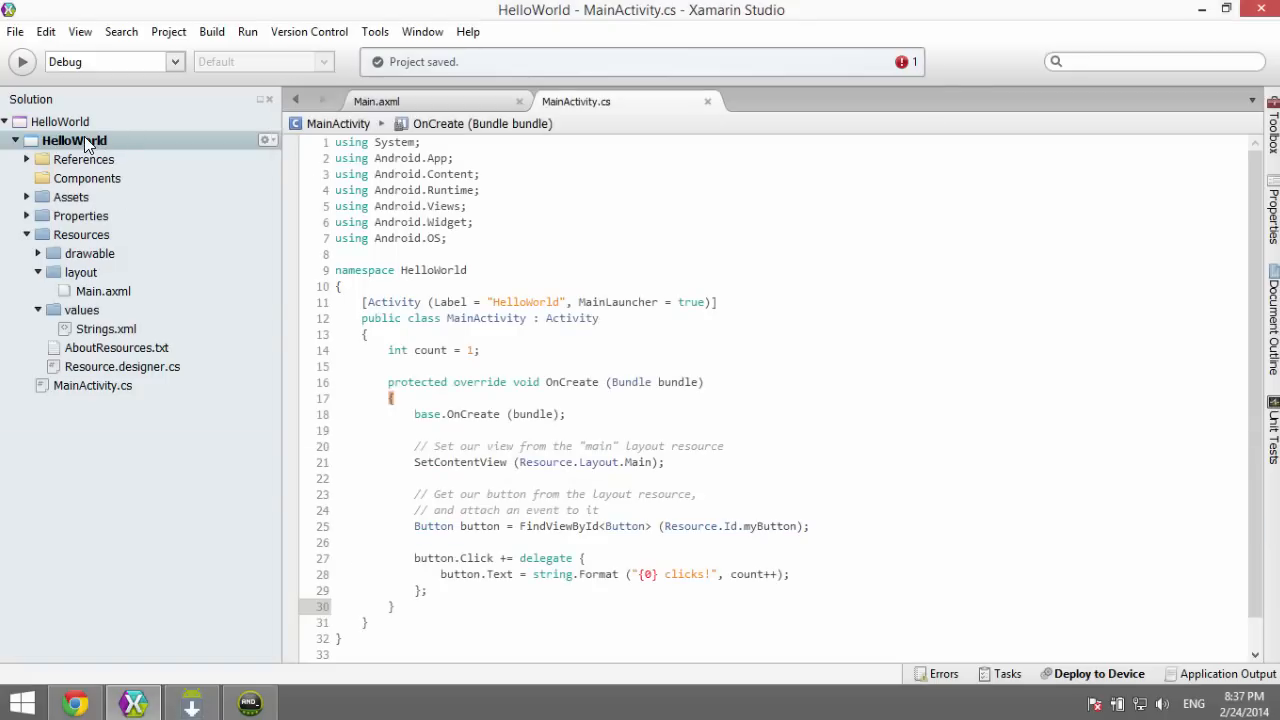
# Step: Reopen HelloWorld's Project Options and confirm the target framework stays Android 4.0.3
pyautogui.rightClick(72, 140)
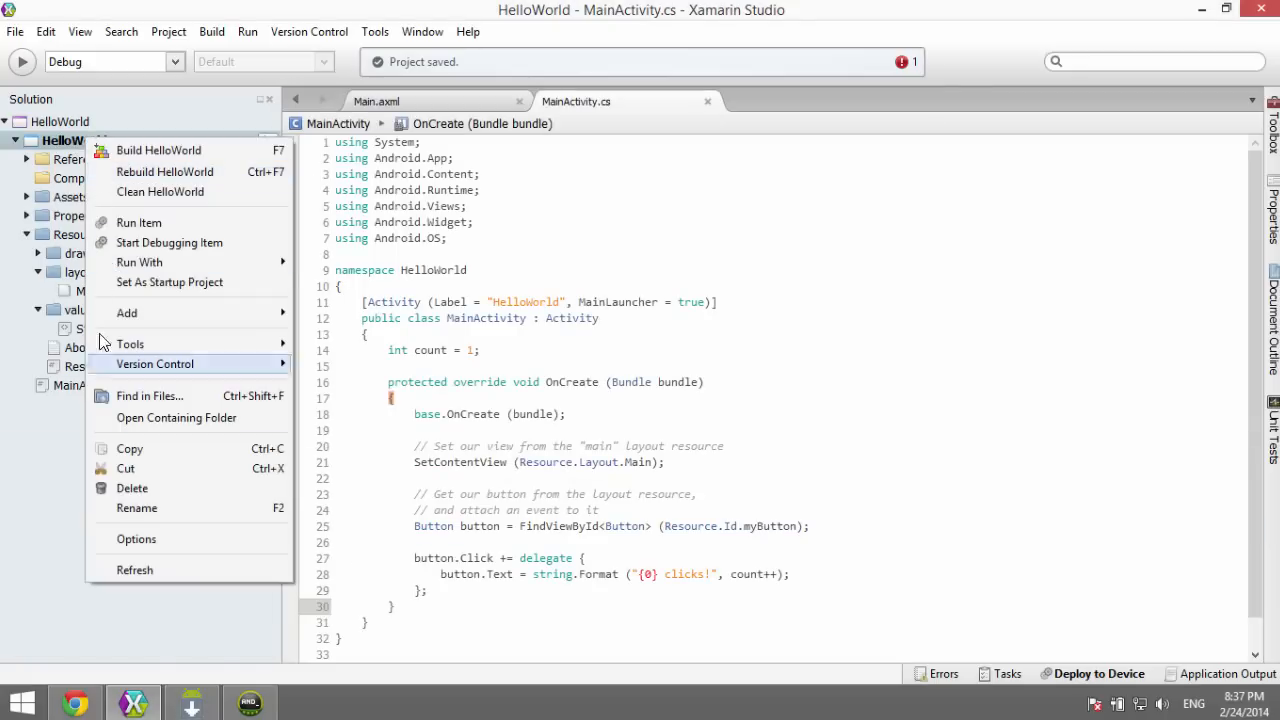
pyautogui.click(136, 540)
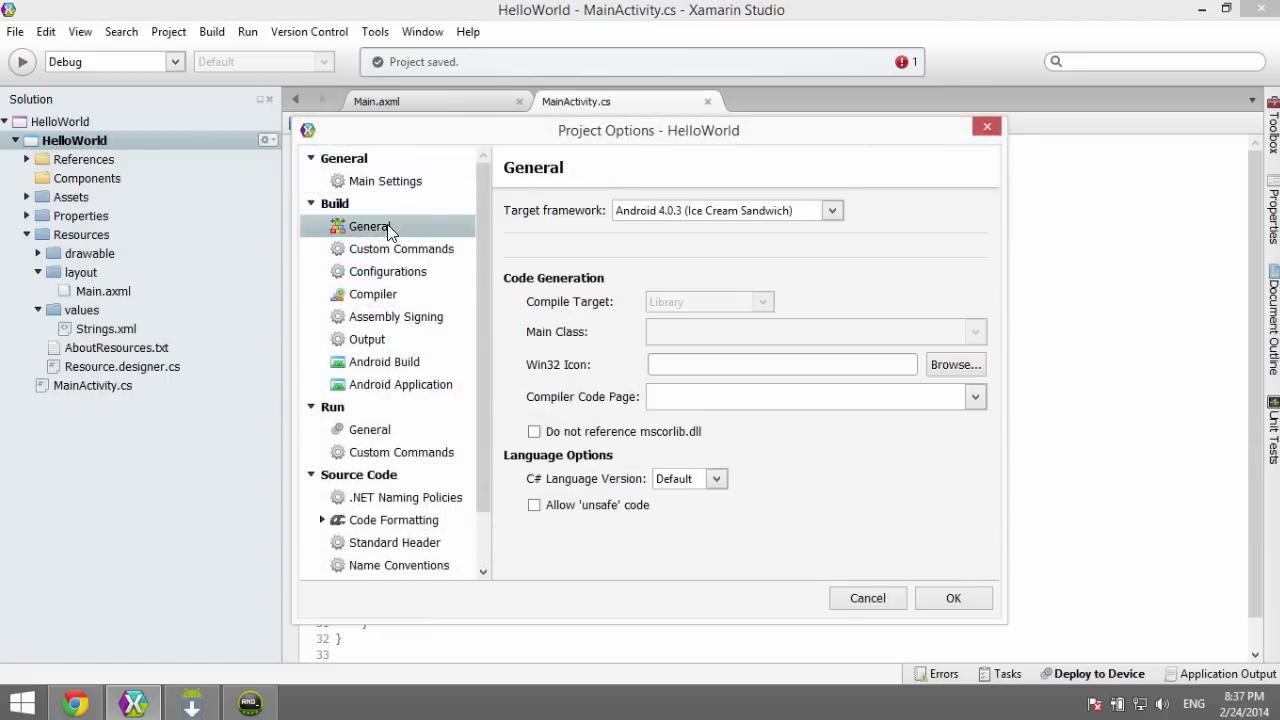
pyautogui.click(832, 210)
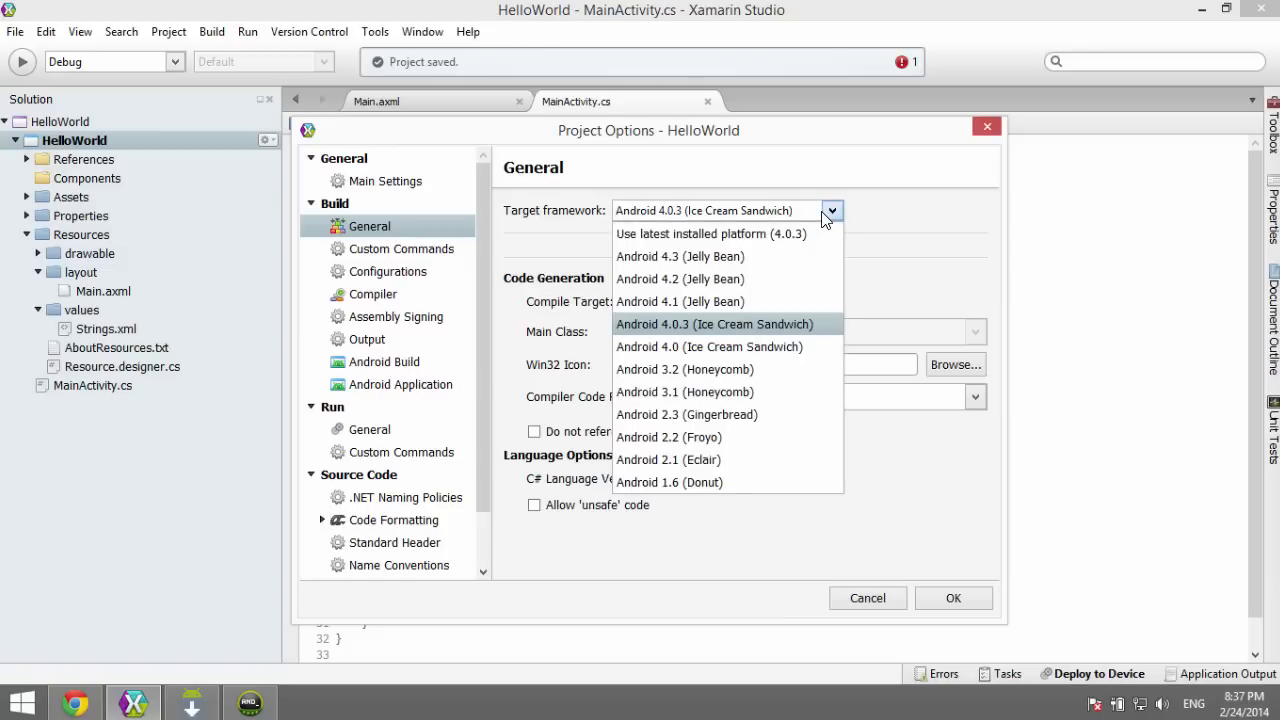
pyautogui.click(714, 324)
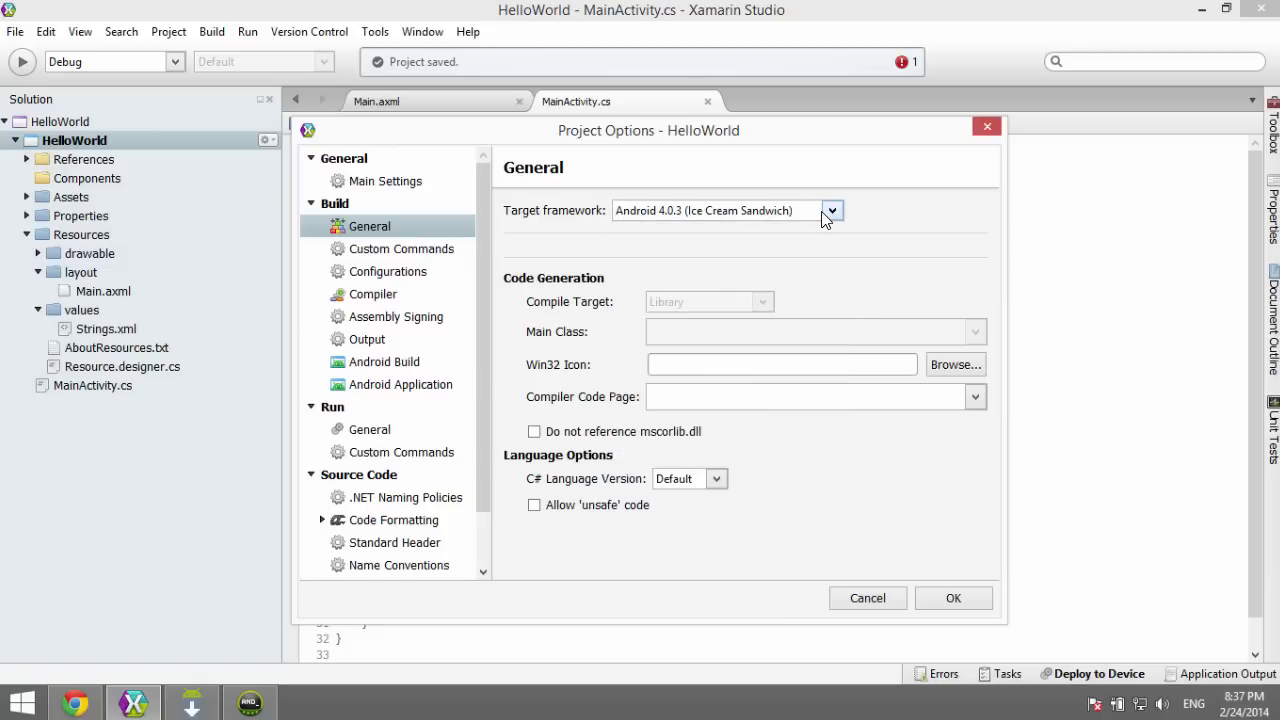
pyautogui.moveTo(416, 356)
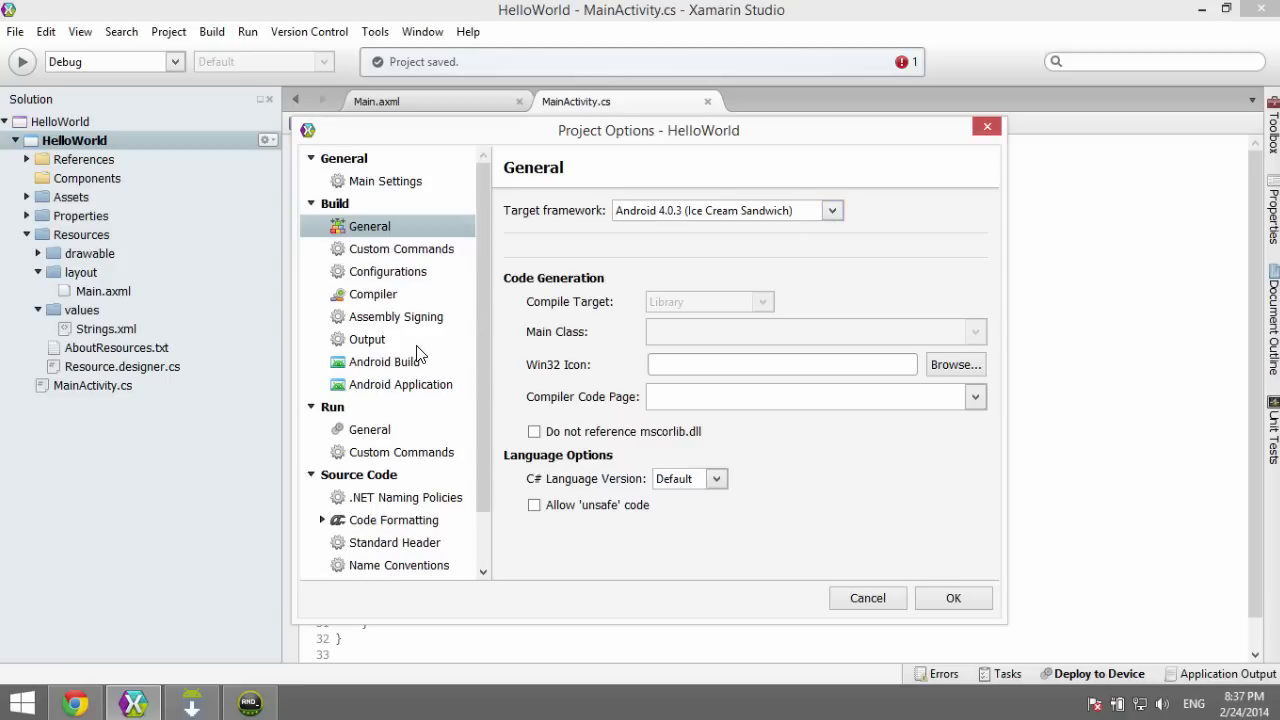
# Step: Show the Android Build packaging settings with the shared Mono runtime enabled
pyautogui.click(384, 360)
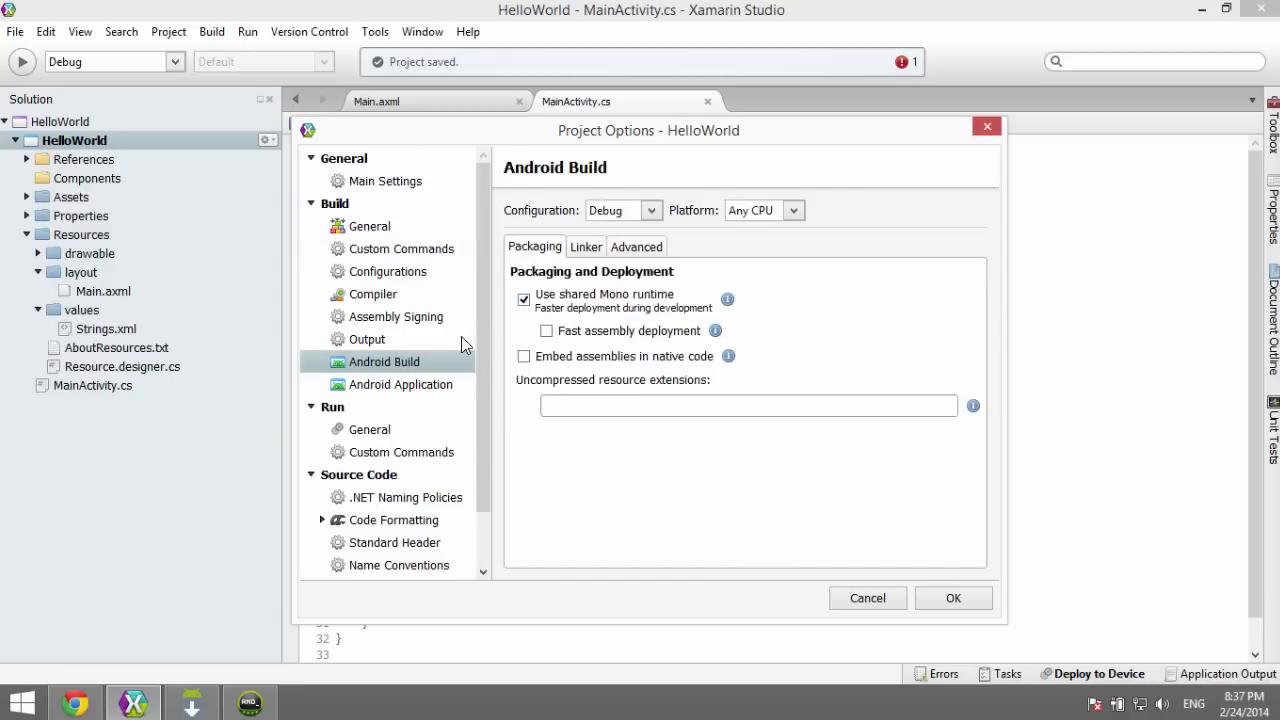
pyautogui.moveTo(350, 380)
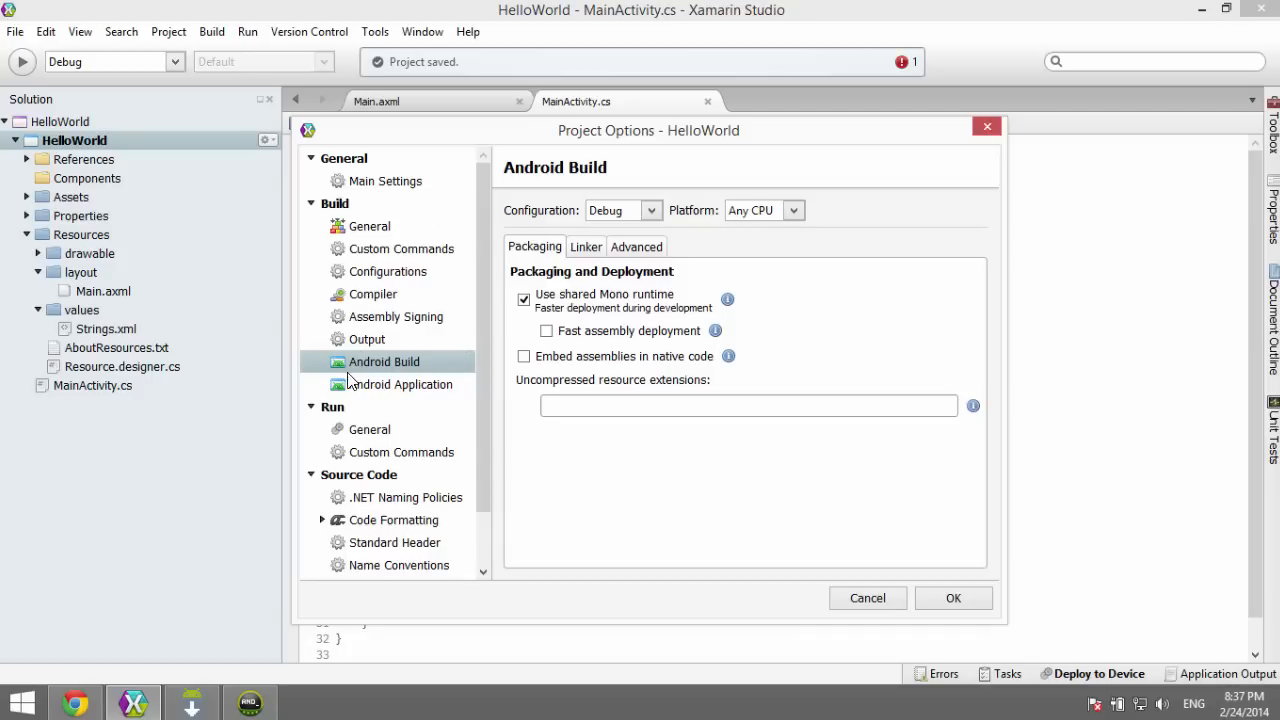
pyautogui.moveTo(518, 344)
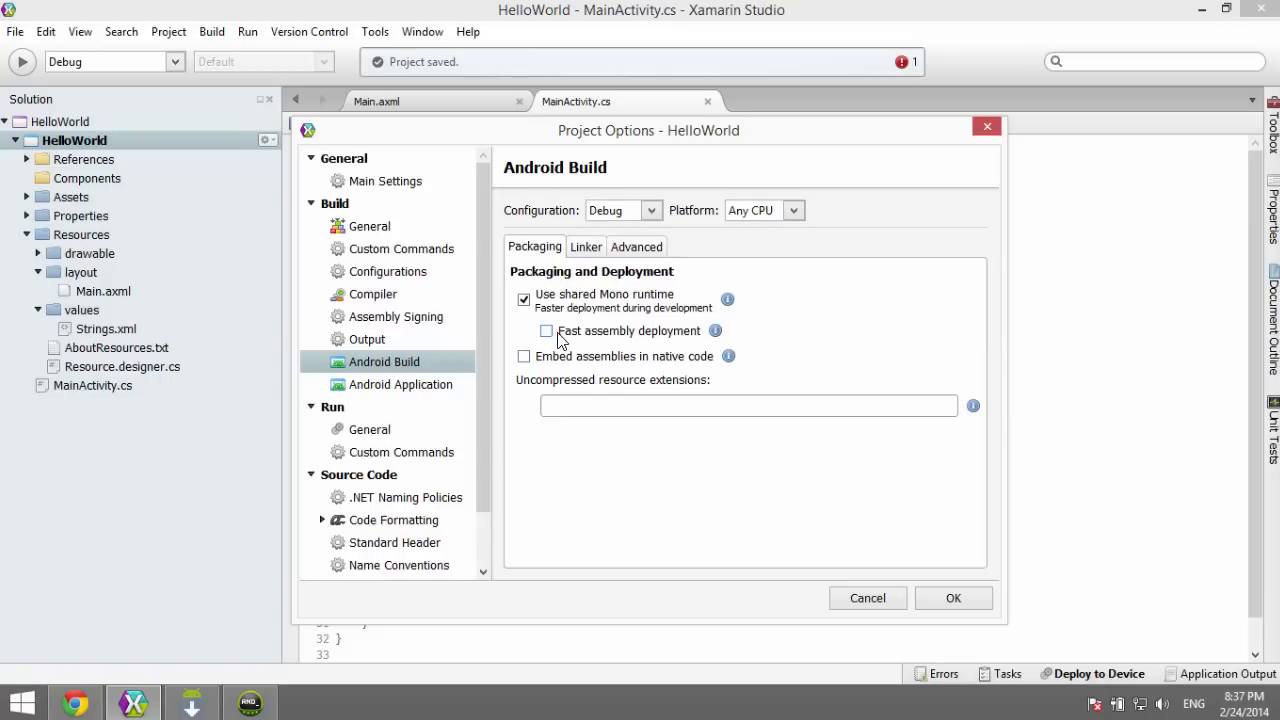
pyautogui.moveTo(544, 336)
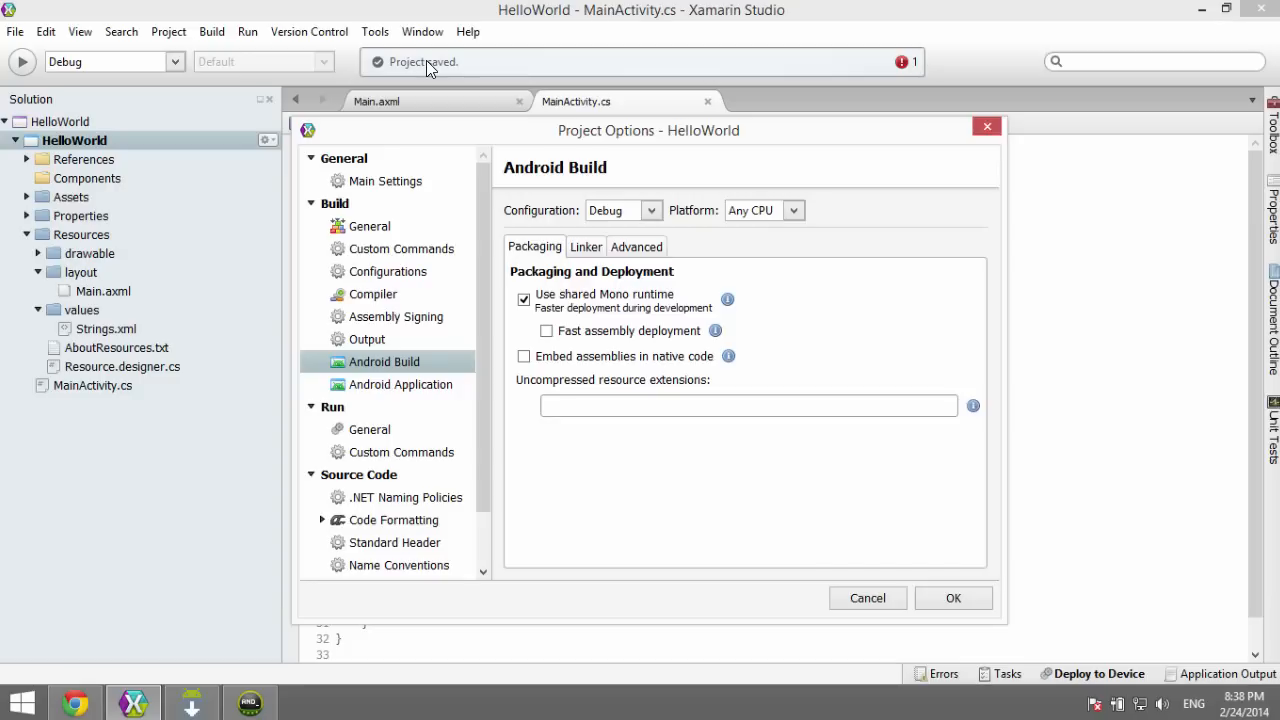
pyautogui.moveTo(540, 190)
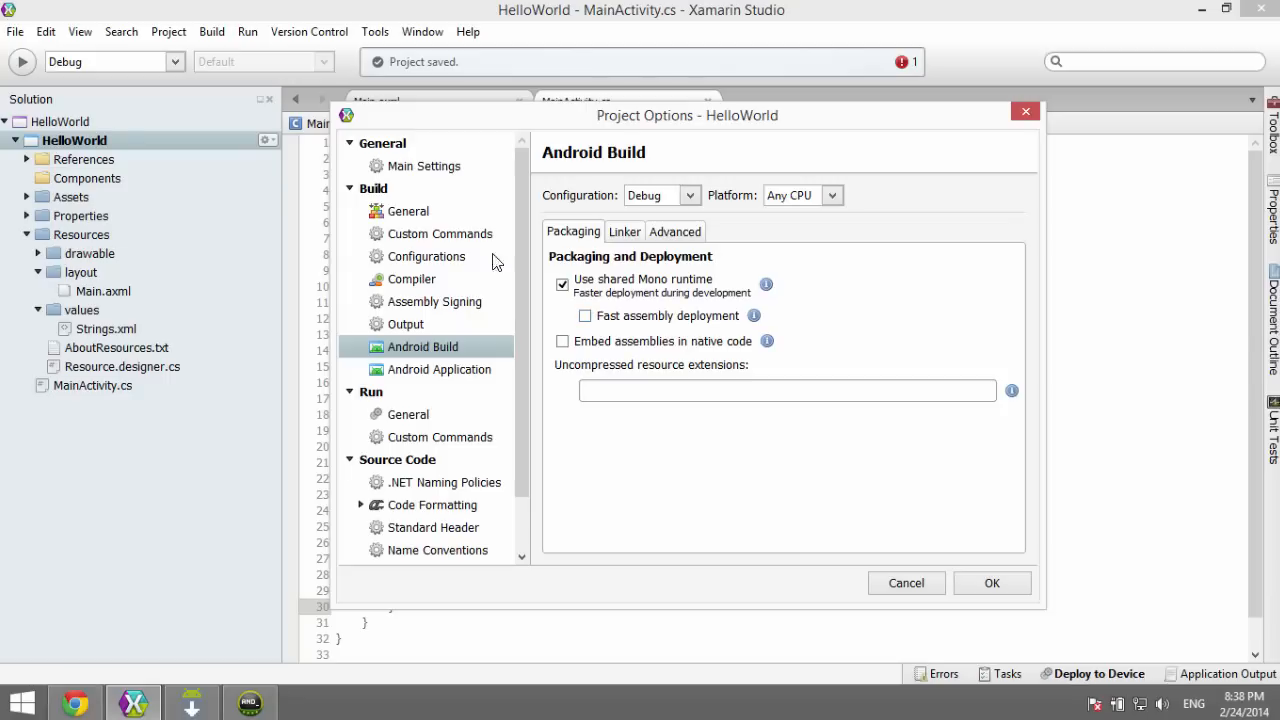
pyautogui.moveTo(492, 256)
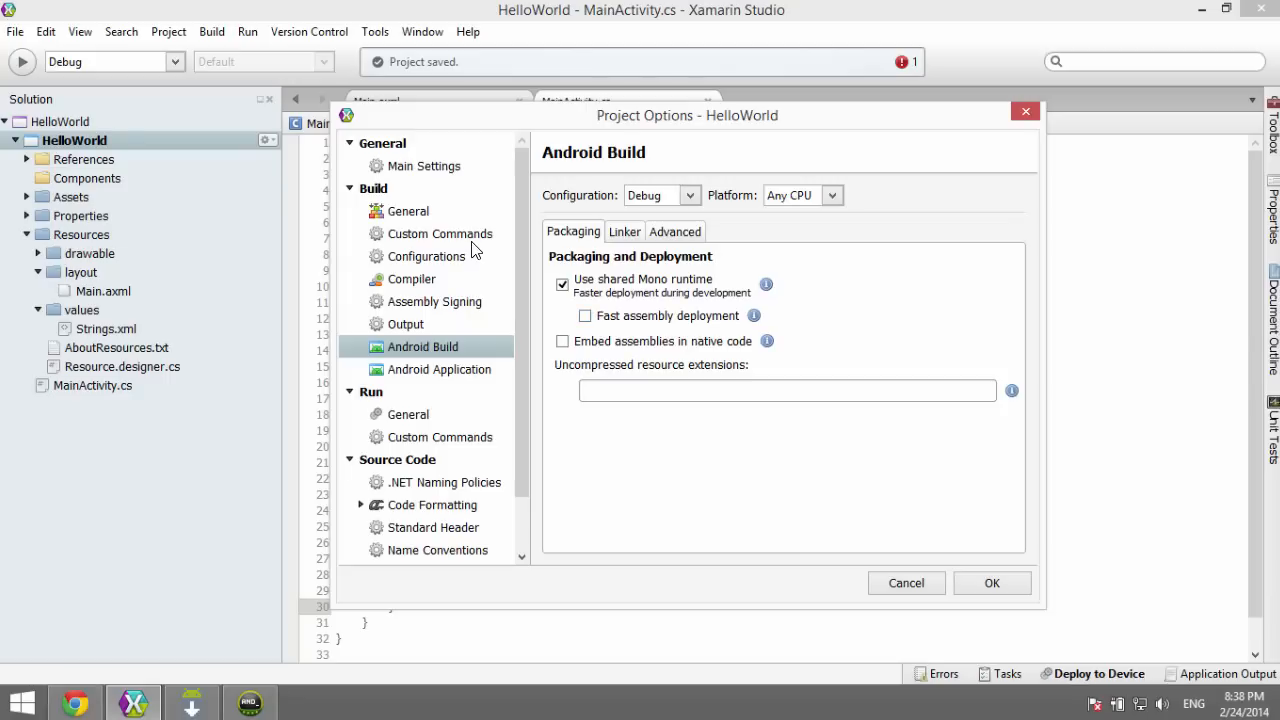
pyautogui.moveTo(752, 576)
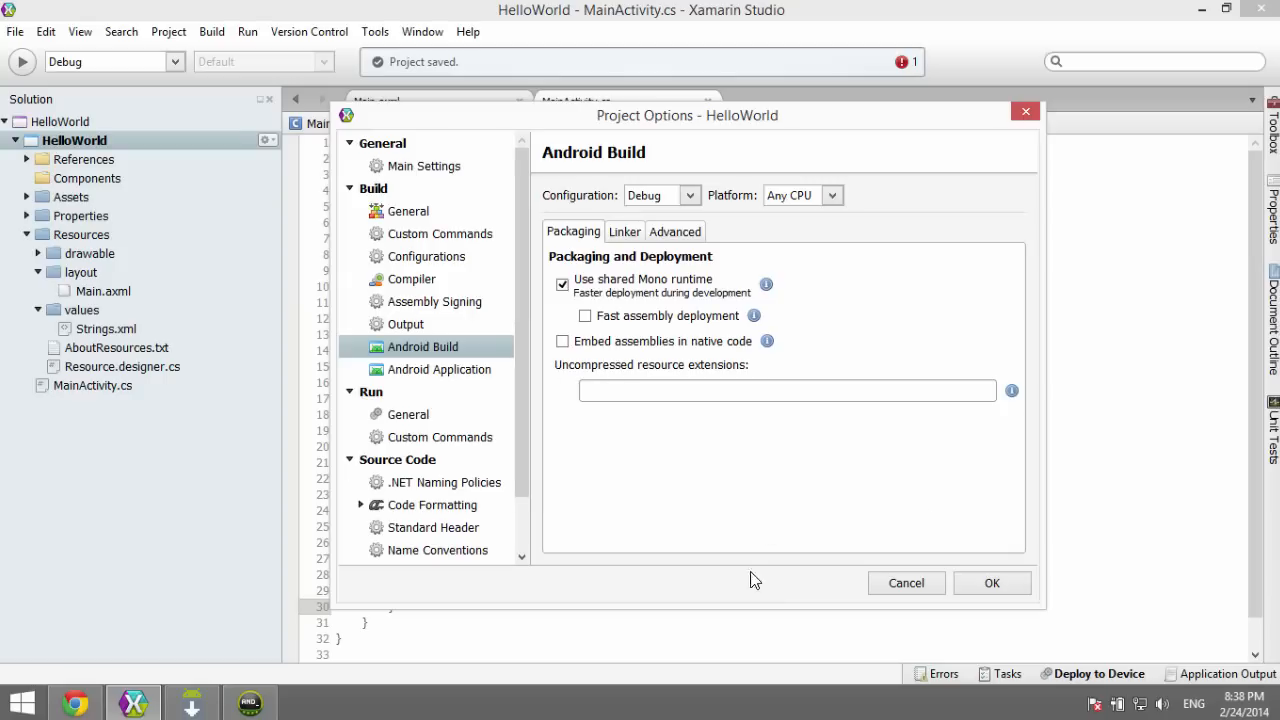
pyautogui.moveTo(992, 584)
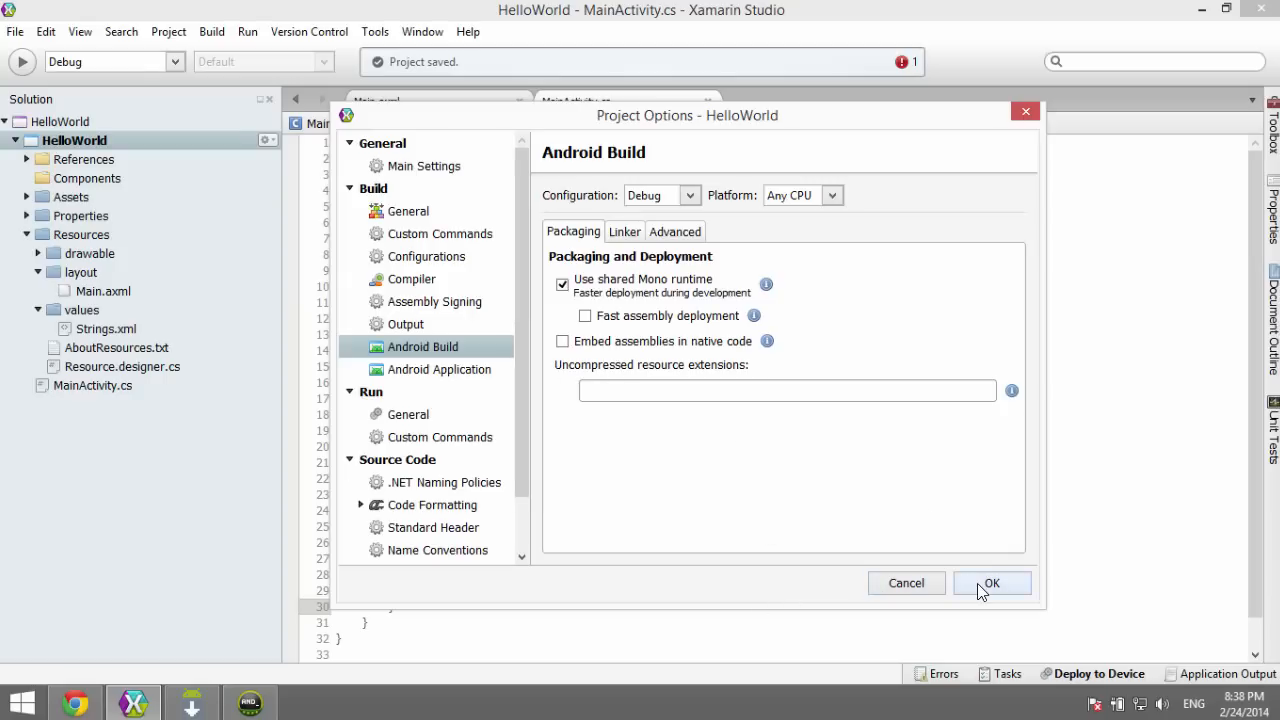
# Step: Accept the Project Options and dismiss the emulator's welcome tip
pyautogui.click(992, 584)
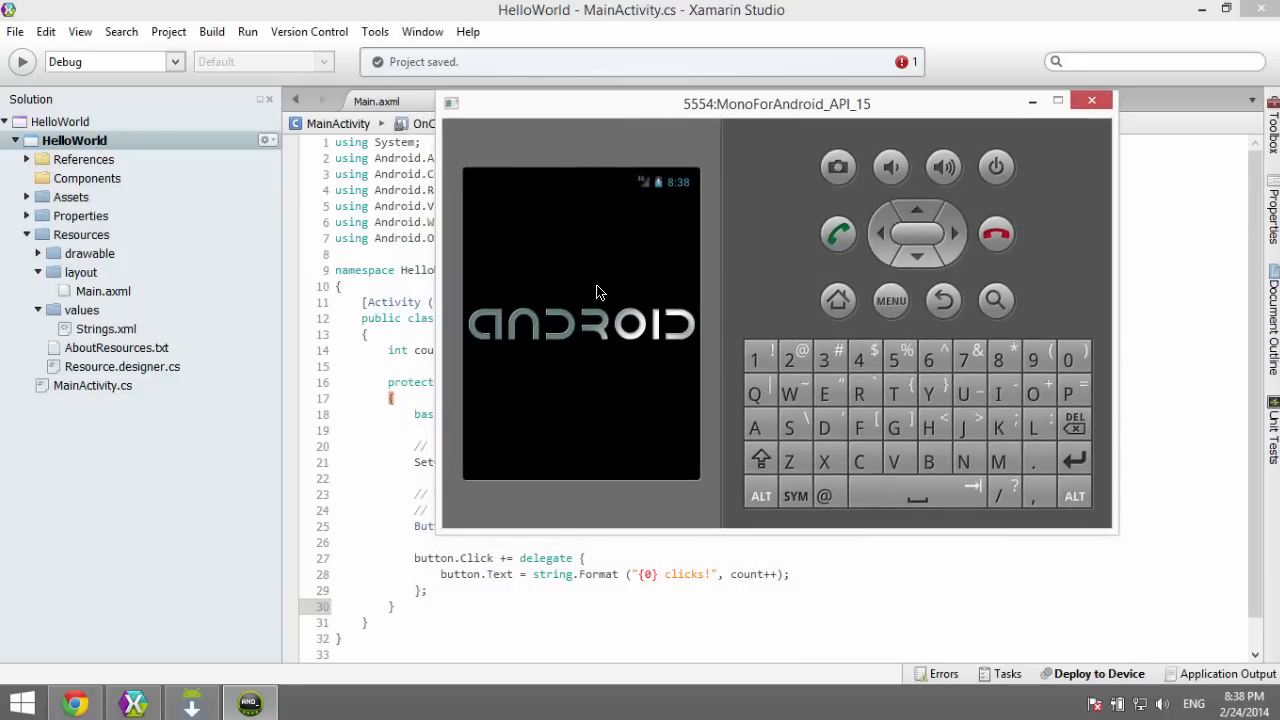
pyautogui.click(838, 300)
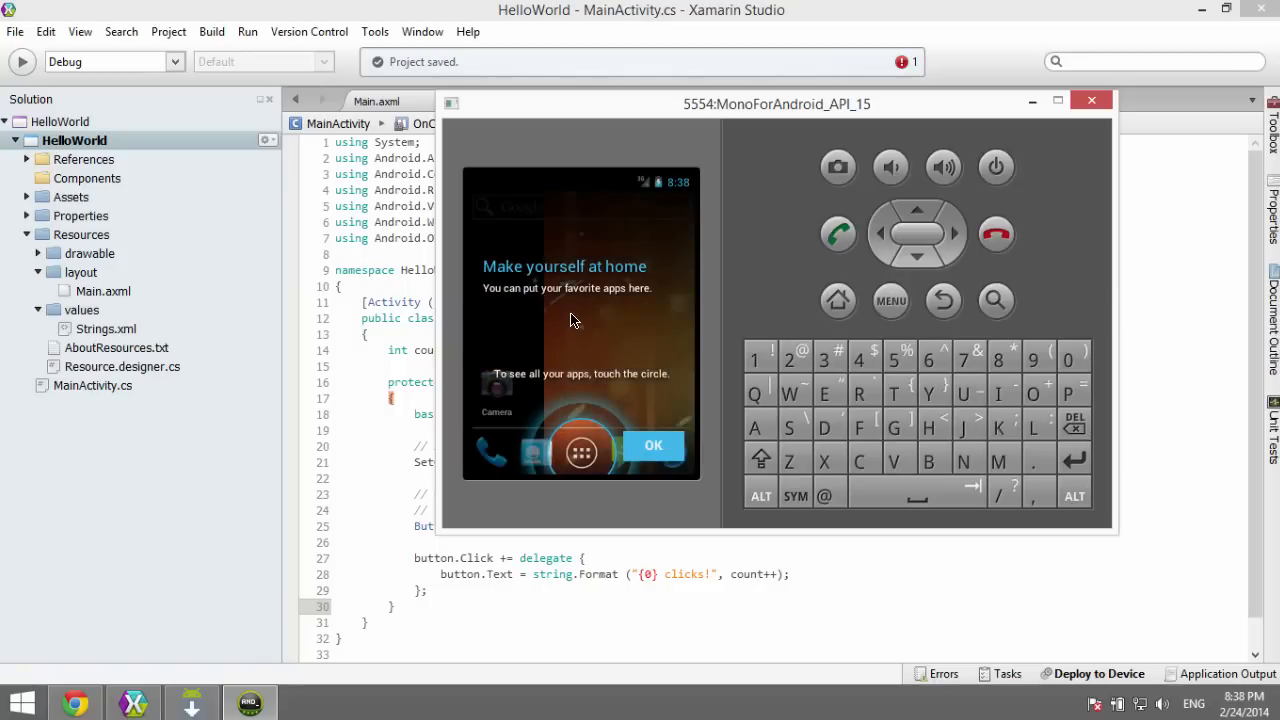
pyautogui.moveTo(624, 432)
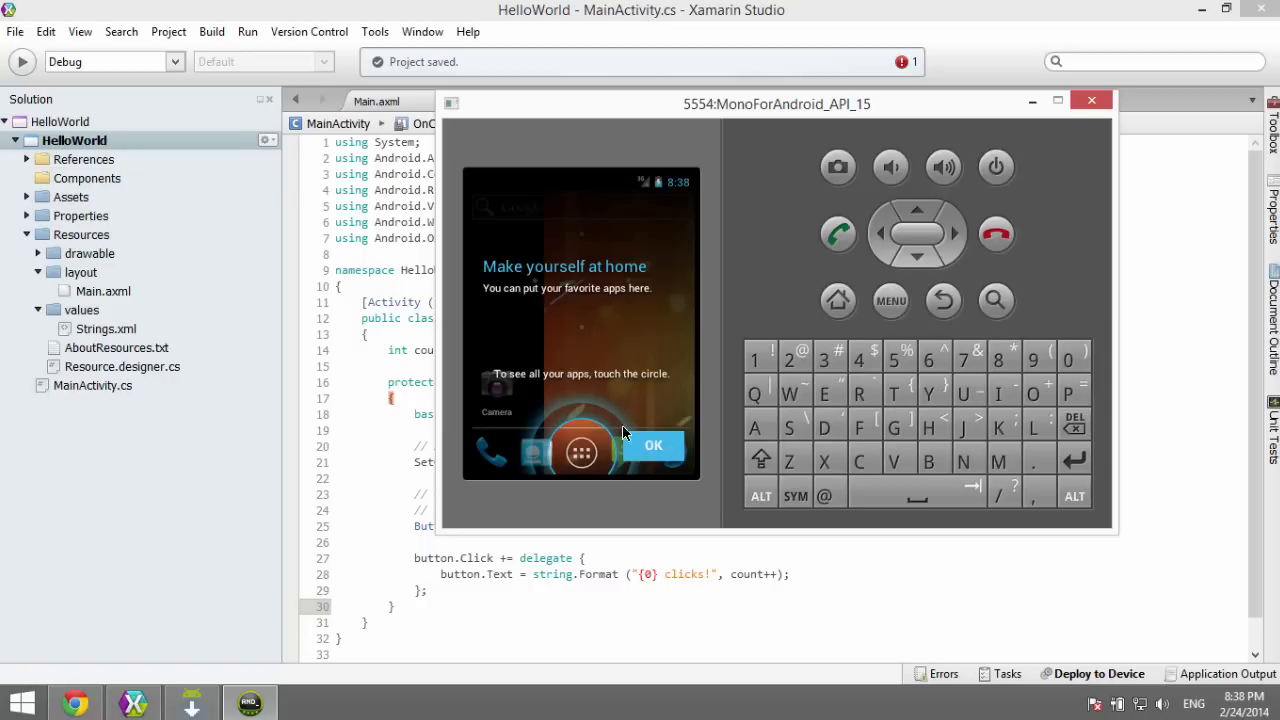
pyautogui.click(652, 446)
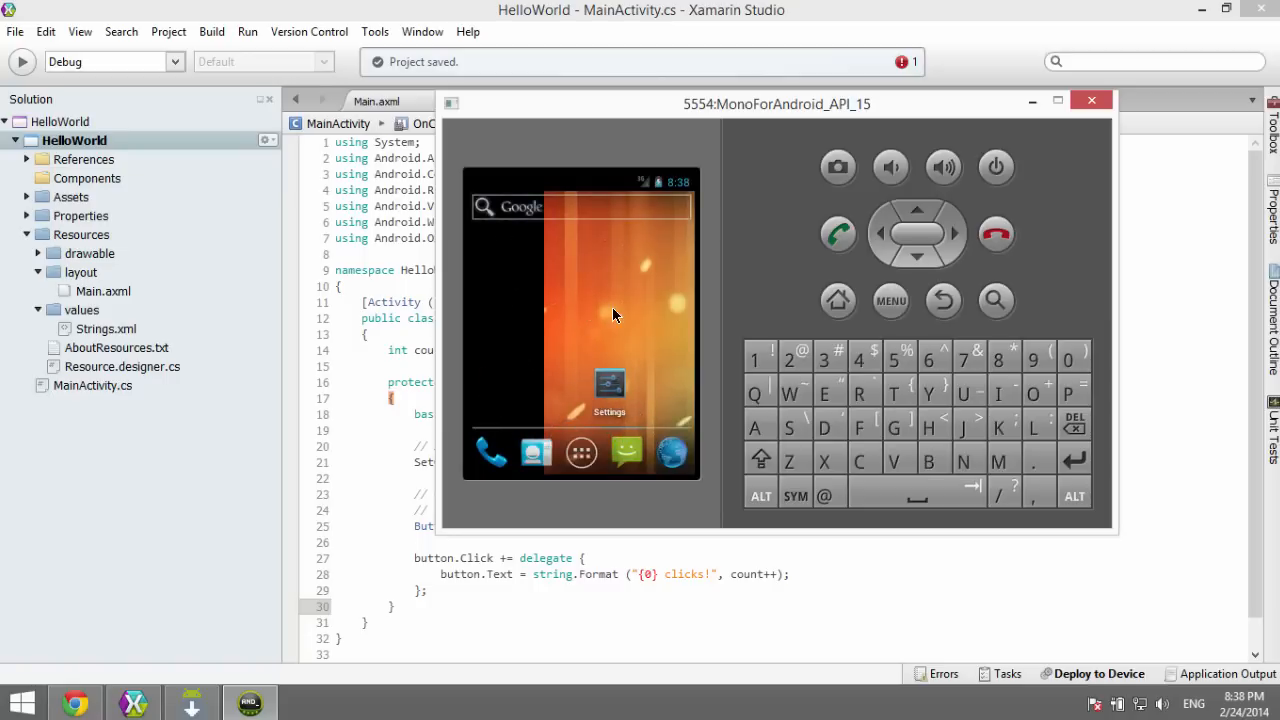
pyautogui.moveTo(552, 296)
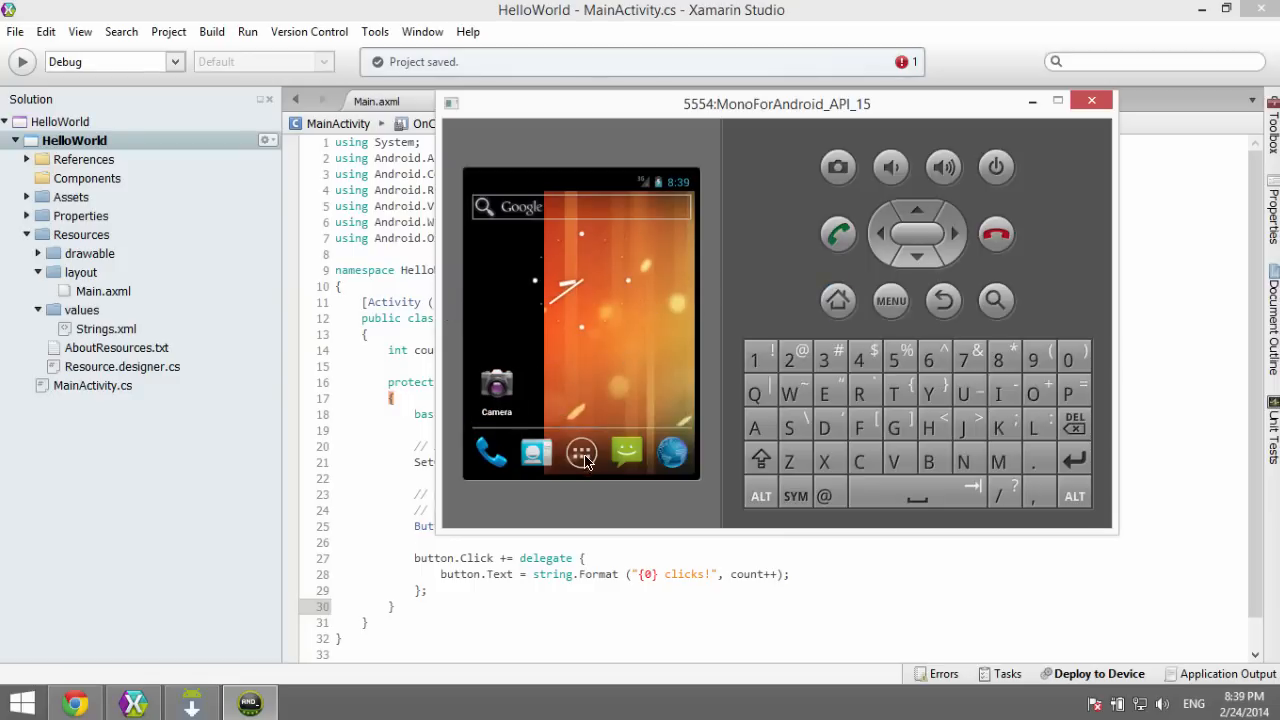
# Step: Browse the app drawer and widgets list, return home and move the emulator window aside
pyautogui.click(580, 452)
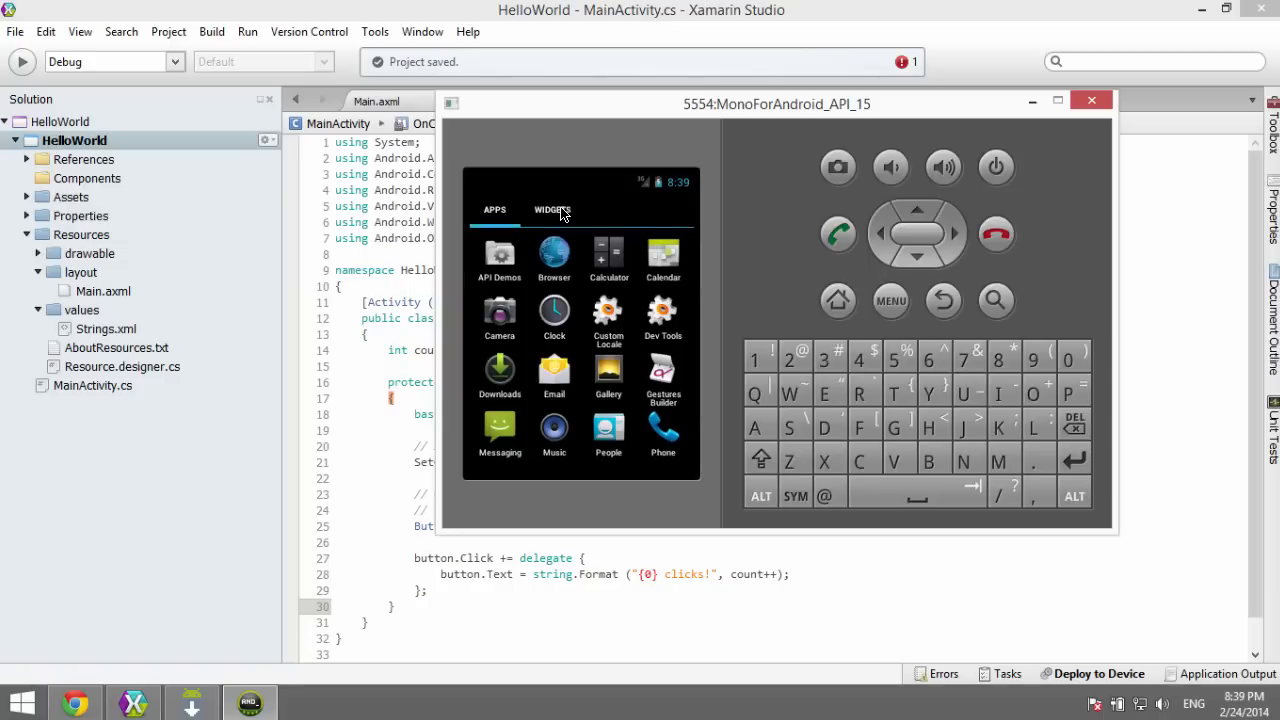
pyautogui.click(552, 210)
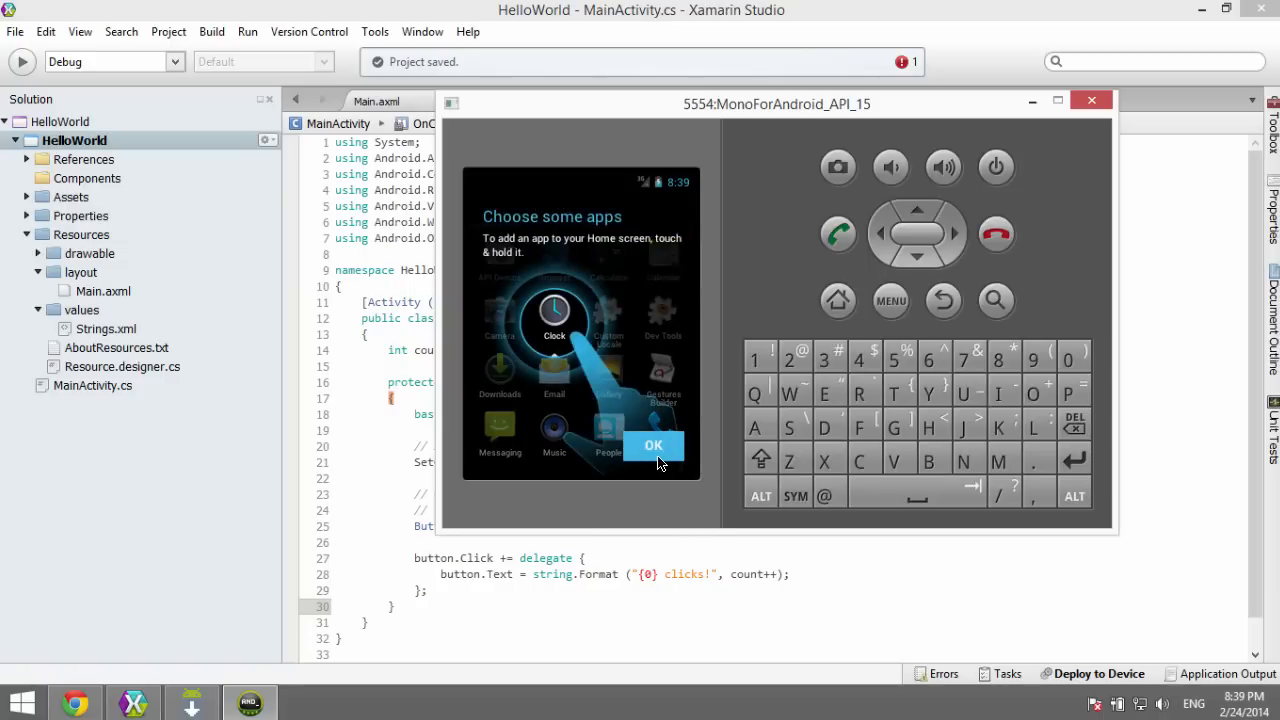
pyautogui.click(652, 444)
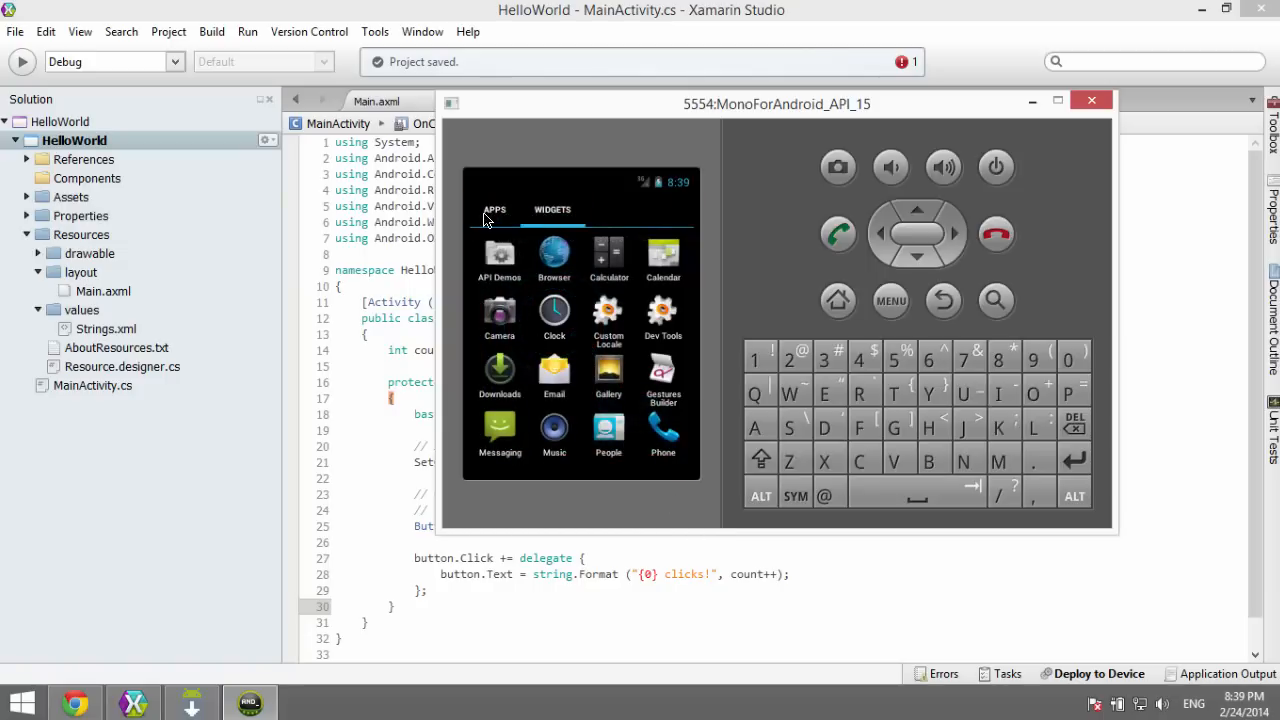
pyautogui.click(552, 210)
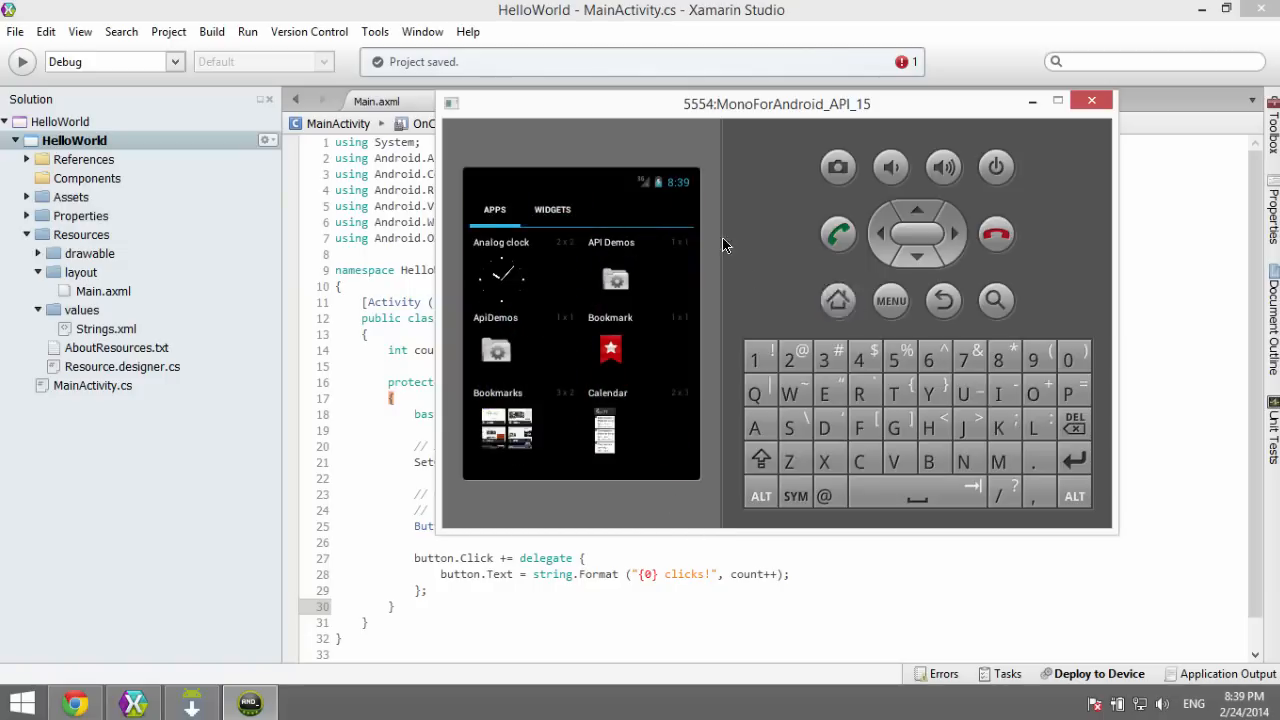
pyautogui.click(890, 300)
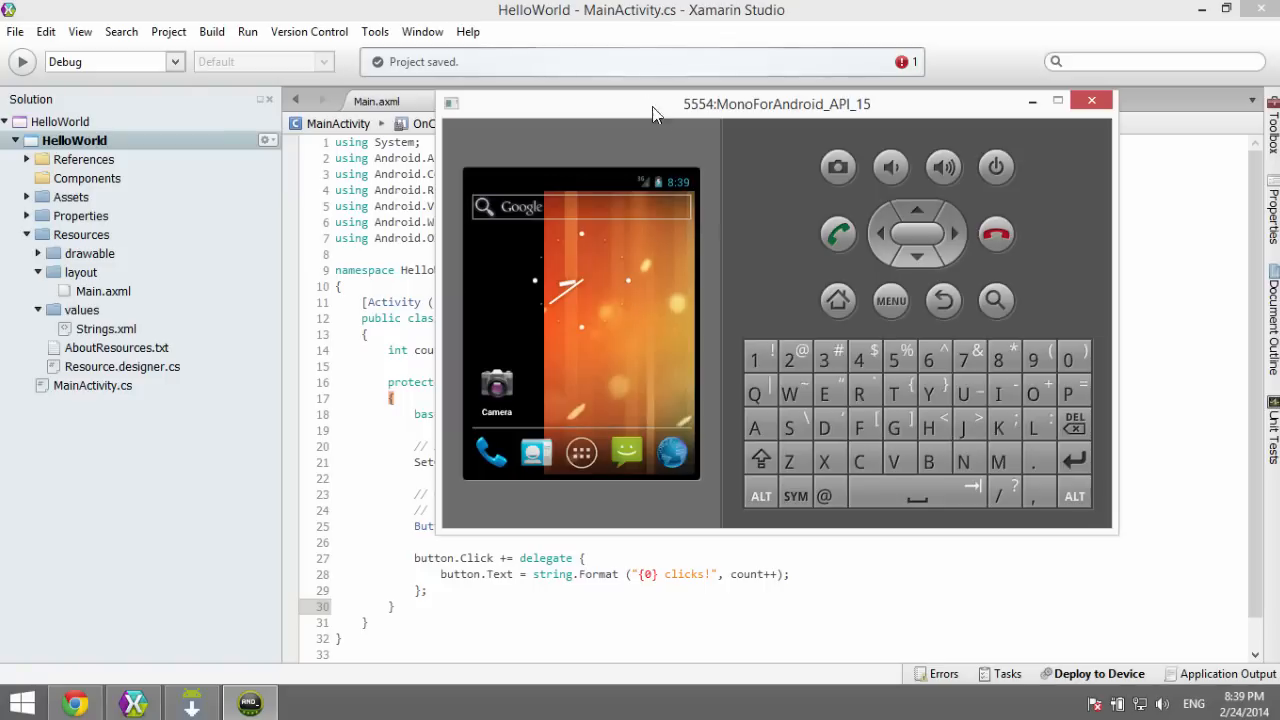
pyautogui.moveTo(656, 112); pyautogui.dragTo(810, 130)
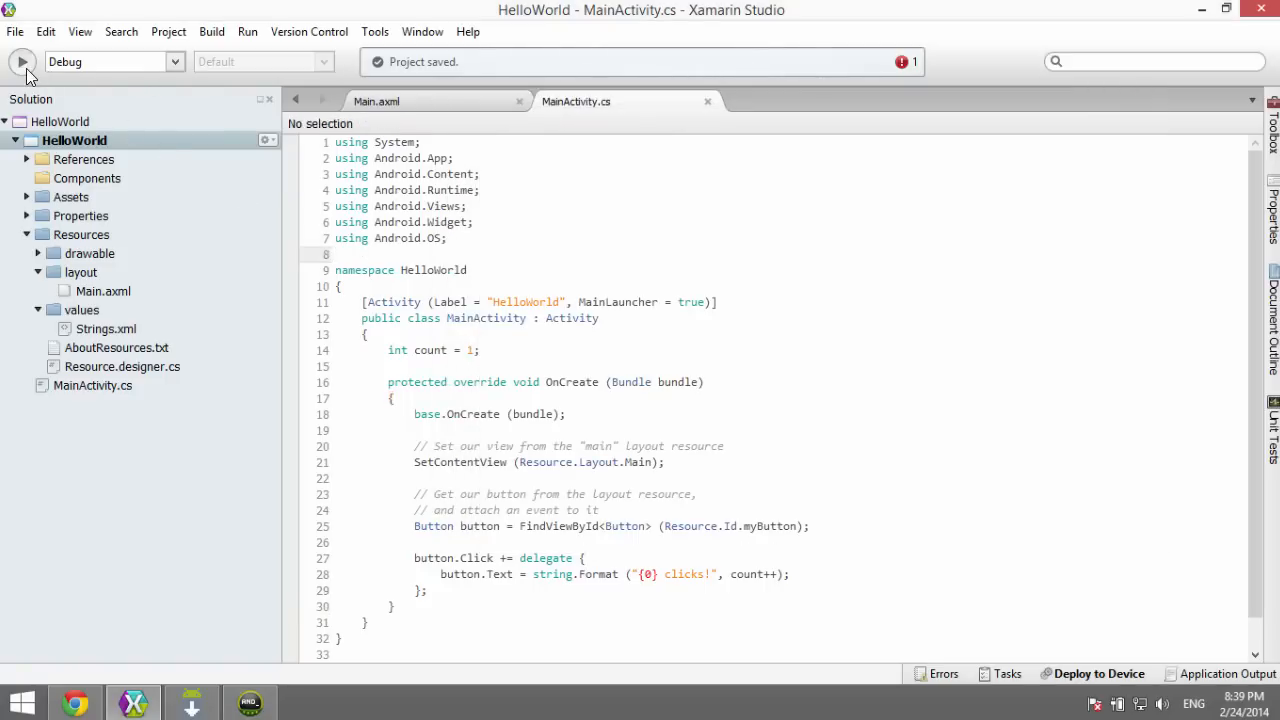
# Step: Run HelloWorld in debug on the API 15 emulator, putting the device manager window away
pyautogui.click(20, 60)
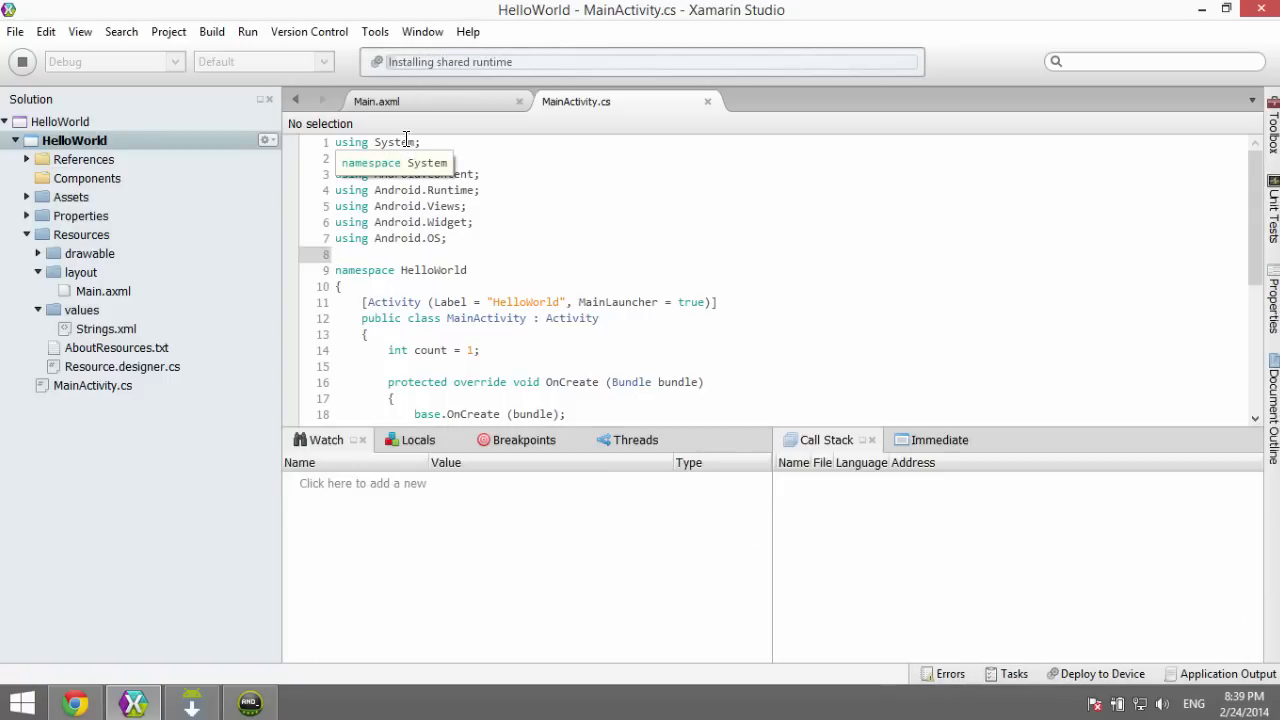
pyautogui.moveTo(204, 690)
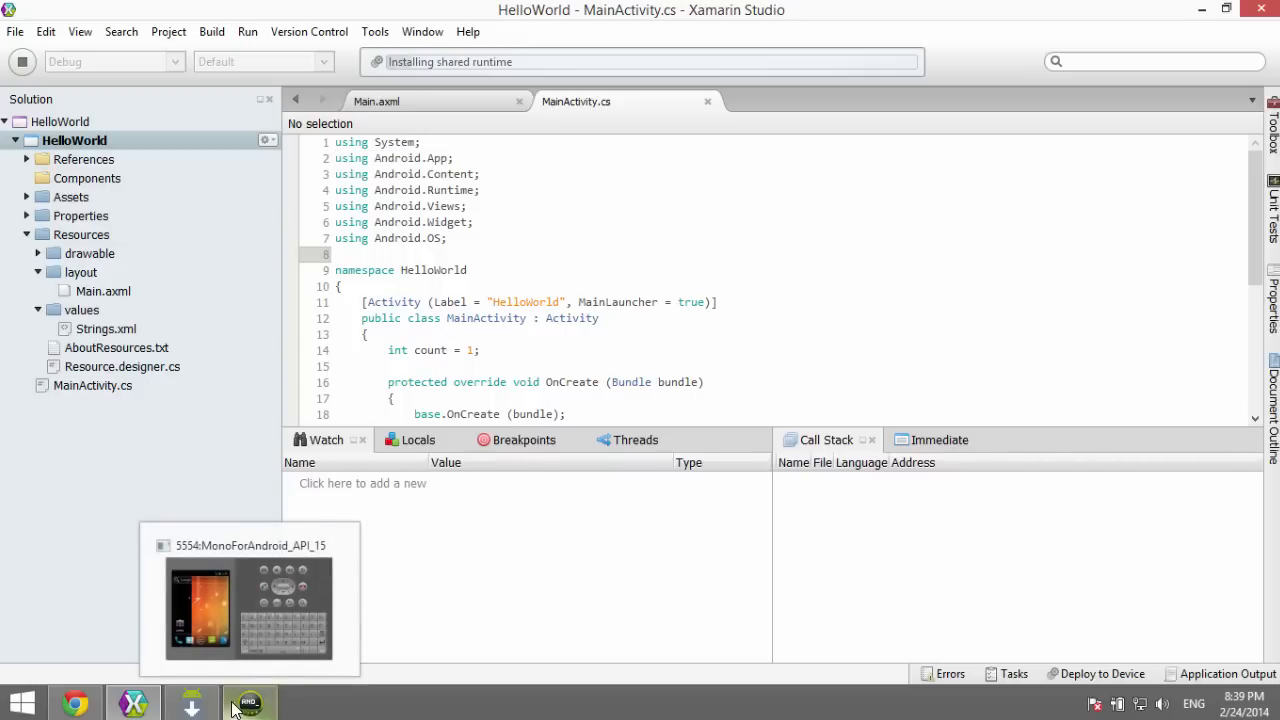
pyautogui.click(248, 704)
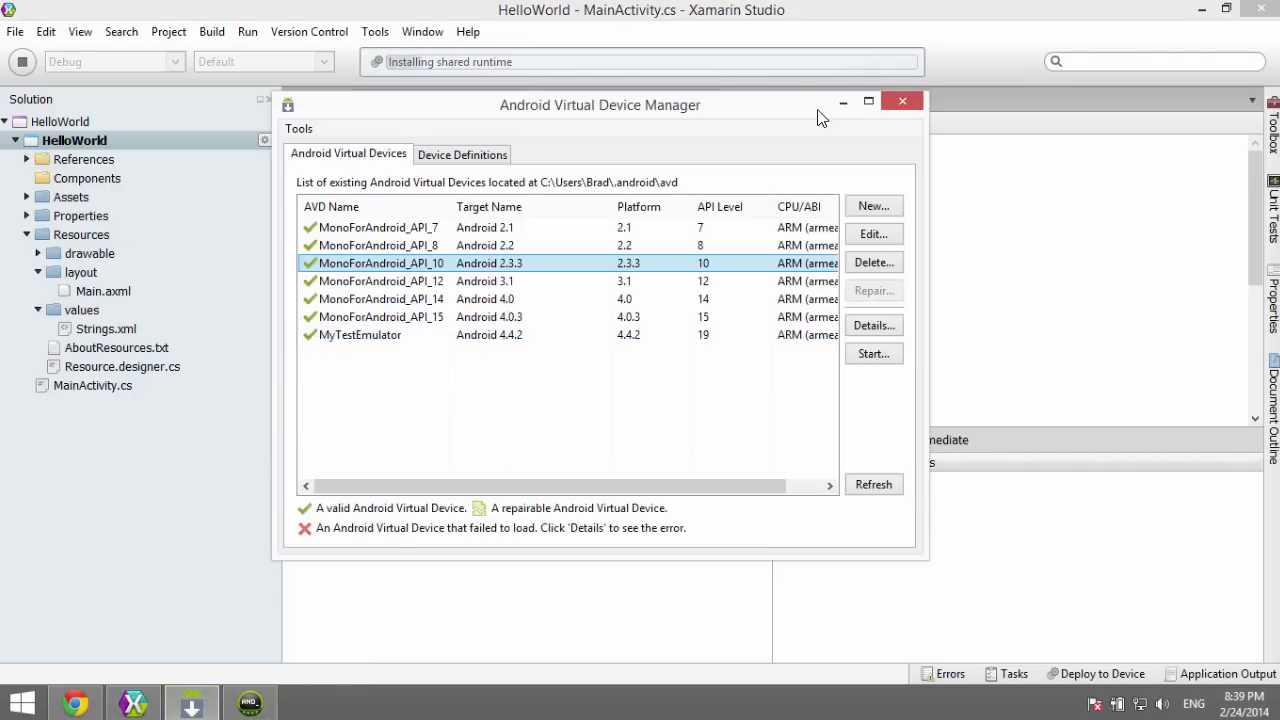
pyautogui.click(902, 100)
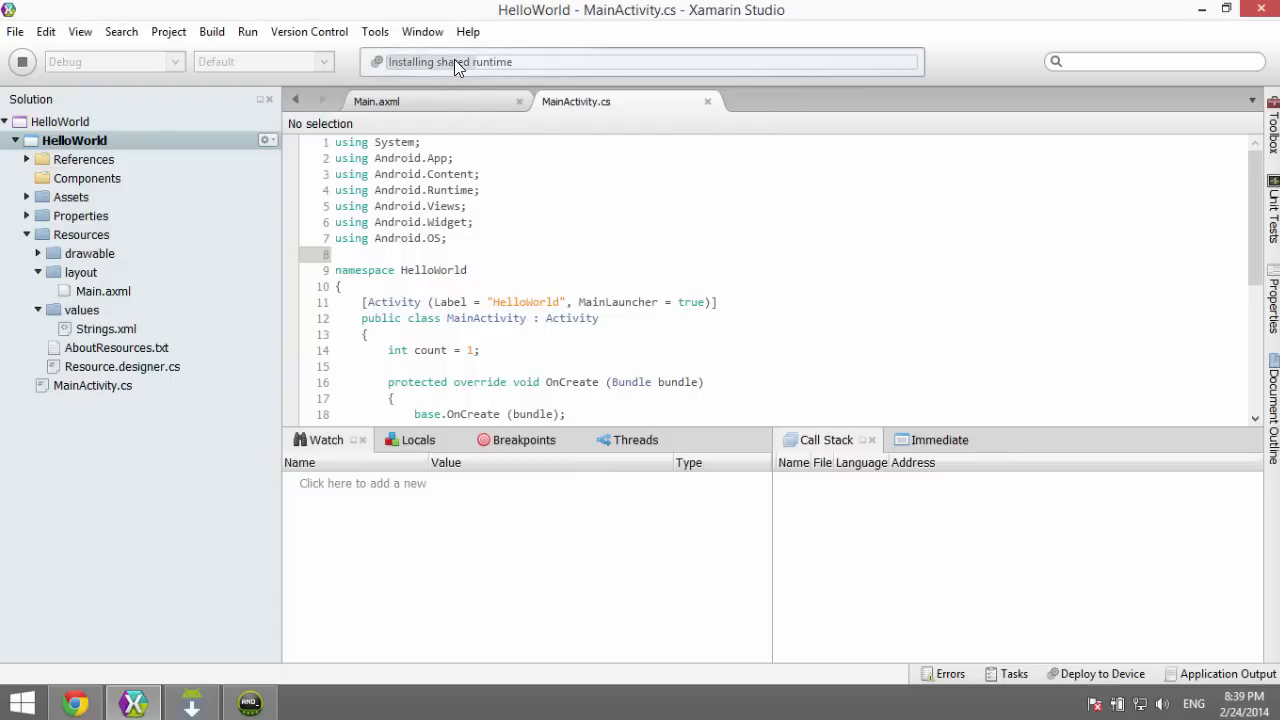
pyautogui.moveTo(496, 76)
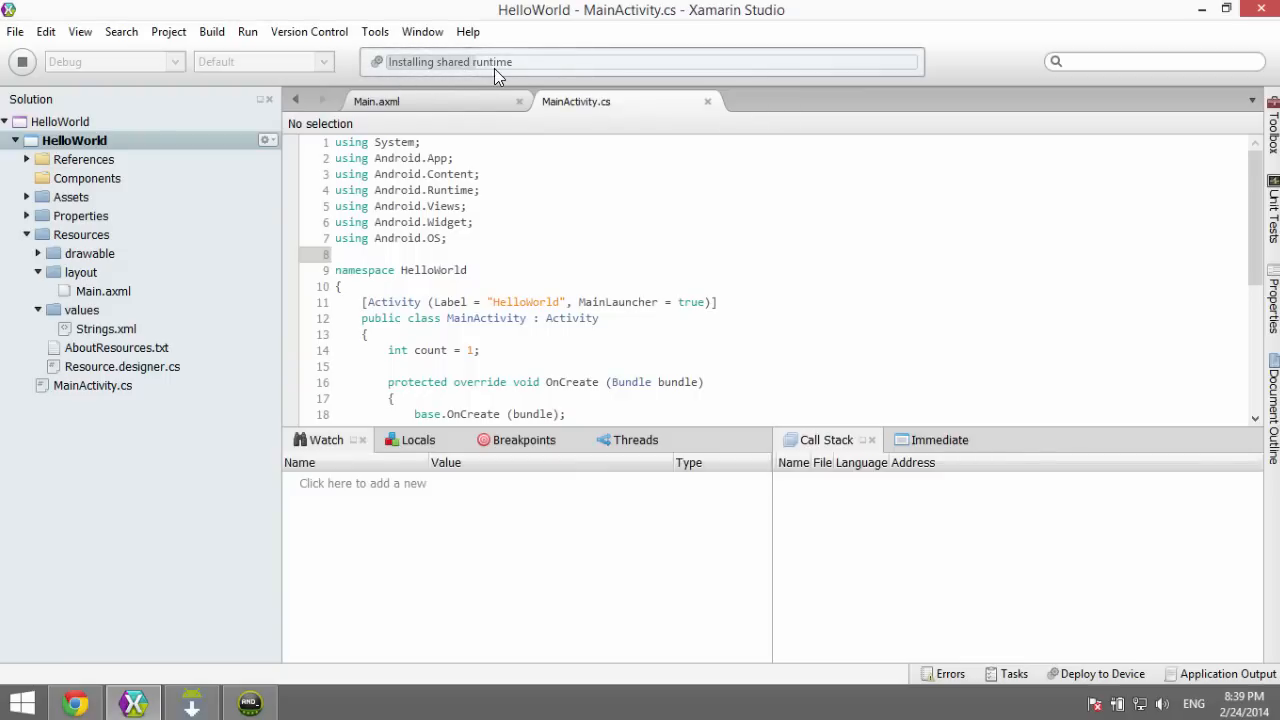
pyautogui.moveTo(424, 110)
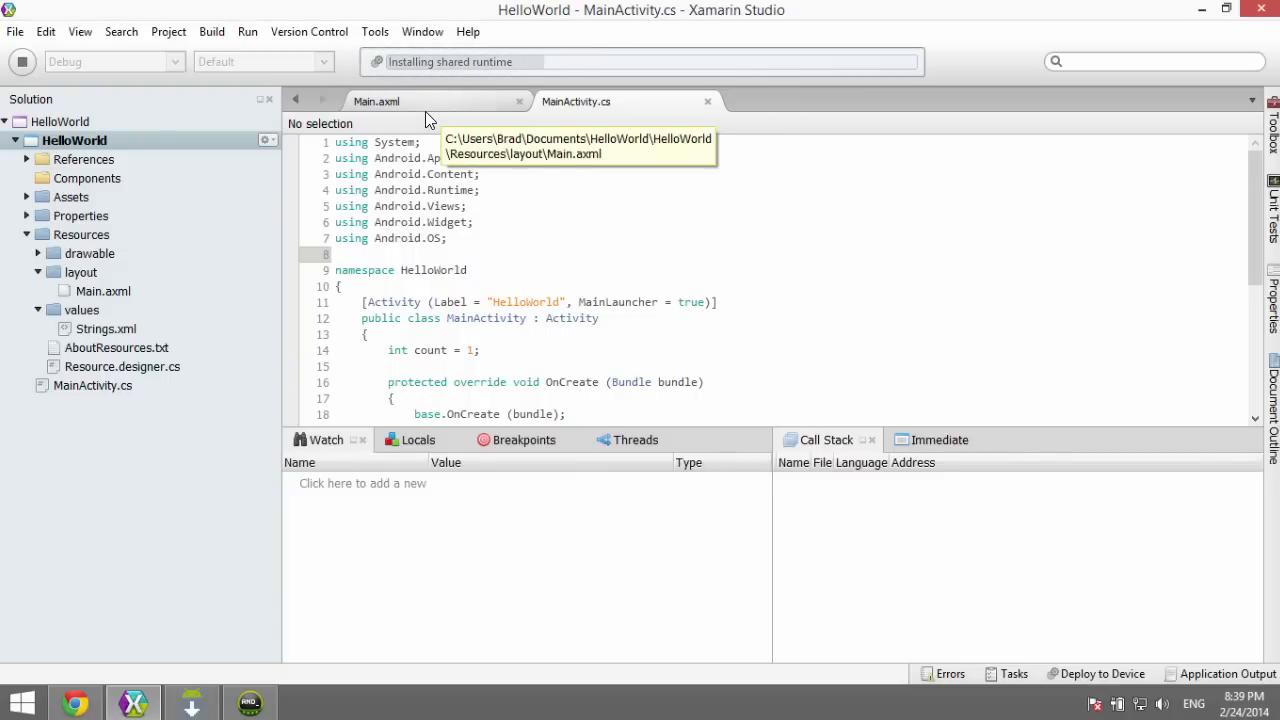
pyautogui.moveTo(424, 108)
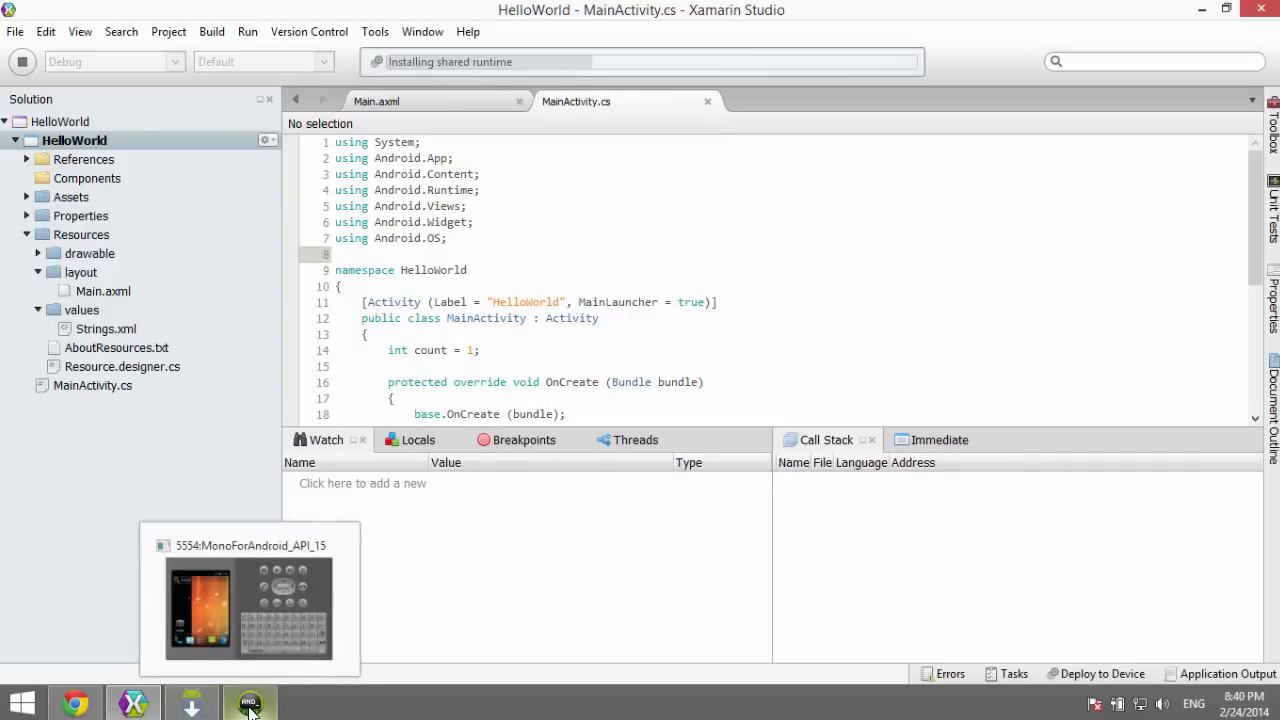
pyautogui.moveTo(96, 178)
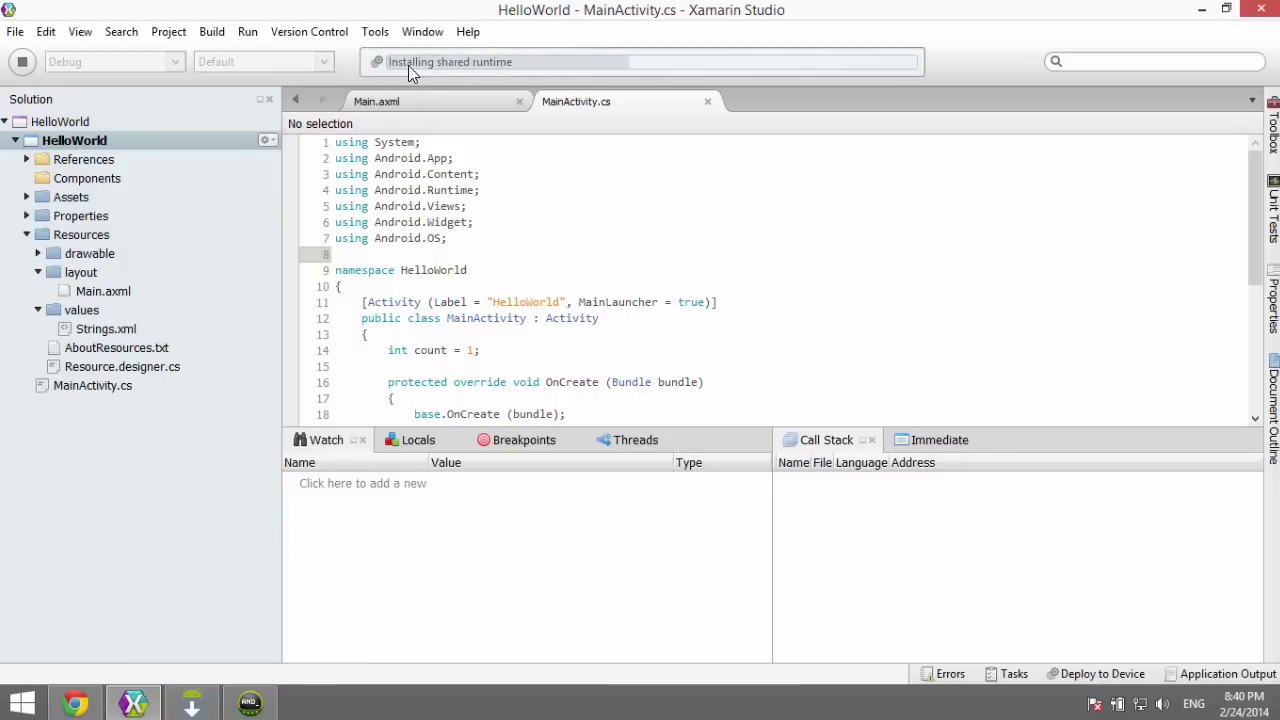
pyautogui.moveTo(384, 76)
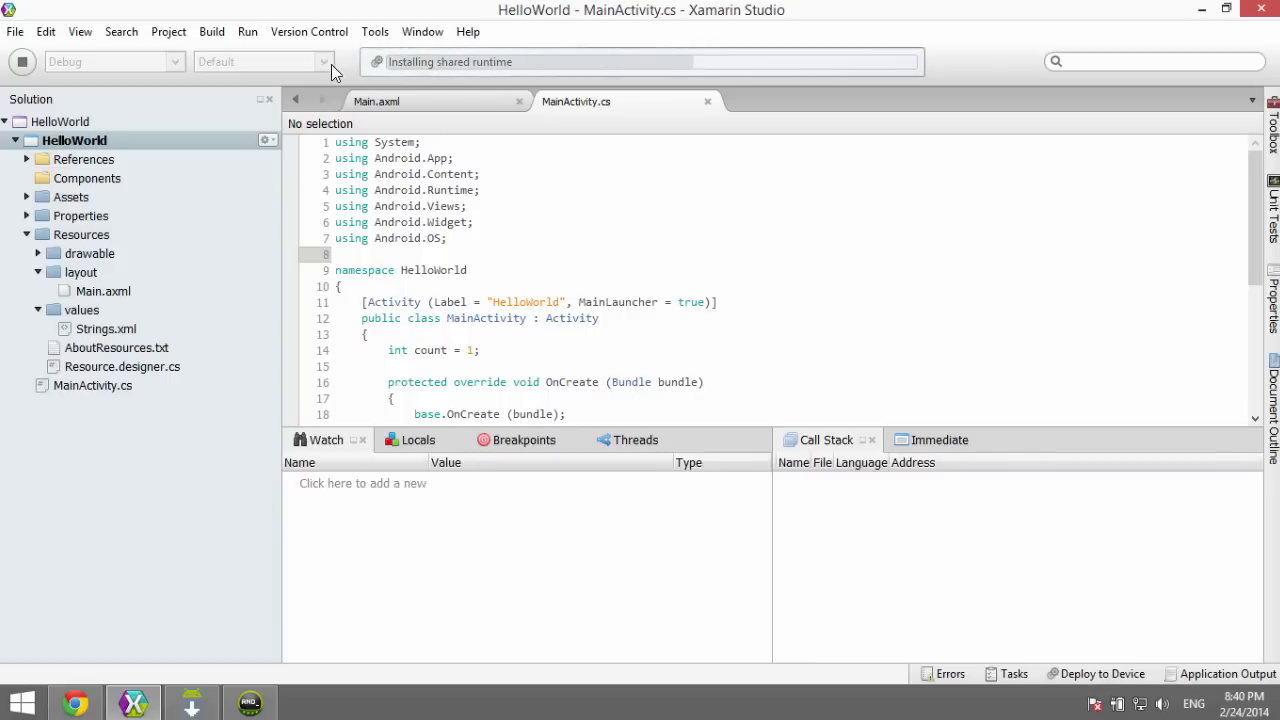
pyautogui.moveTo(432, 68)
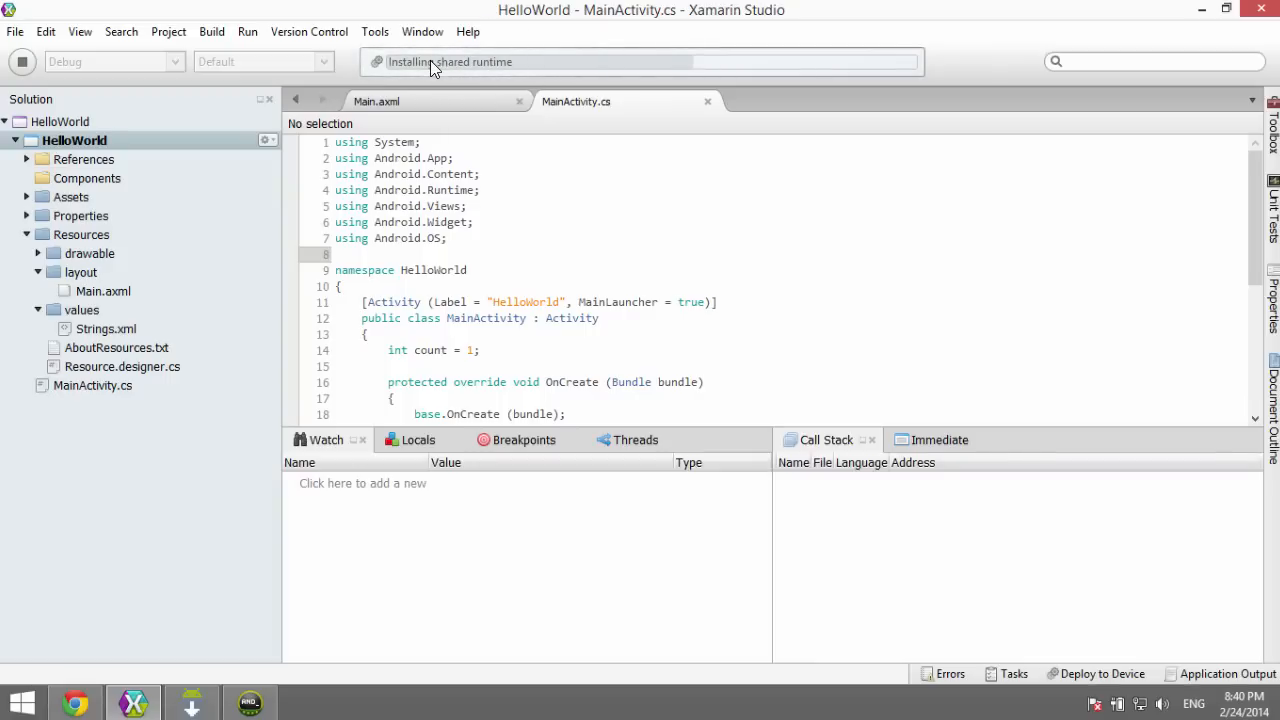
pyautogui.moveTo(464, 84)
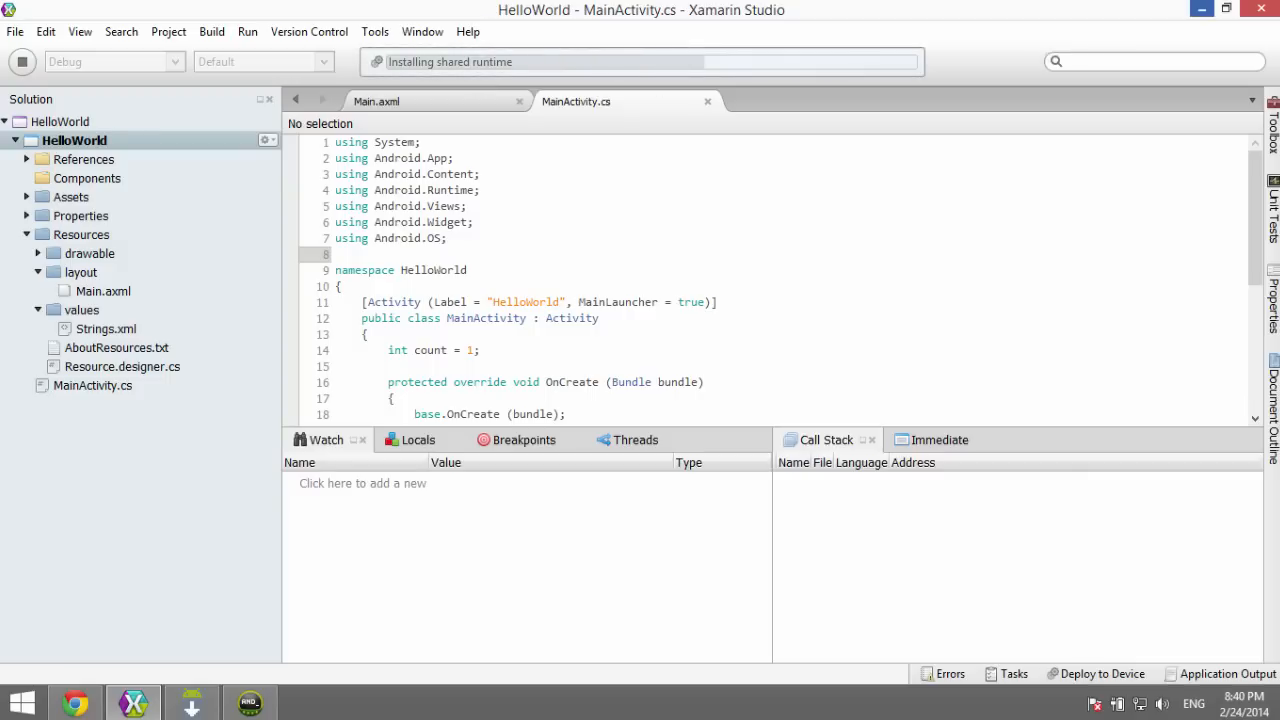
pyautogui.moveTo(1202, 8)
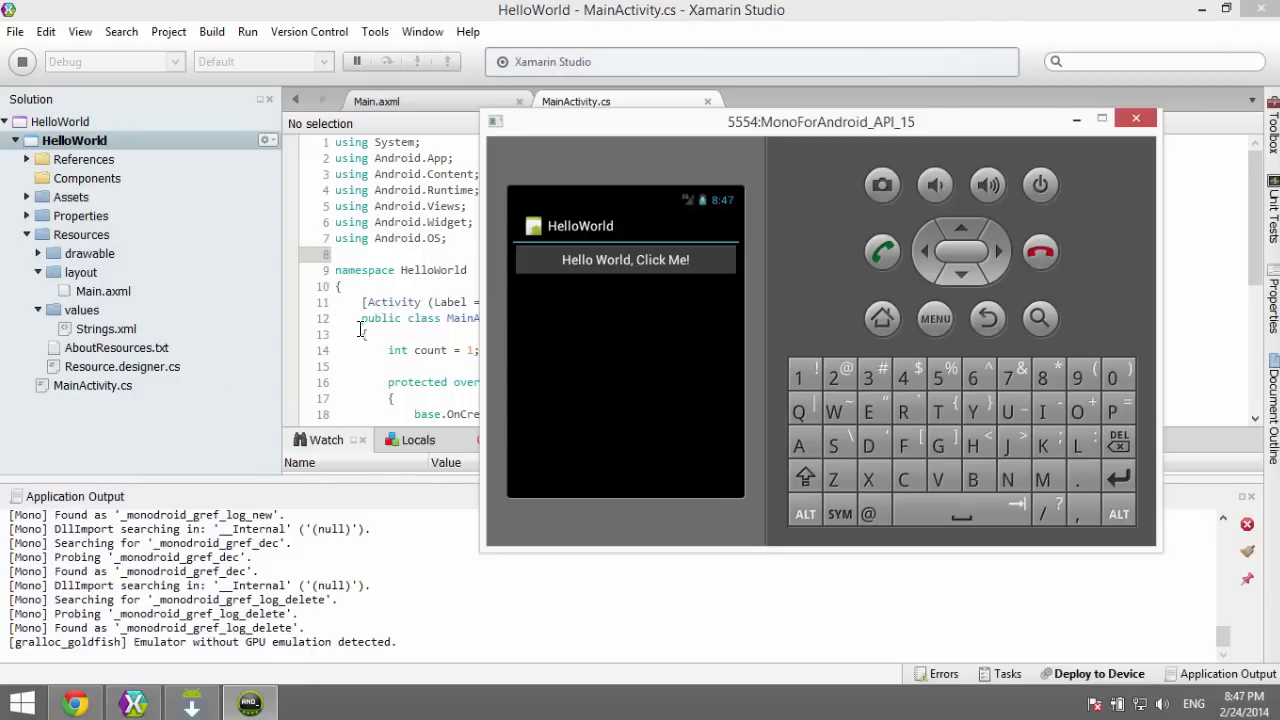
pyautogui.moveTo(552, 212)
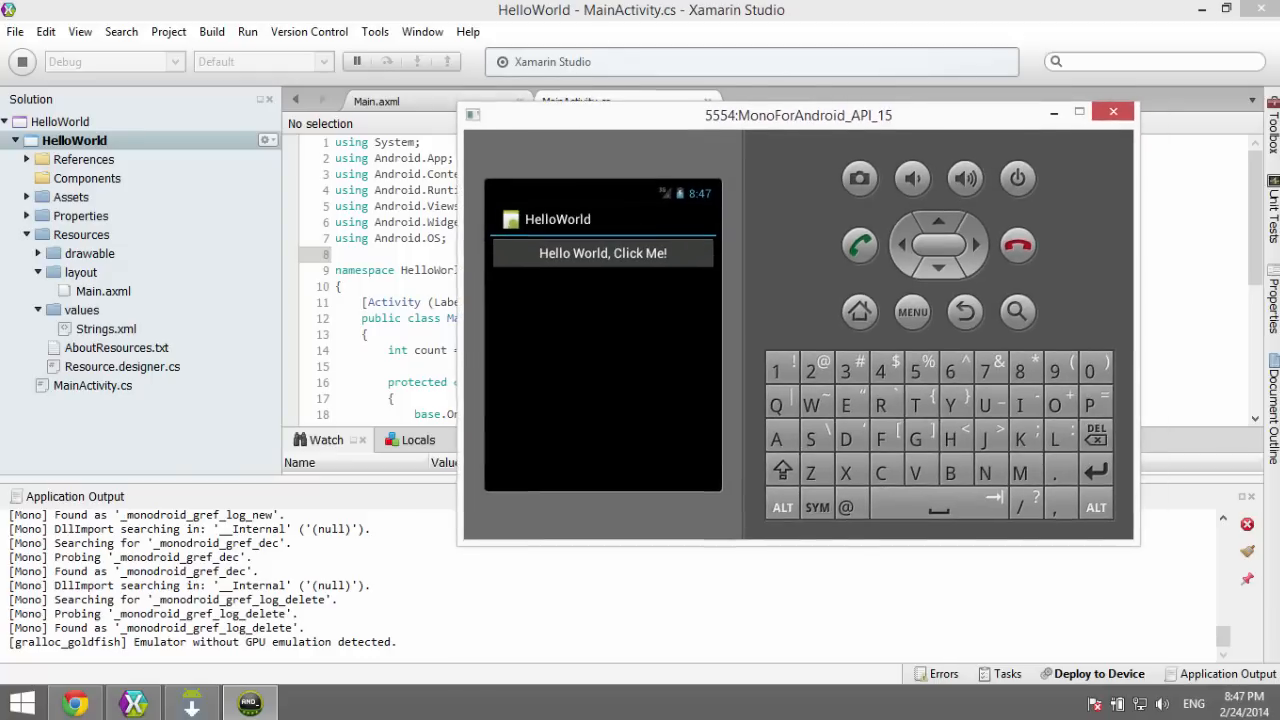
# Step: Tap the 'Hello World, Click Me!' button repeatedly so it shows the click count
pyautogui.click(602, 252)
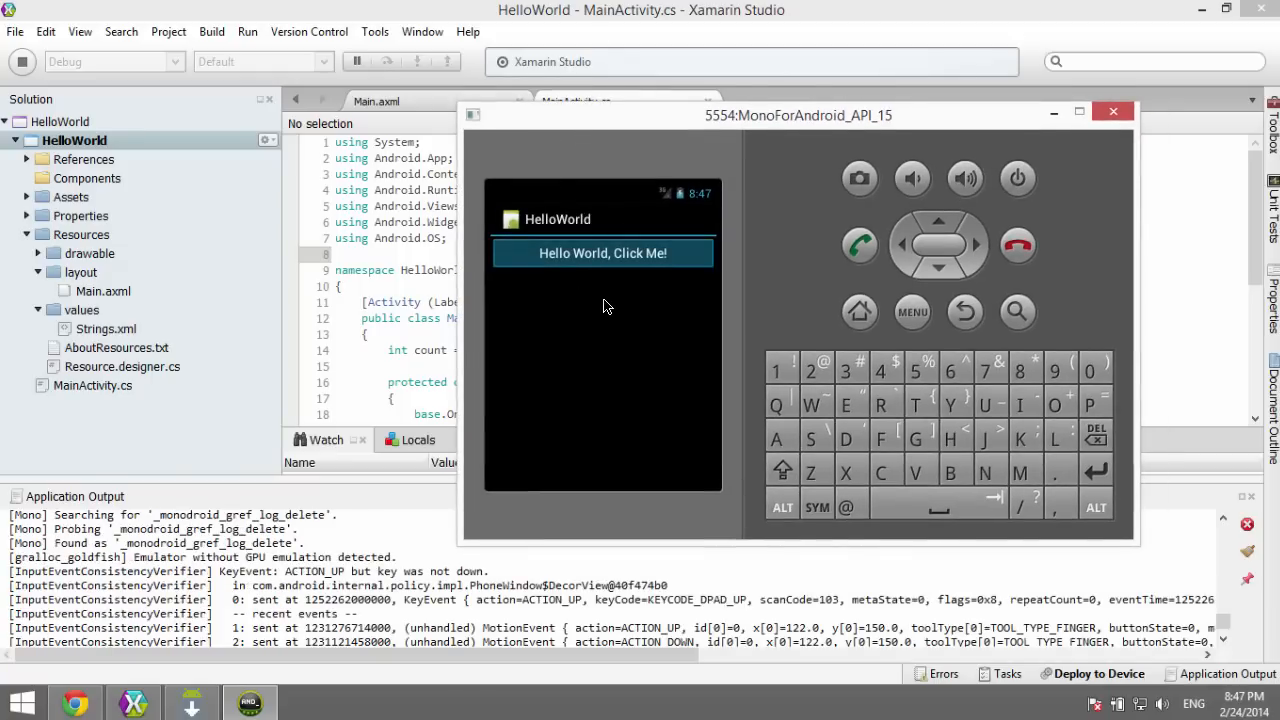
pyautogui.click(602, 252)
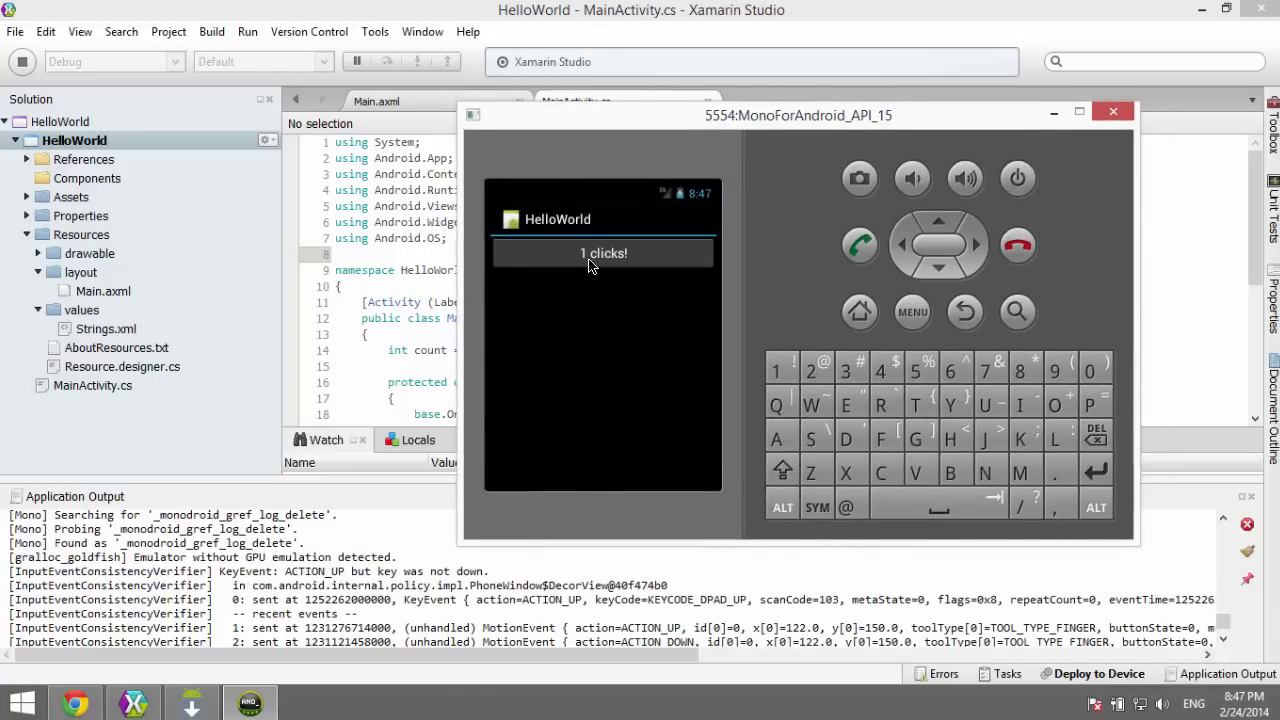
pyautogui.click(602, 252)
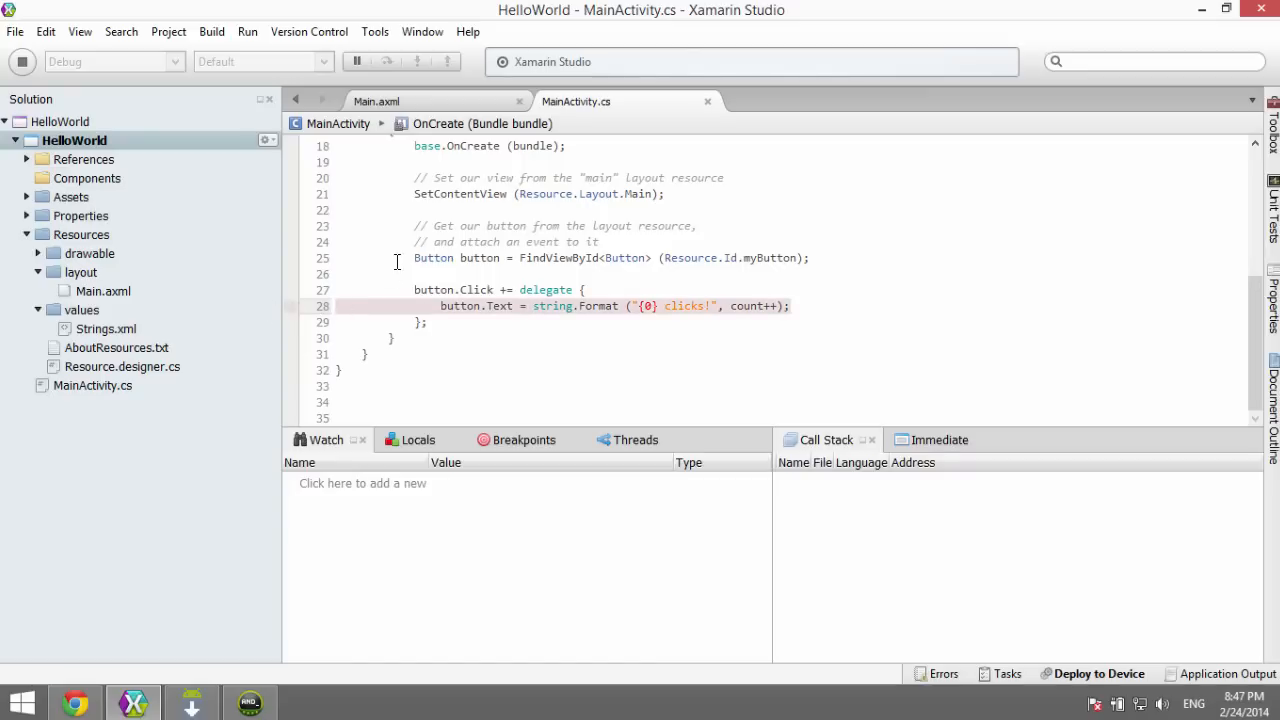
# Step: Tap the HelloWorld button to hit the breakpoint, inspect count 8 and text '7 clicks!', then stop debugging
pyautogui.click(292, 306)
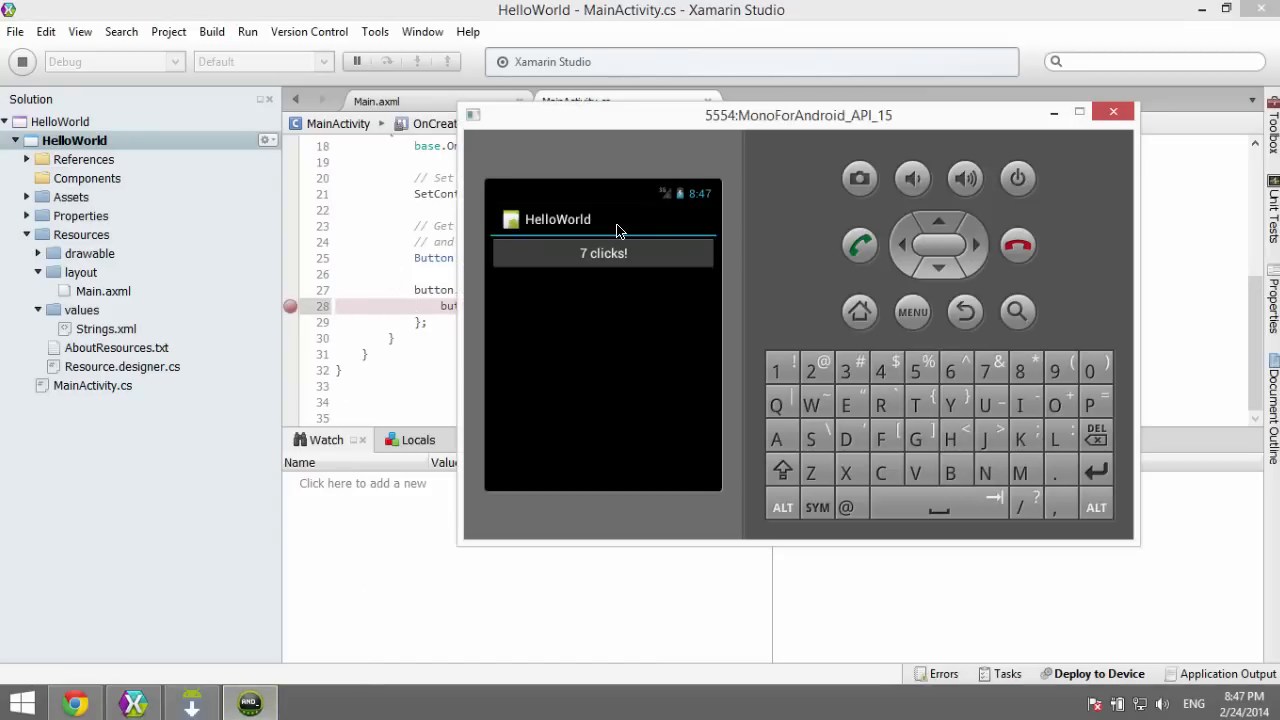
pyautogui.click(604, 252)
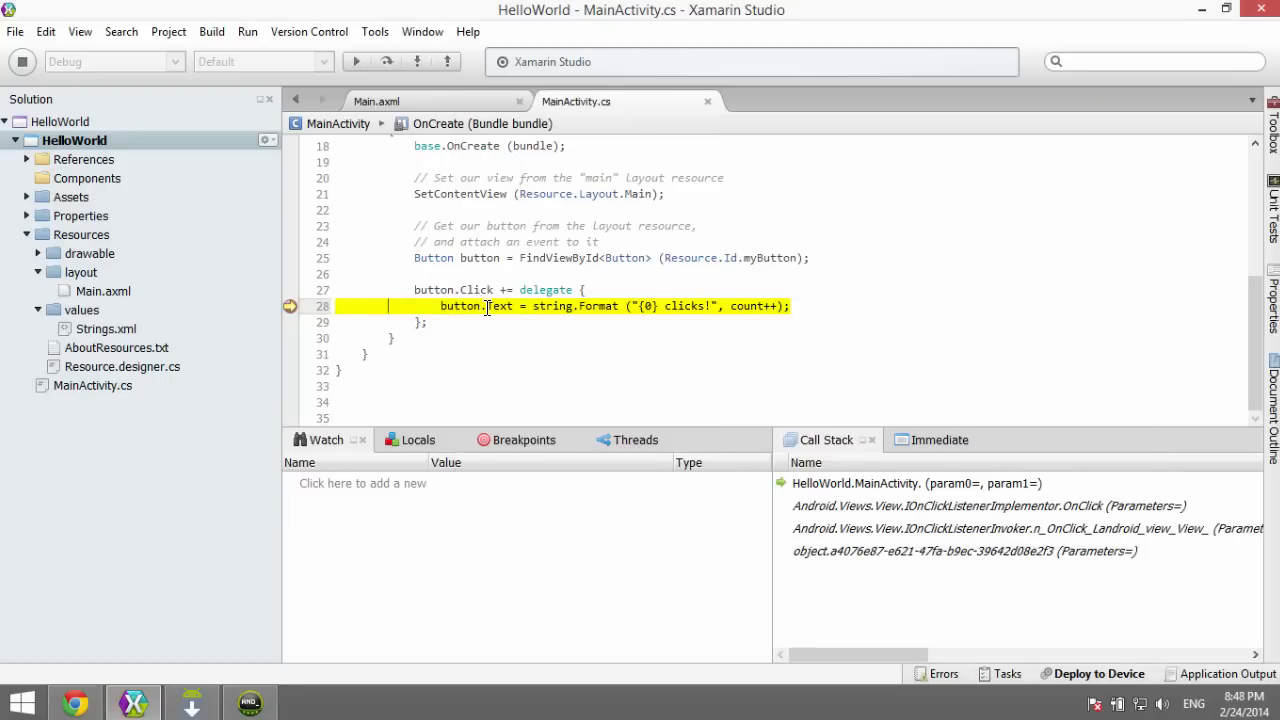
pyautogui.moveTo(750, 306)
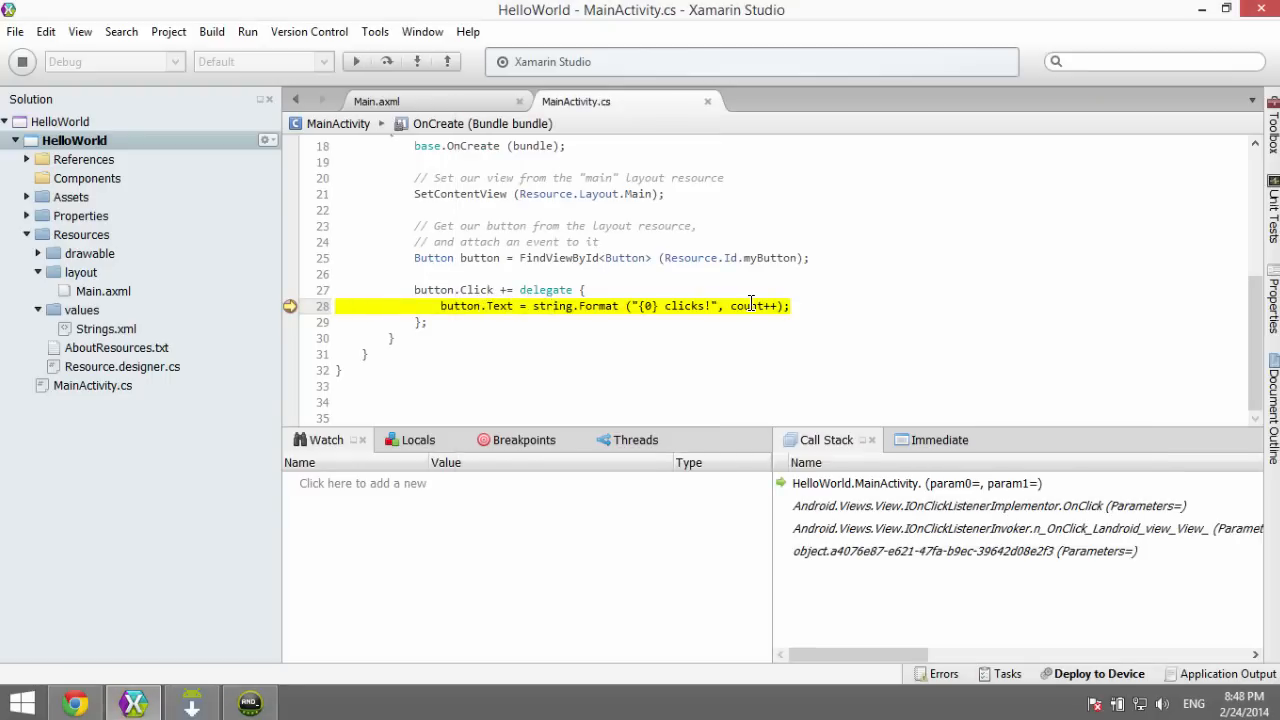
pyautogui.moveTo(752, 306)
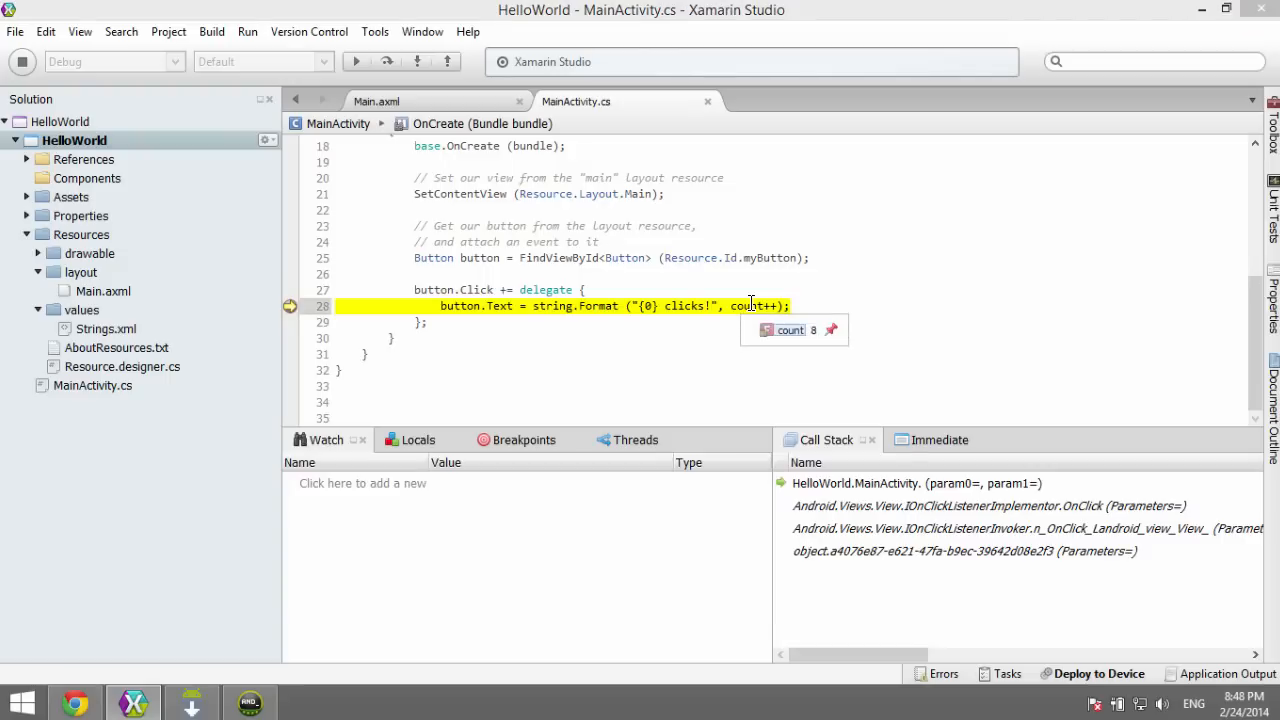
pyautogui.moveTo(500, 304)
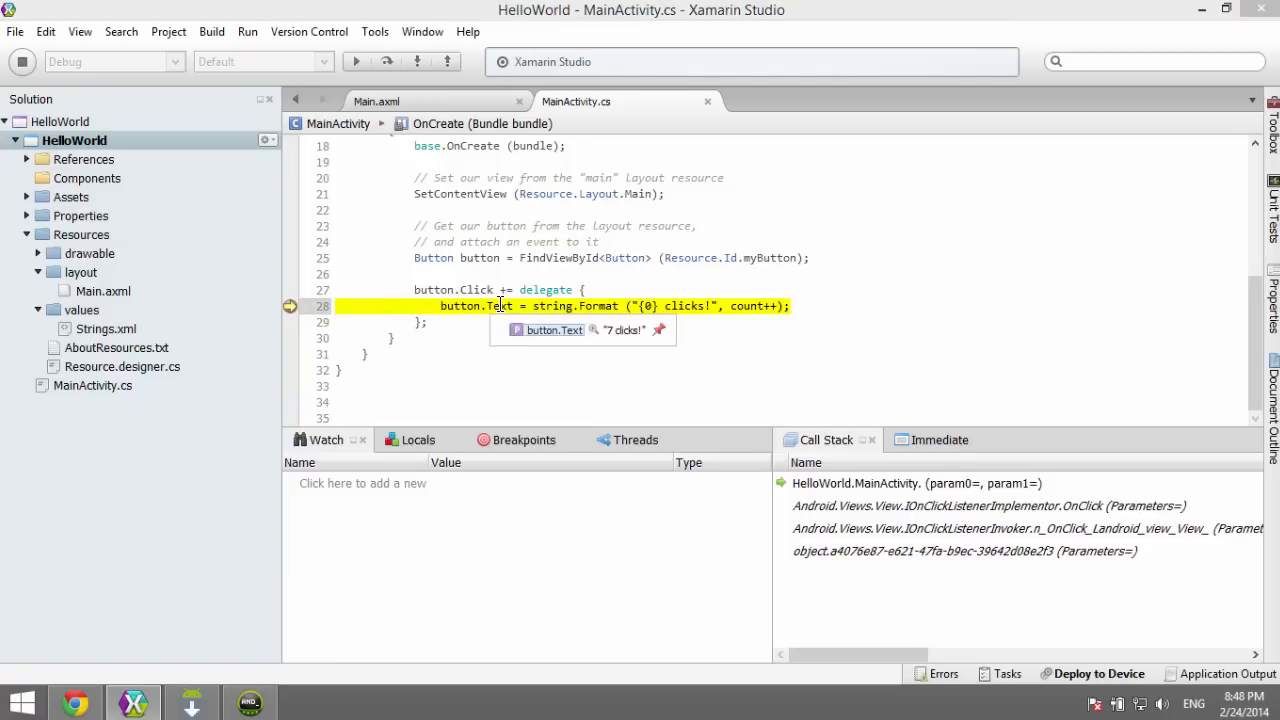
pyautogui.moveTo(706, 306)
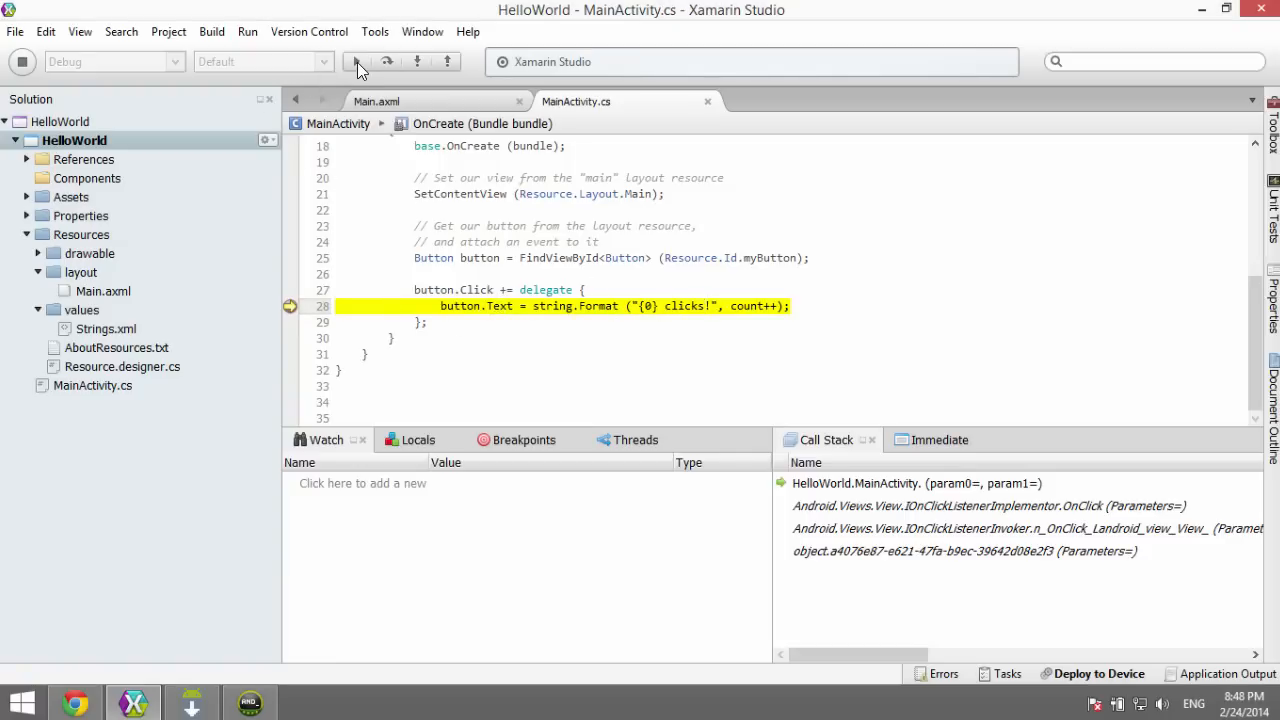
pyautogui.click(360, 60)
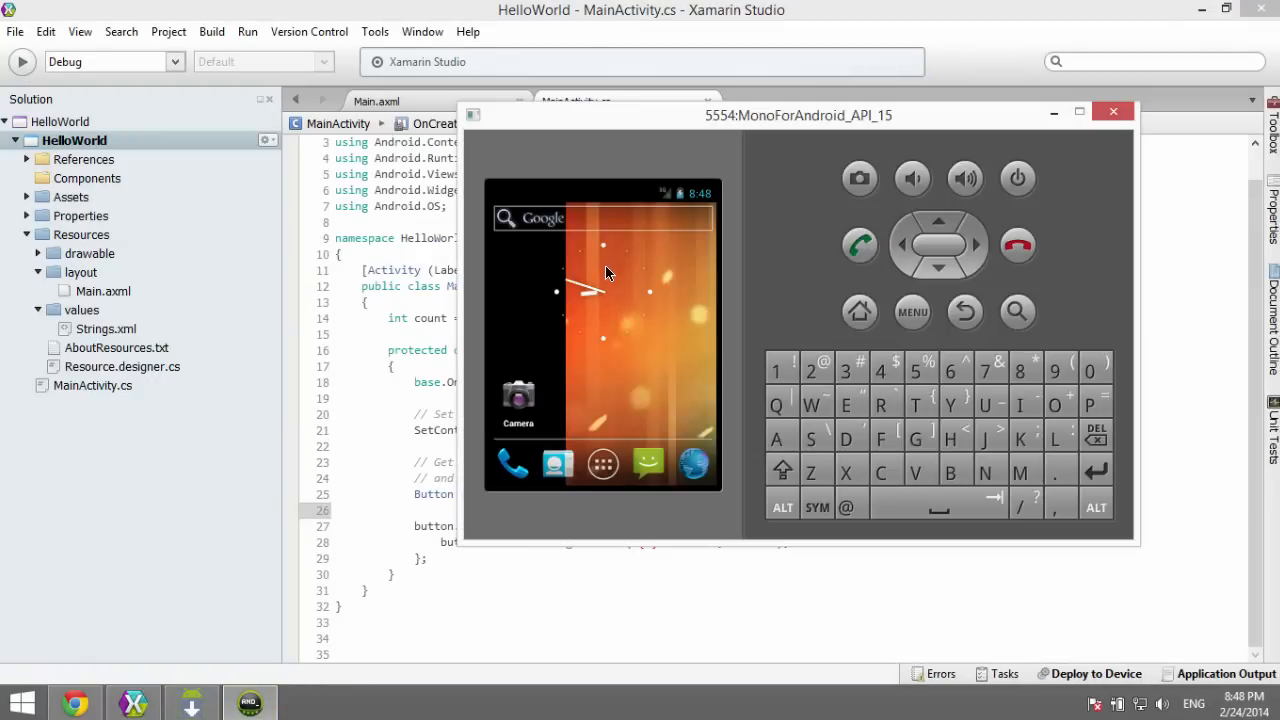
pyautogui.moveTo(416, 328)
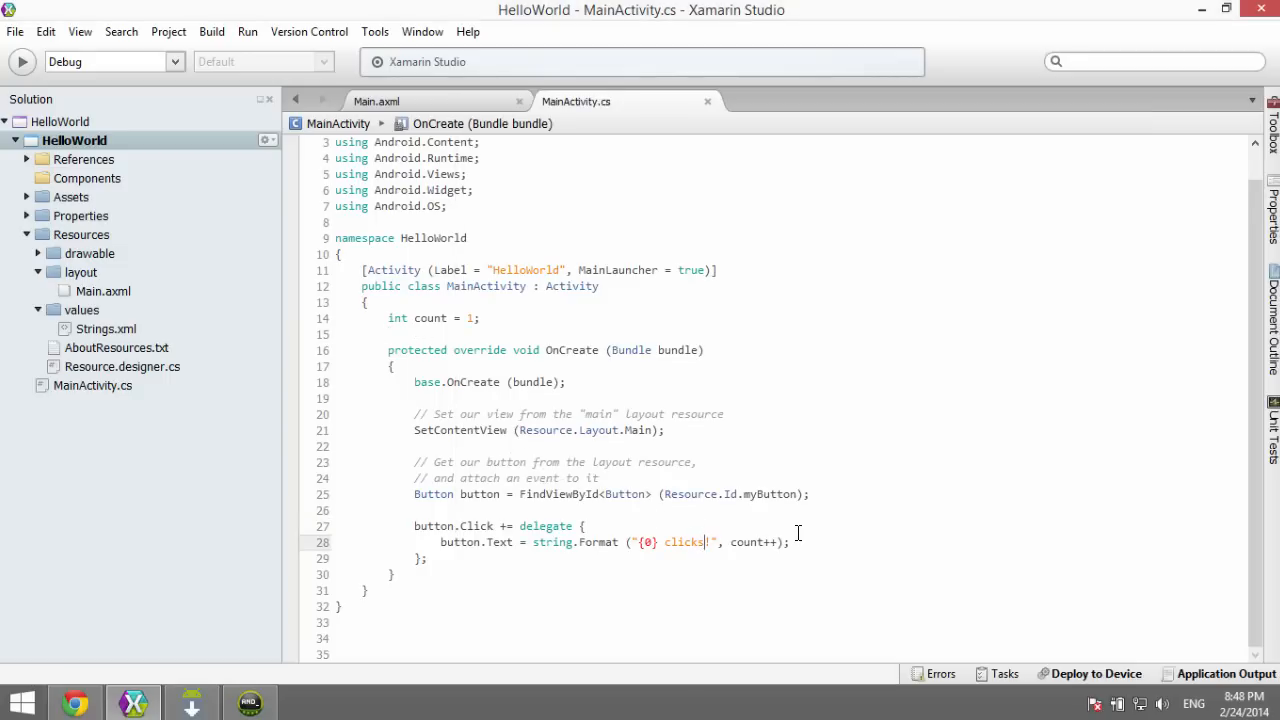
# Step: Change the button string to "{0} clicks foo!" and run the app on the emulator
pyautogui.write('foo')
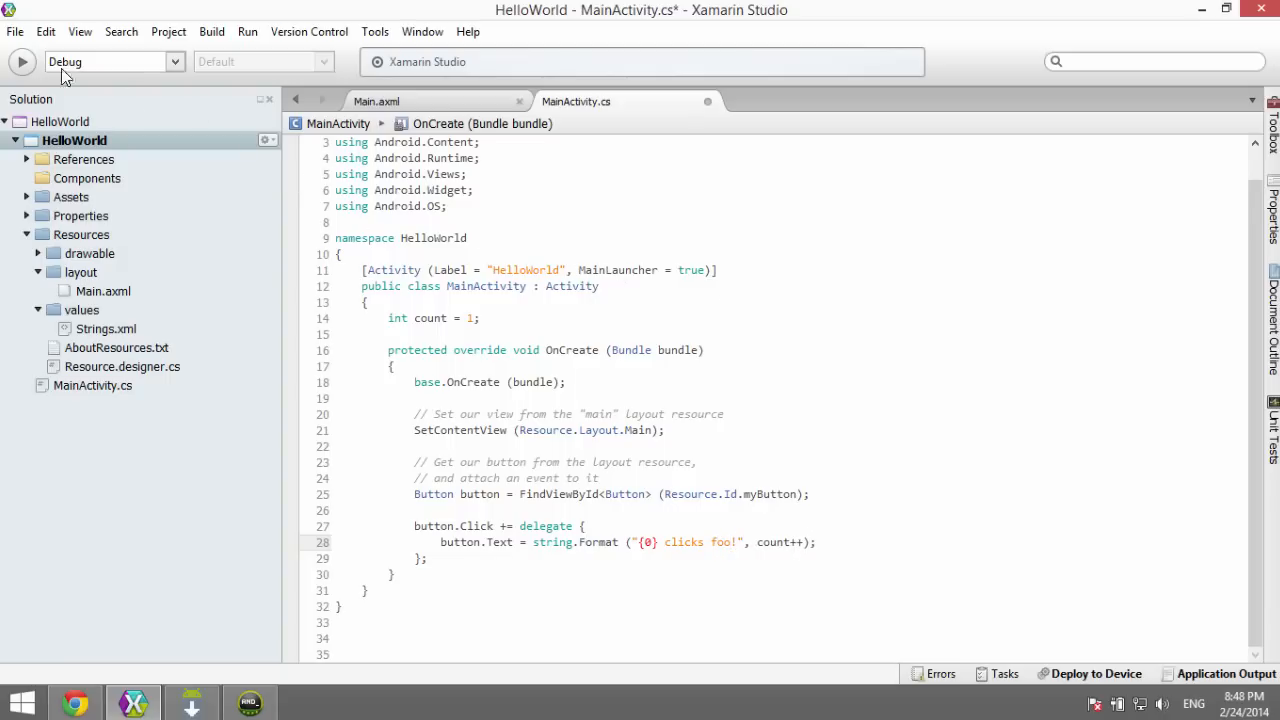
pyautogui.click(16, 60)
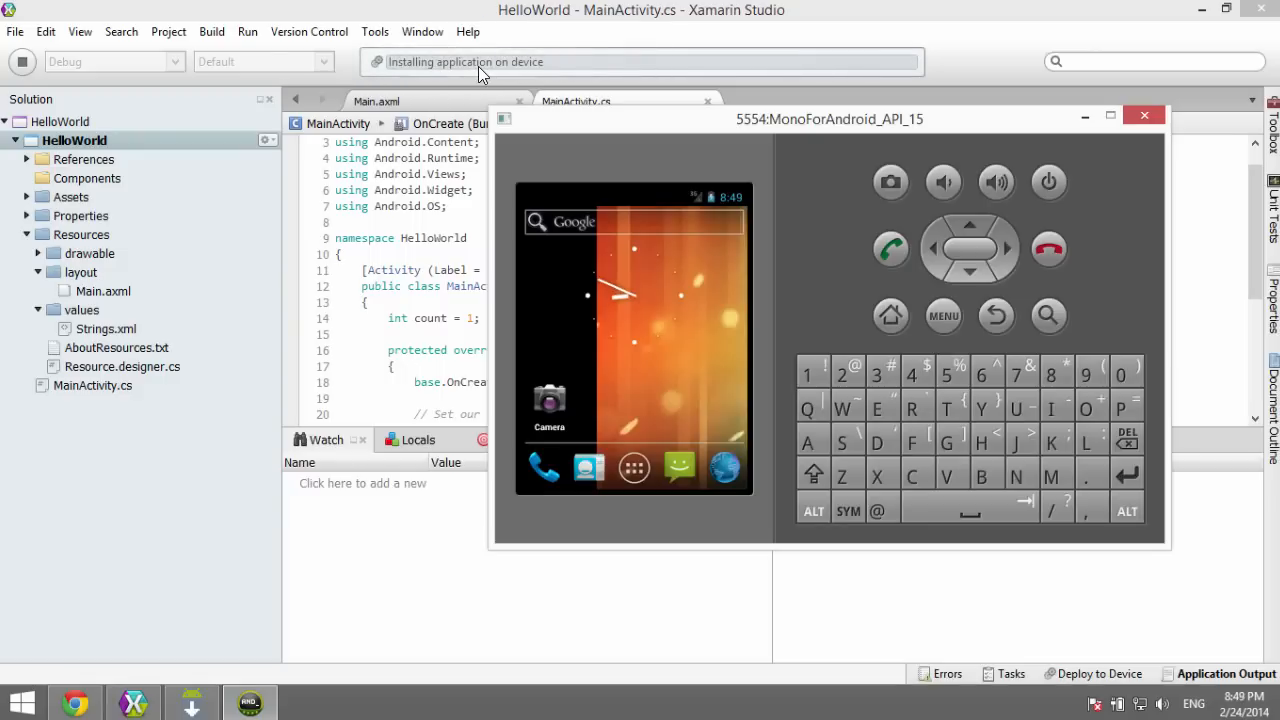
pyautogui.moveTo(420, 80)
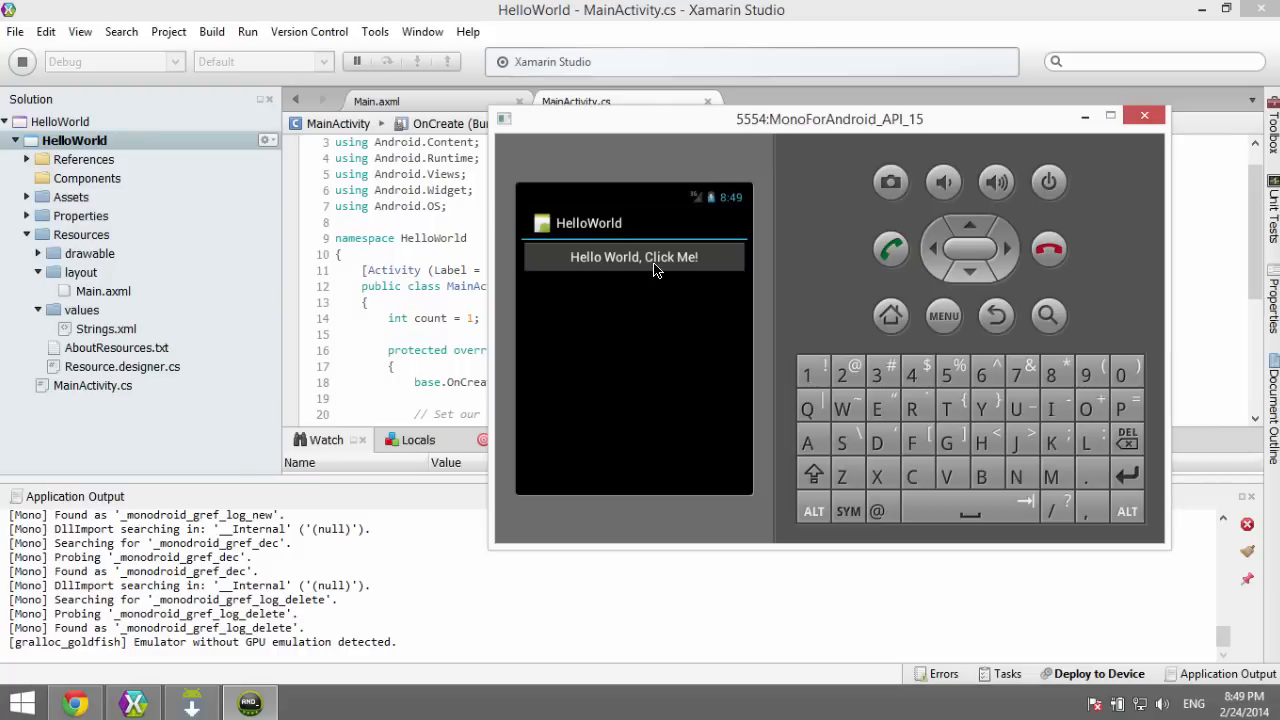
pyautogui.moveTo(600, 266)
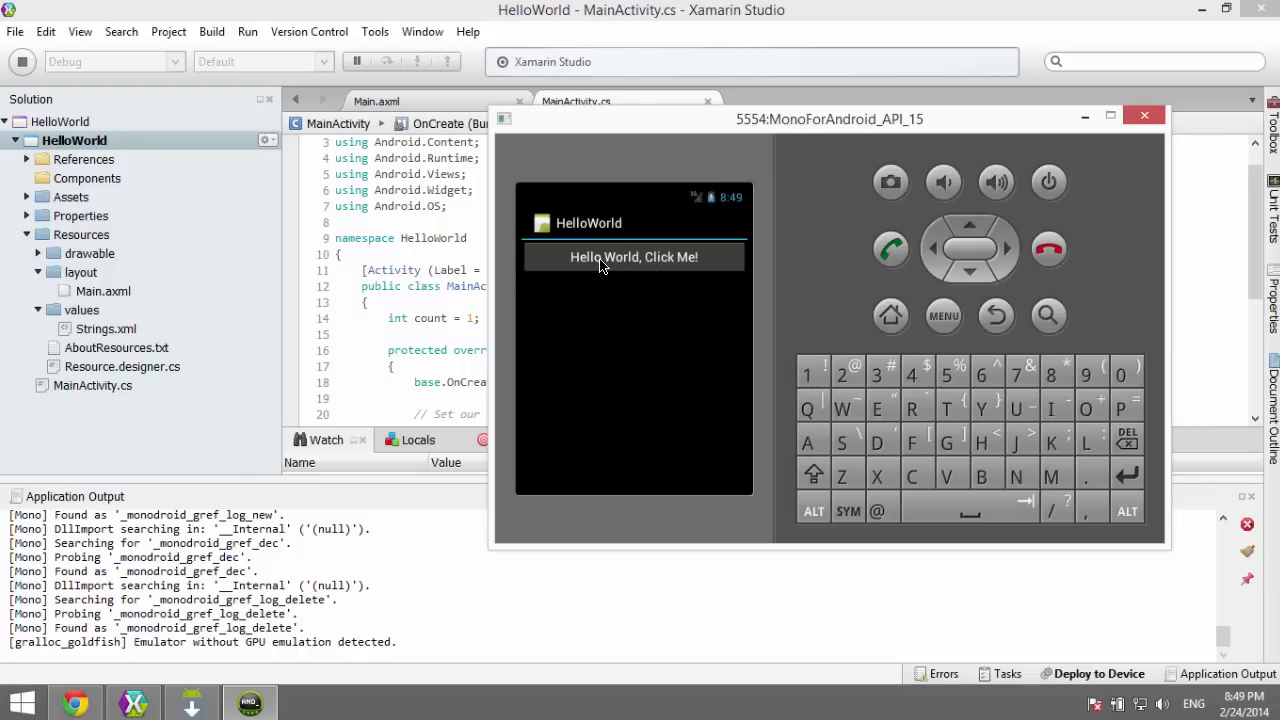
# Step: Tap the button repeatedly to count up to '6 clicks foo!', then return to MainActivity.cs
pyautogui.click(634, 256)
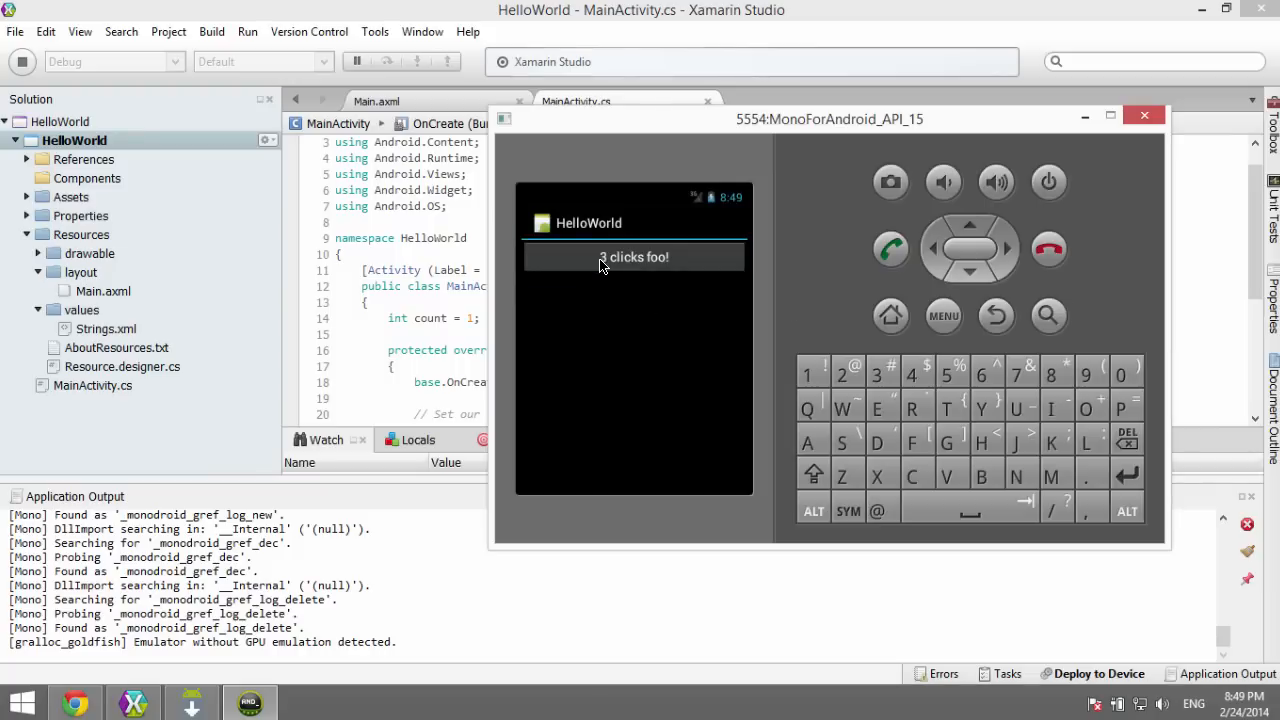
pyautogui.click(632, 256)
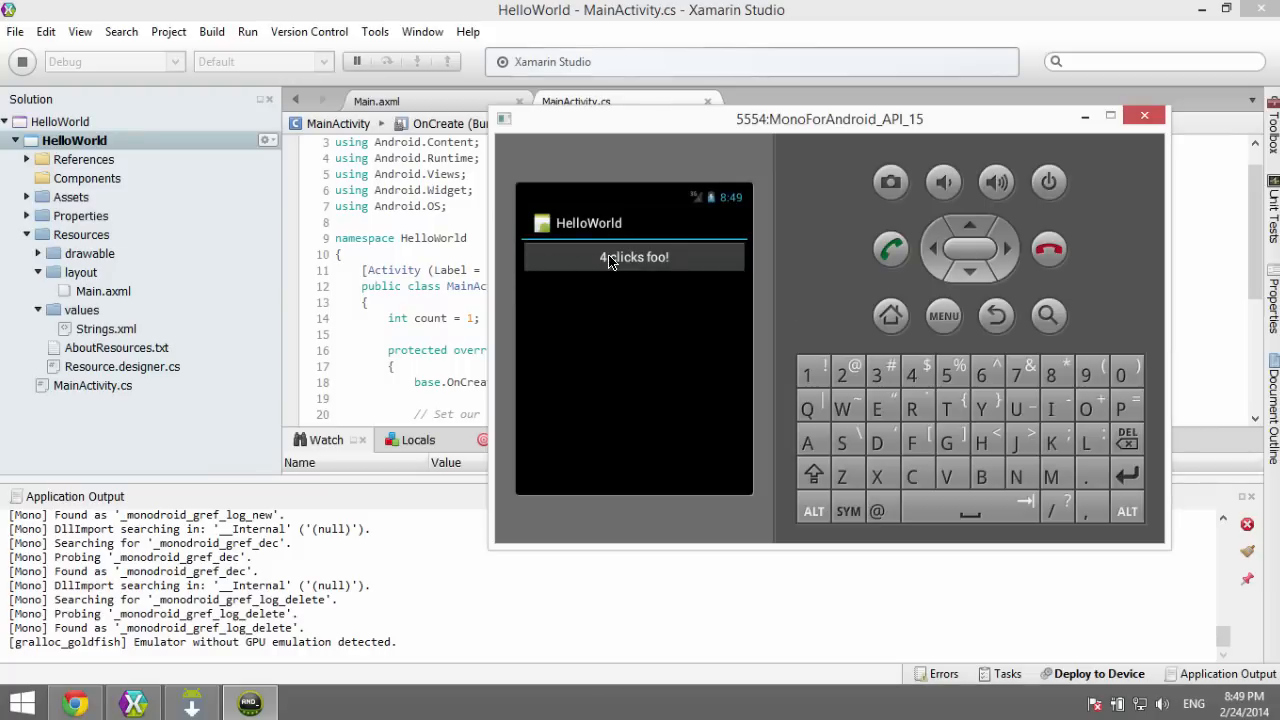
pyautogui.click(632, 256)
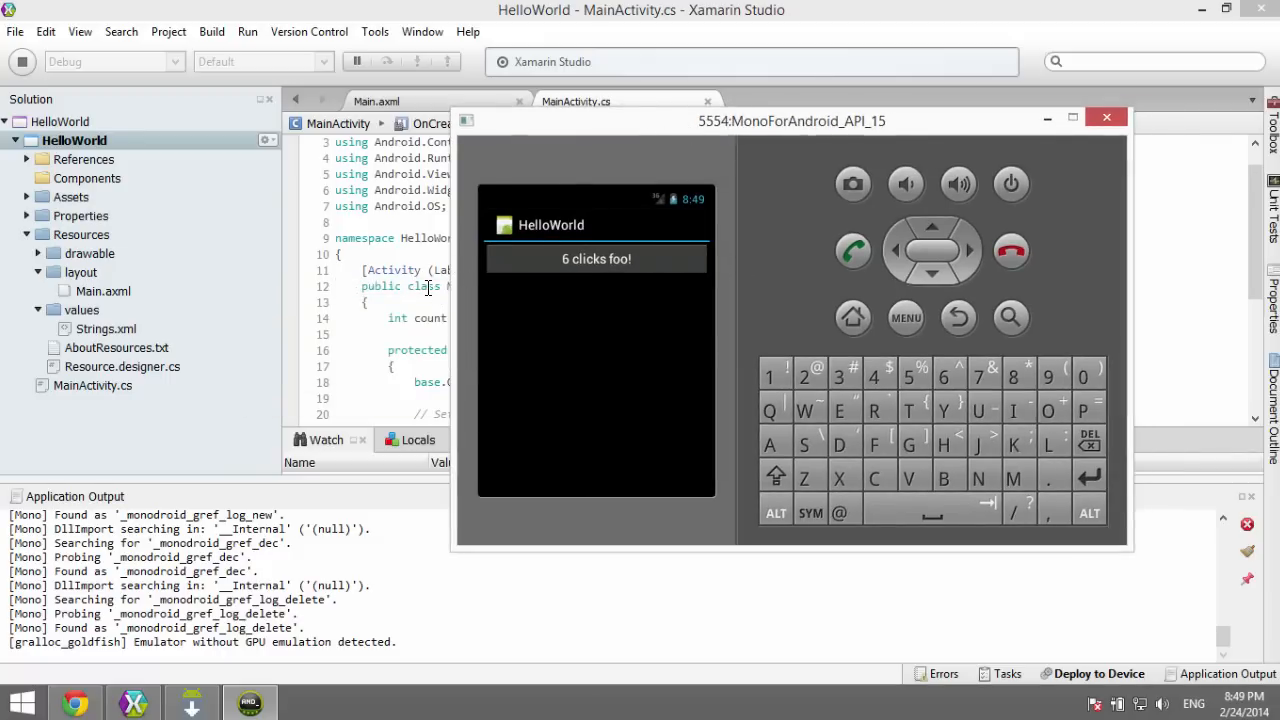
pyautogui.click(1106, 116)
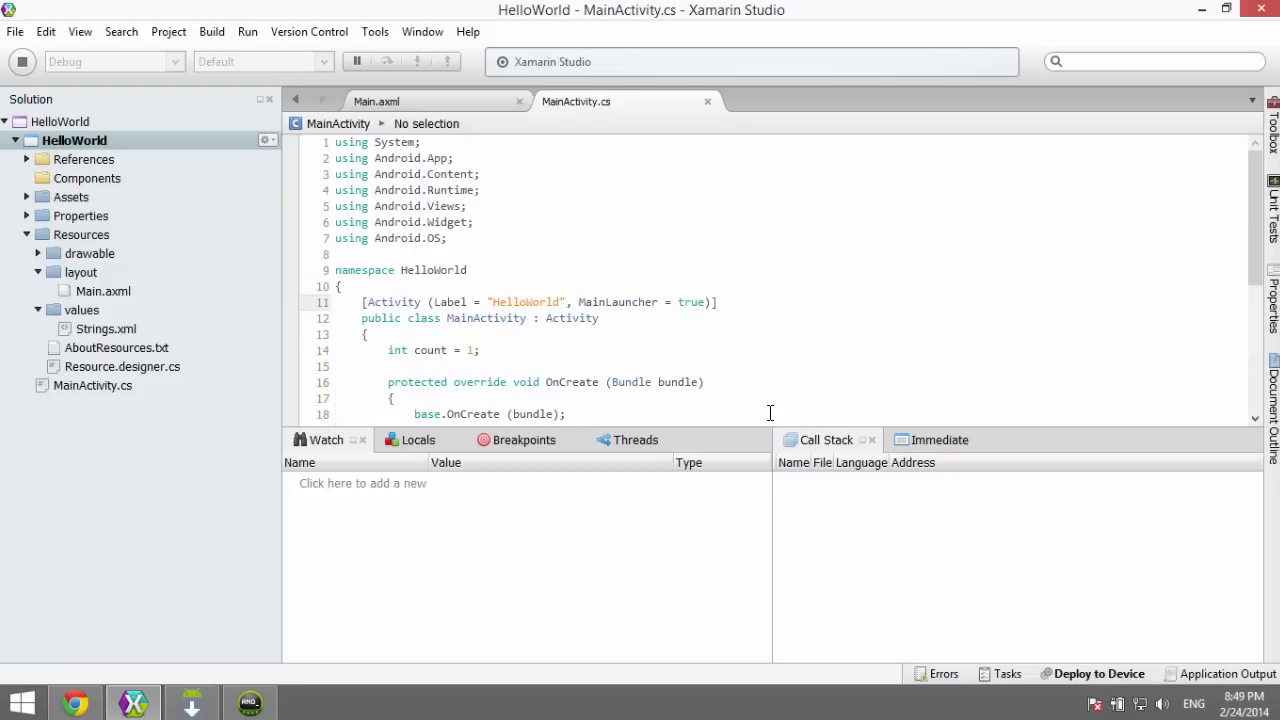
pyautogui.moveTo(756, 424)
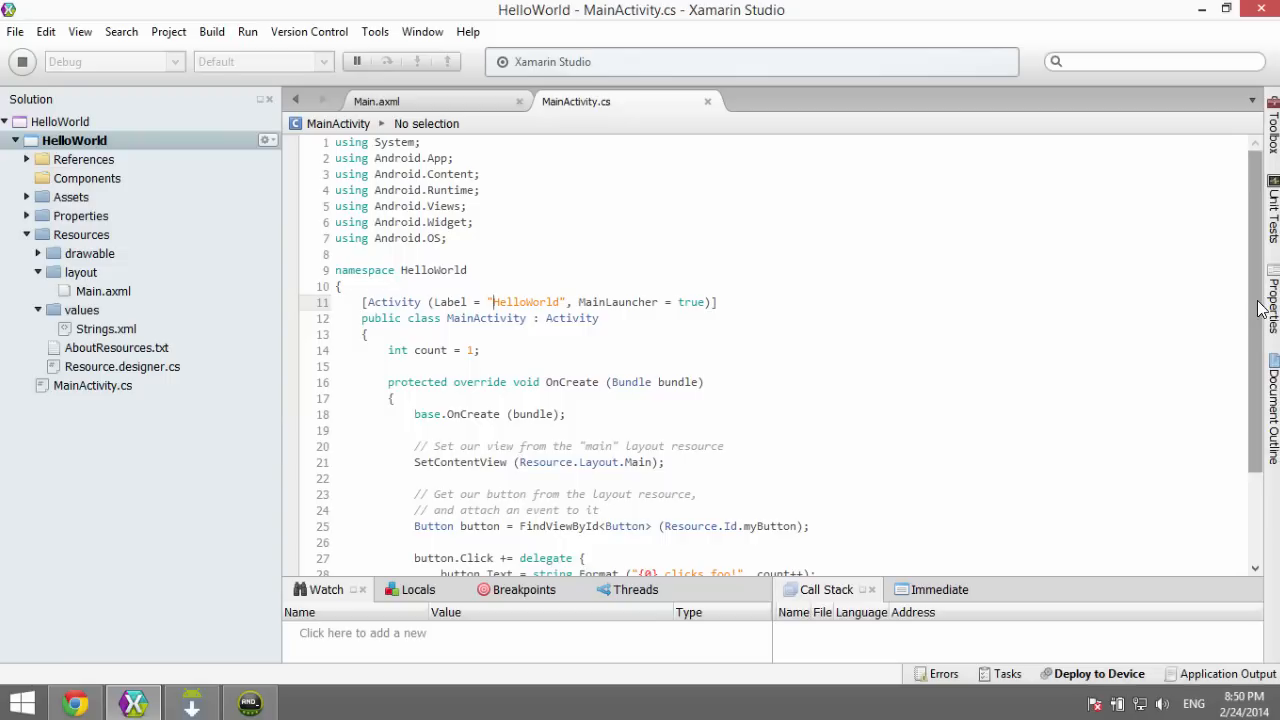
# Step: Highlight the Activity base class and the Main reference in SetContentView(Resource.Layout.Main)
pyautogui.scroll(-3)
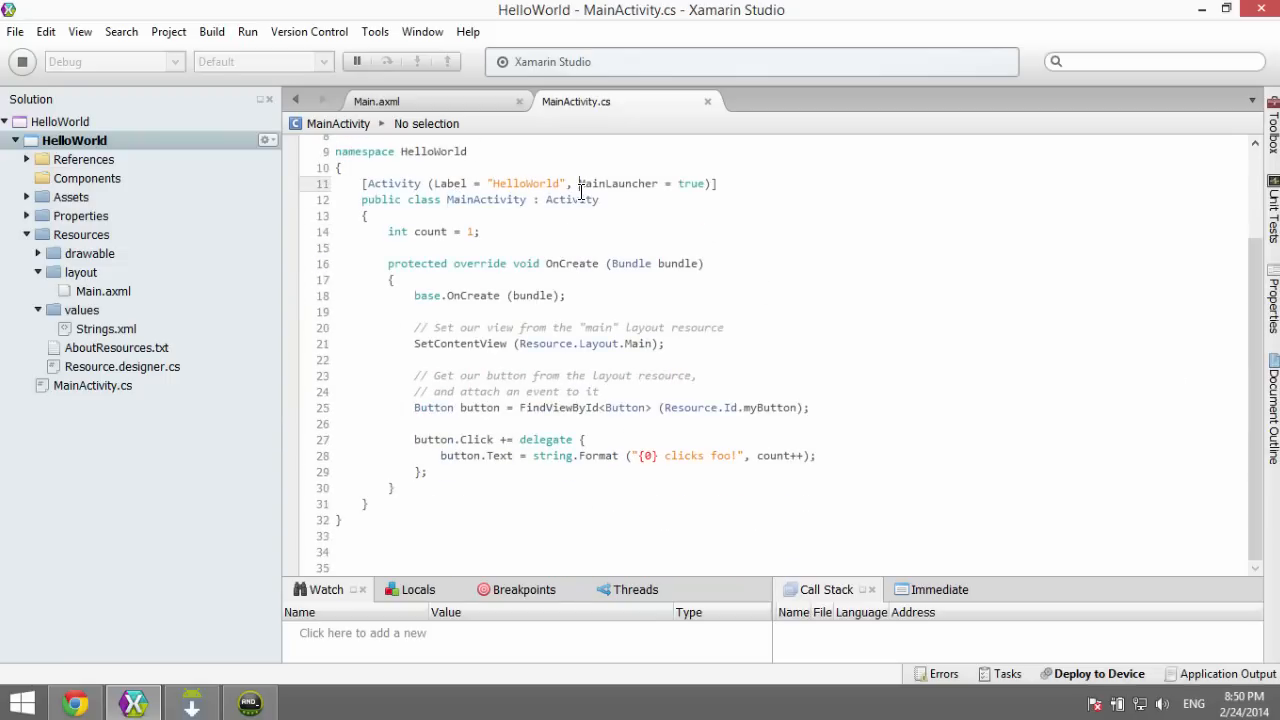
pyautogui.doubleClick(572, 200)
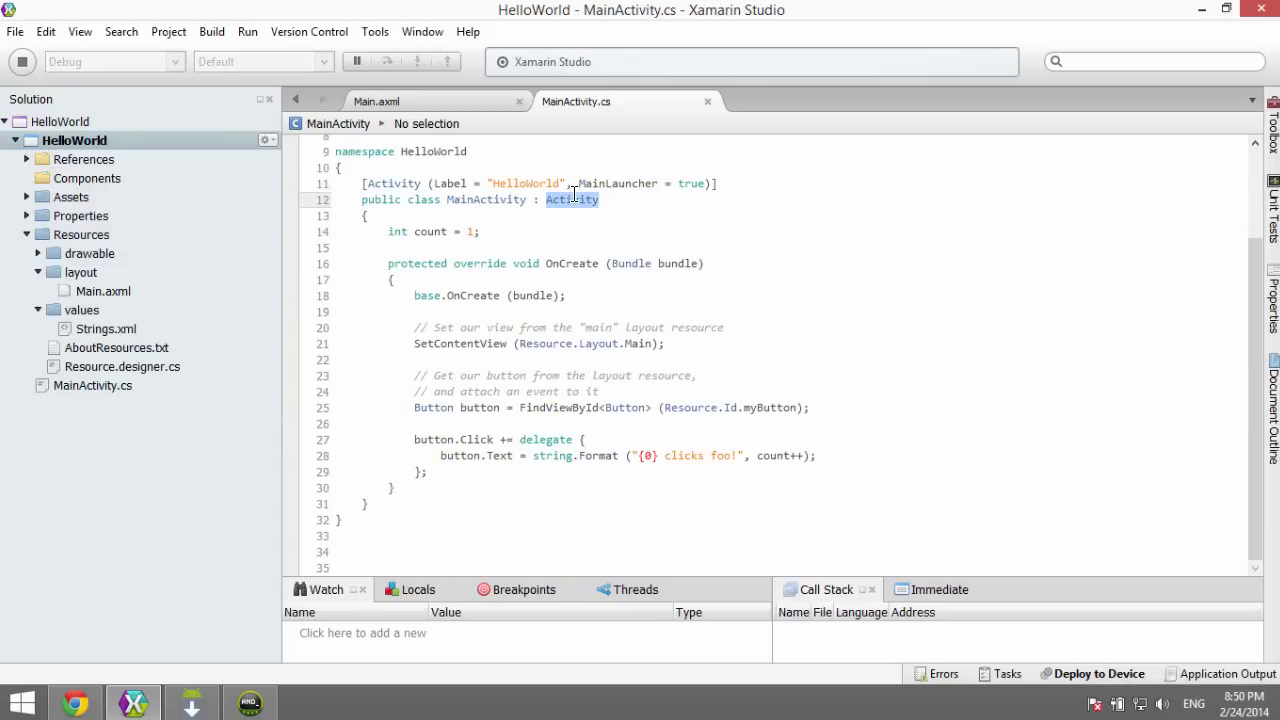
pyautogui.click(372, 264)
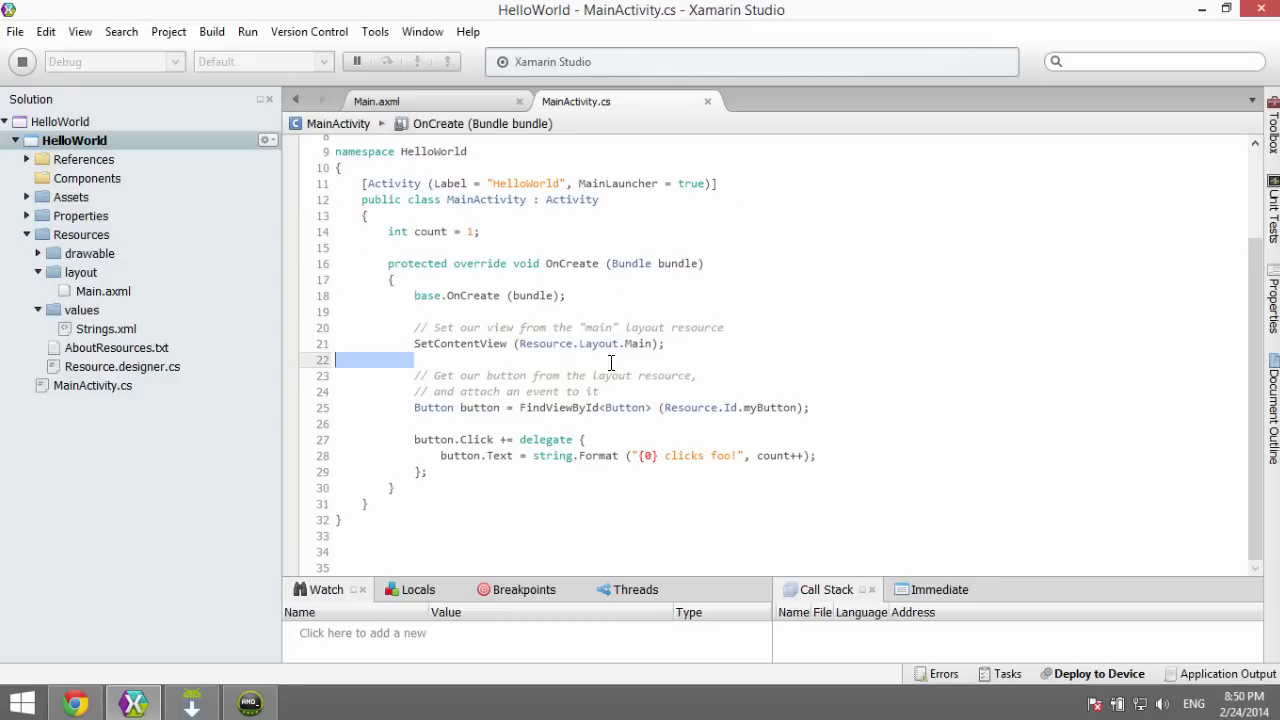
pyautogui.click(528, 344)
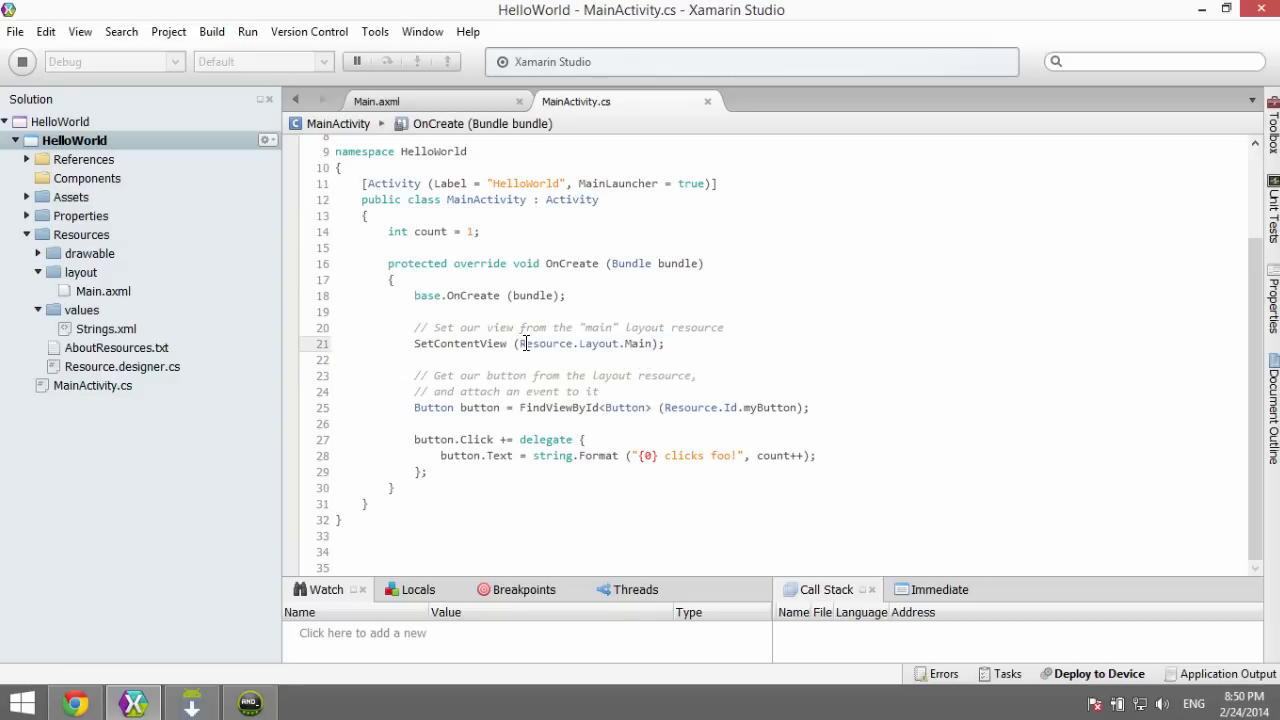
pyautogui.doubleClick(636, 344)
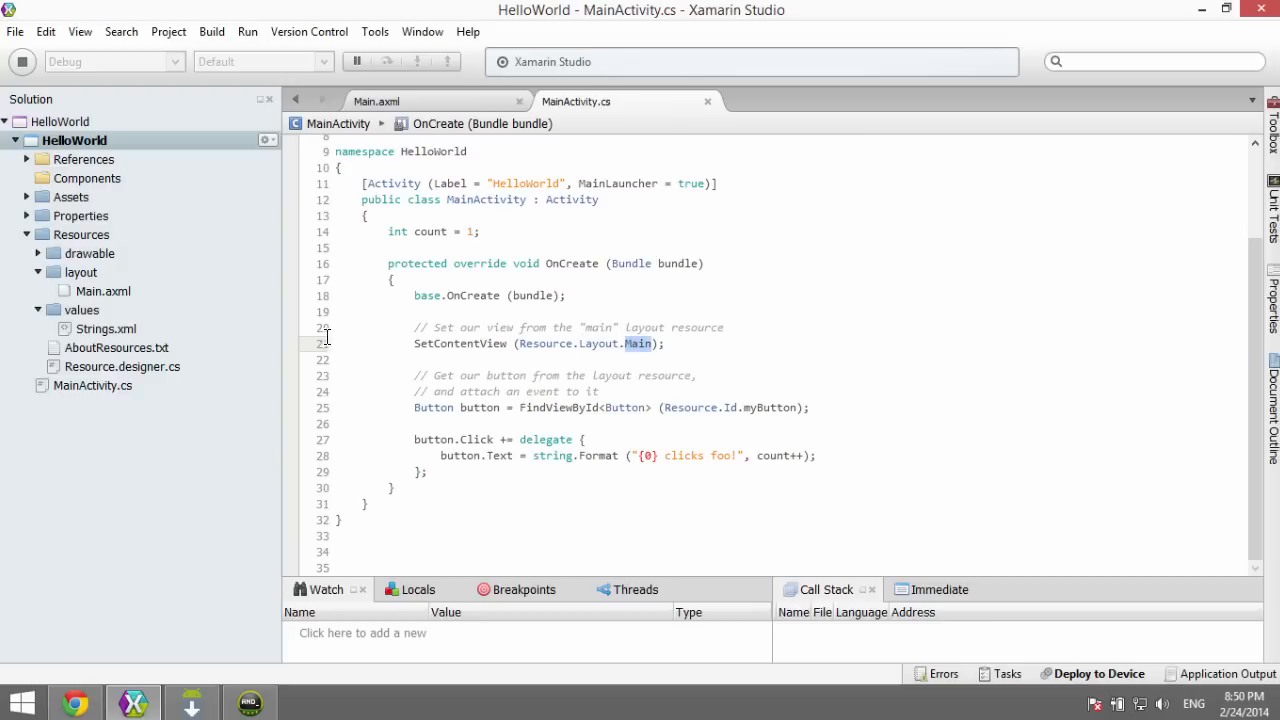
# Step: Open Main.axml from Resources > layout in the Solution pad to show its designer
pyautogui.click(80, 272)
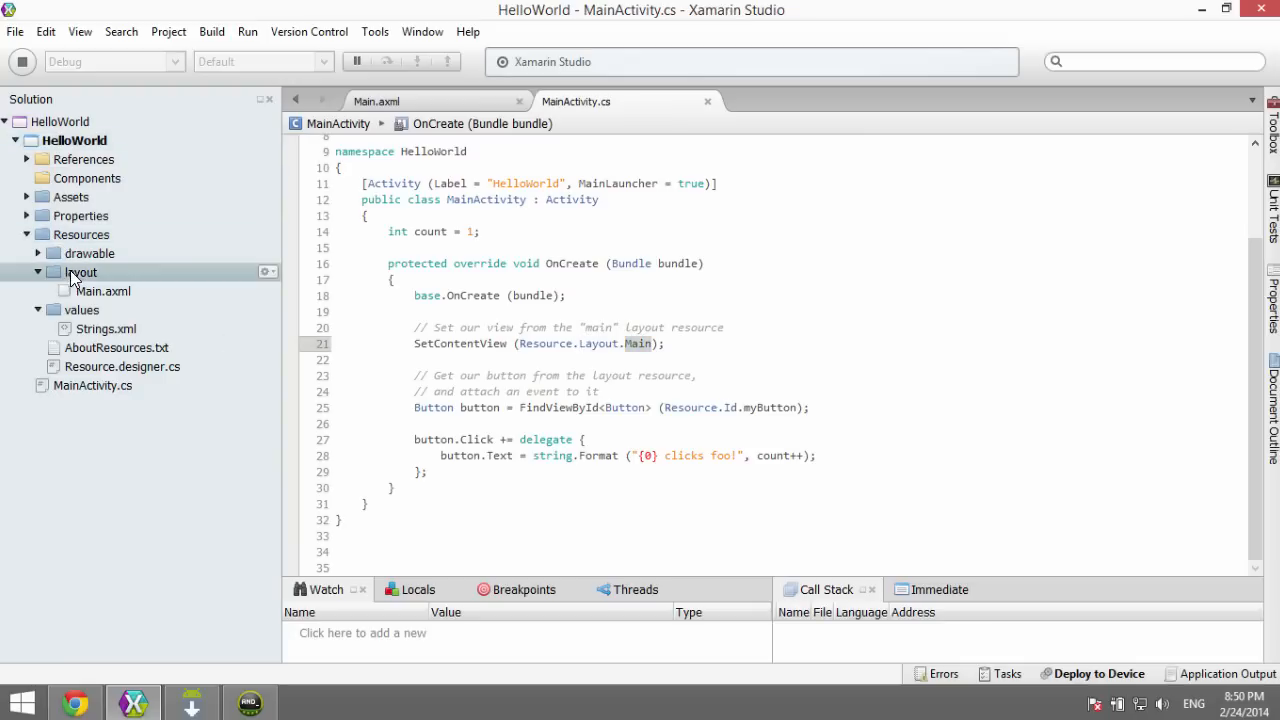
pyautogui.click(104, 292)
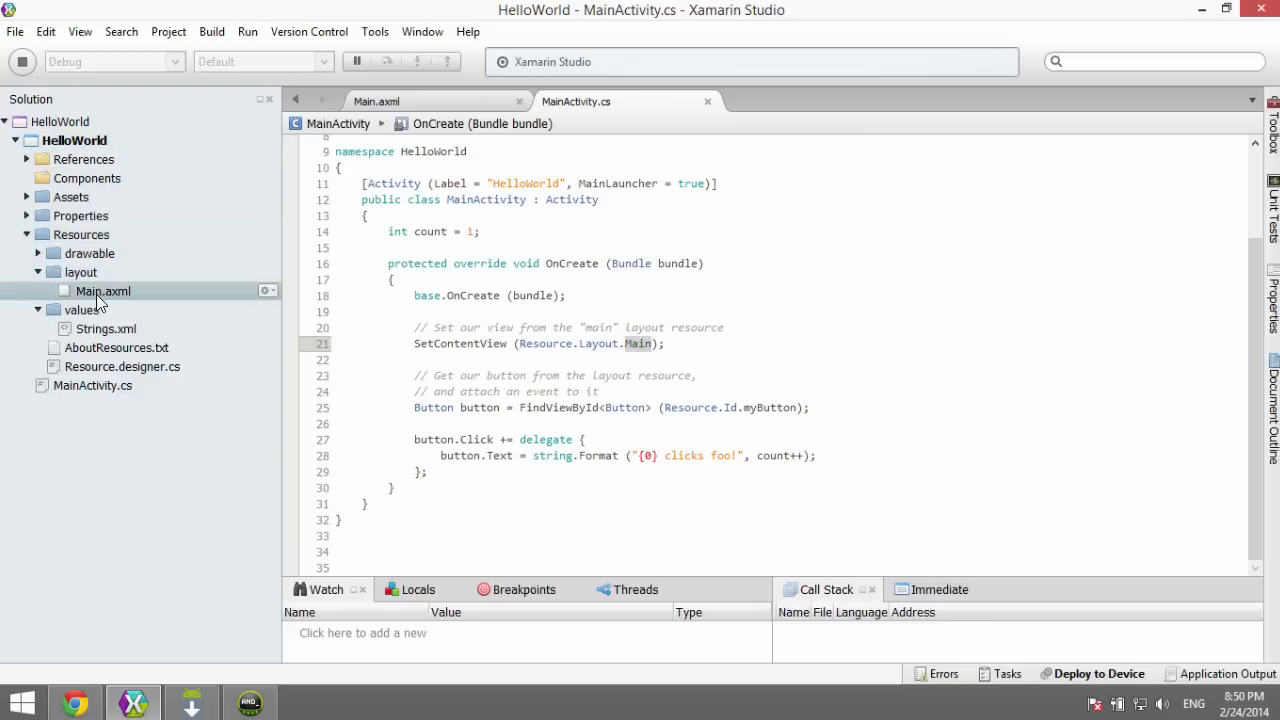
pyautogui.doubleClick(104, 290)
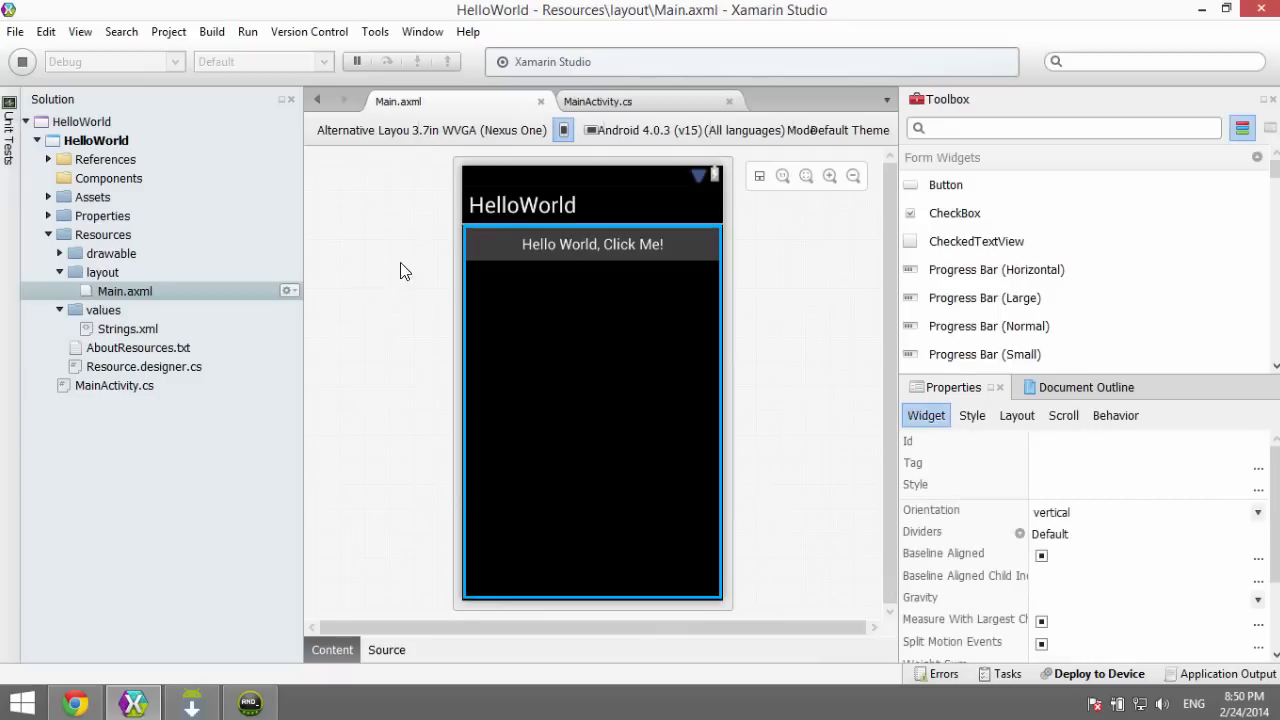
pyautogui.moveTo(462, 344)
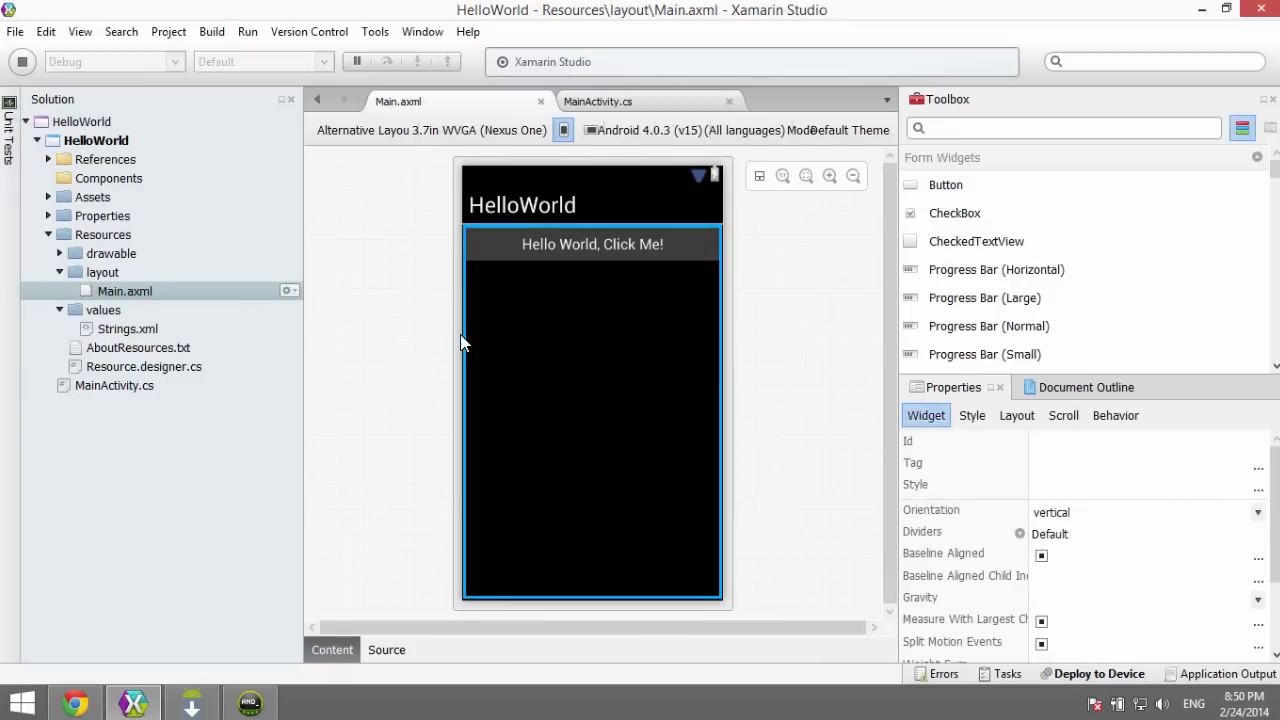
# Step: Show Main.axml as XML source, then highlight the myButton id in FindViewById in MainActivity.cs
pyautogui.click(386, 648)
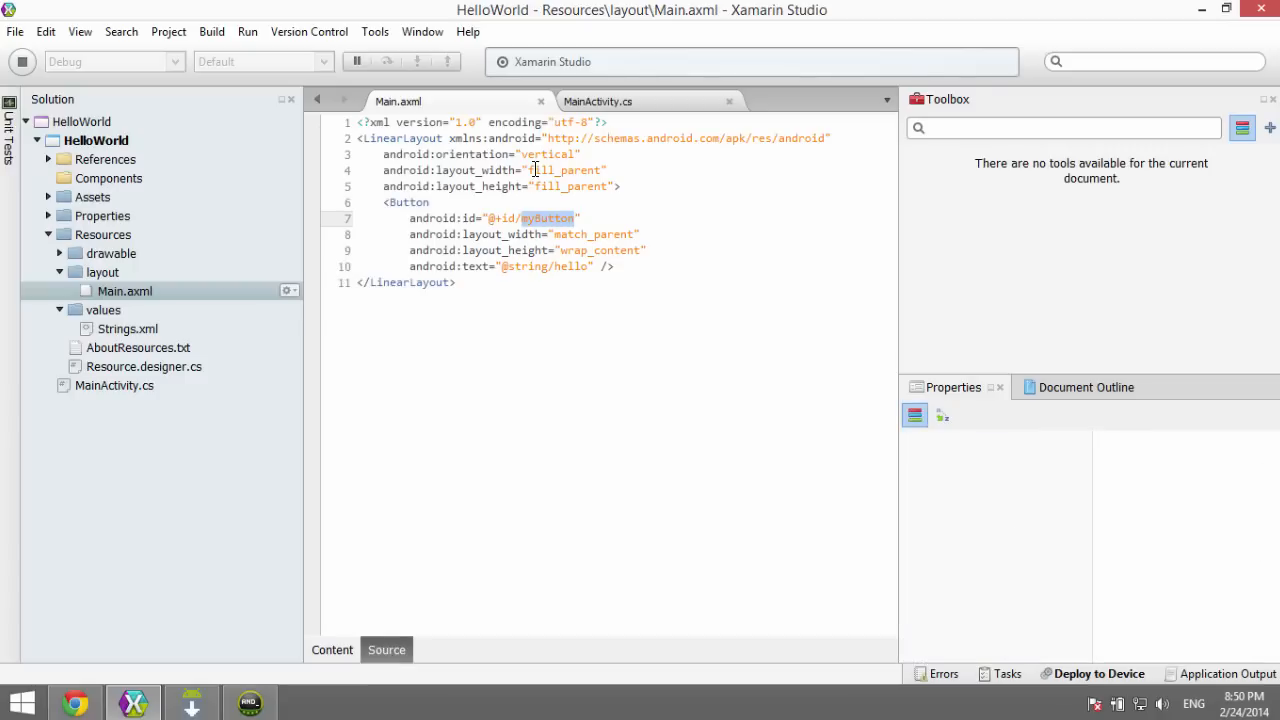
pyautogui.moveTo(564, 250)
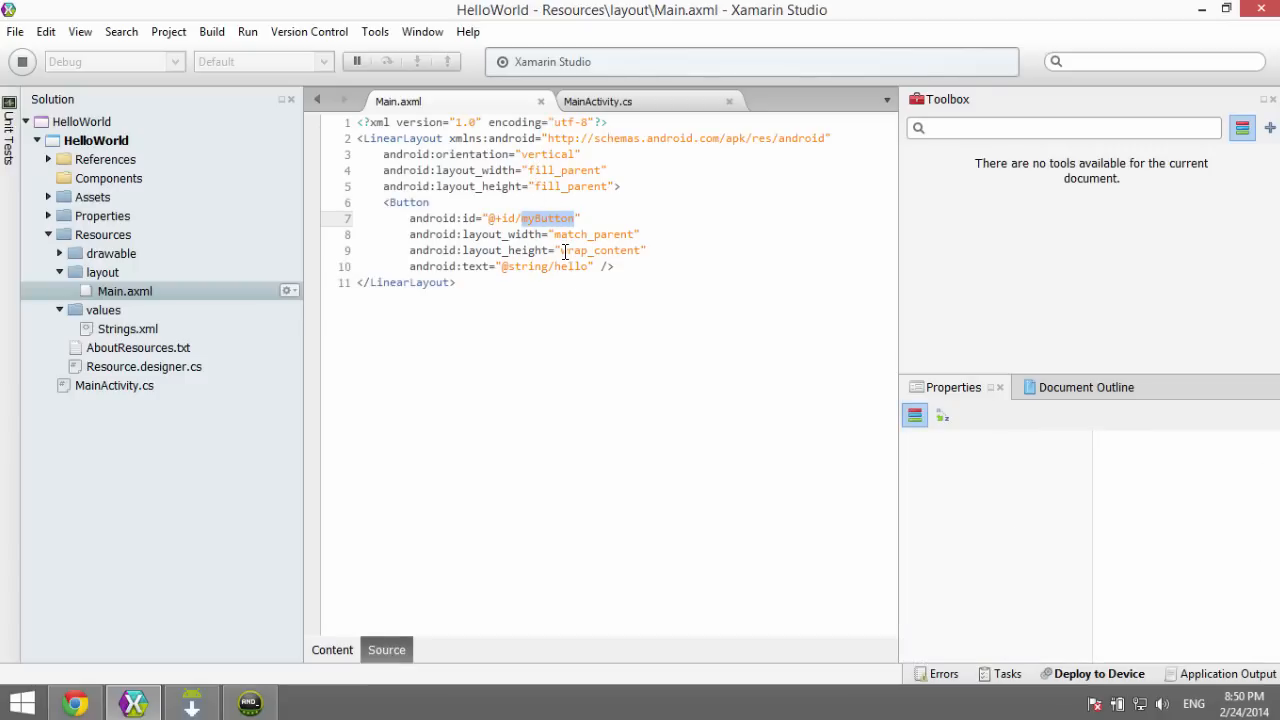
pyautogui.click(608, 100)
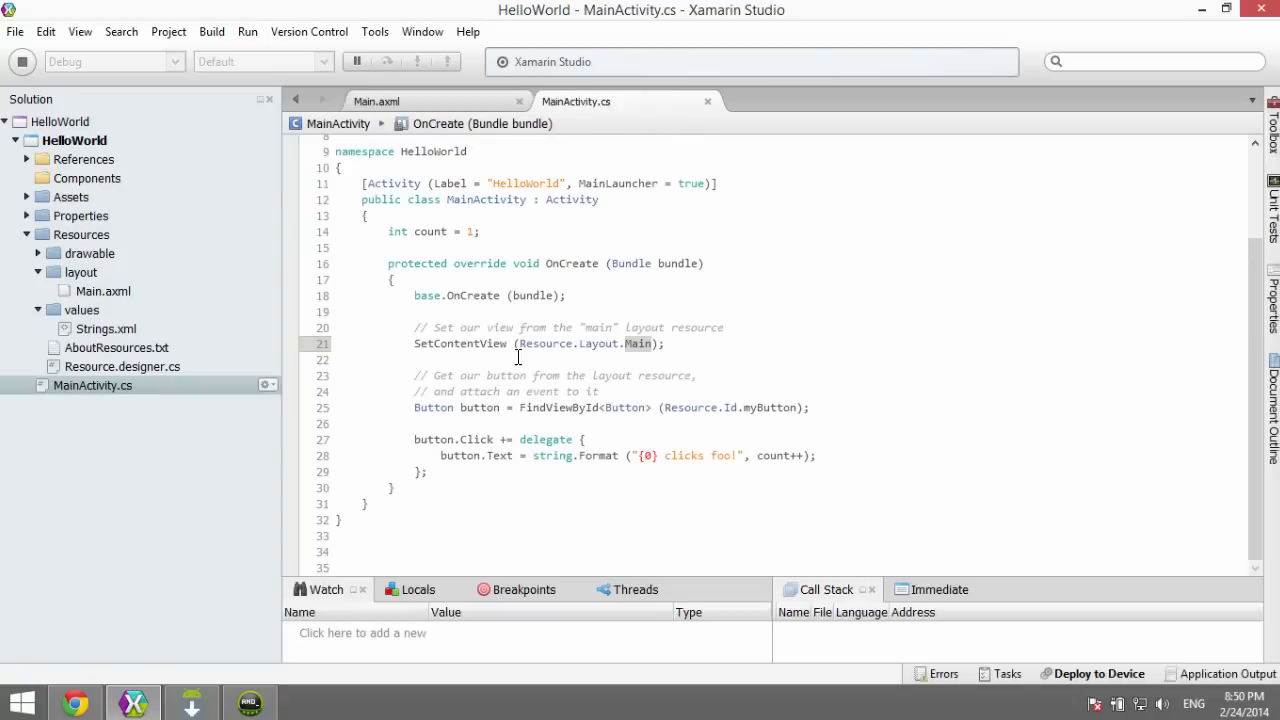
pyautogui.doubleClick(510, 390)
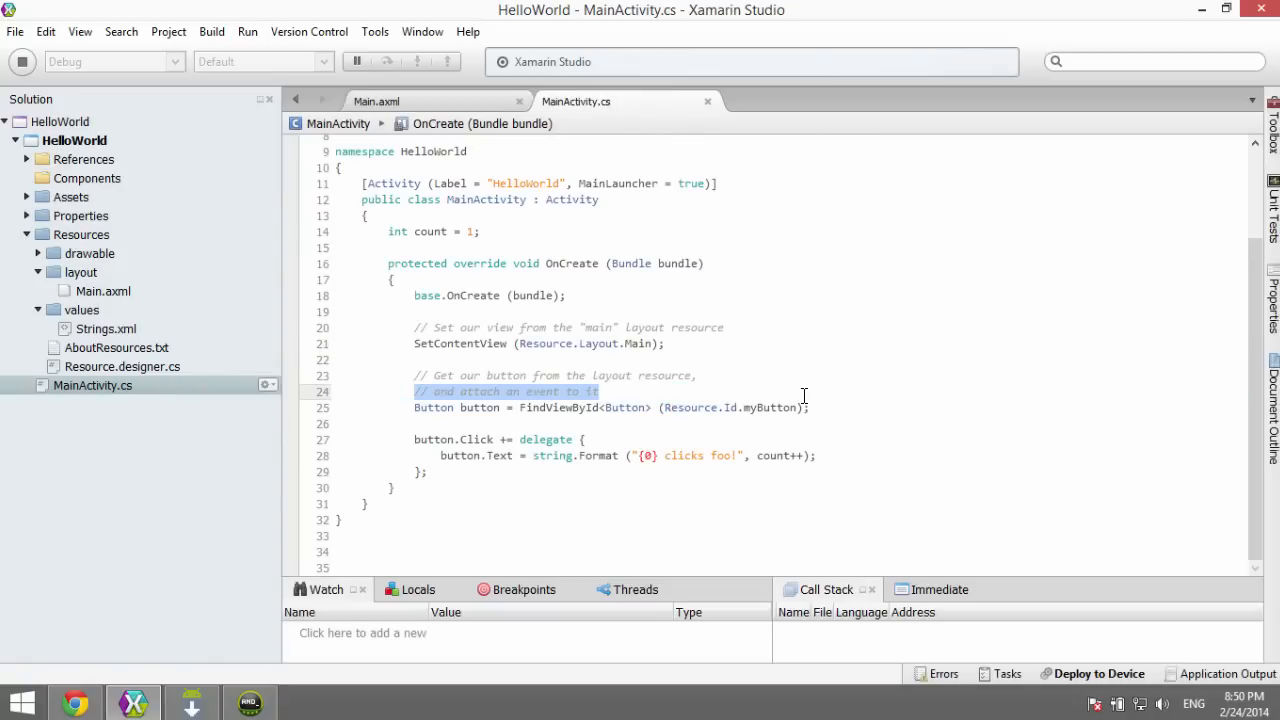
pyautogui.click(770, 408)
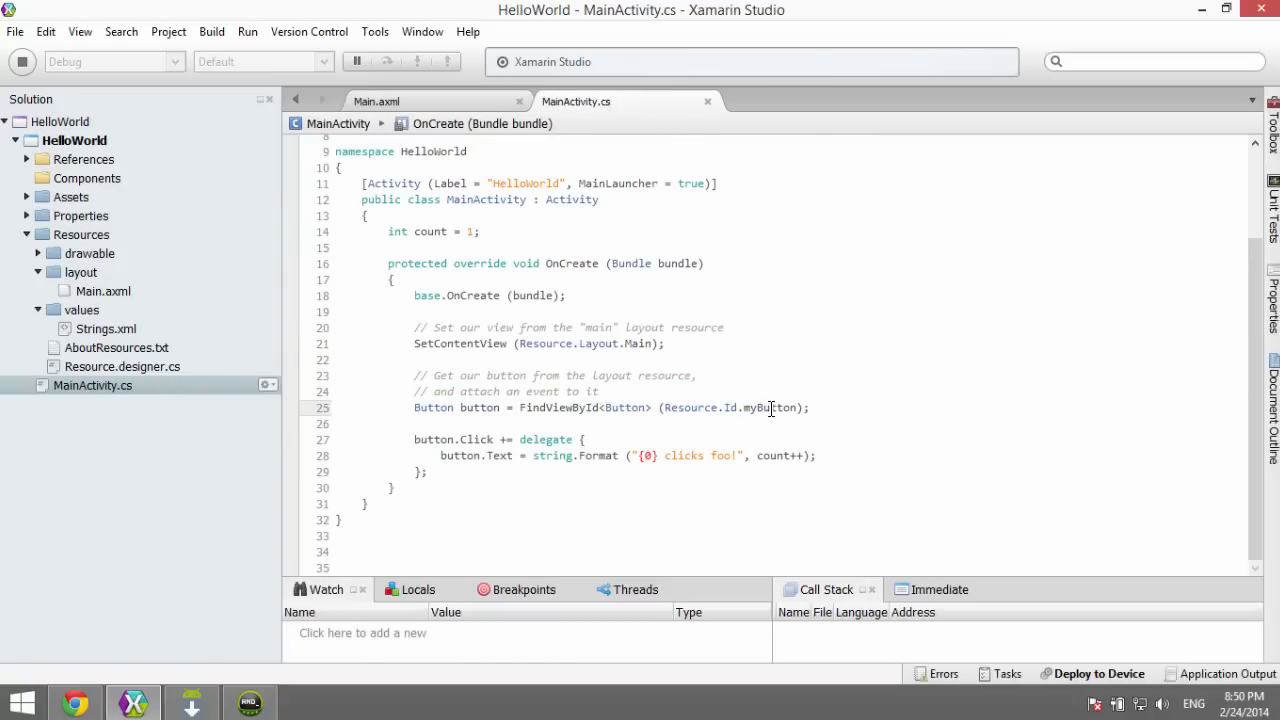
pyautogui.doubleClick(770, 408)
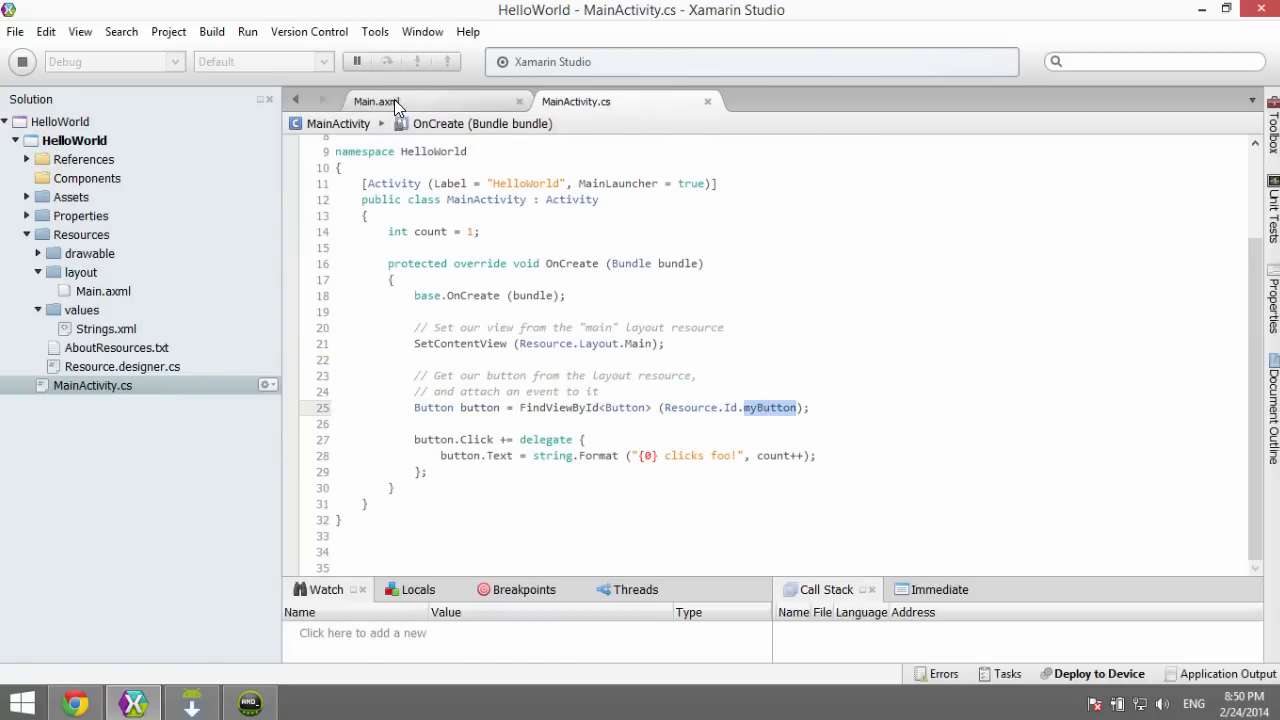
# Step: Match the myButton id in the Main.axml markup and return to MainActivity.cs
pyautogui.click(376, 100)
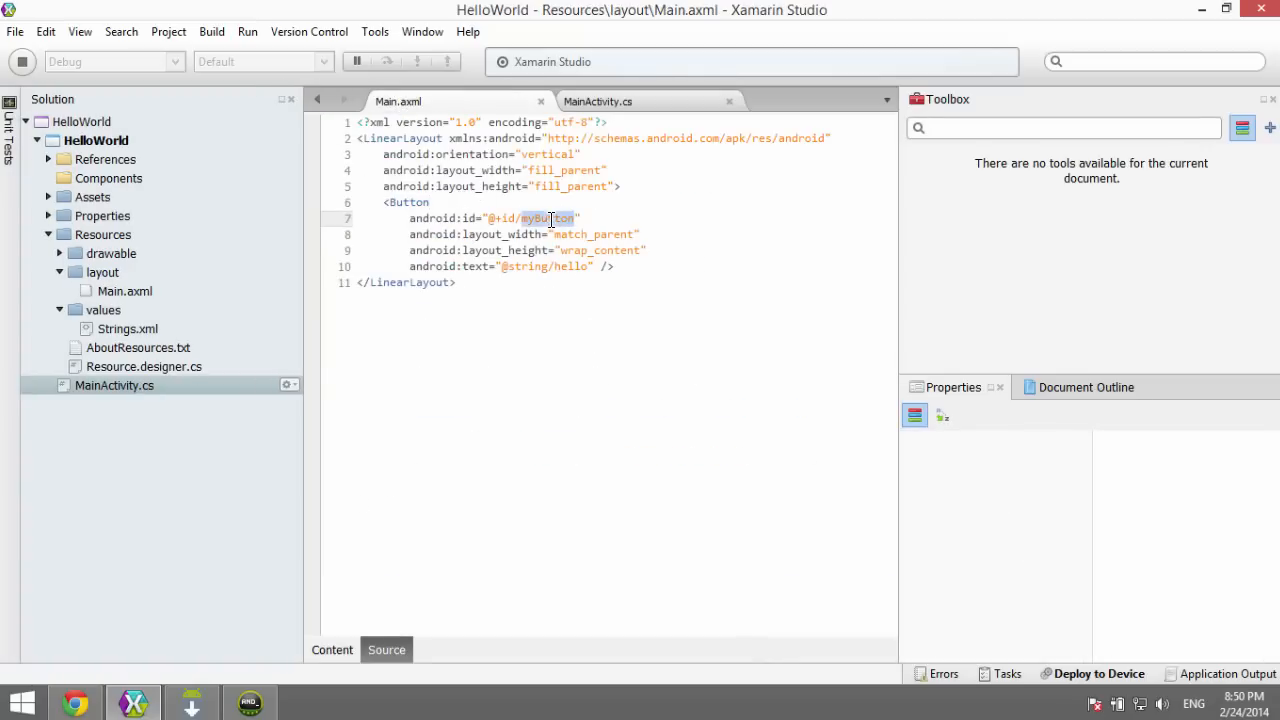
pyautogui.doubleClick(540, 218)
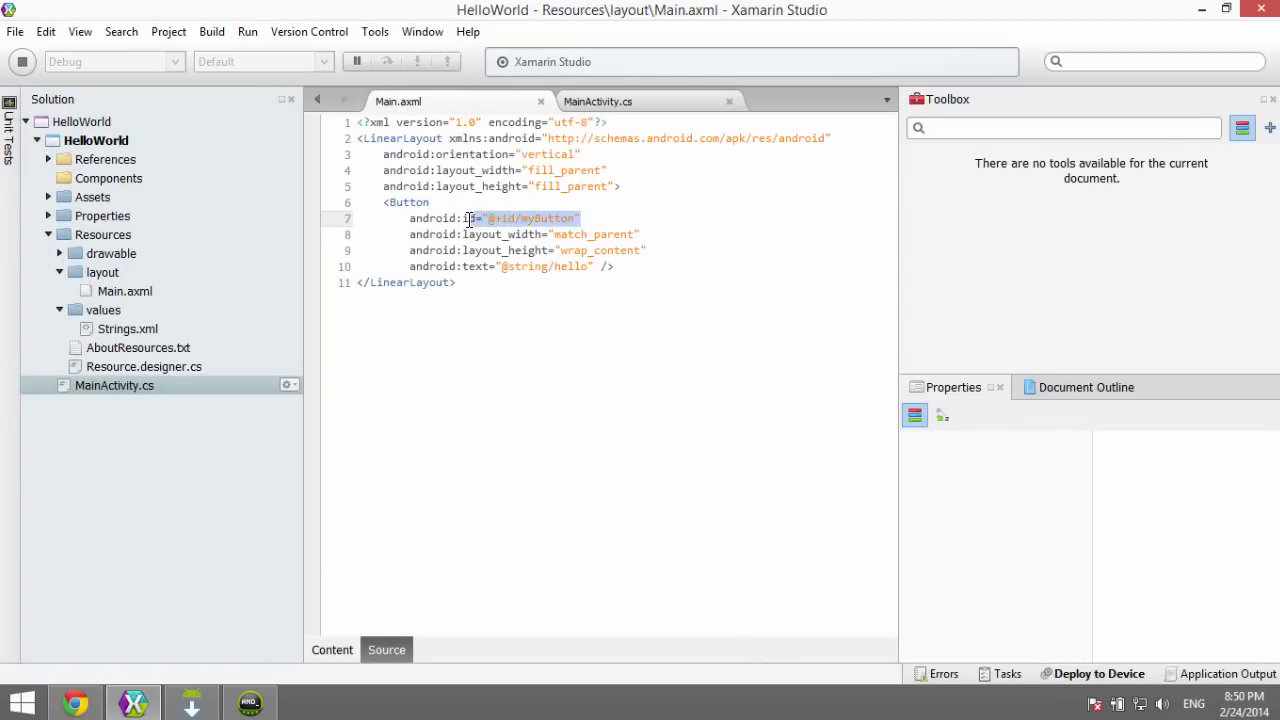
pyautogui.click(596, 100)
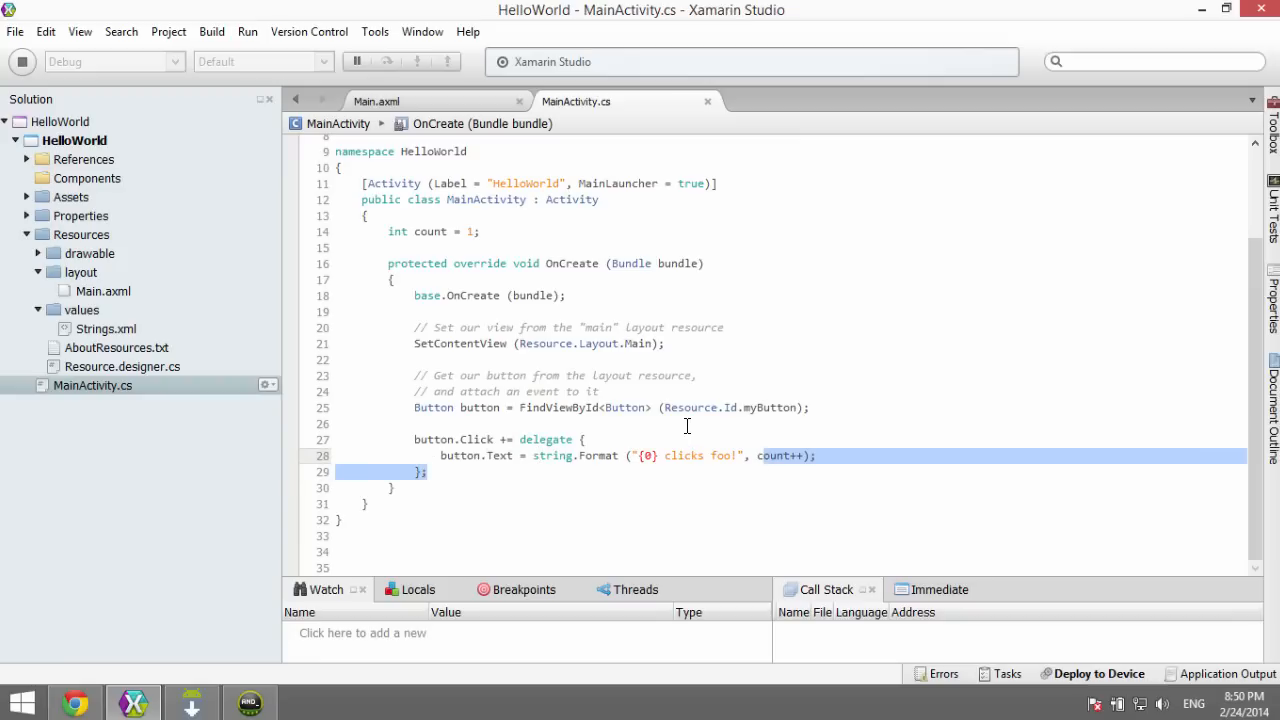
pyautogui.moveTo(358, 62)
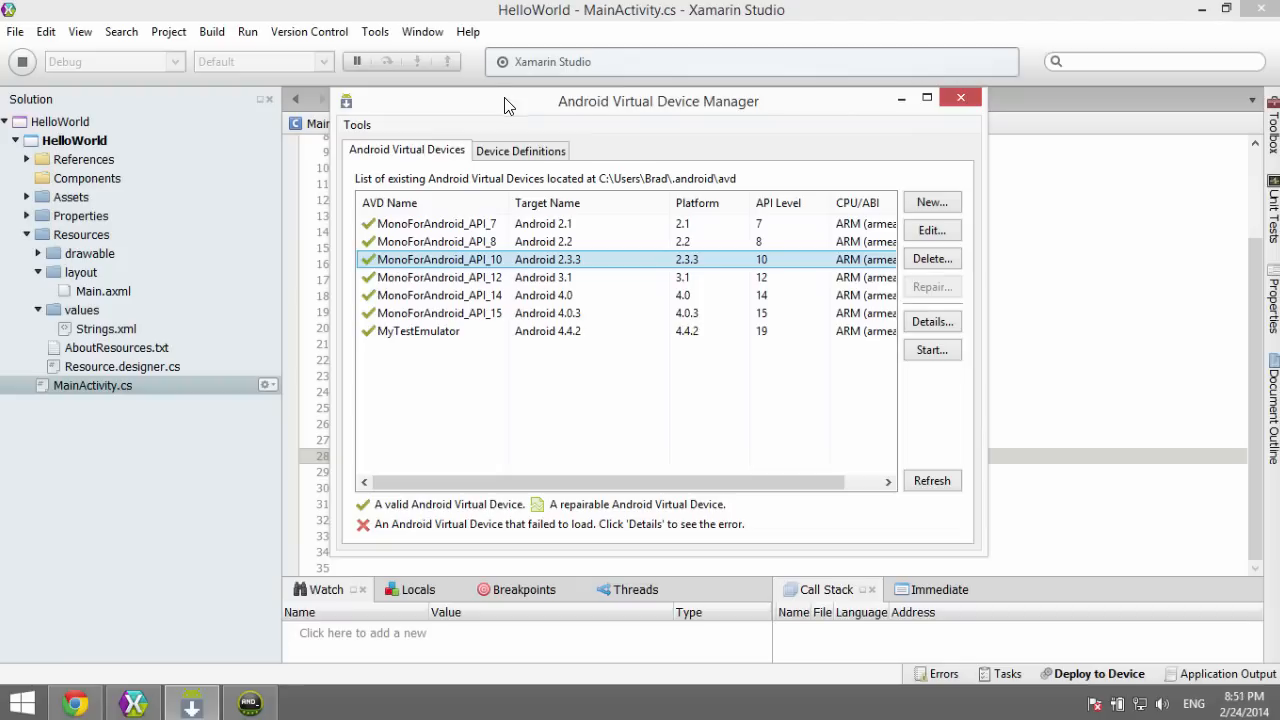
# Step: Review the Android Virtual Device Manager list and bring the API 15 emulator showing '6 clicks foo!' forward
pyautogui.click(956, 96)
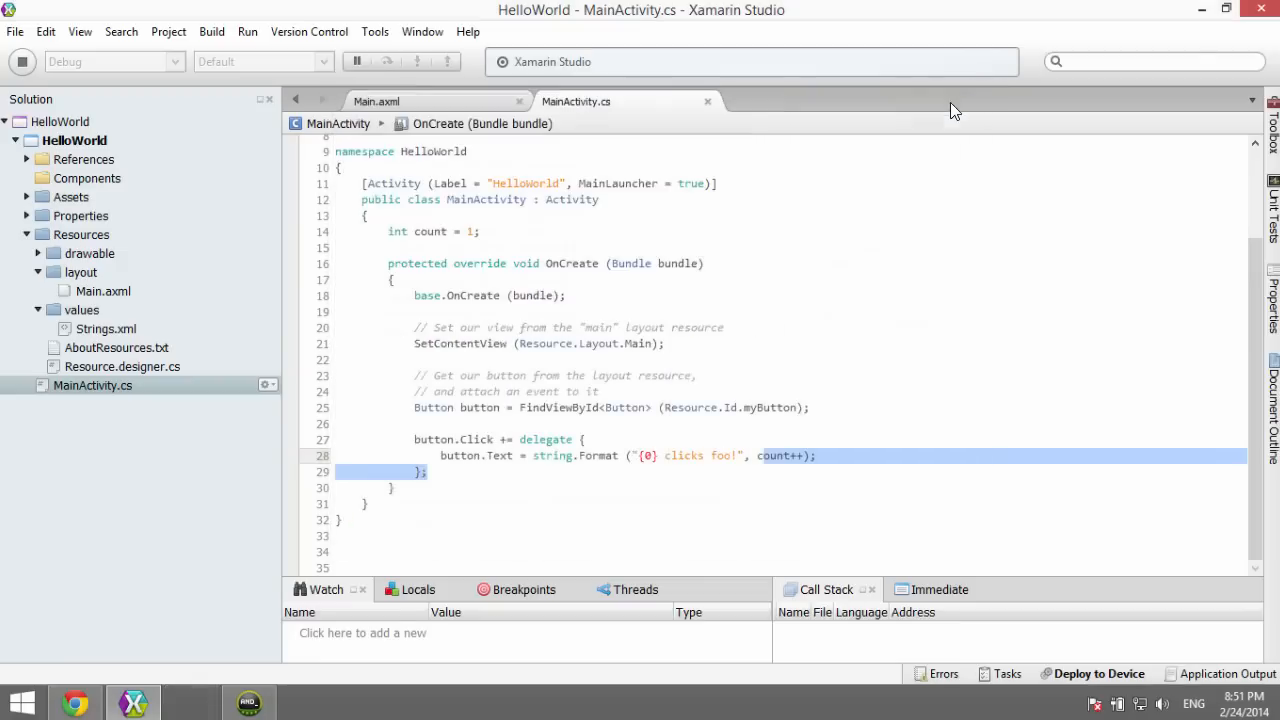
pyautogui.click(376, 32)
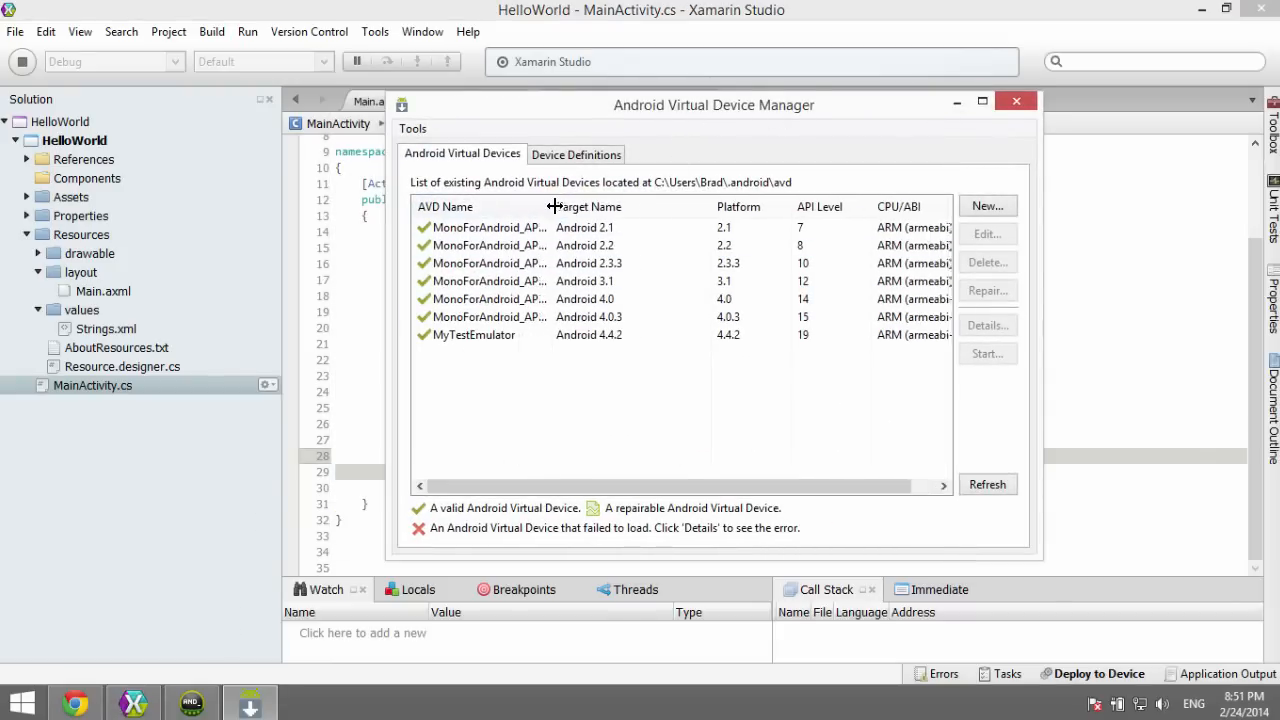
pyautogui.moveTo(564, 264)
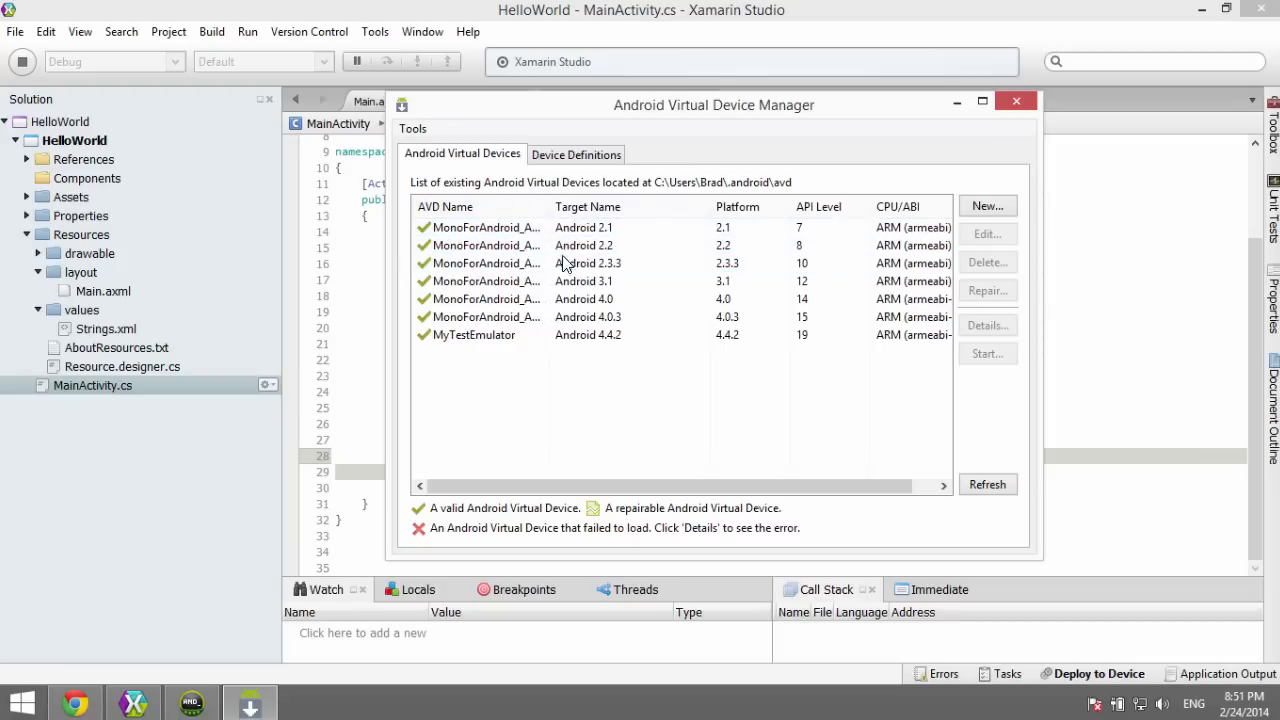
pyautogui.click(588, 264)
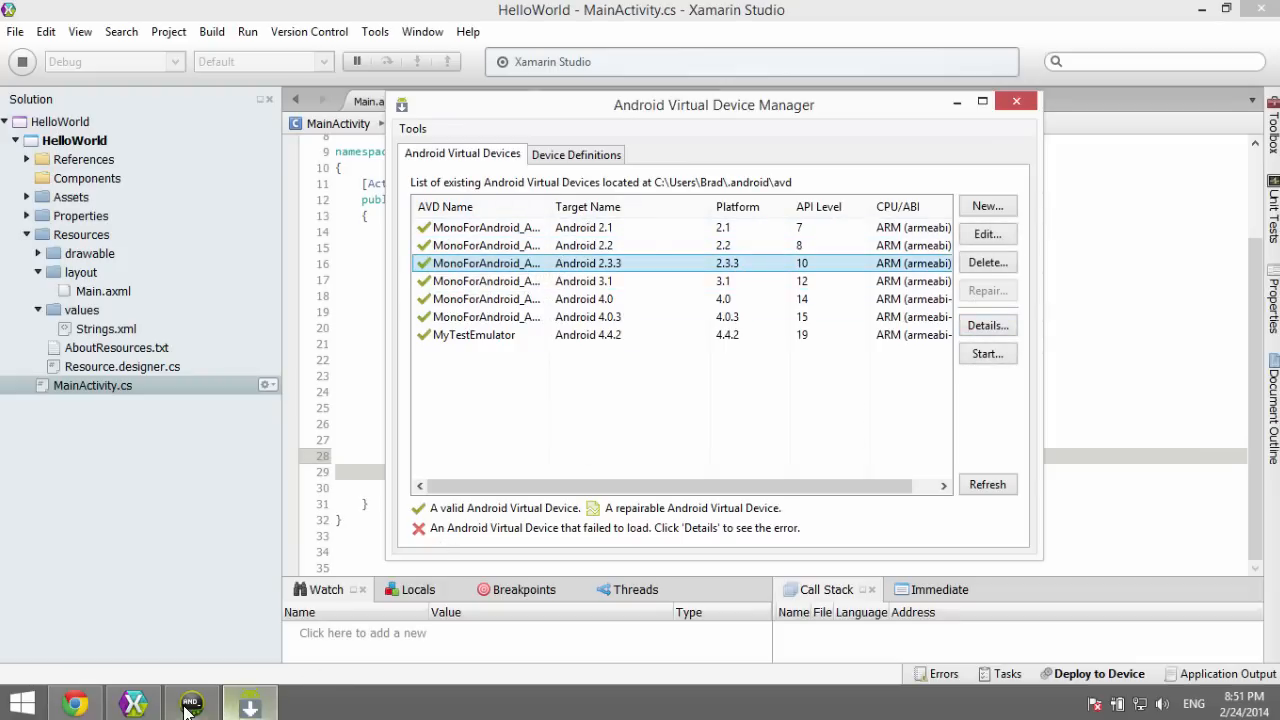
pyautogui.click(190, 700)
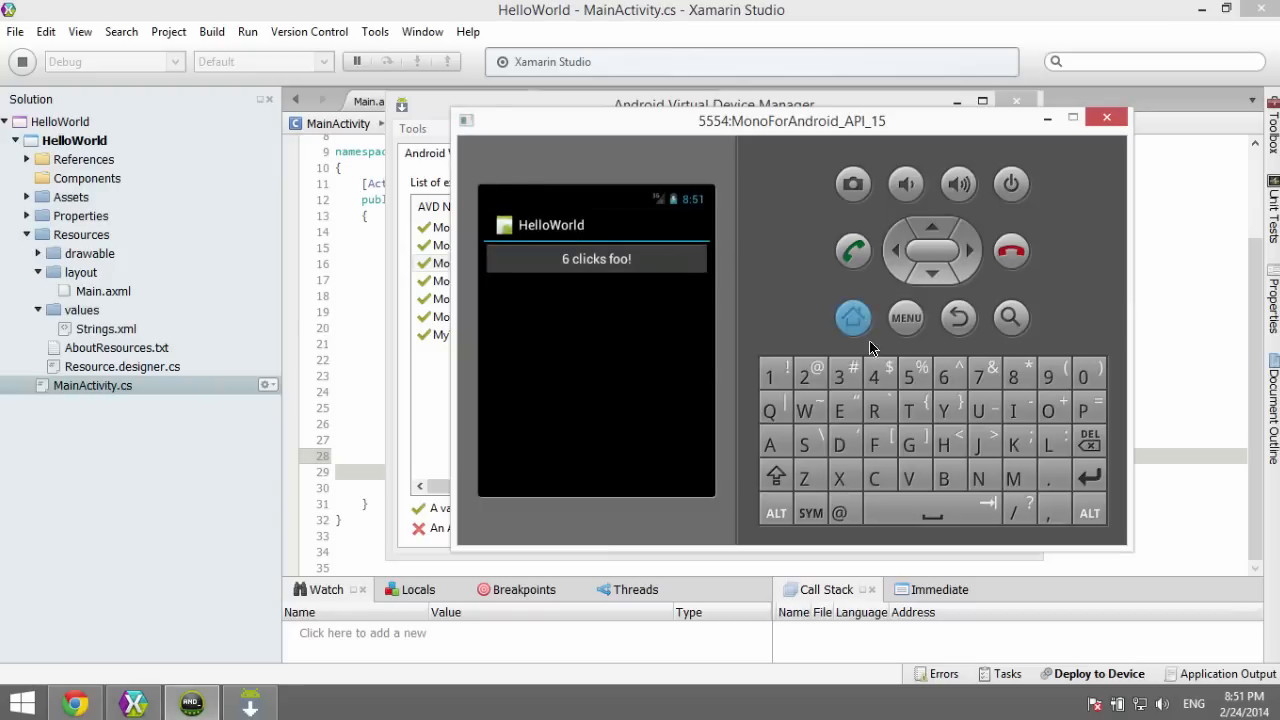
# Step: Return the emulator to its Android home screen
pyautogui.click(852, 318)
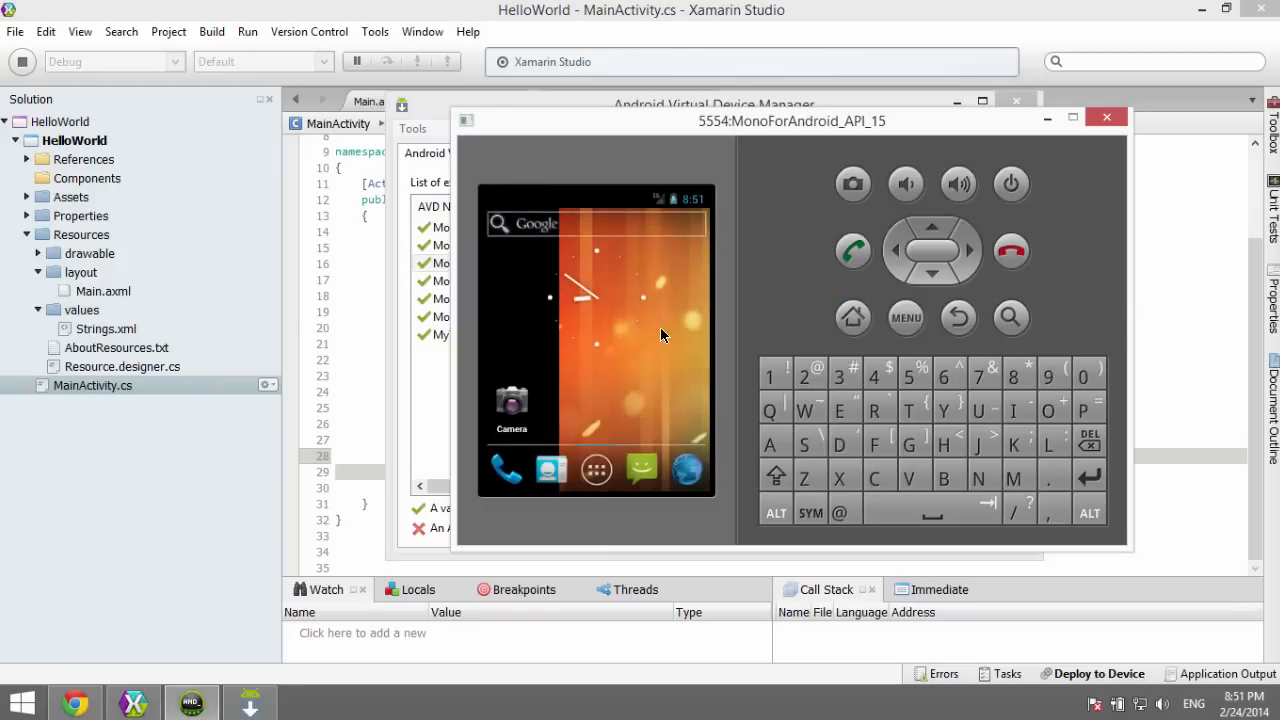
pyautogui.moveTo(22, 62)
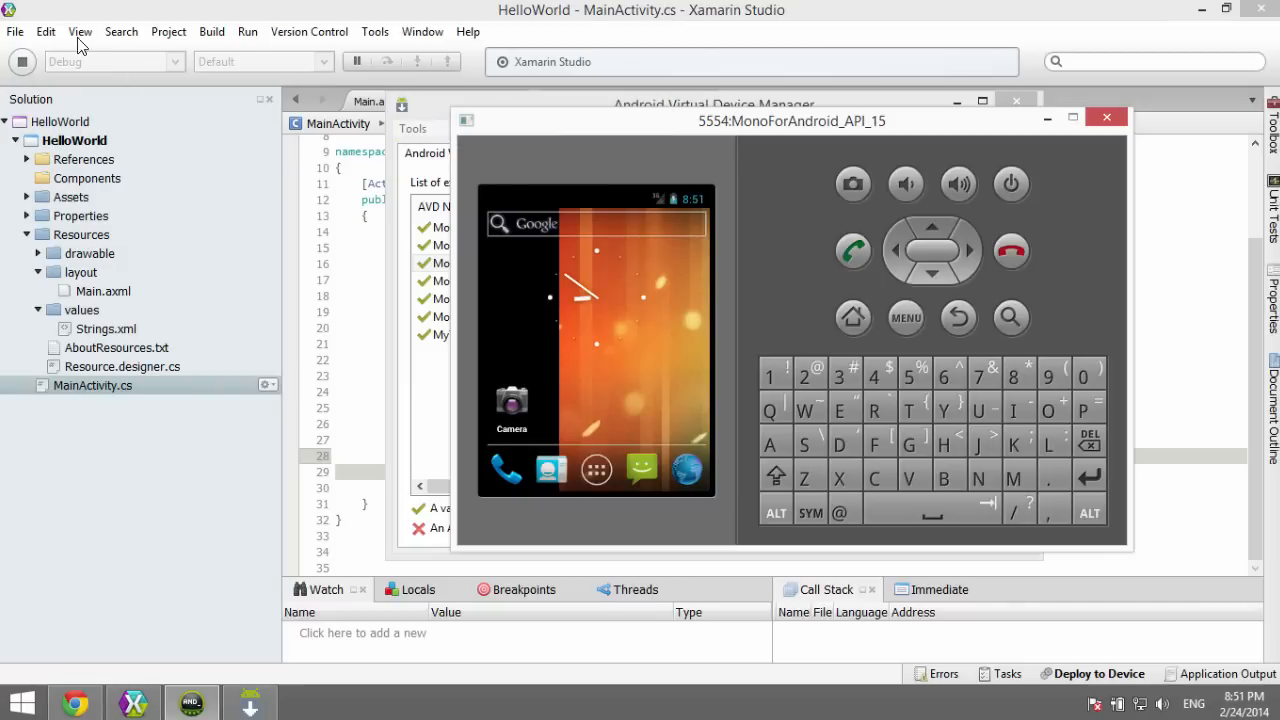
pyautogui.moveTo(628, 392)
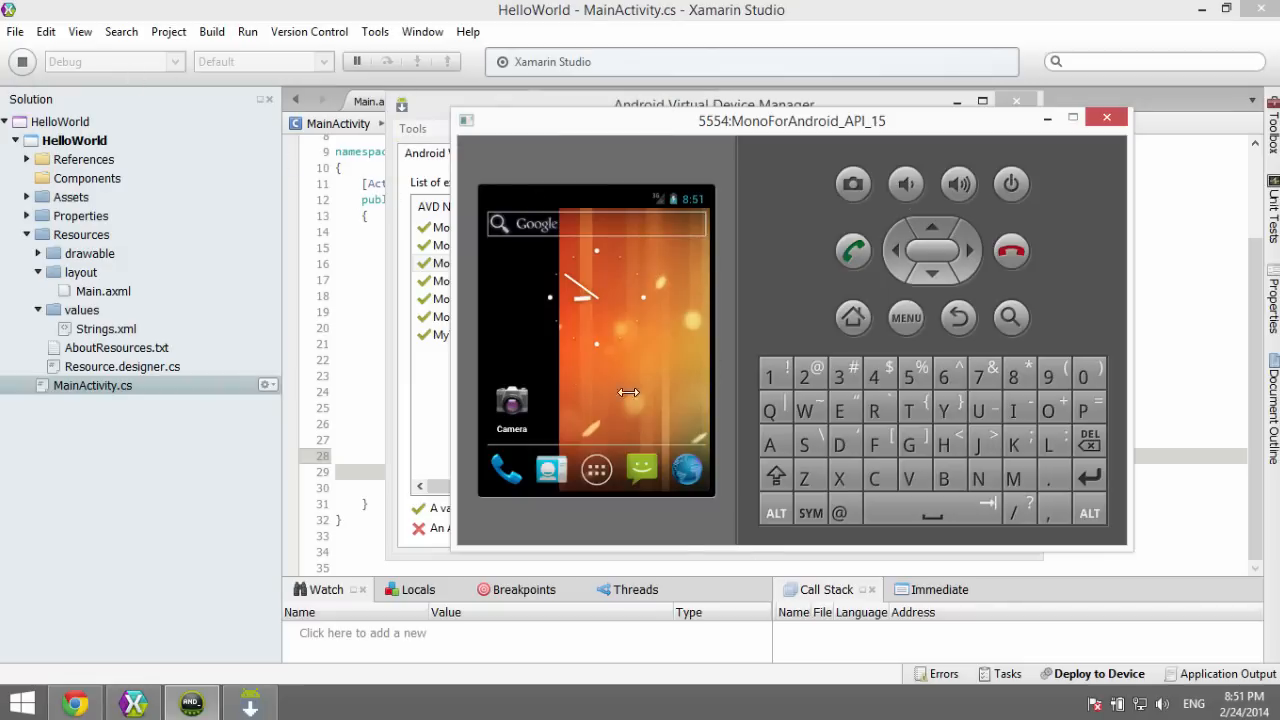
pyautogui.moveTo(596, 356)
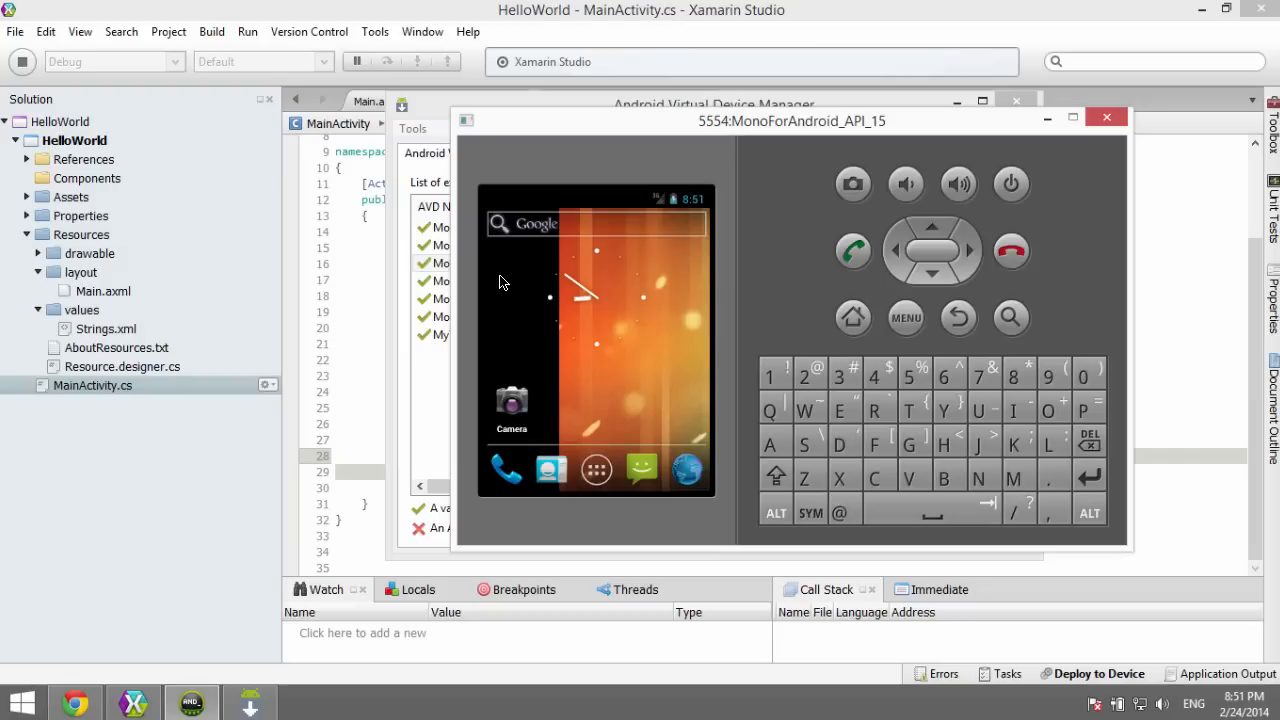
pyautogui.moveTo(328, 320)
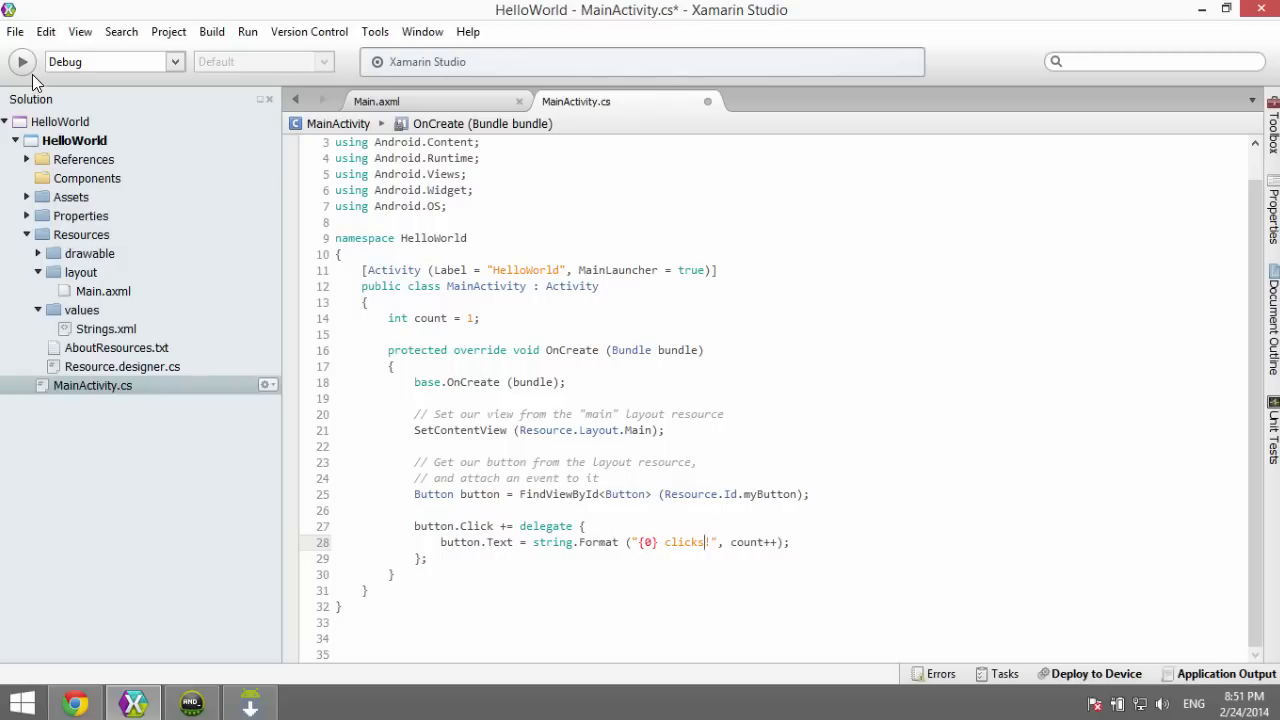
# Step: Run the HelloWorld app in Debug and bring the emulator window to the front
pyautogui.click(20, 62)
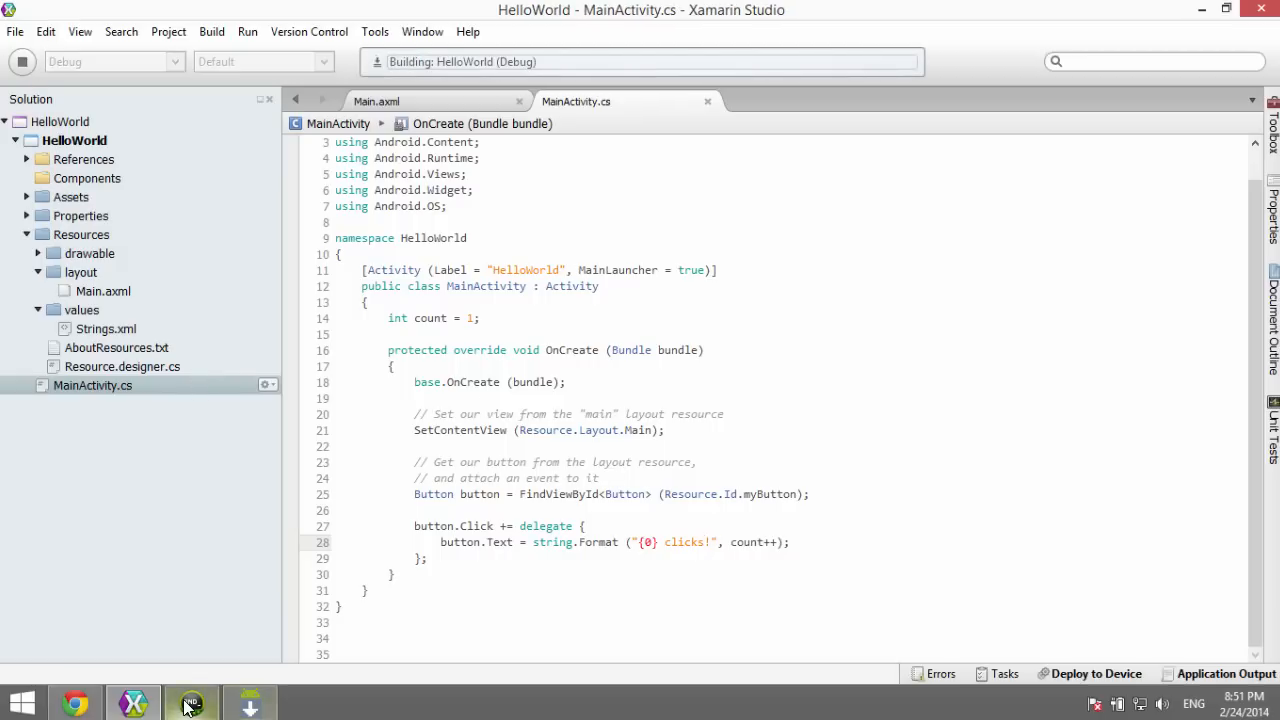
pyautogui.click(192, 700)
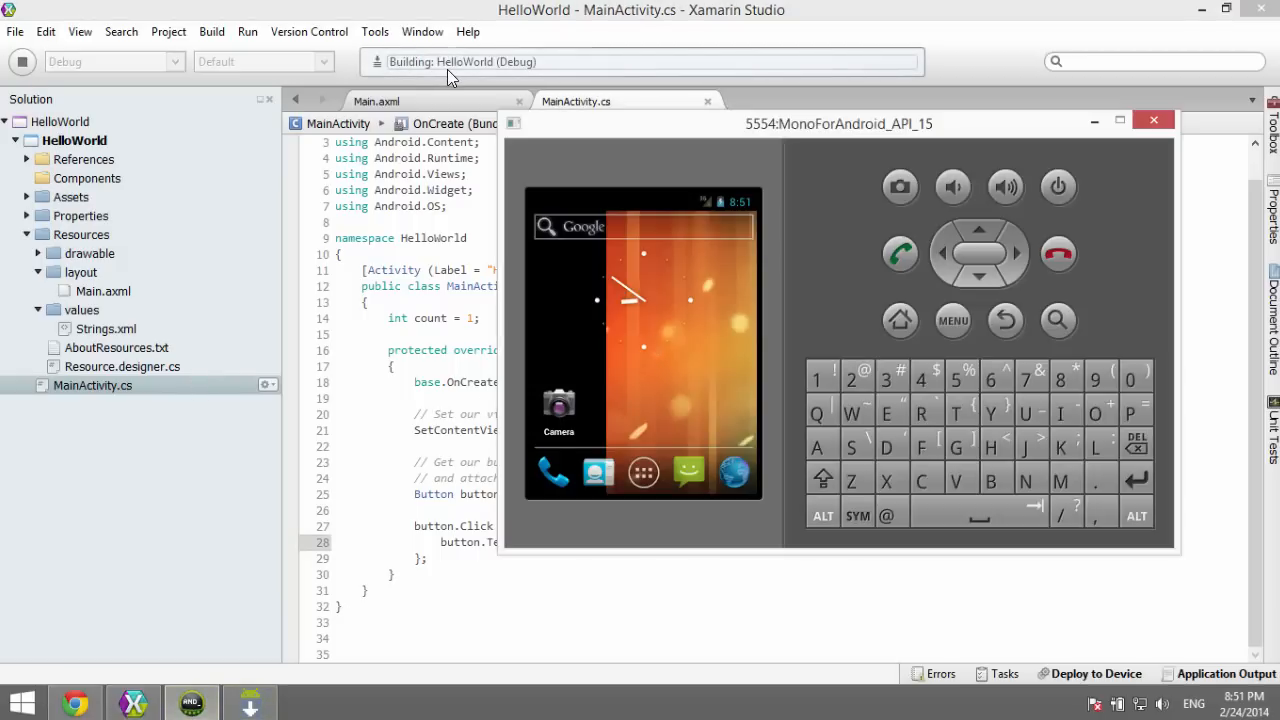